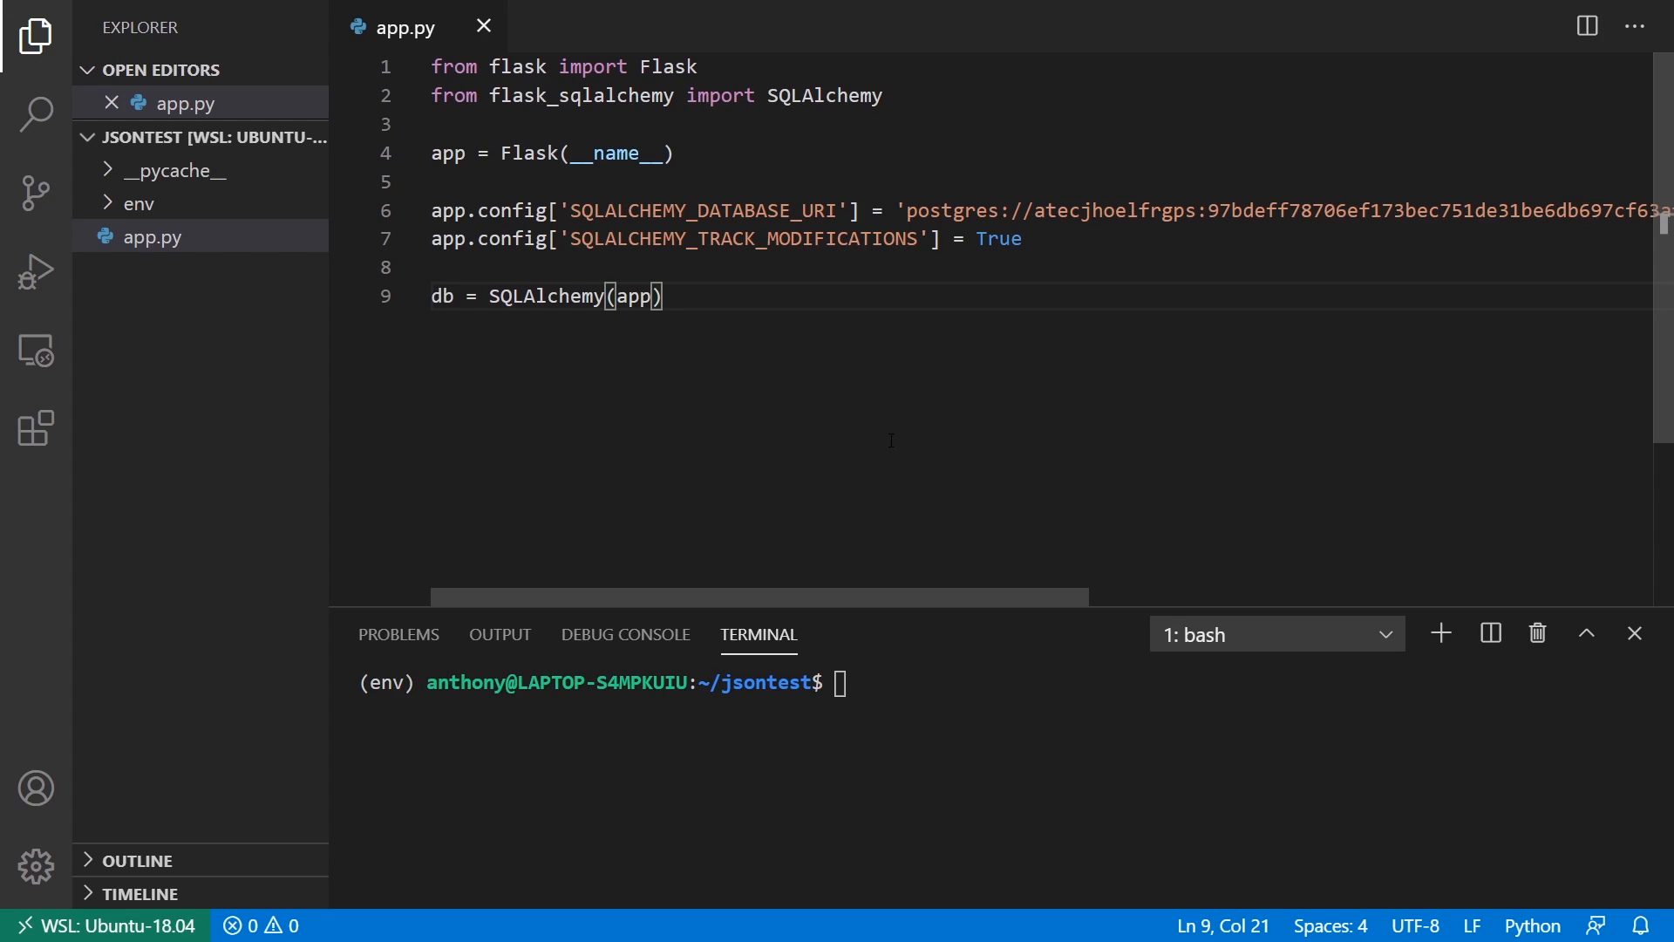
mouse_move(892, 440)
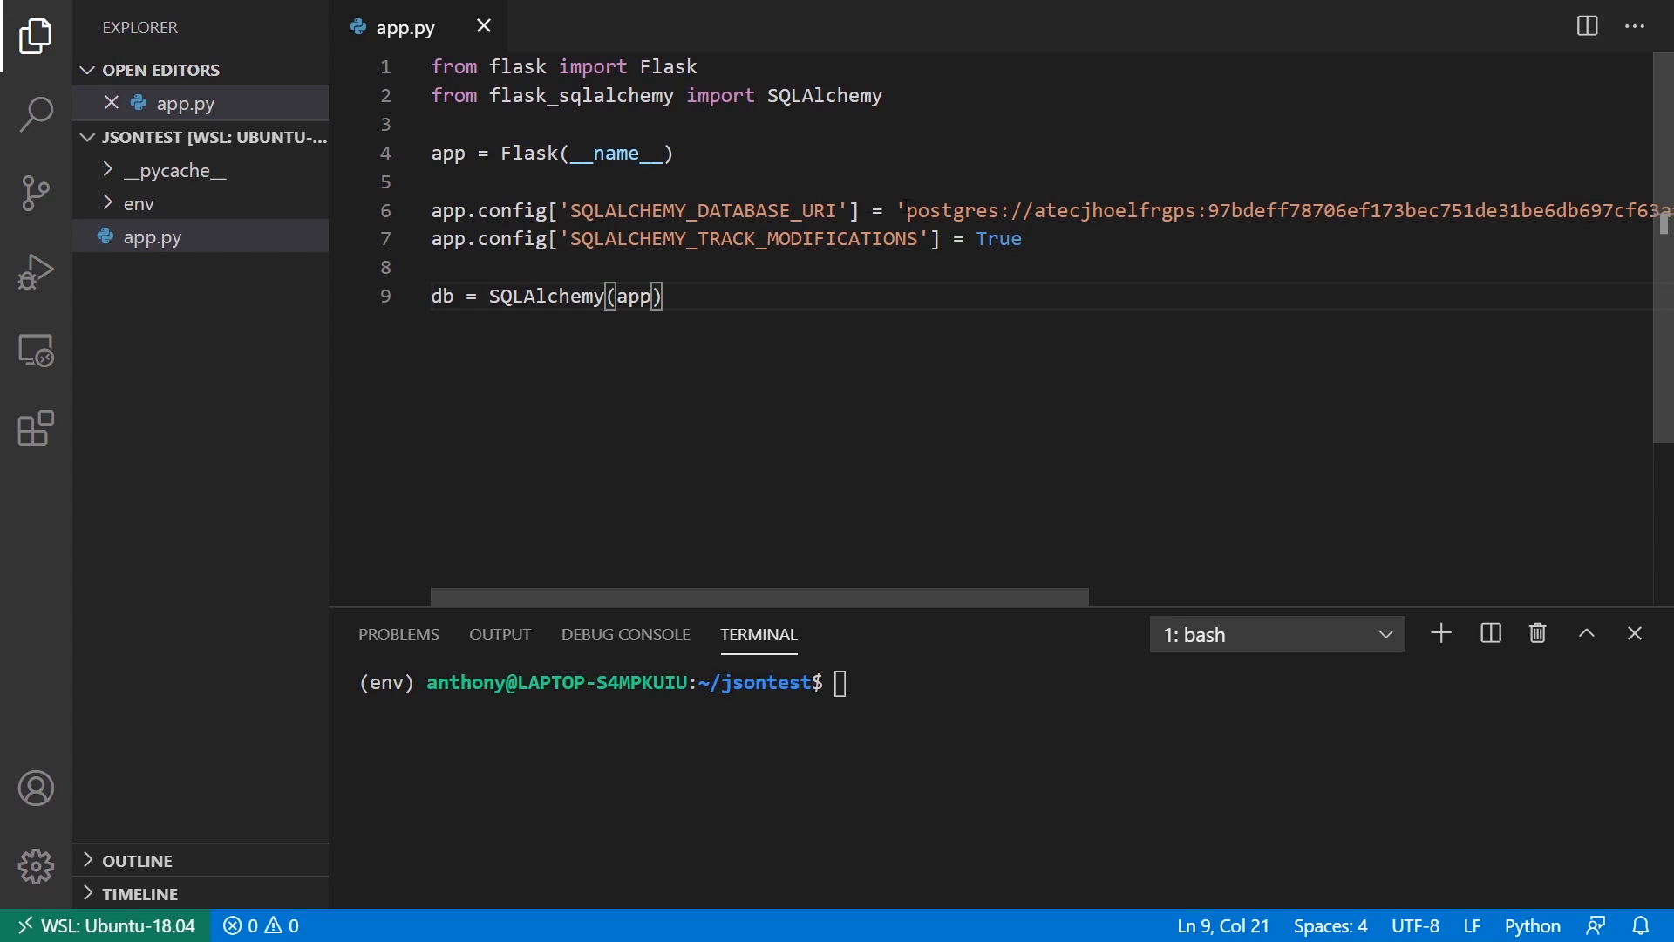
mouse_move(912, 709)
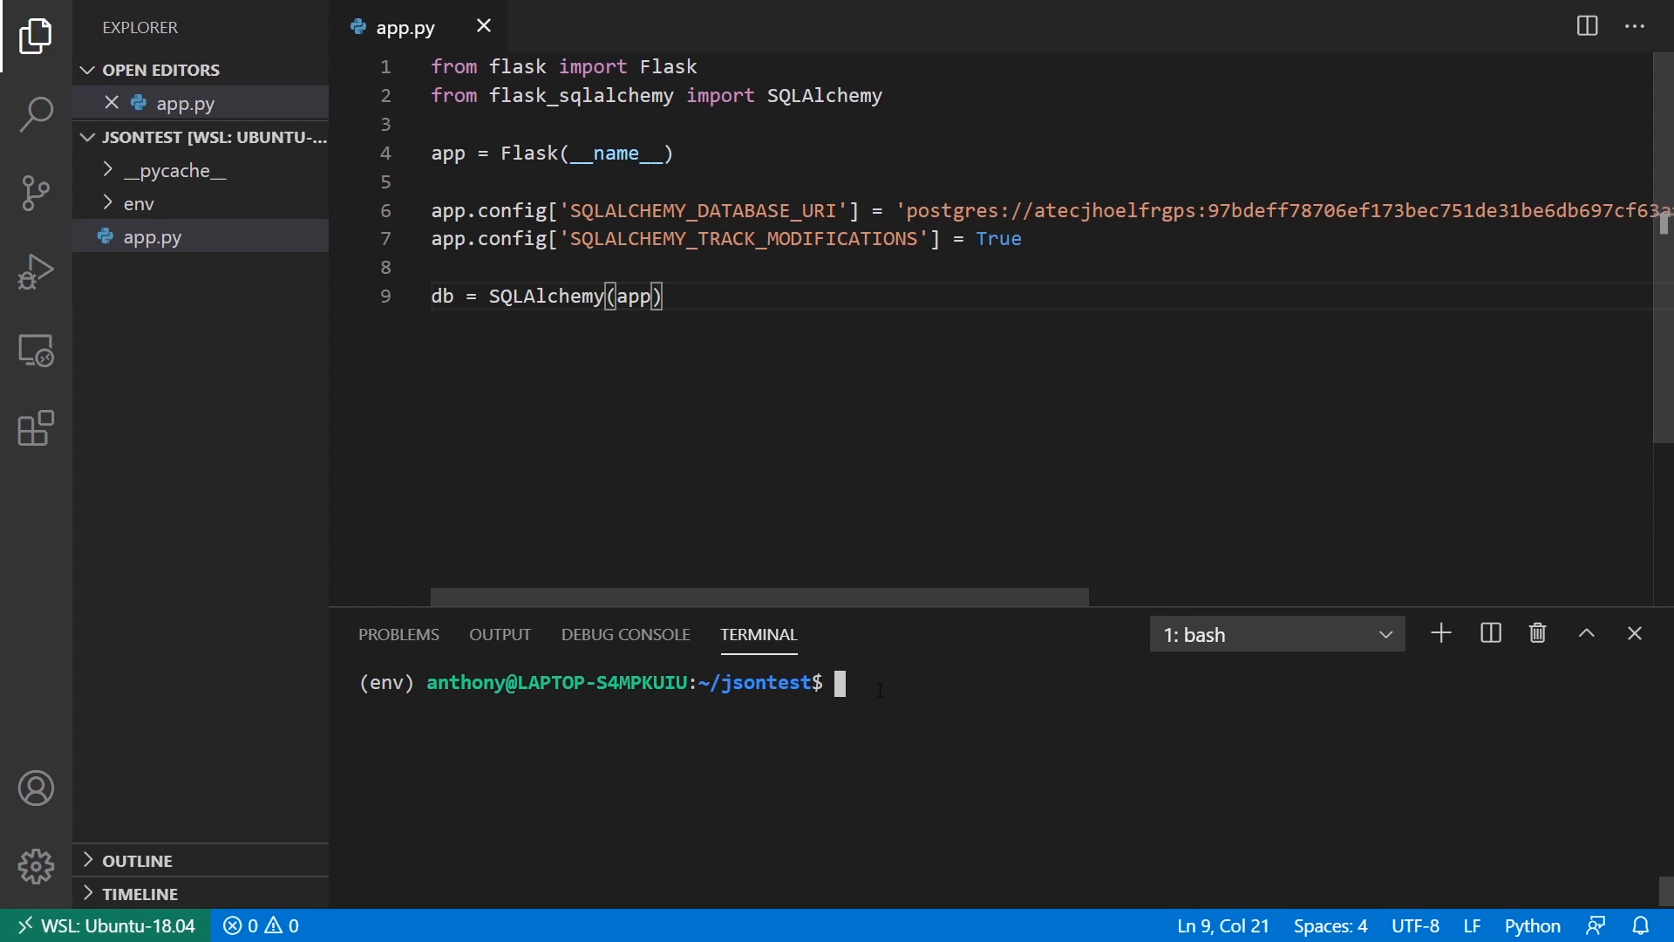
Step: Install flask and flask-sqlalchemy with pip in the integrated terminal
text(pip install flask flask-sqlalc)
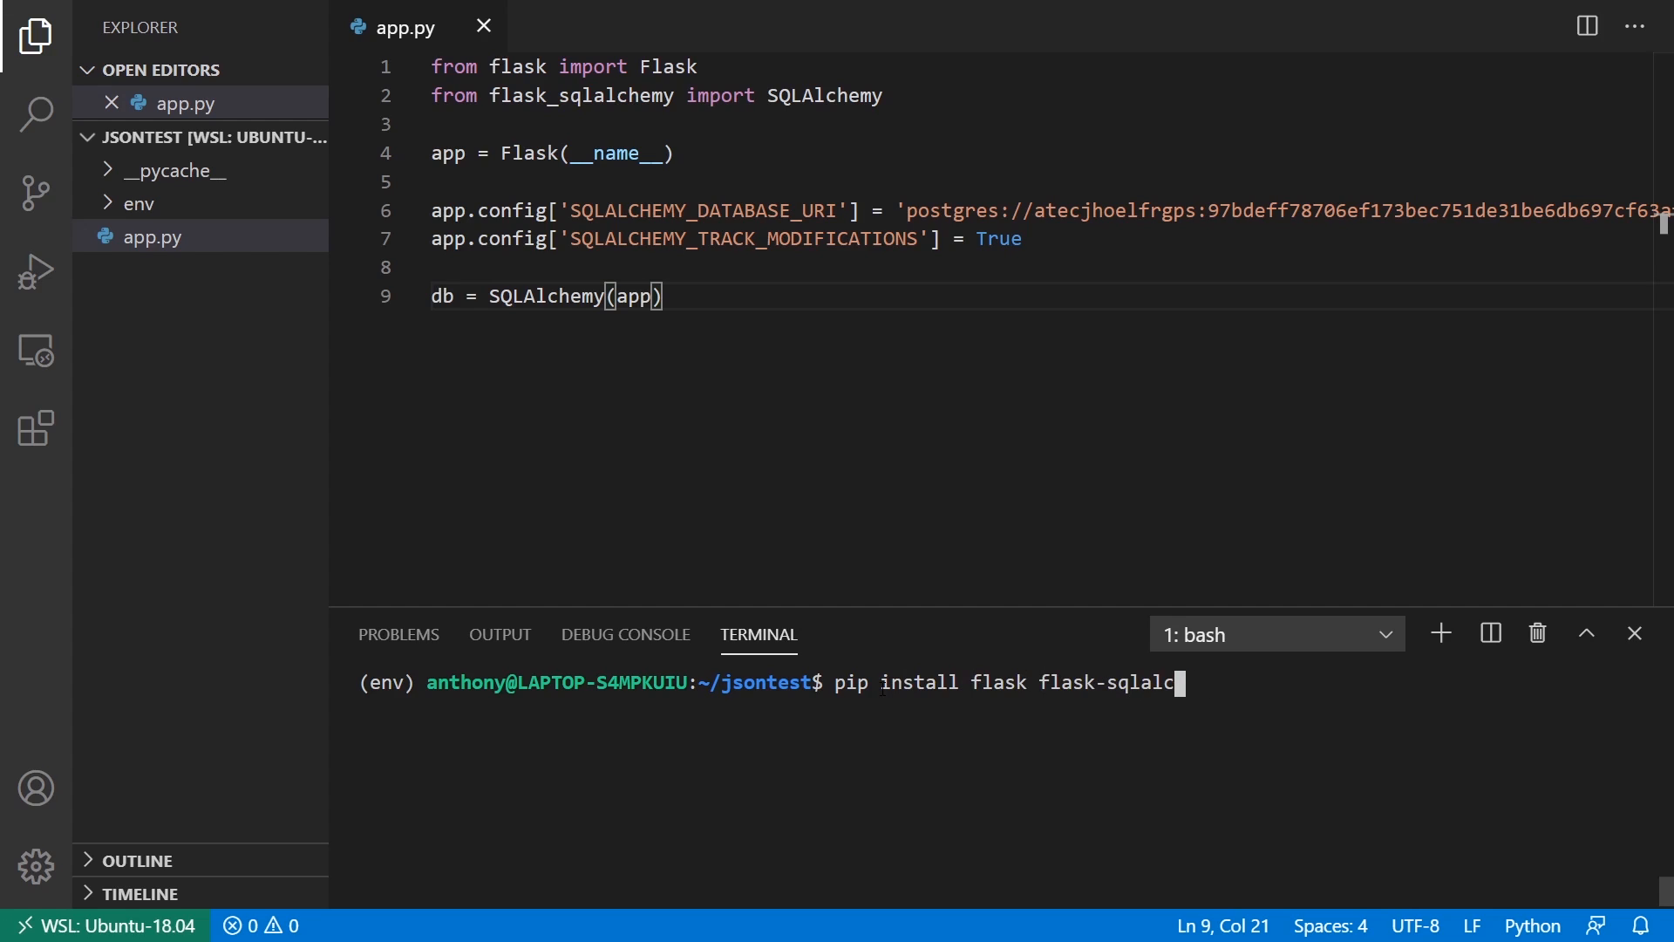
key(Return)
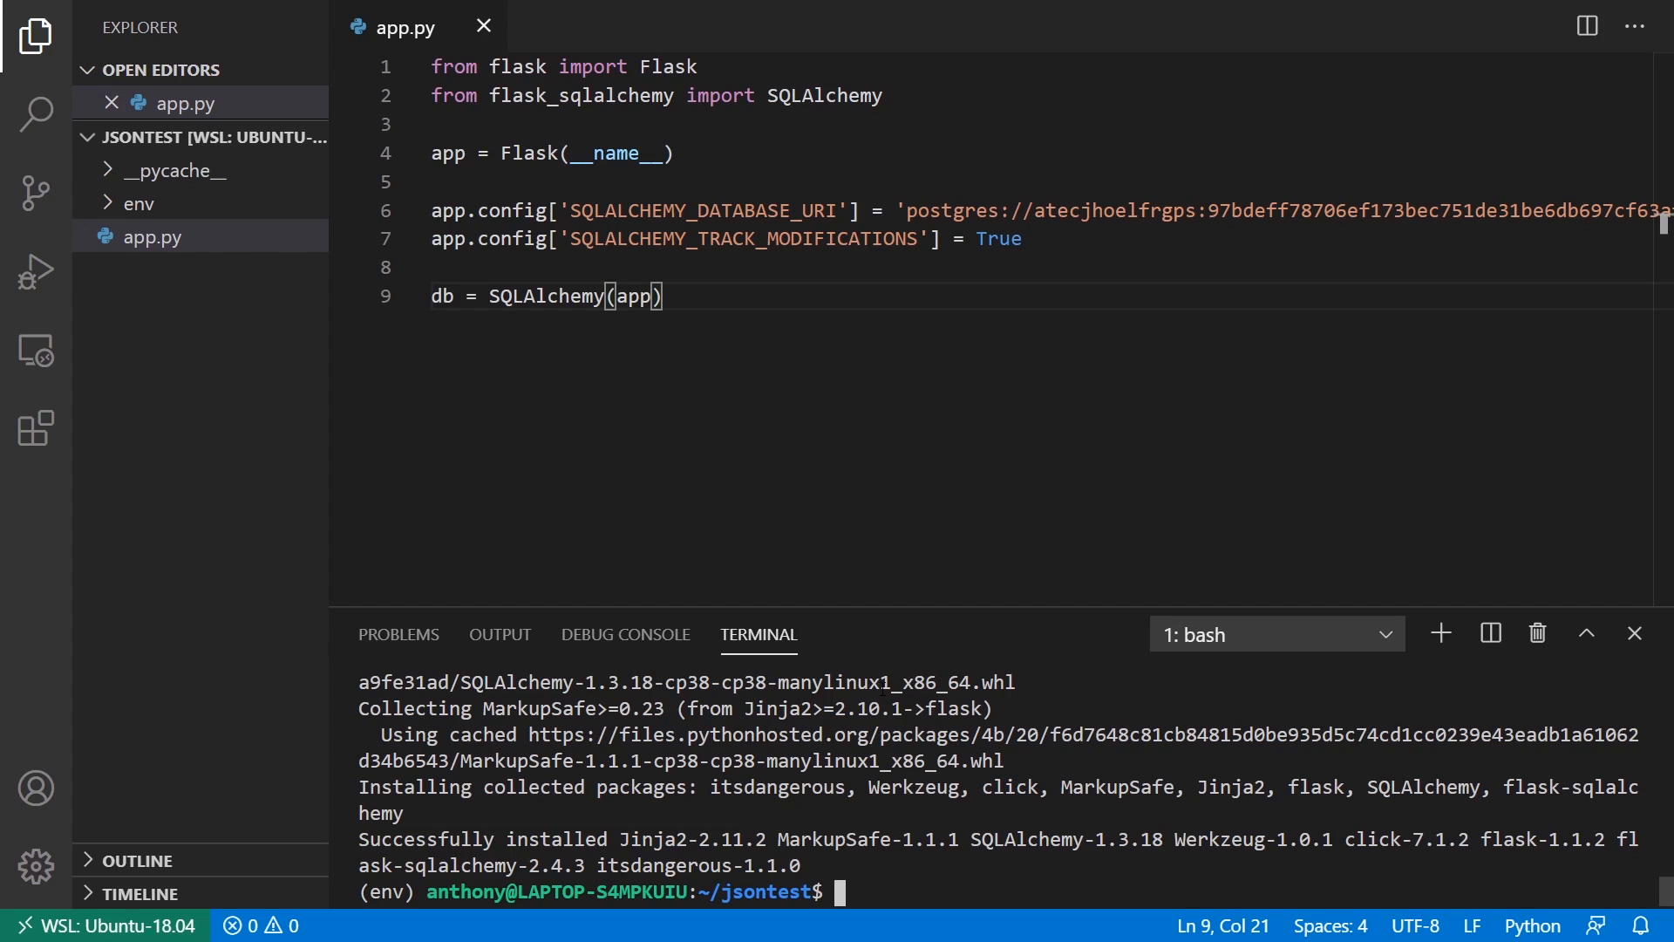
Step: Install psycopg2-binary with pip in the integrated terminal
text(pip install)
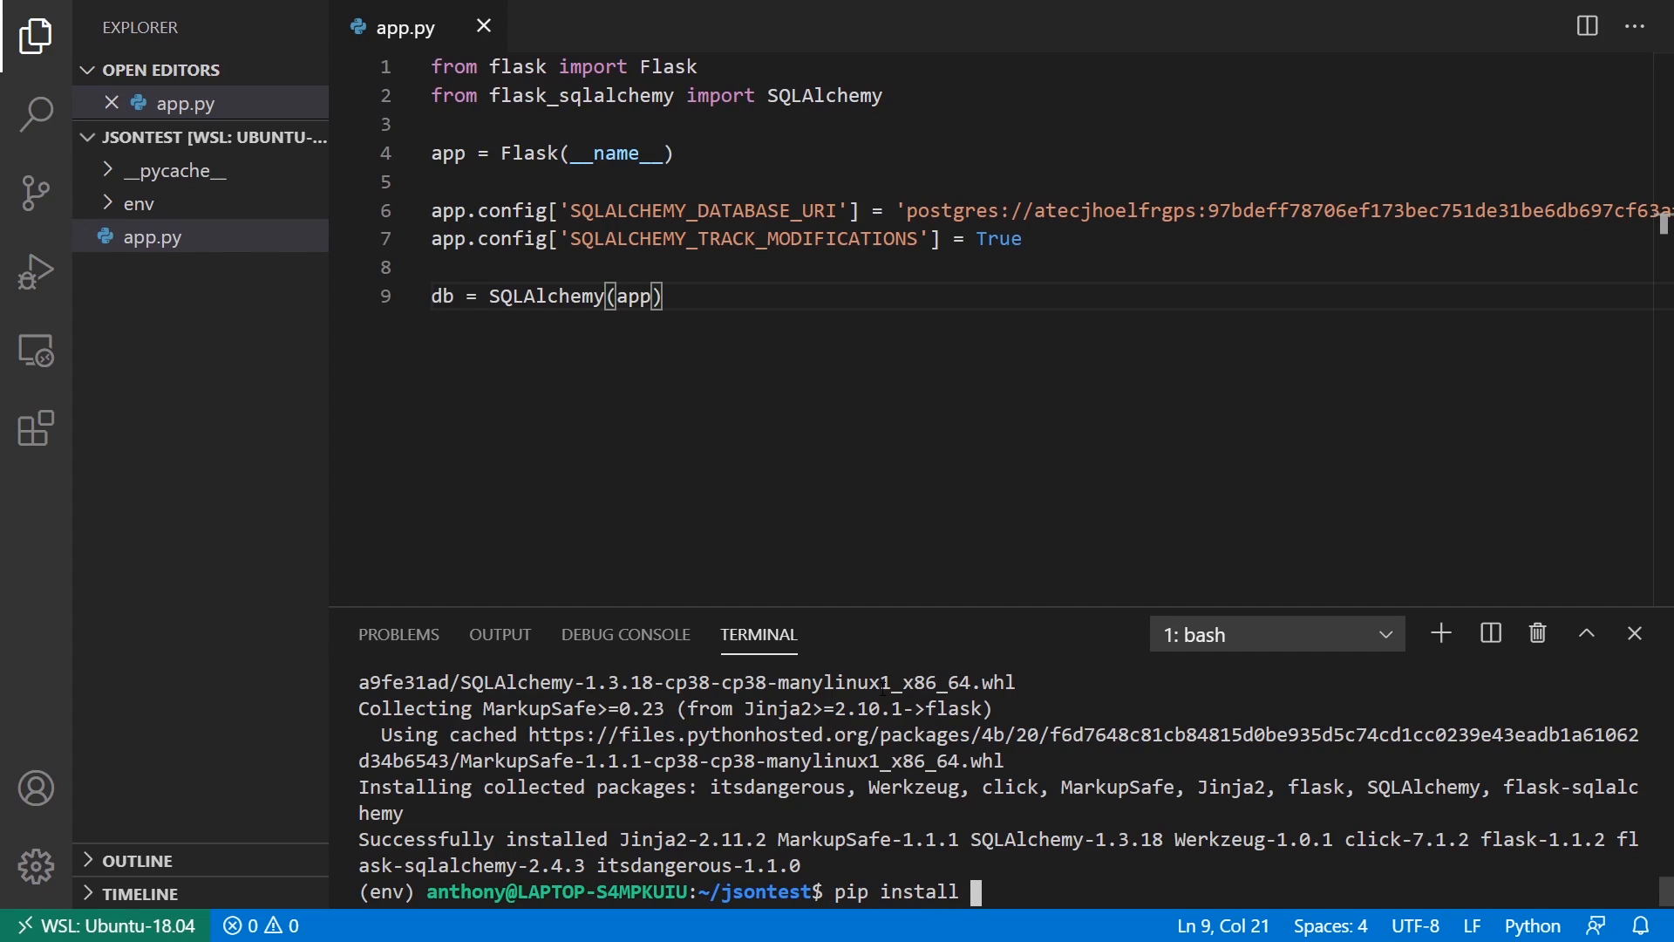
text(p)
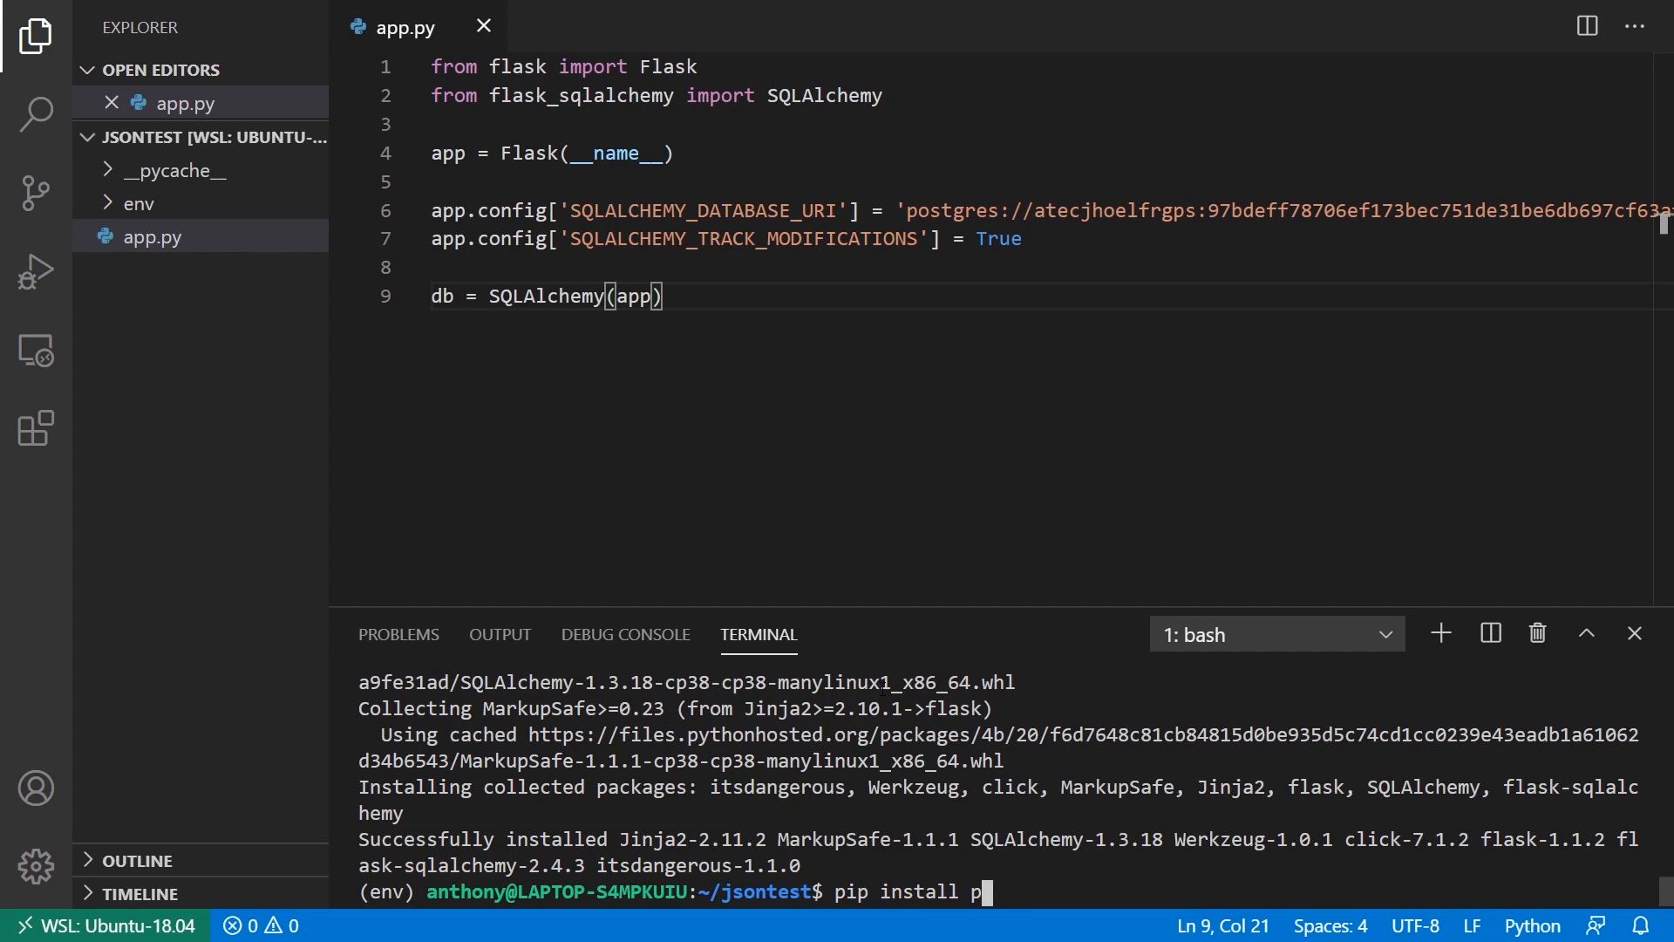
text(sycopg2)
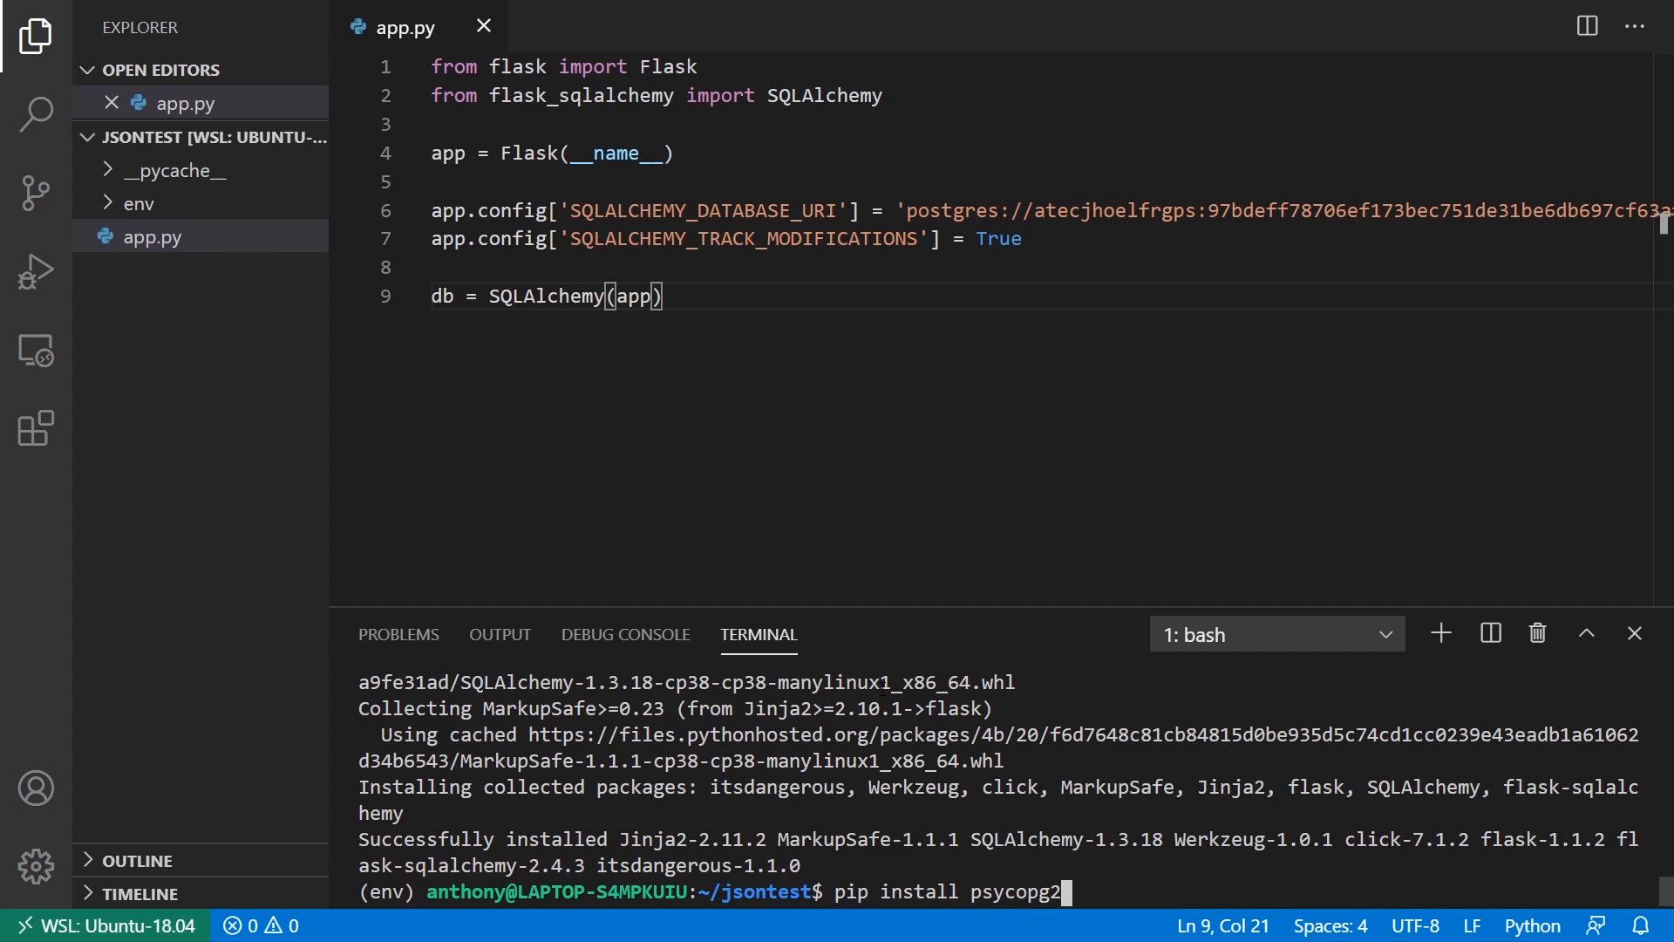
text(-binary)
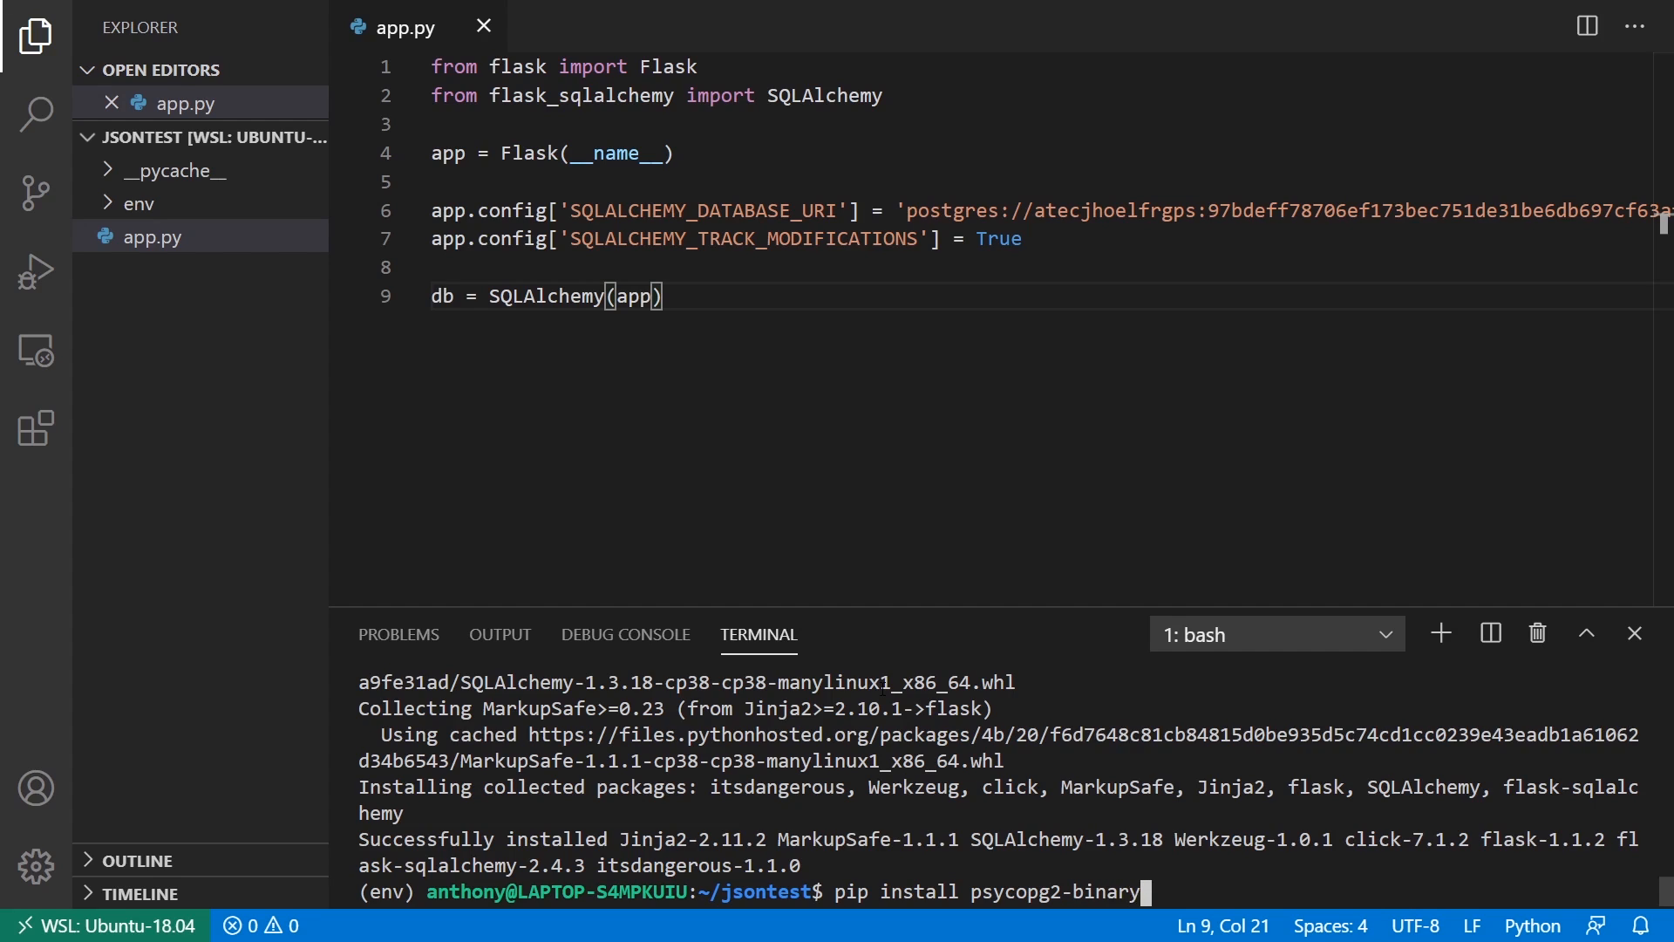
key(Return)
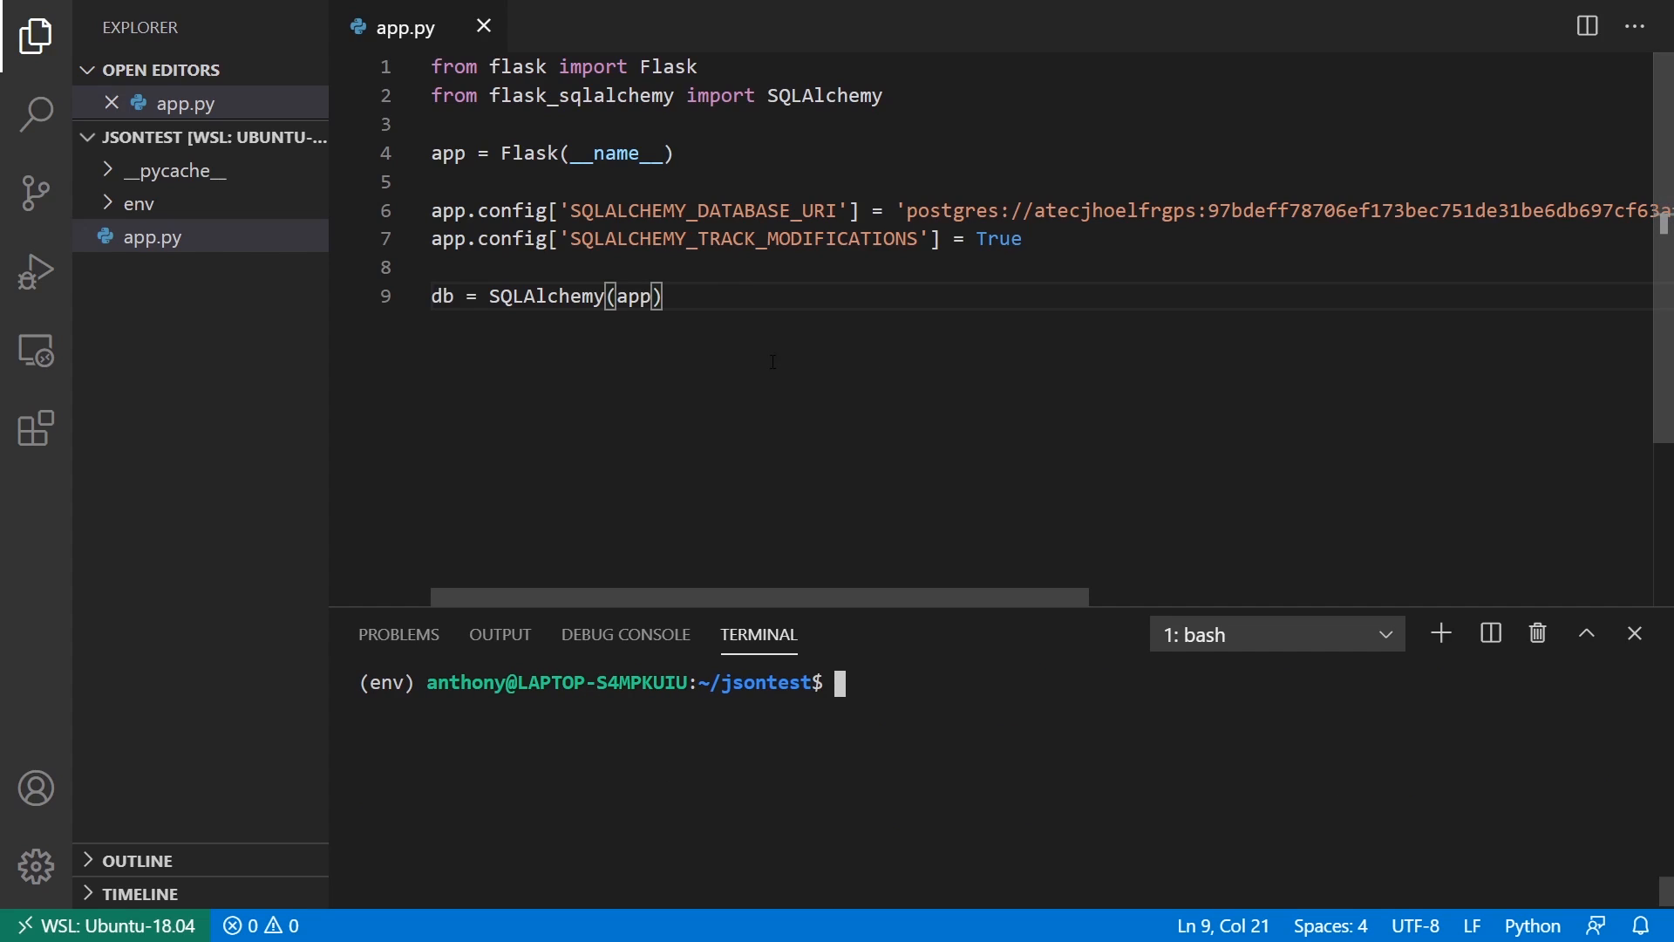
Step: Define class Example(db.Model) with id = db.Column(db.Integer, primary_key=True)
key(Enter)
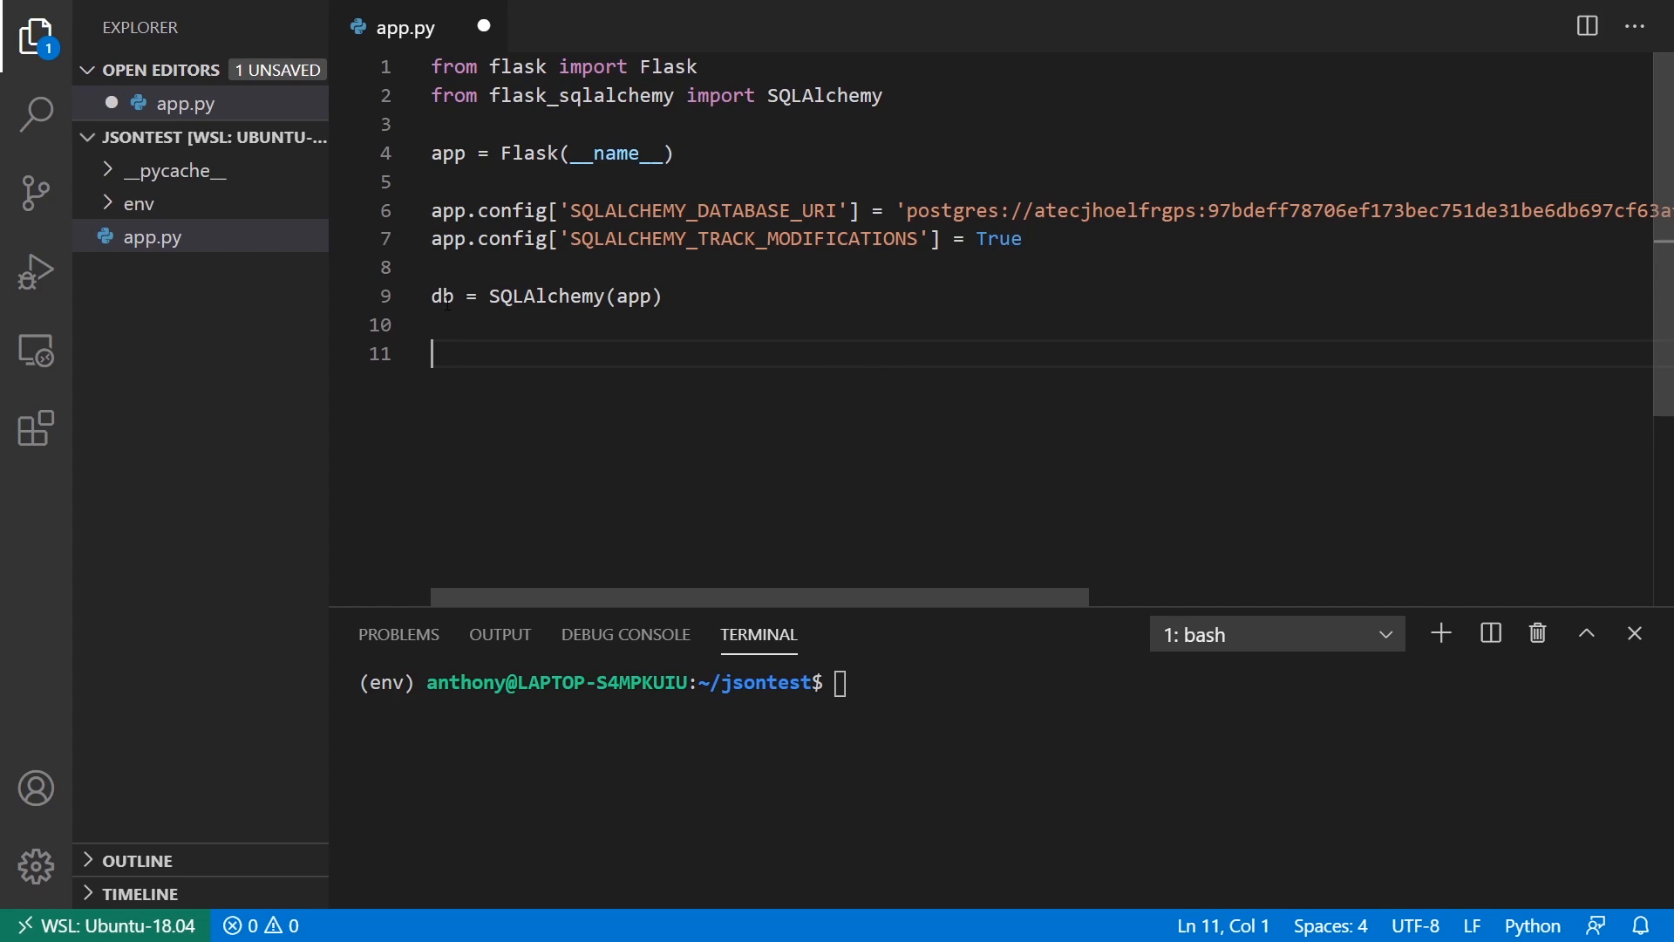
text(class Example(db.)
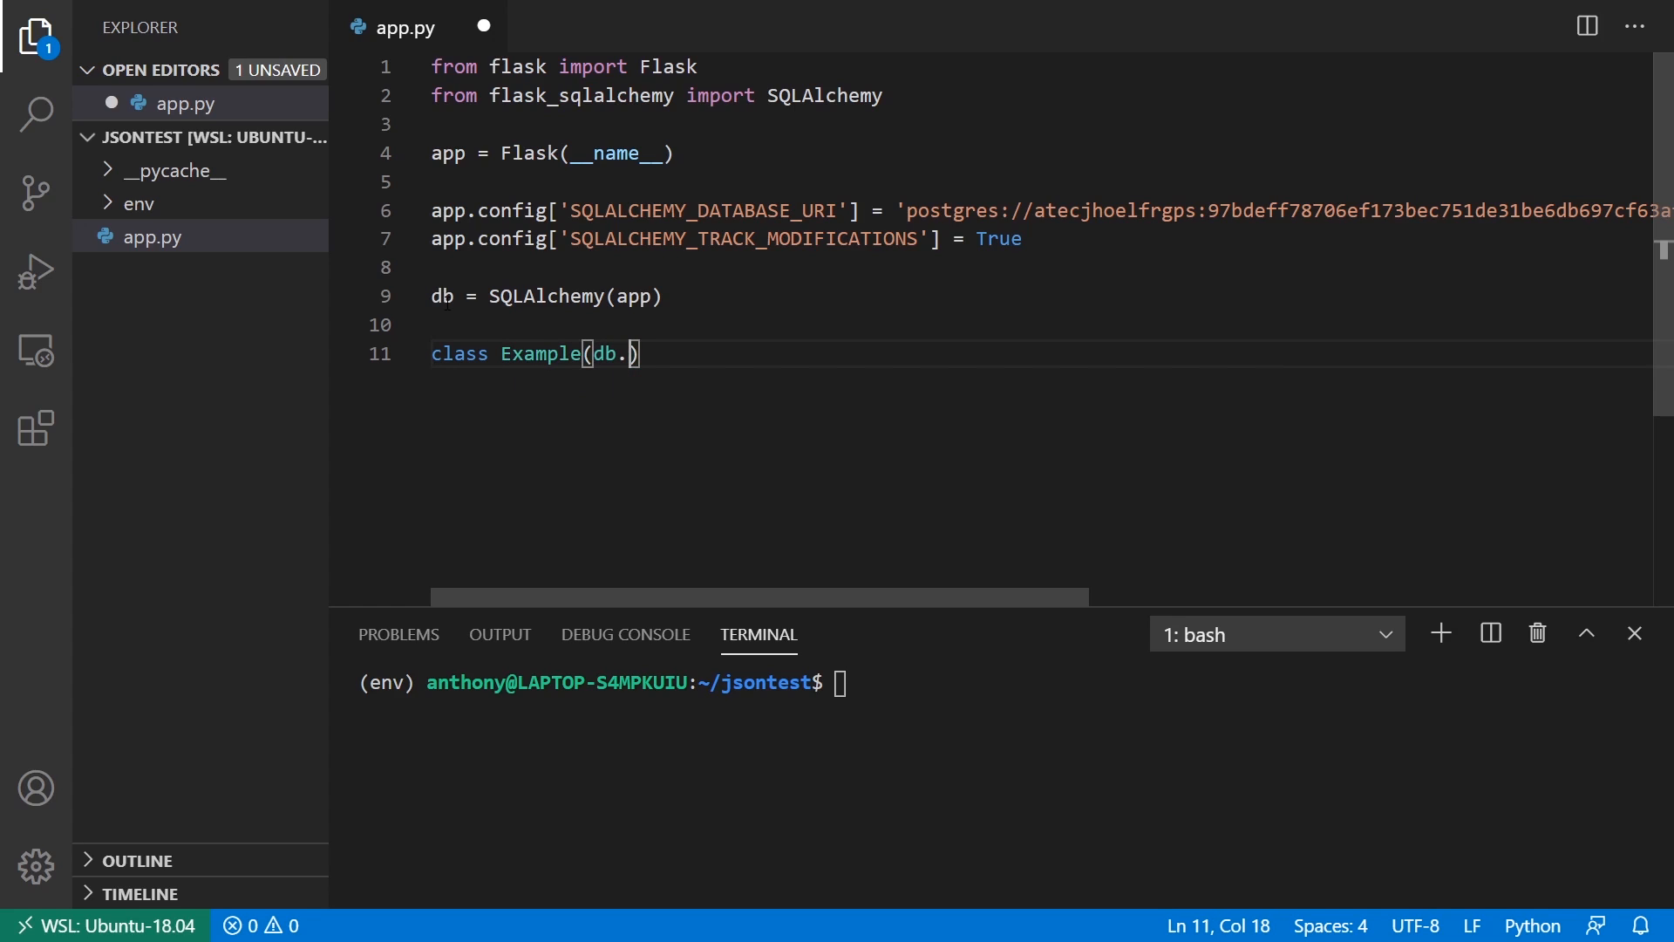
text(Model):)
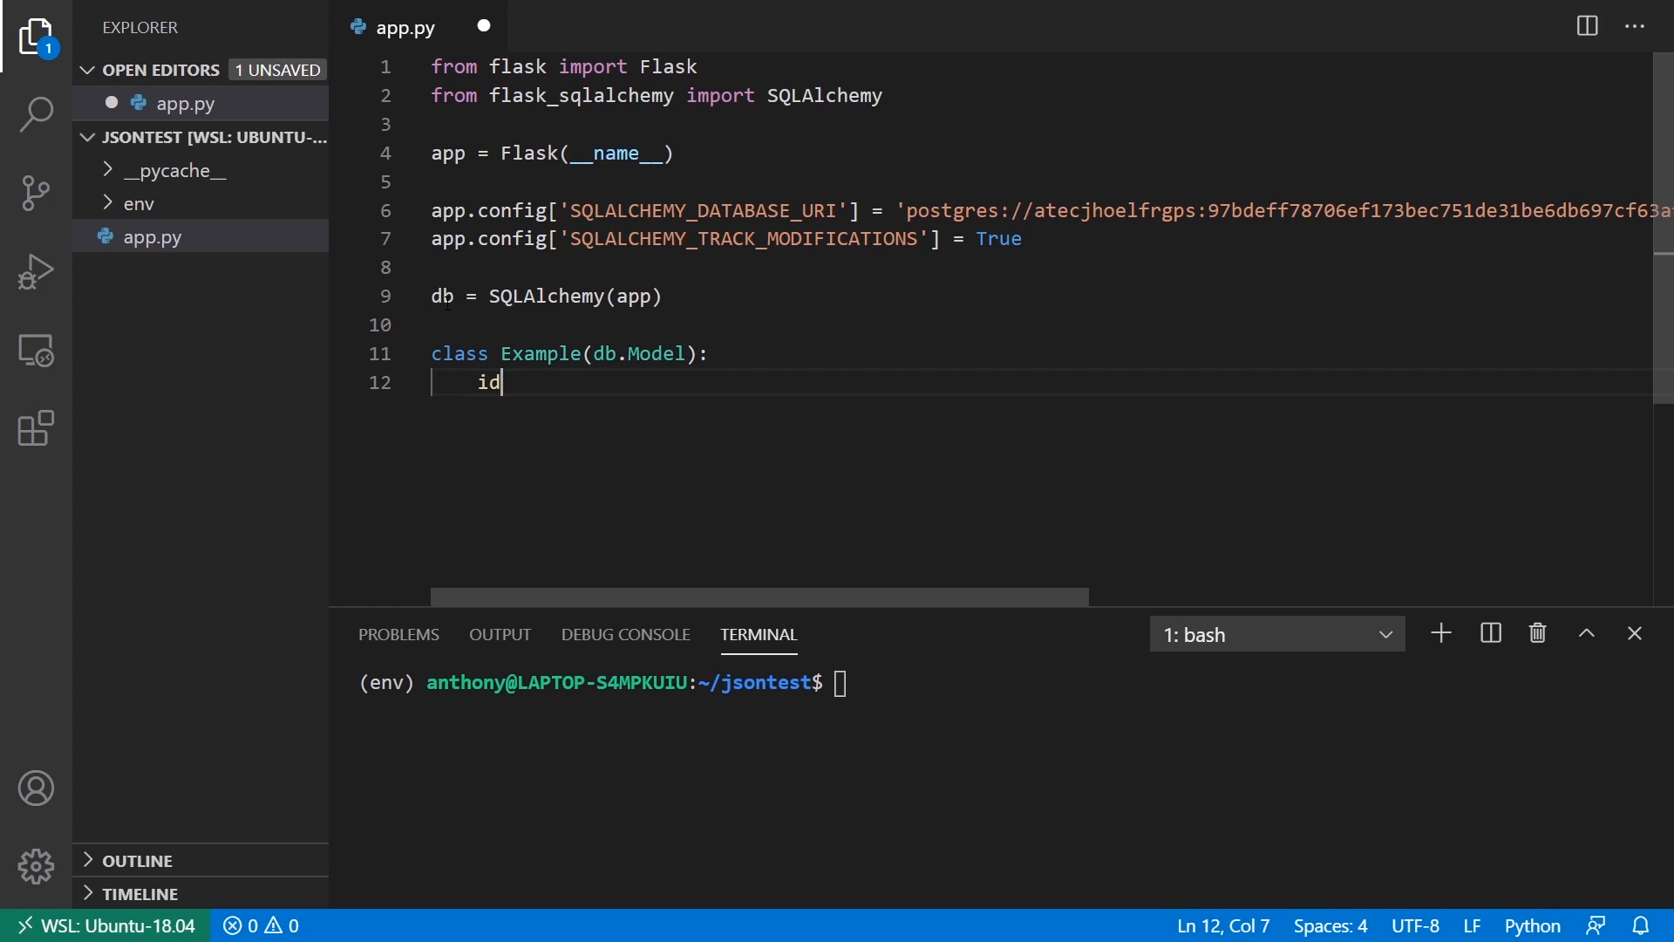
text(= db.Colu)
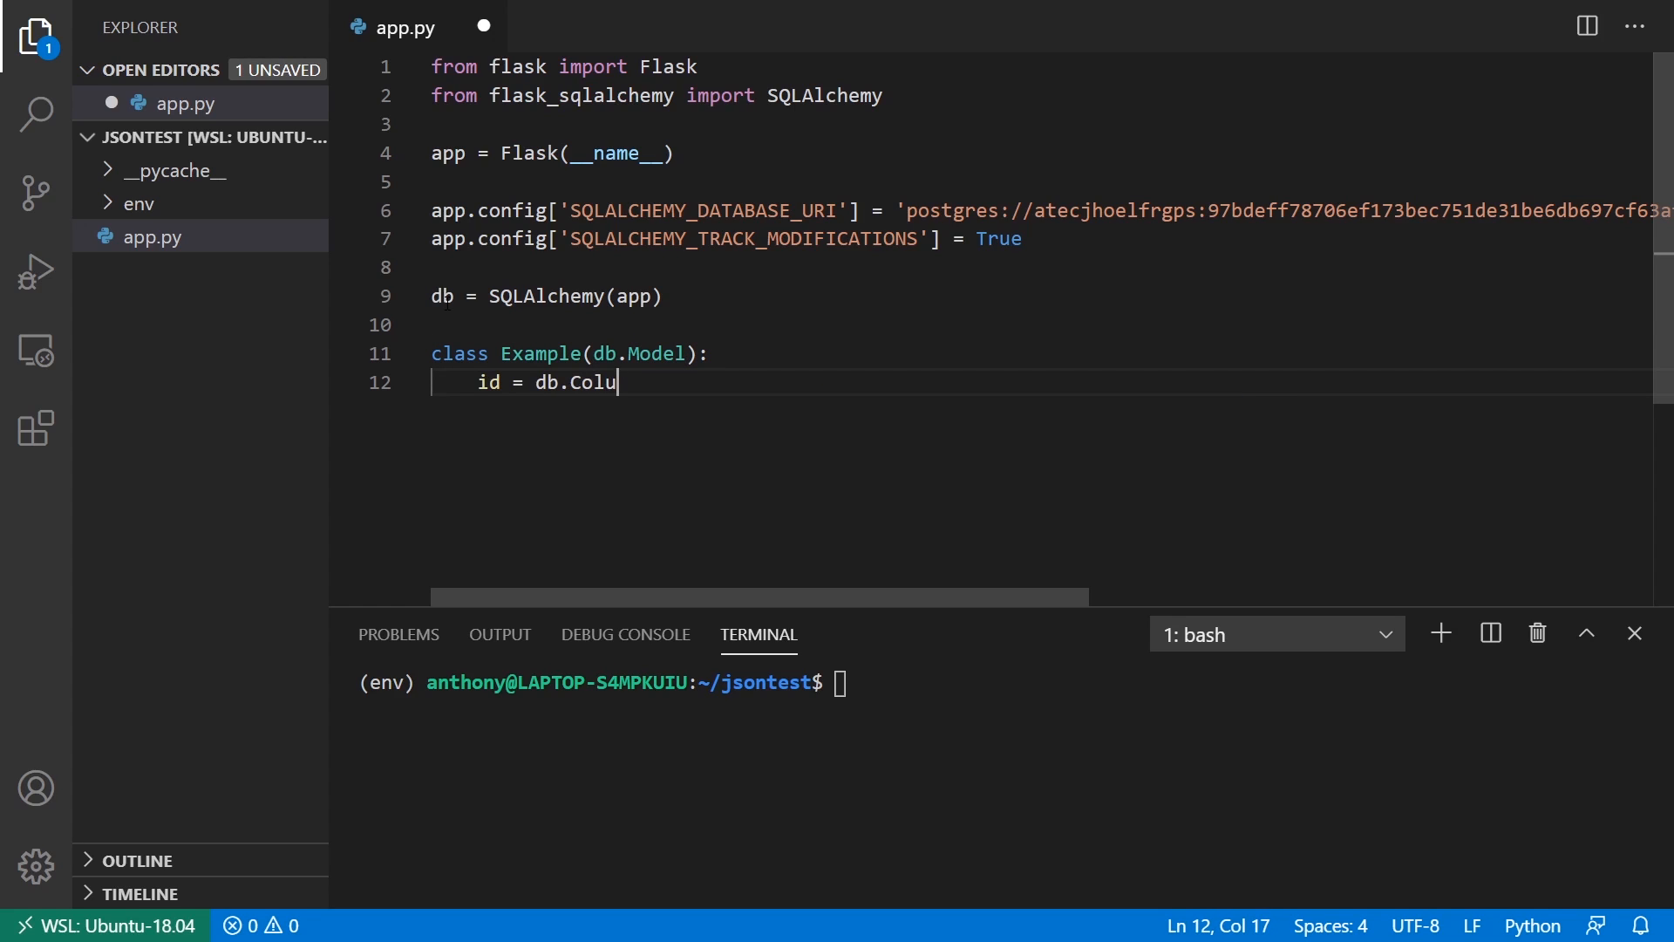
text(mn(db.))
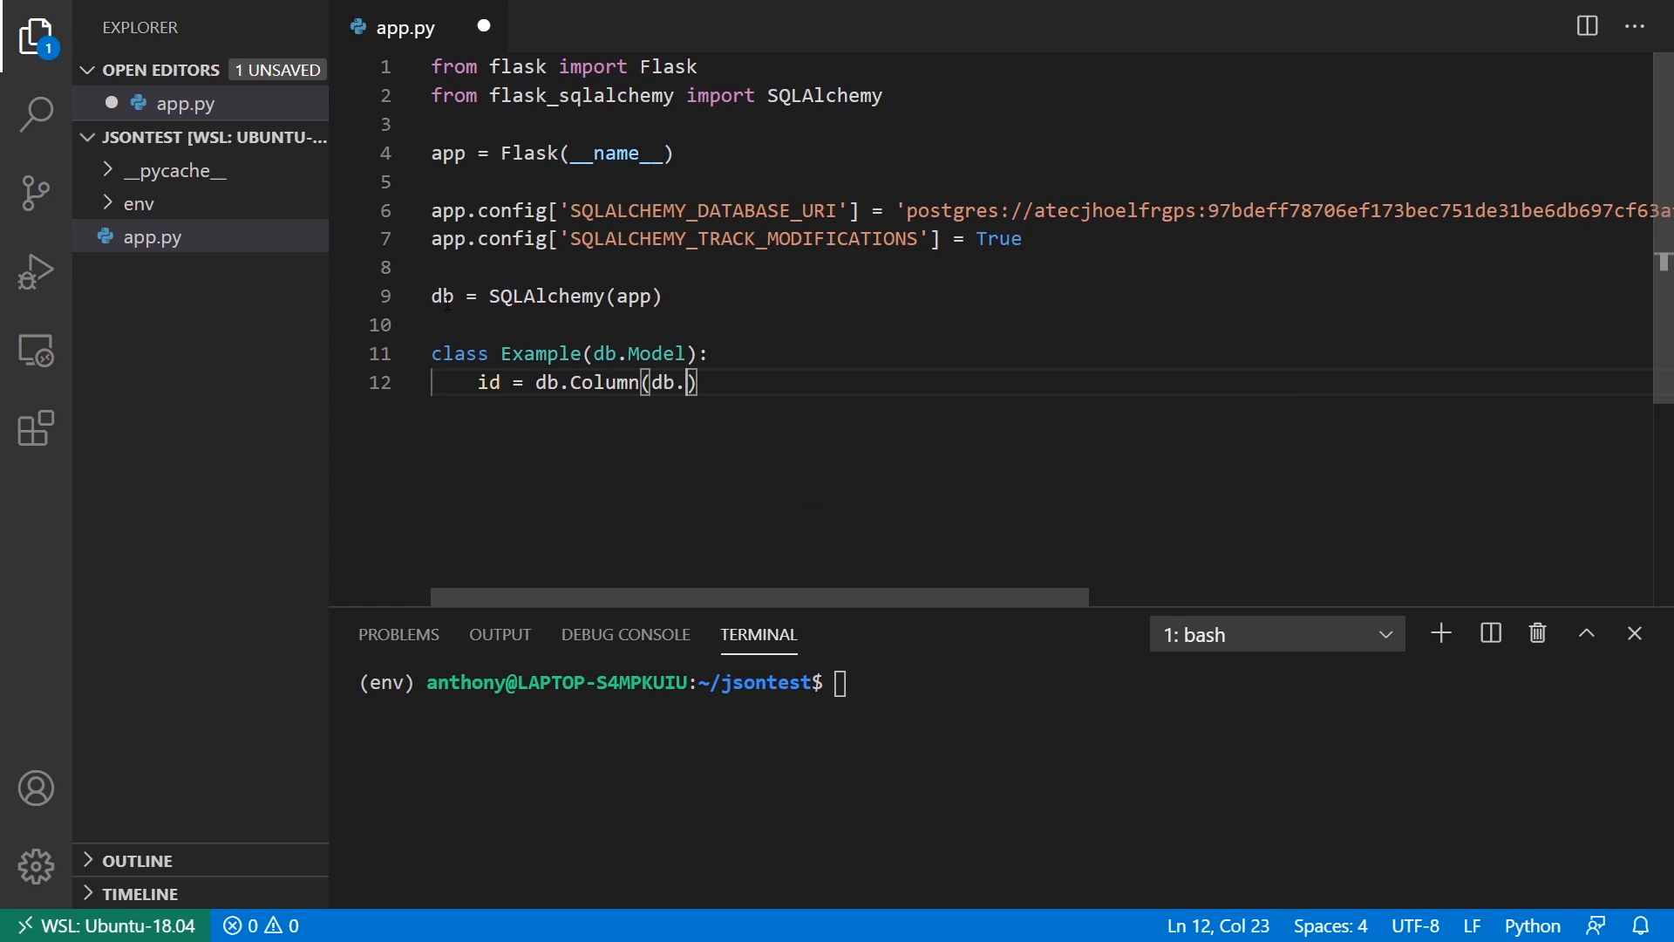
text(Ing)
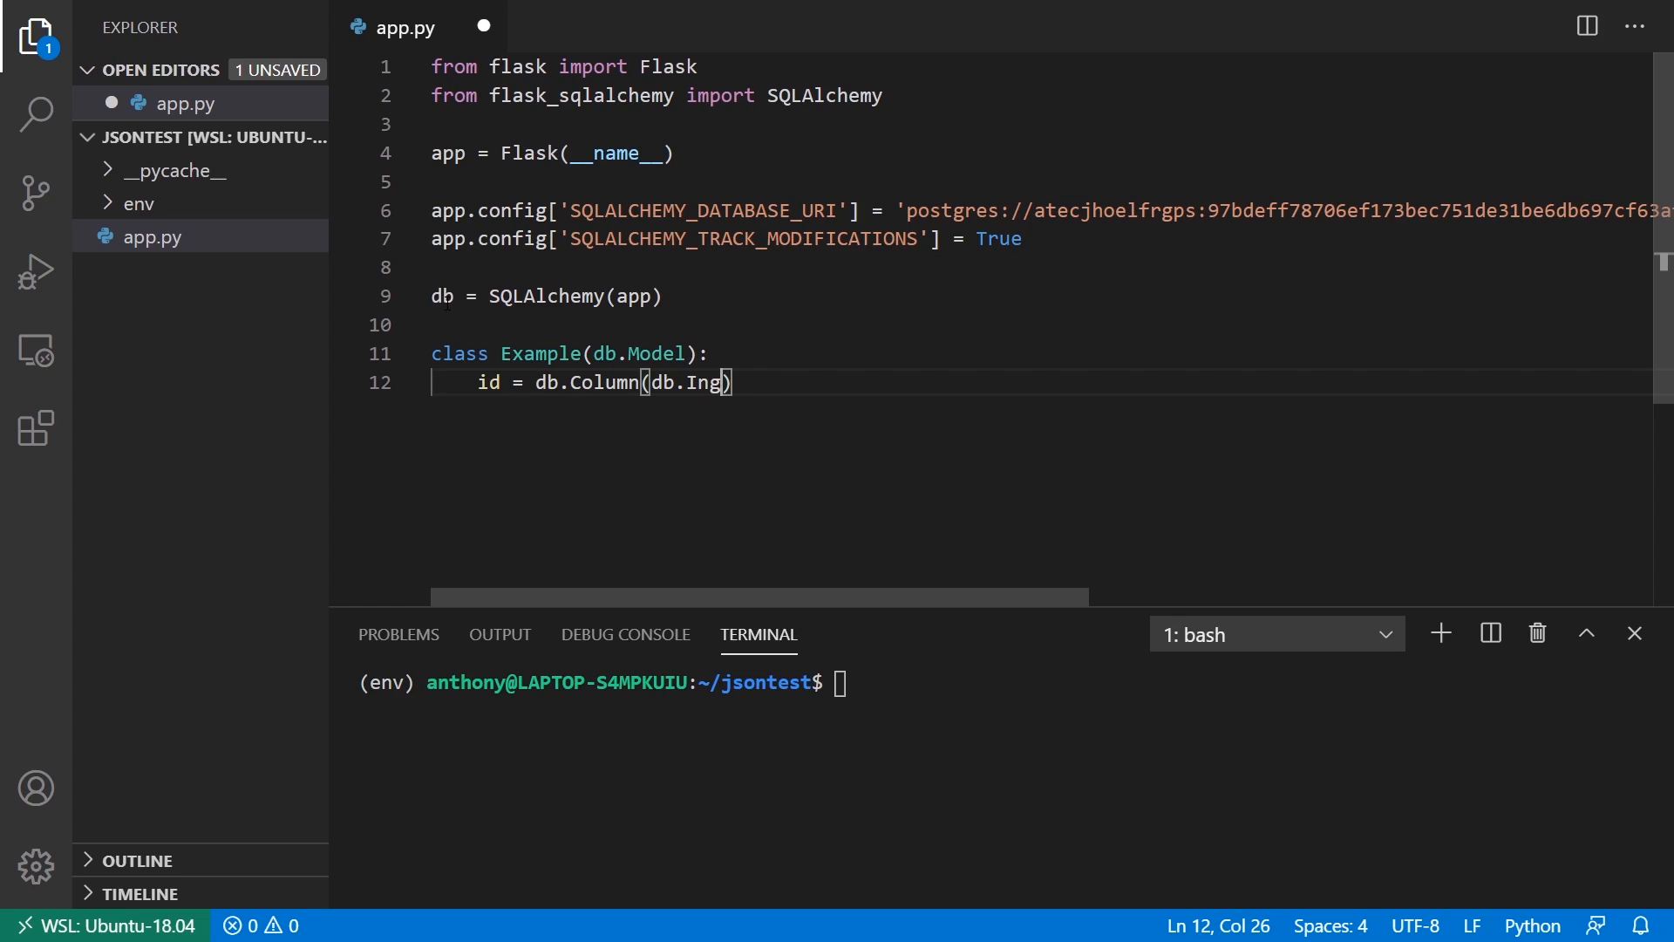
text(teger, primary_key=True)
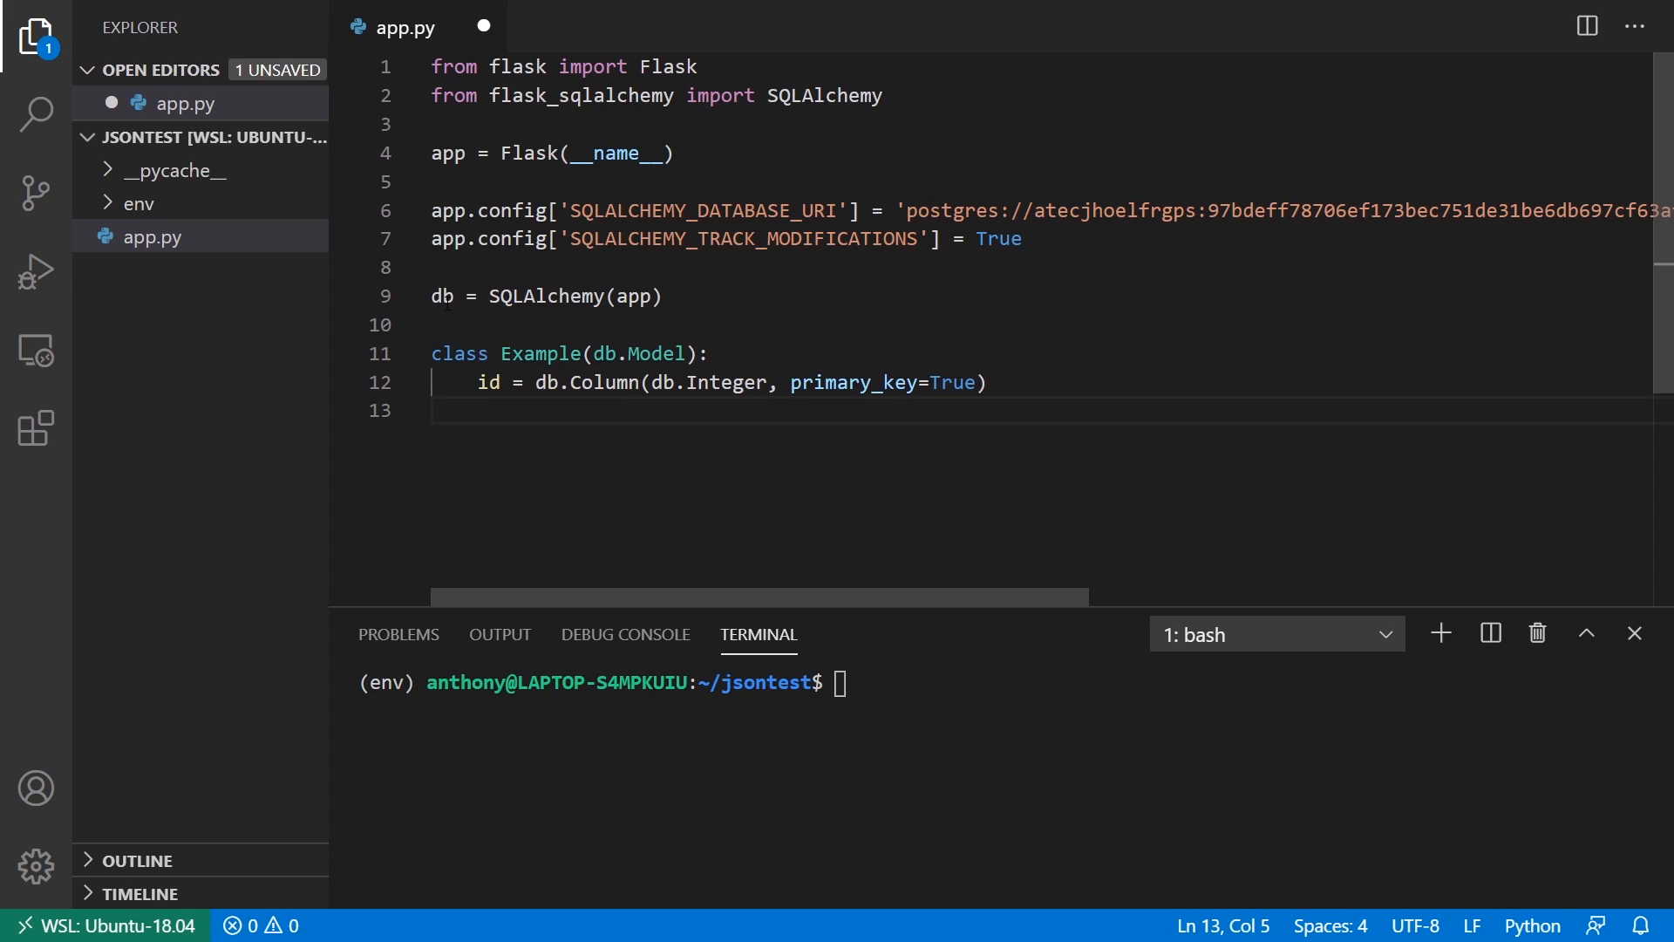
Step: Add json_column = db.Column(db.JSON) to the Example model
text(json_column()
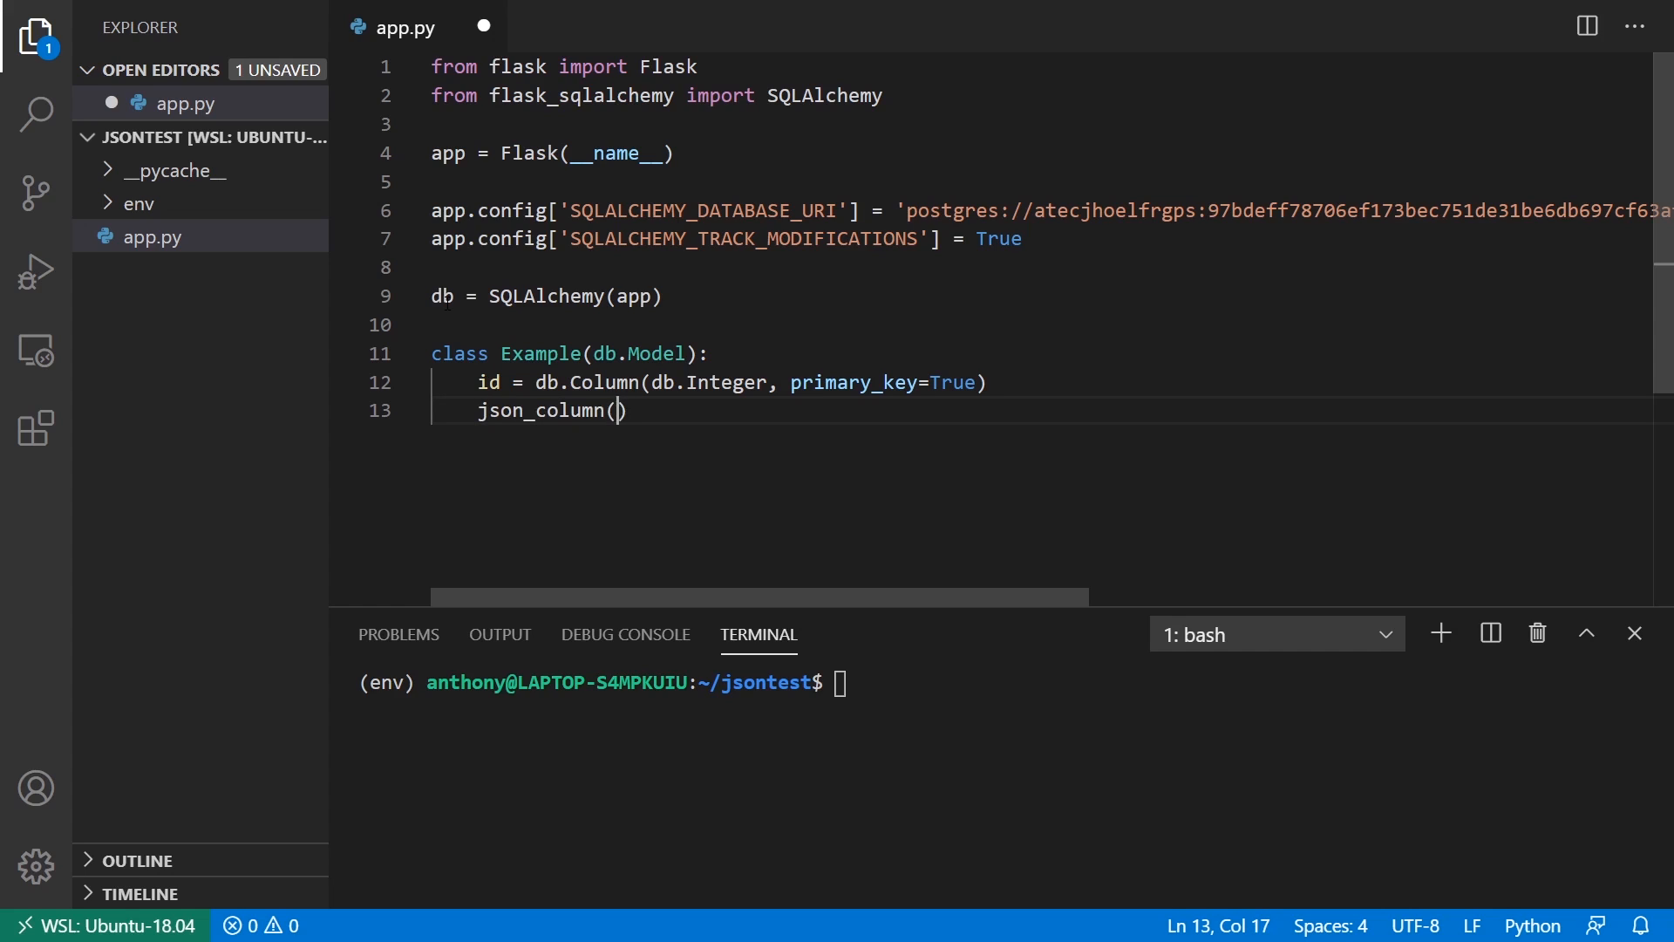
text(= db.COl)
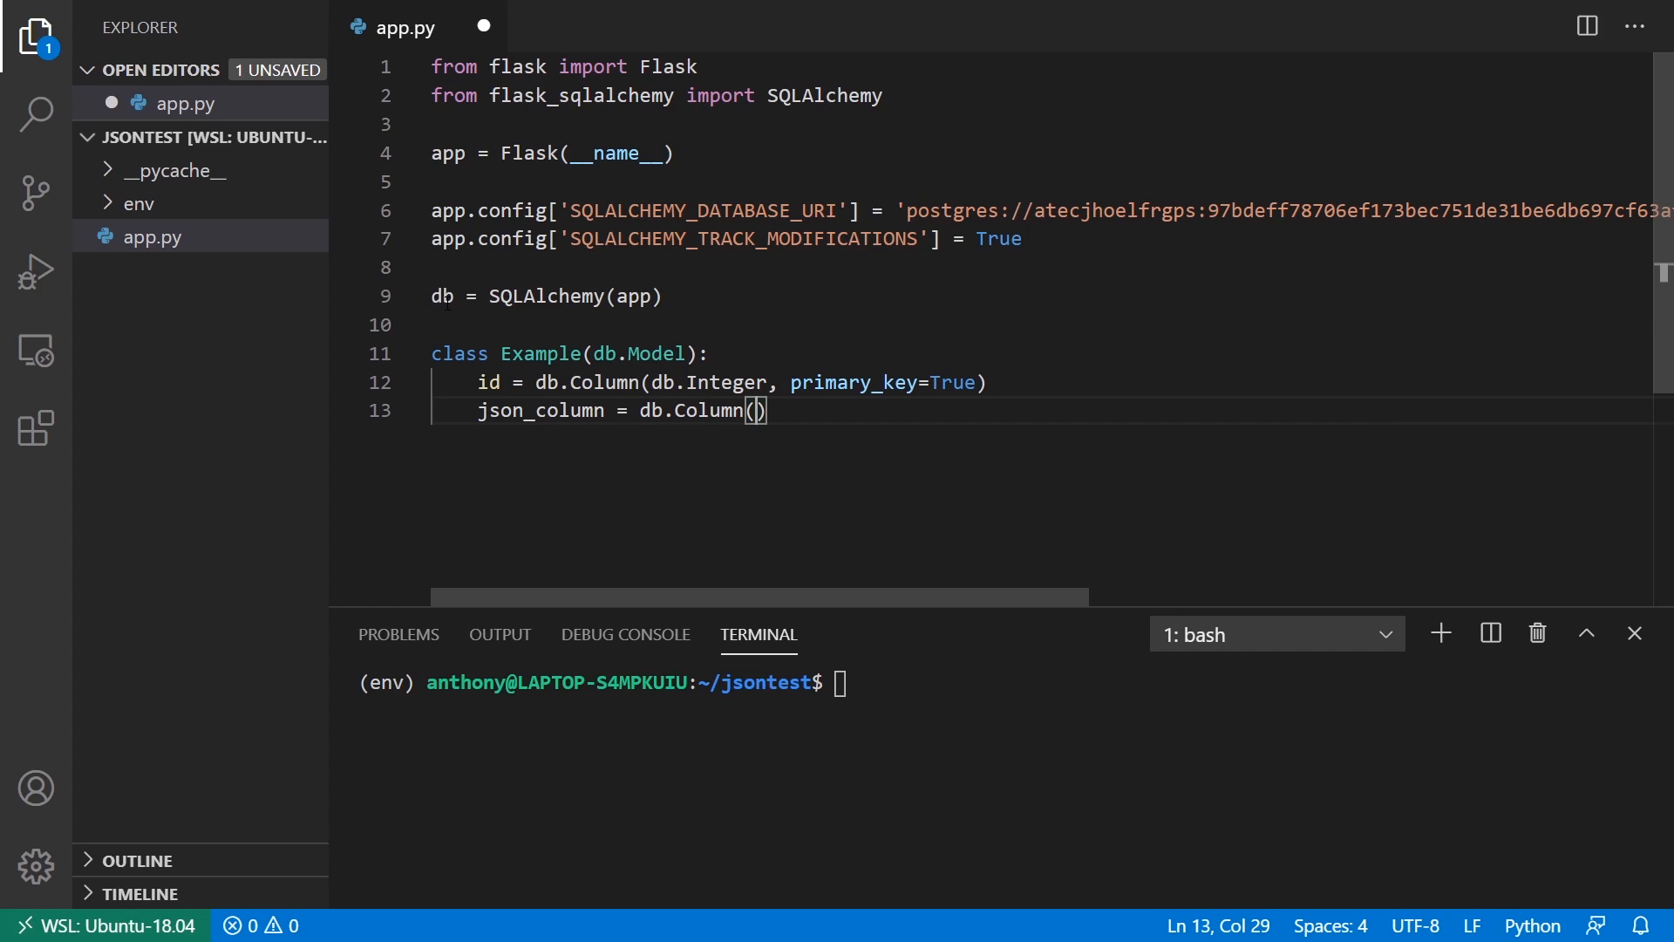
text(db.JSON)
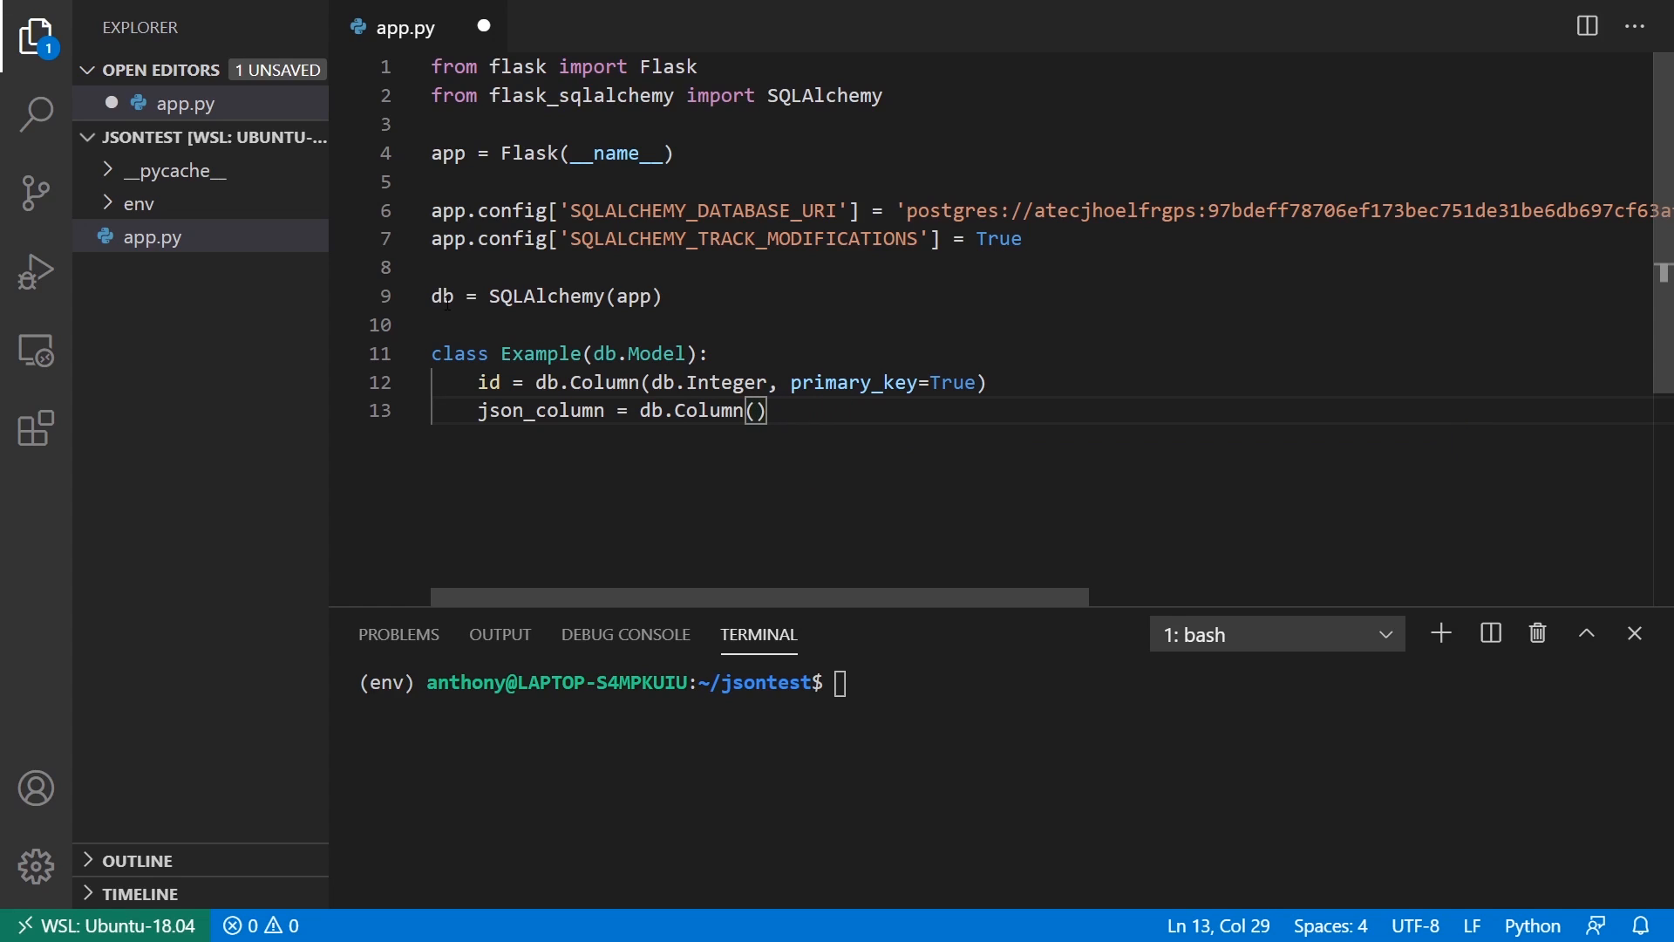
key(Enter)
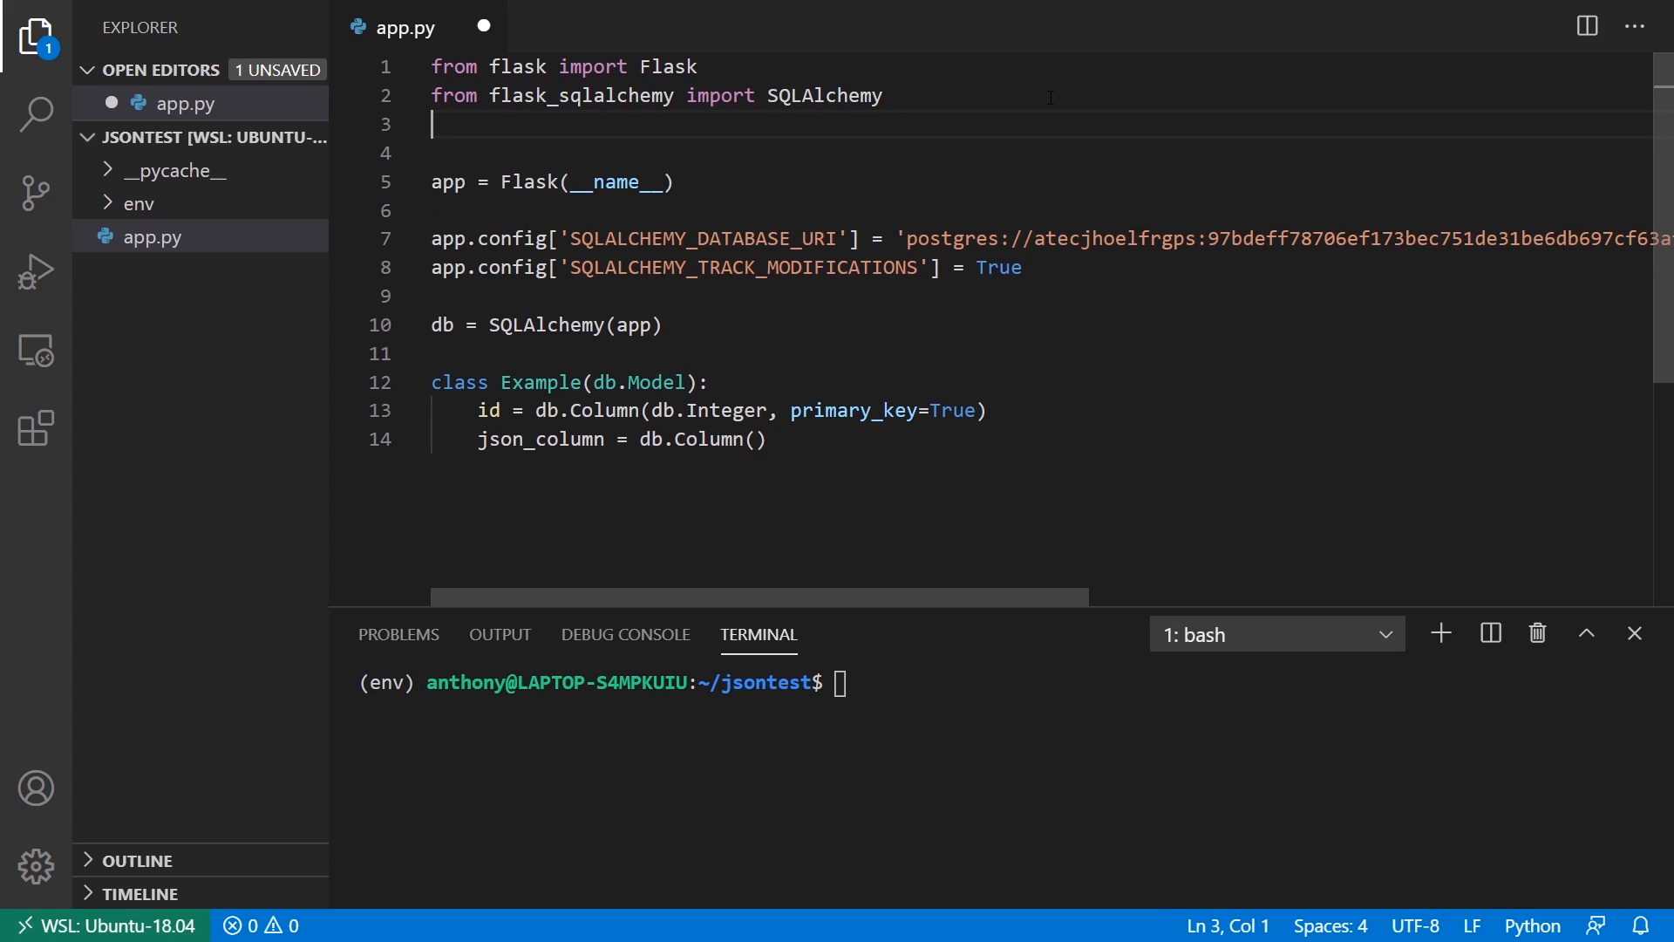
Step: Import JSON from sqlalchemy.dialects.postgresql for the json_column type
text(from sqlal)
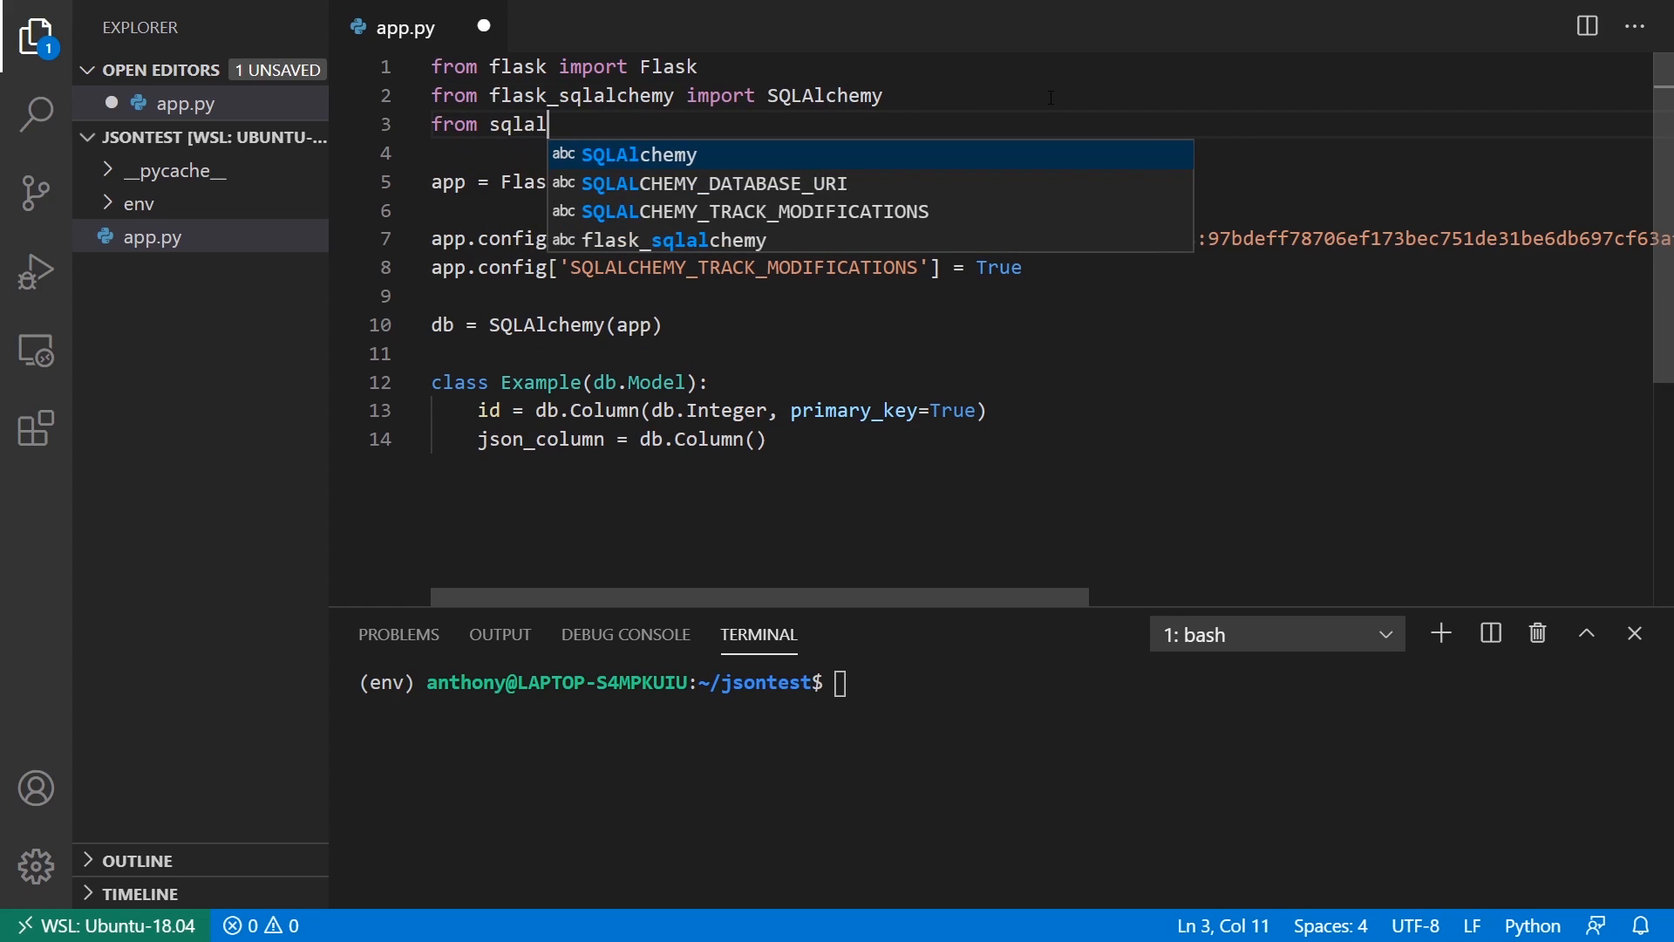
text(chemy.dialects)
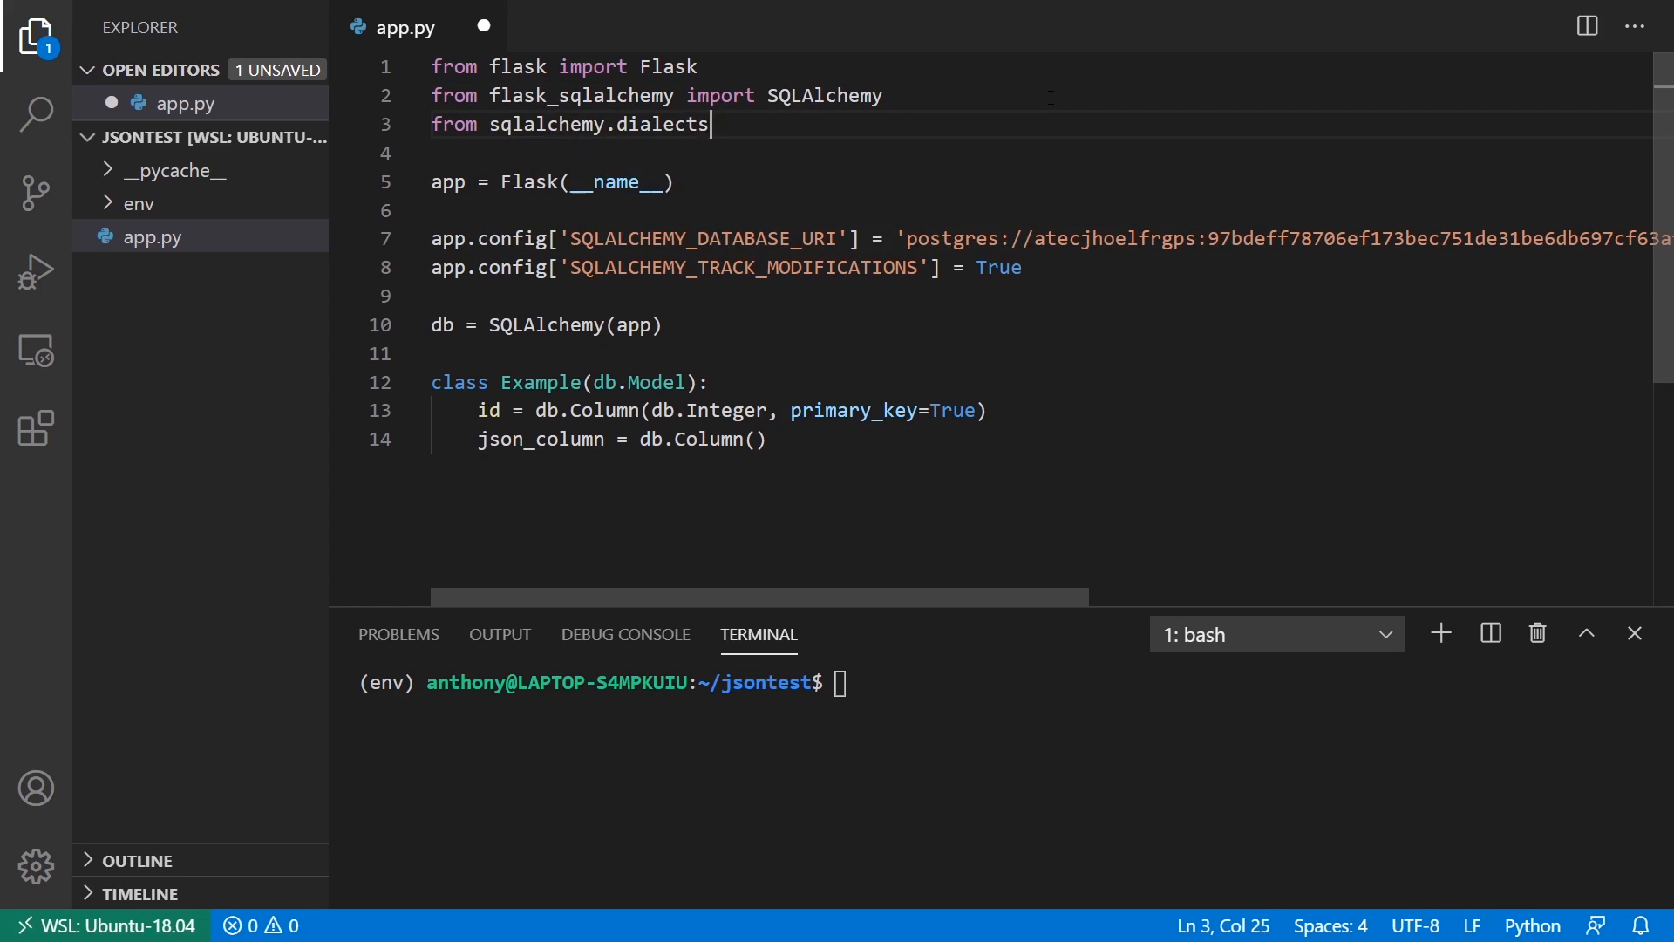
text(.)
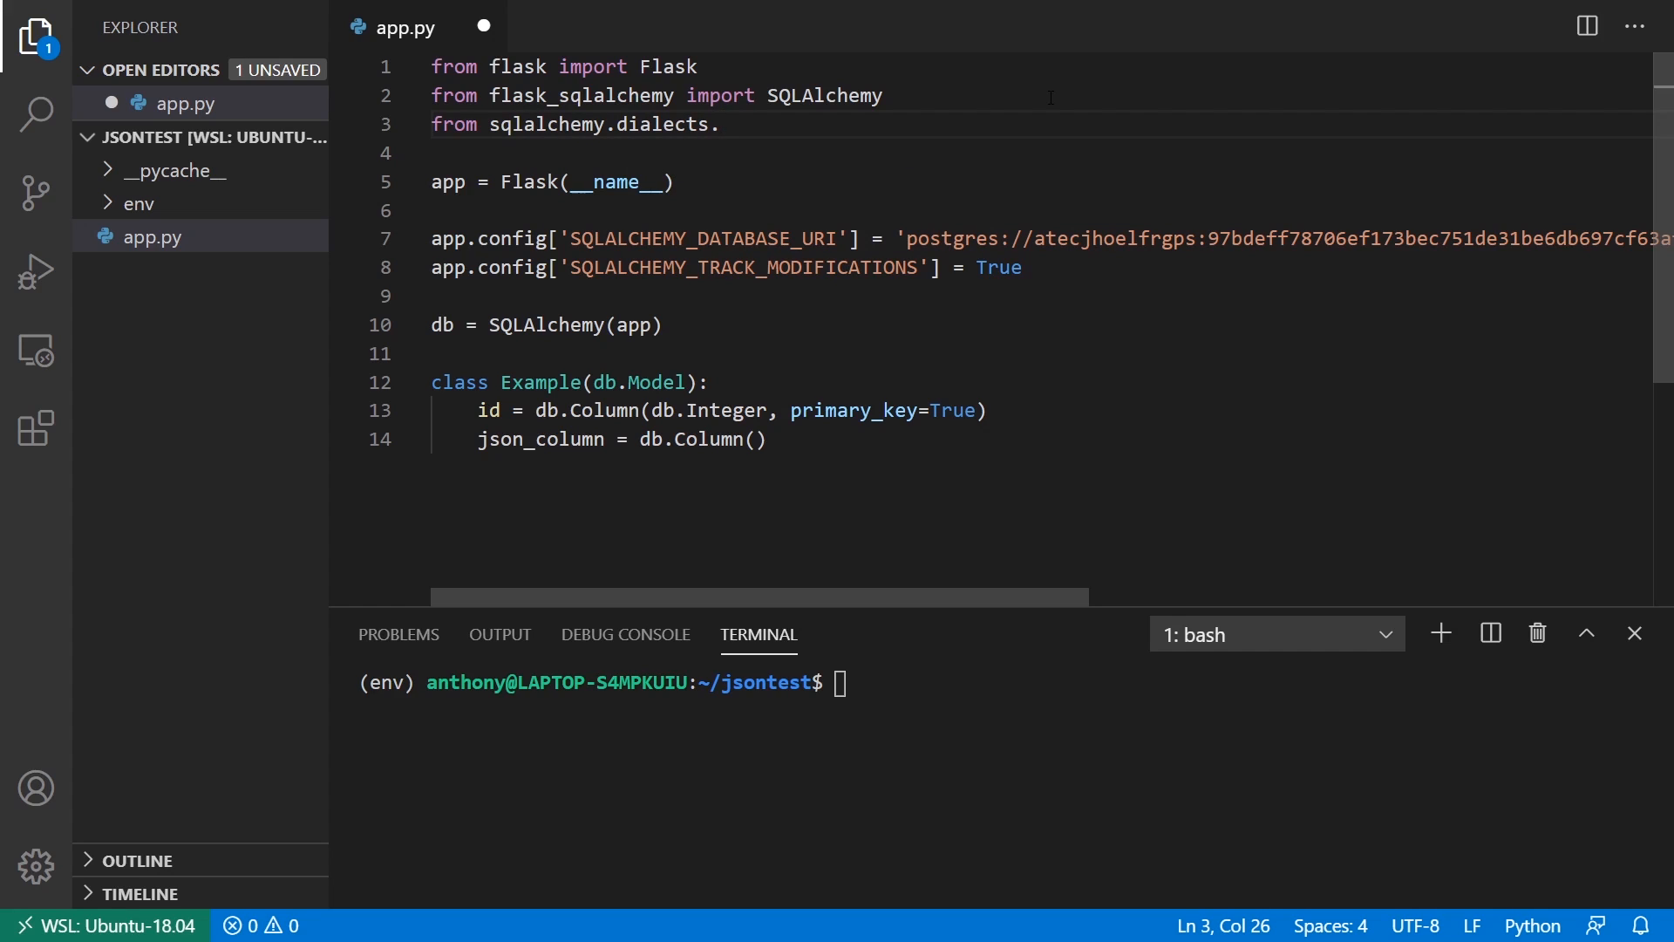
text(post)
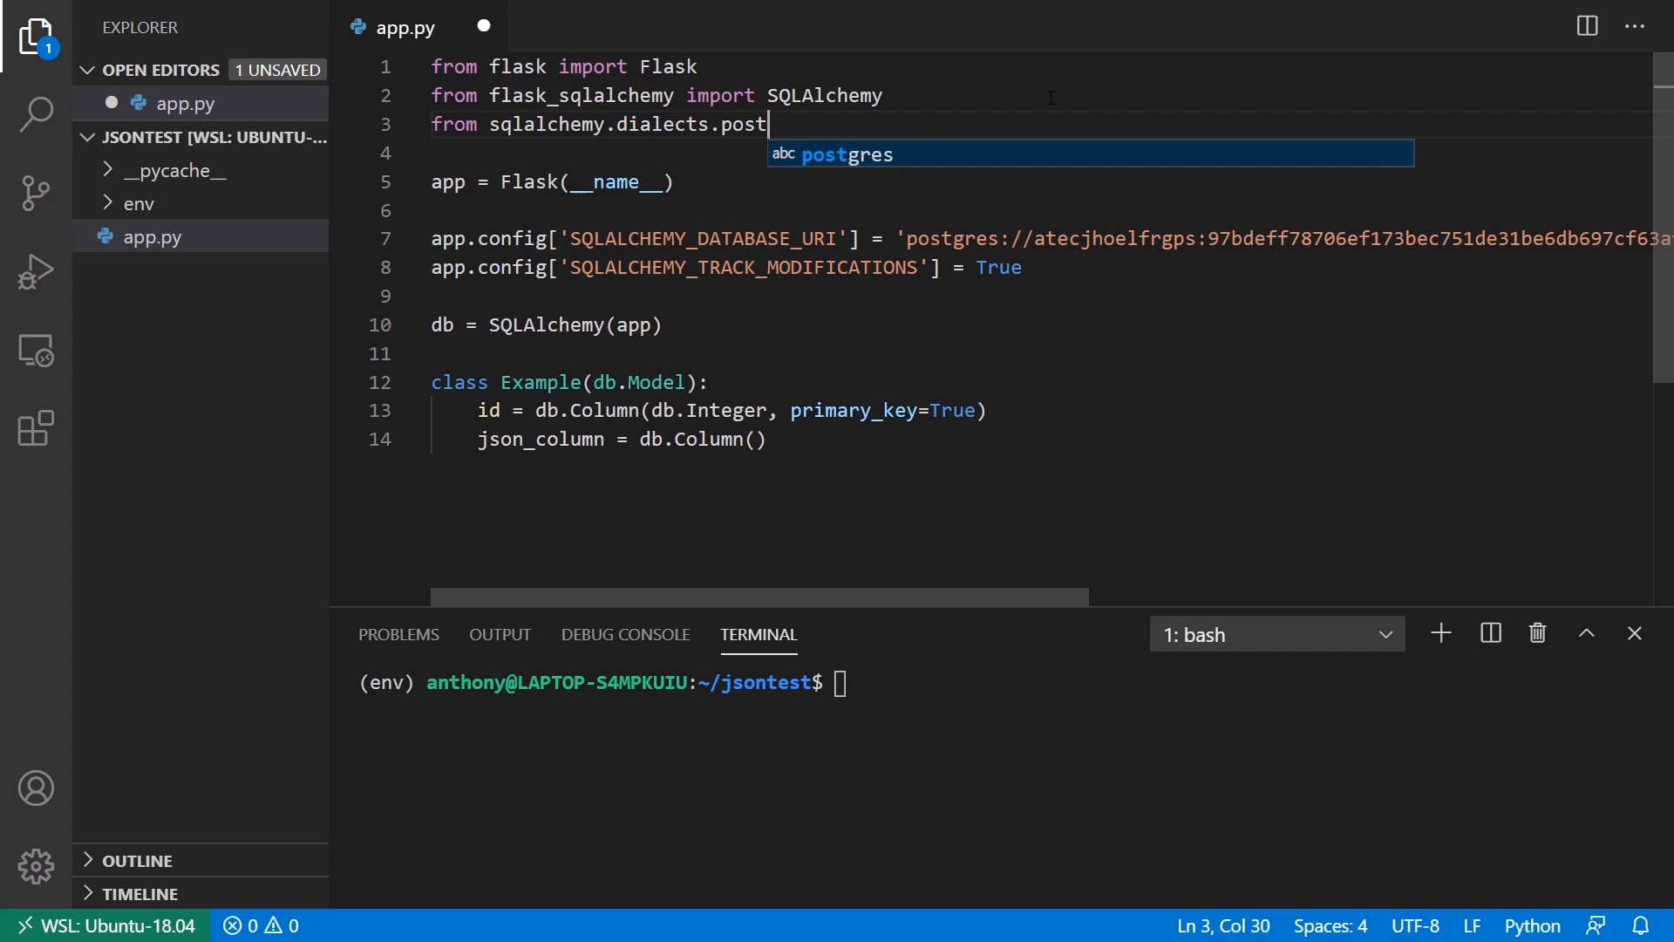
text(resql import)
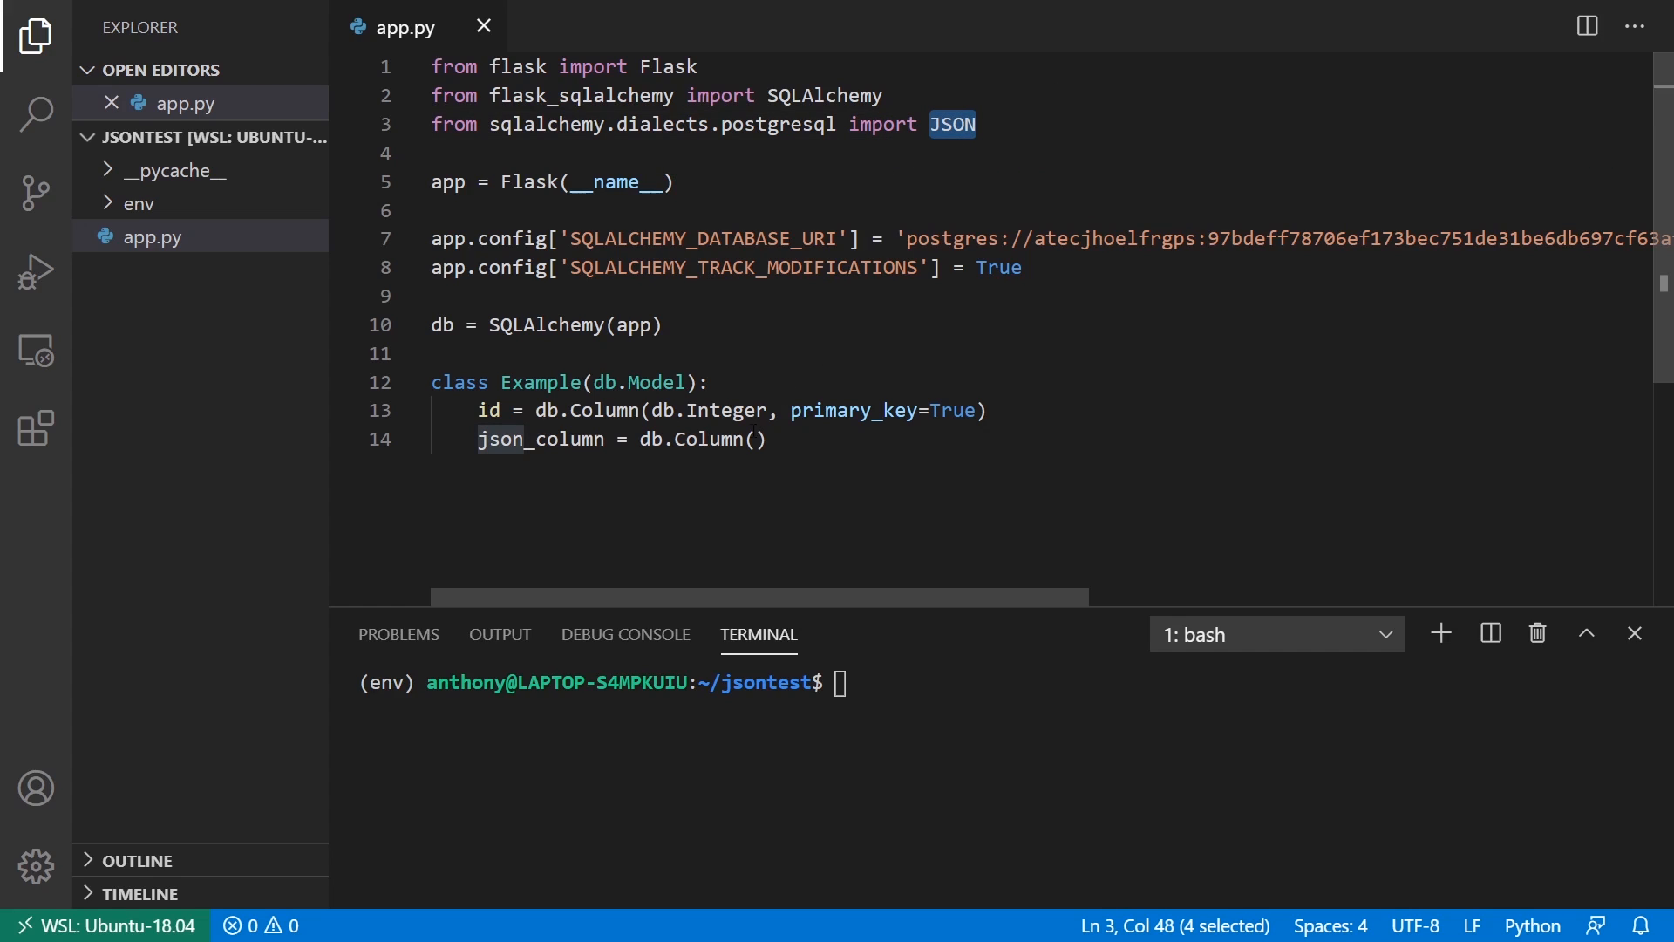
text(JSON)
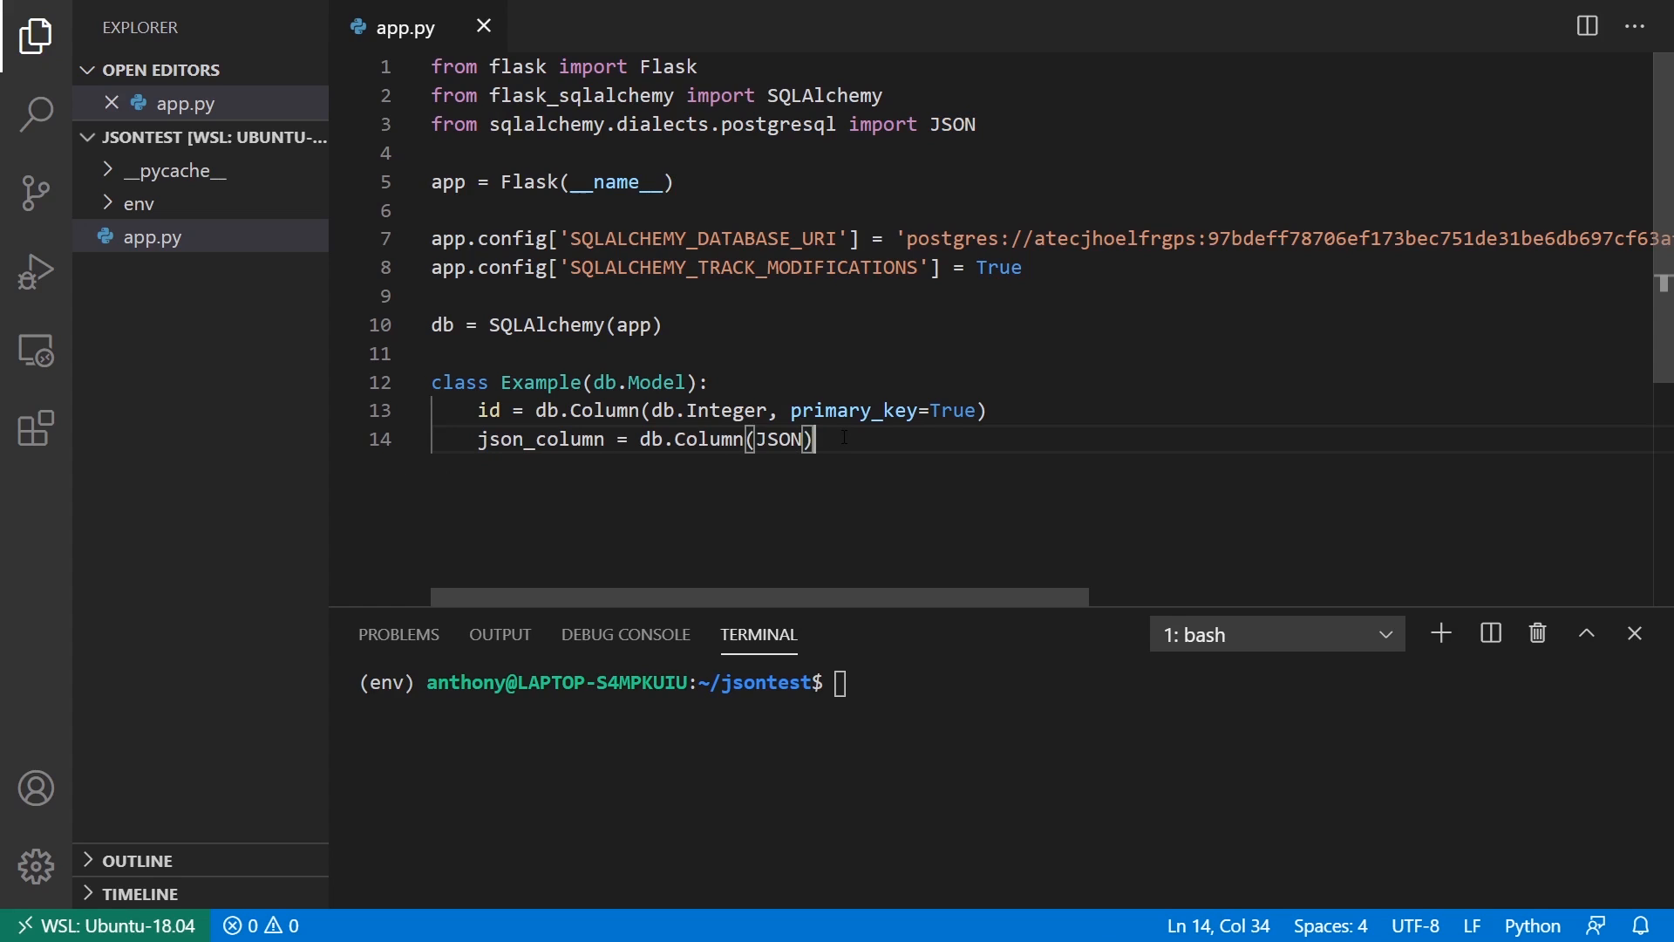
Step: Add db.create_all() and run python app.py to create the tables
text(db.create)
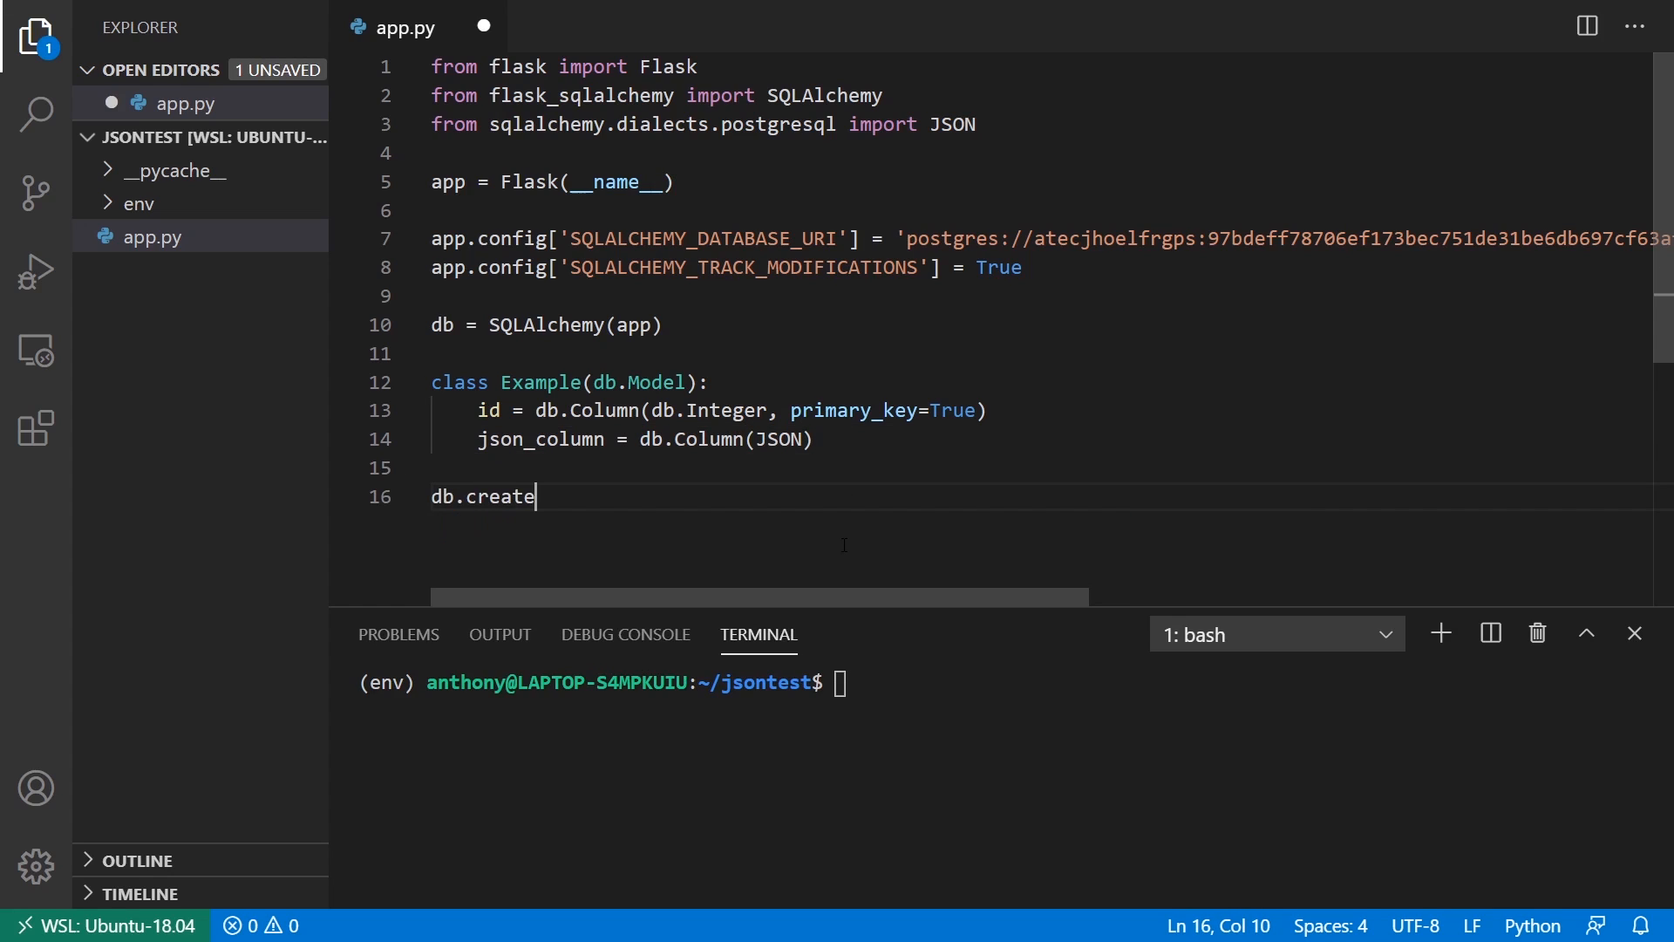
text(_all())
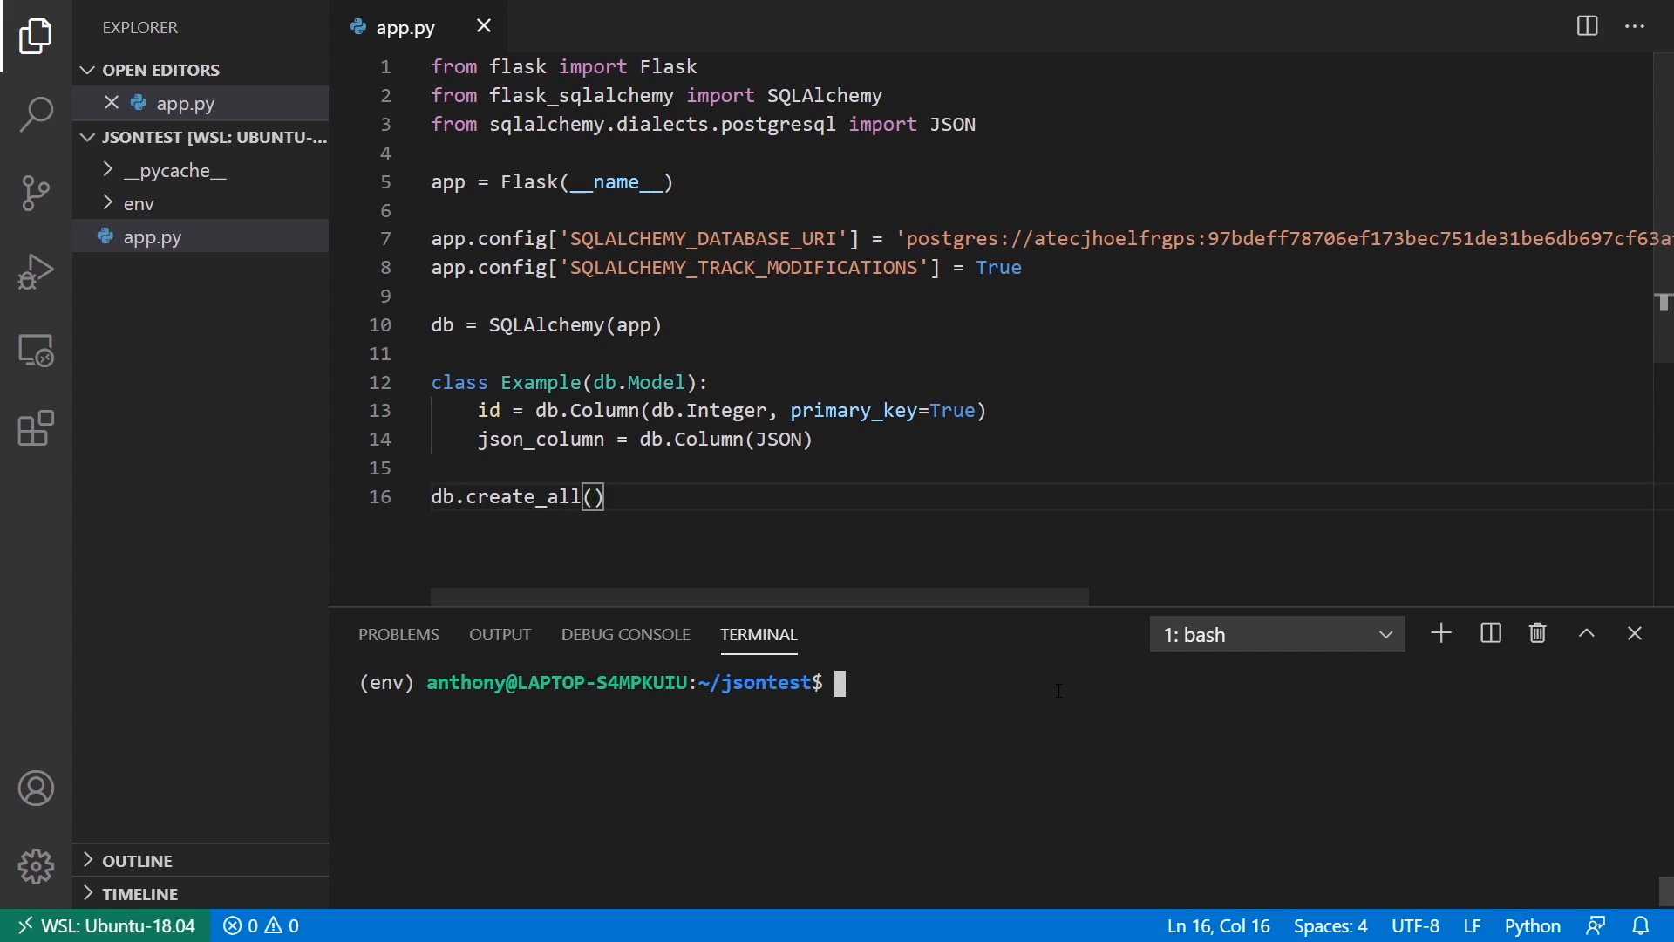
text(pip install psycopg2-binary)
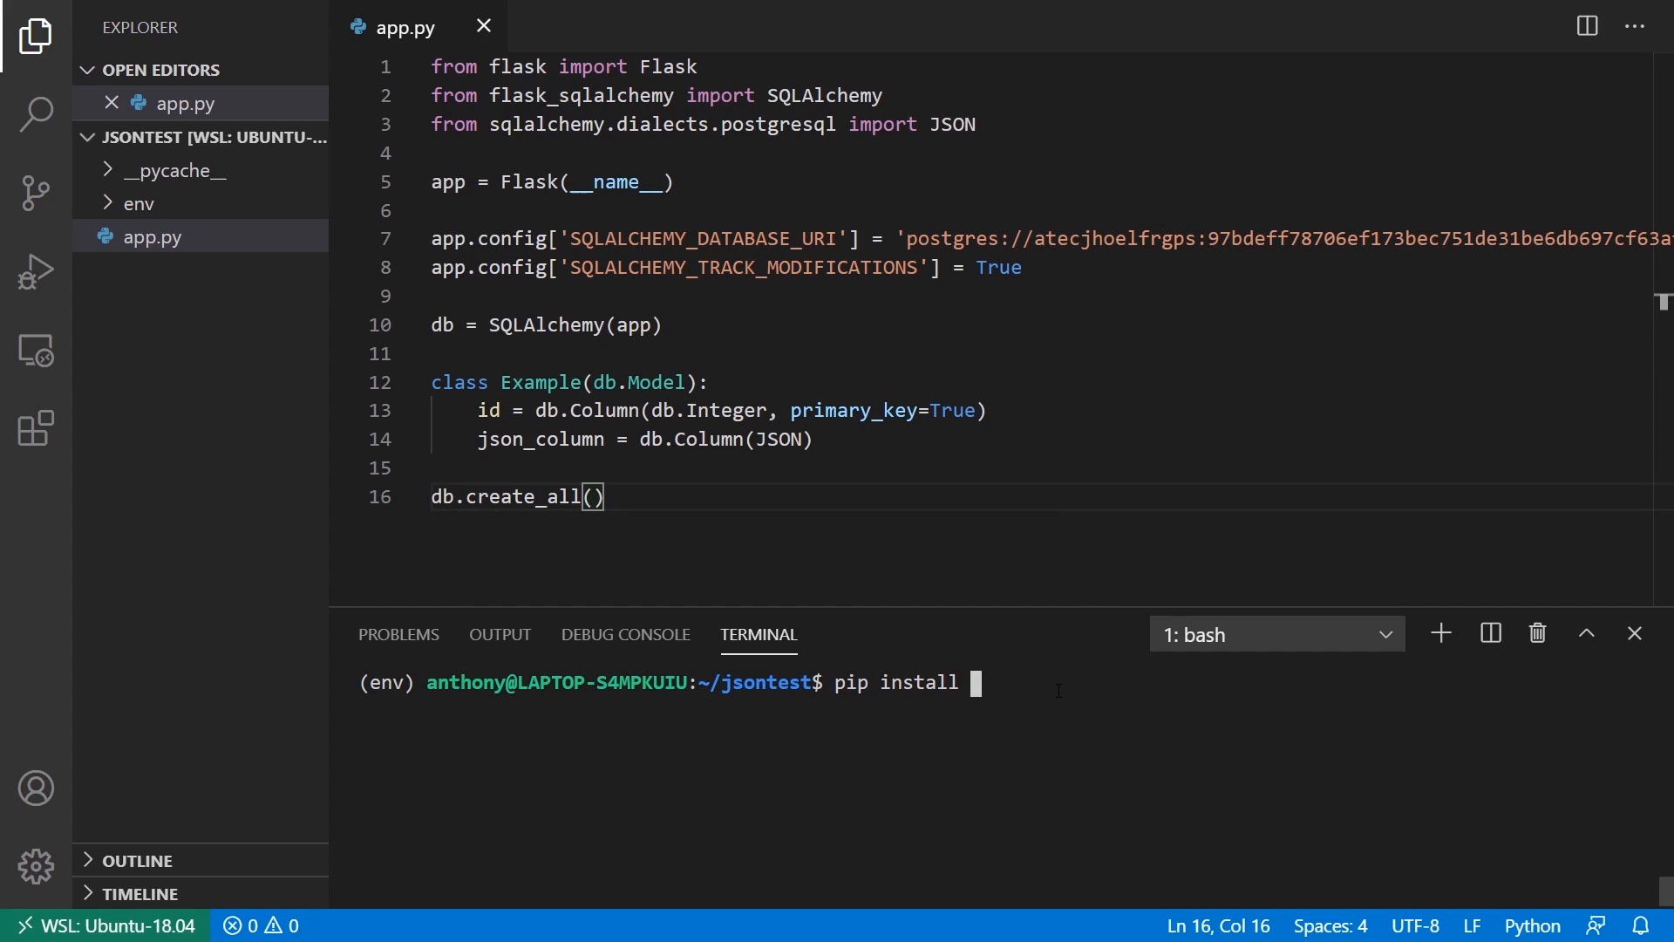
text(python app.py)
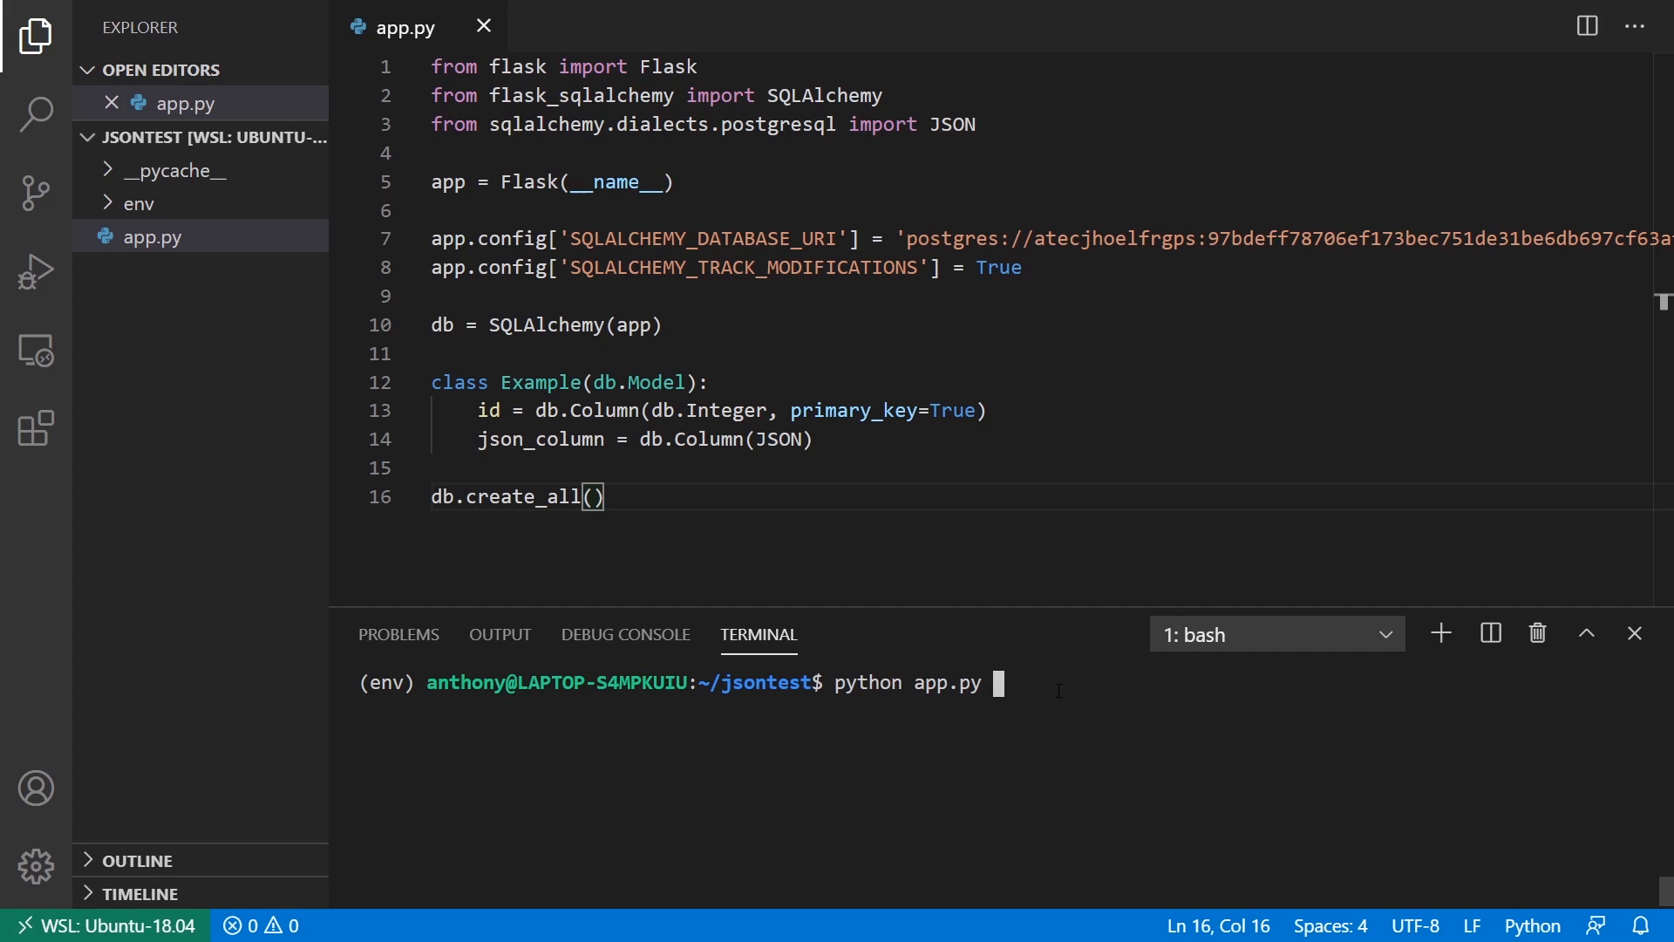
key(Return)
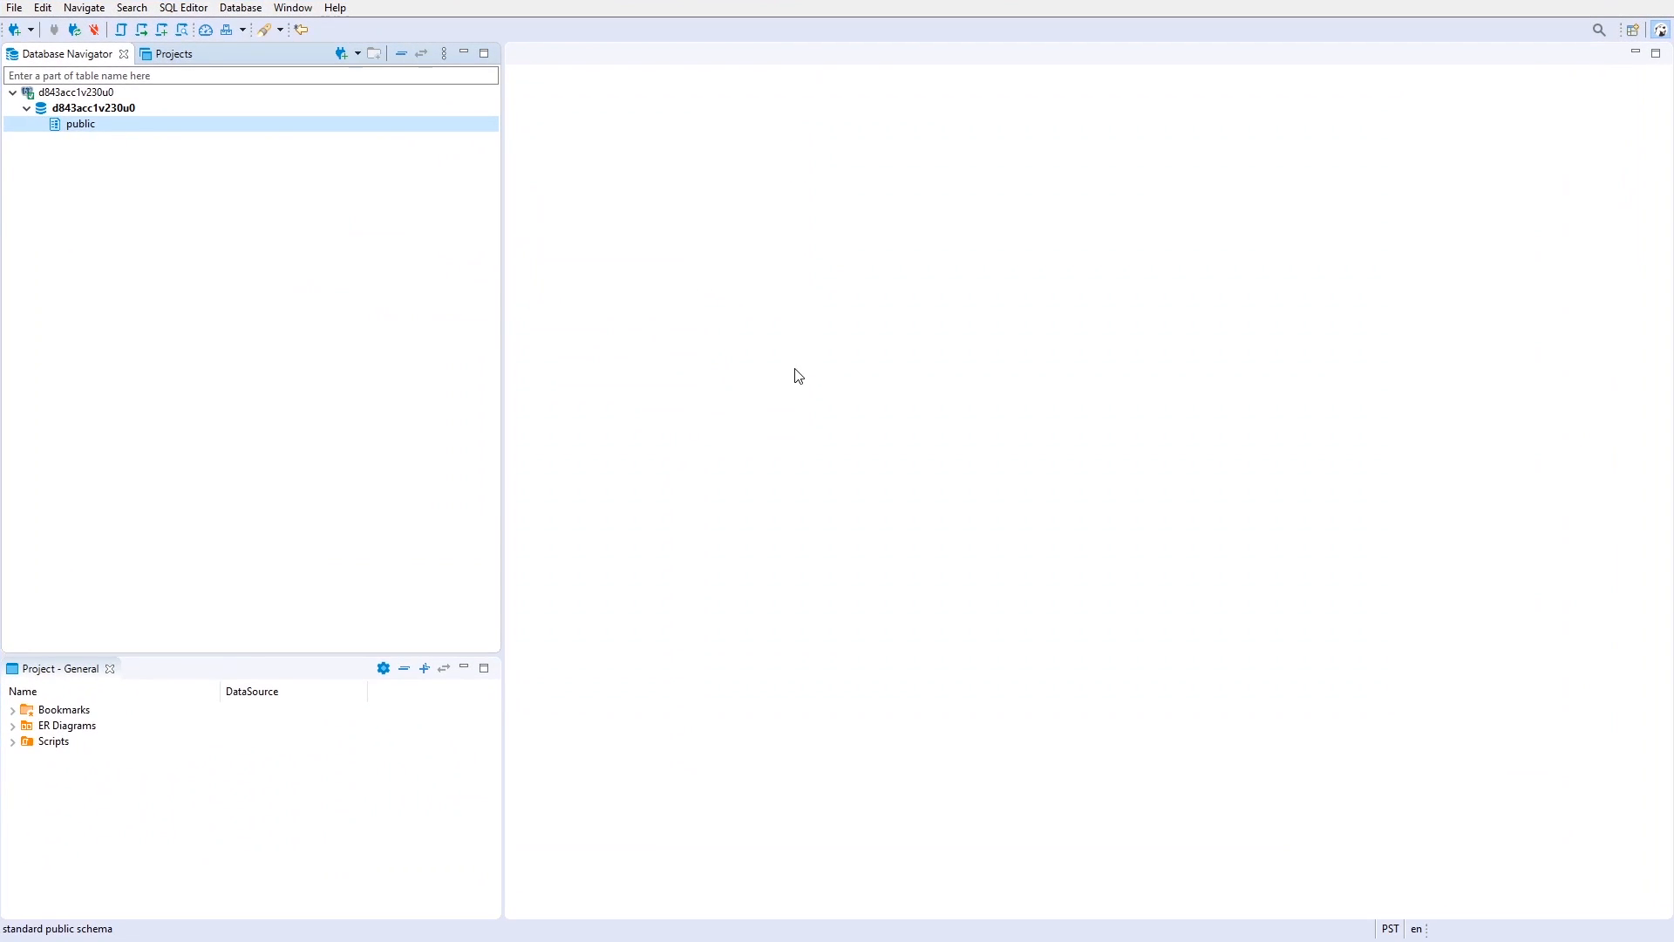
Step: Refresh the public schema and view the new example table's details
right_click(80, 122)
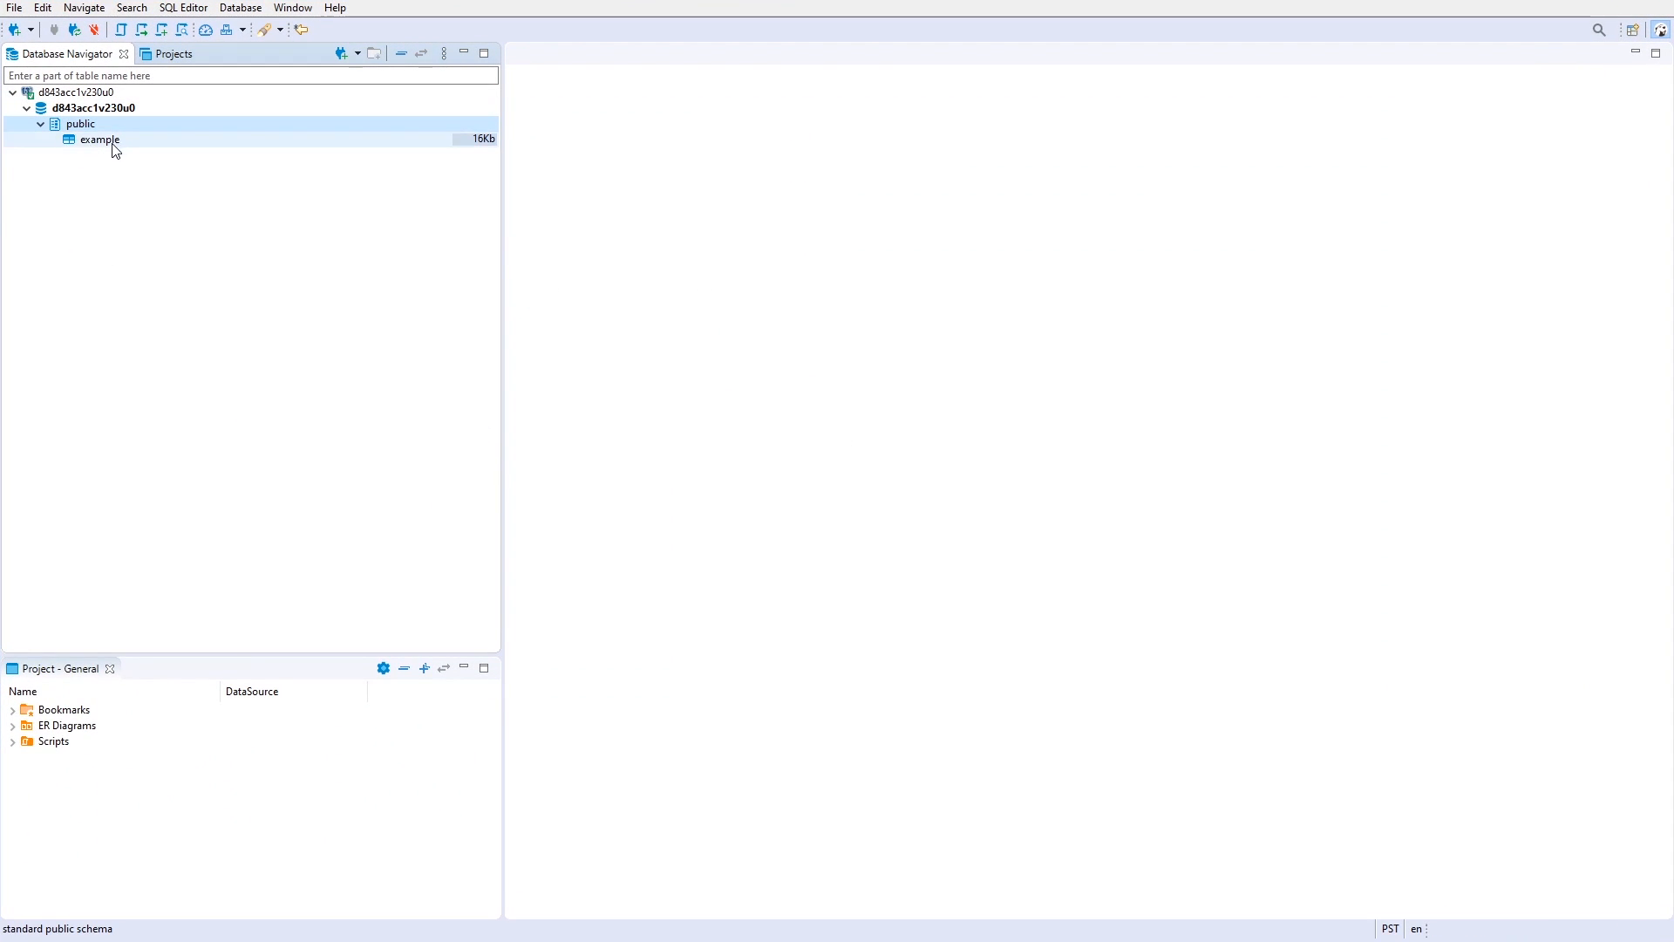
double_click(97, 140)
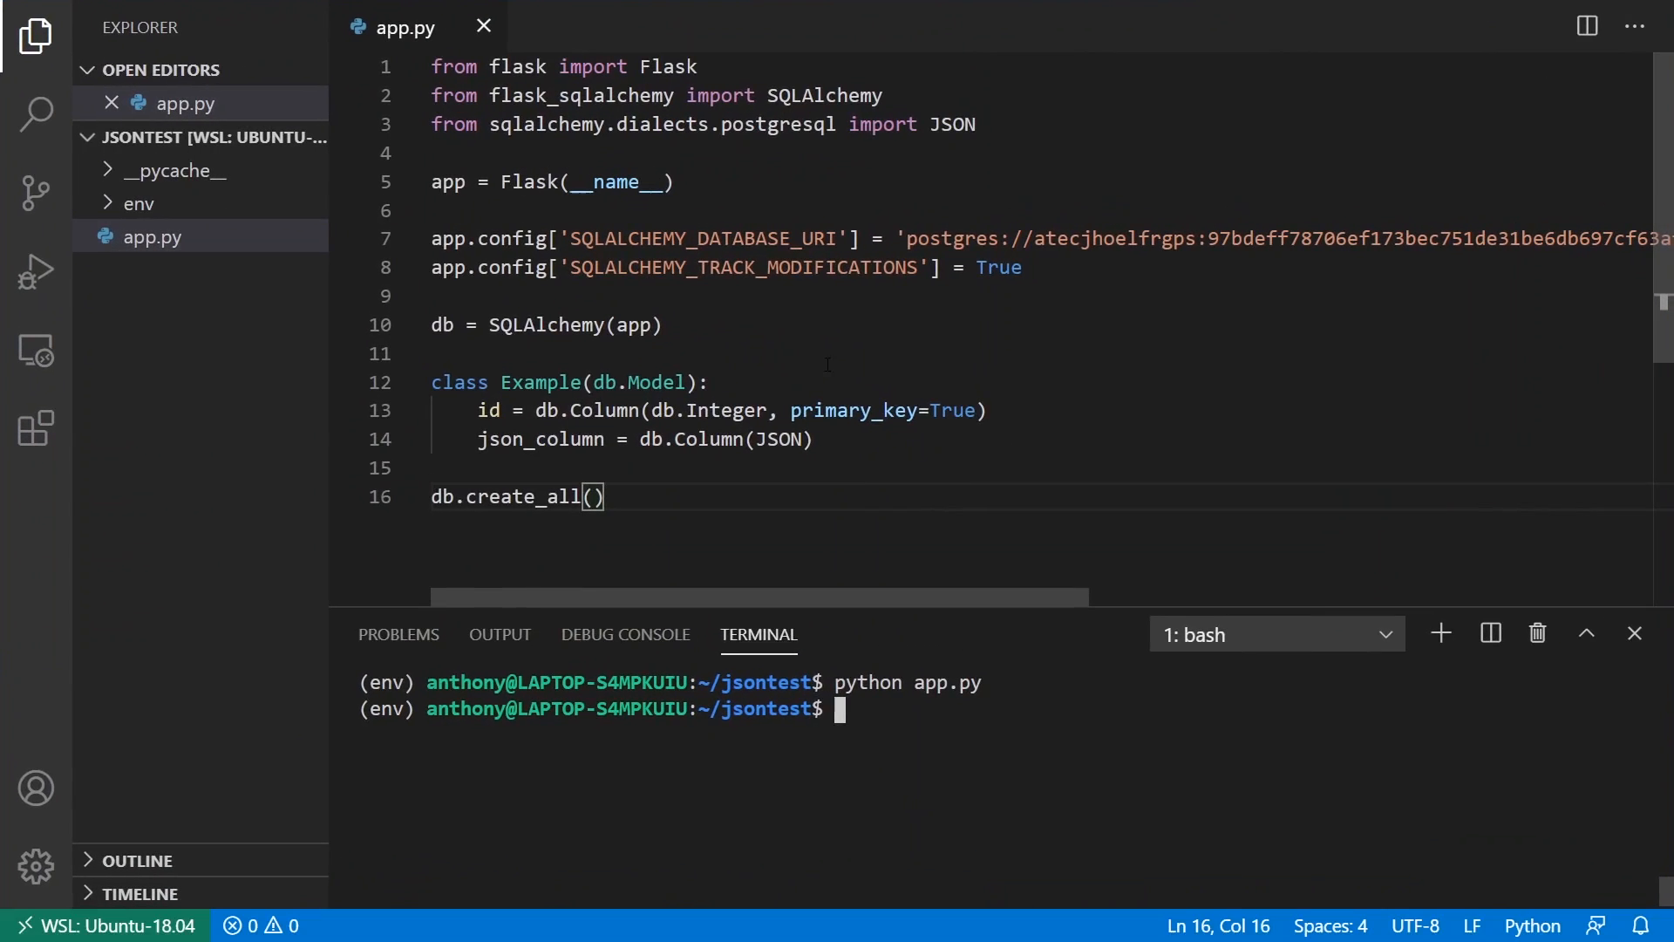
Step: Start an insert_data function creating example1 = Example(json_column={})
click(814, 440)
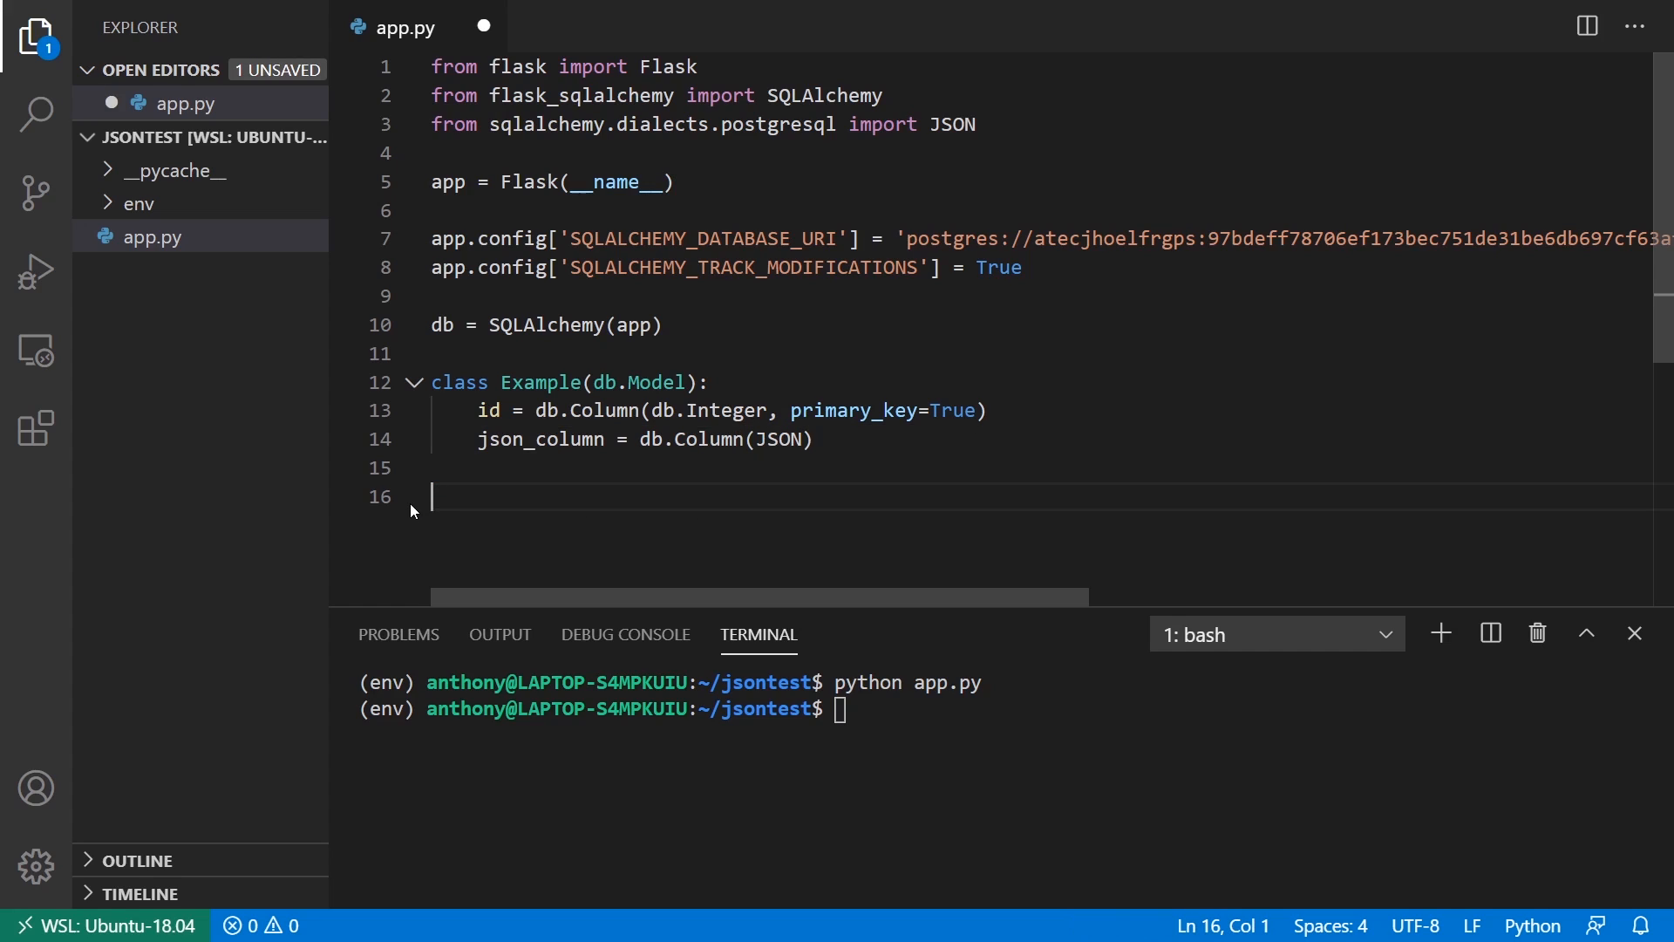
text(def)
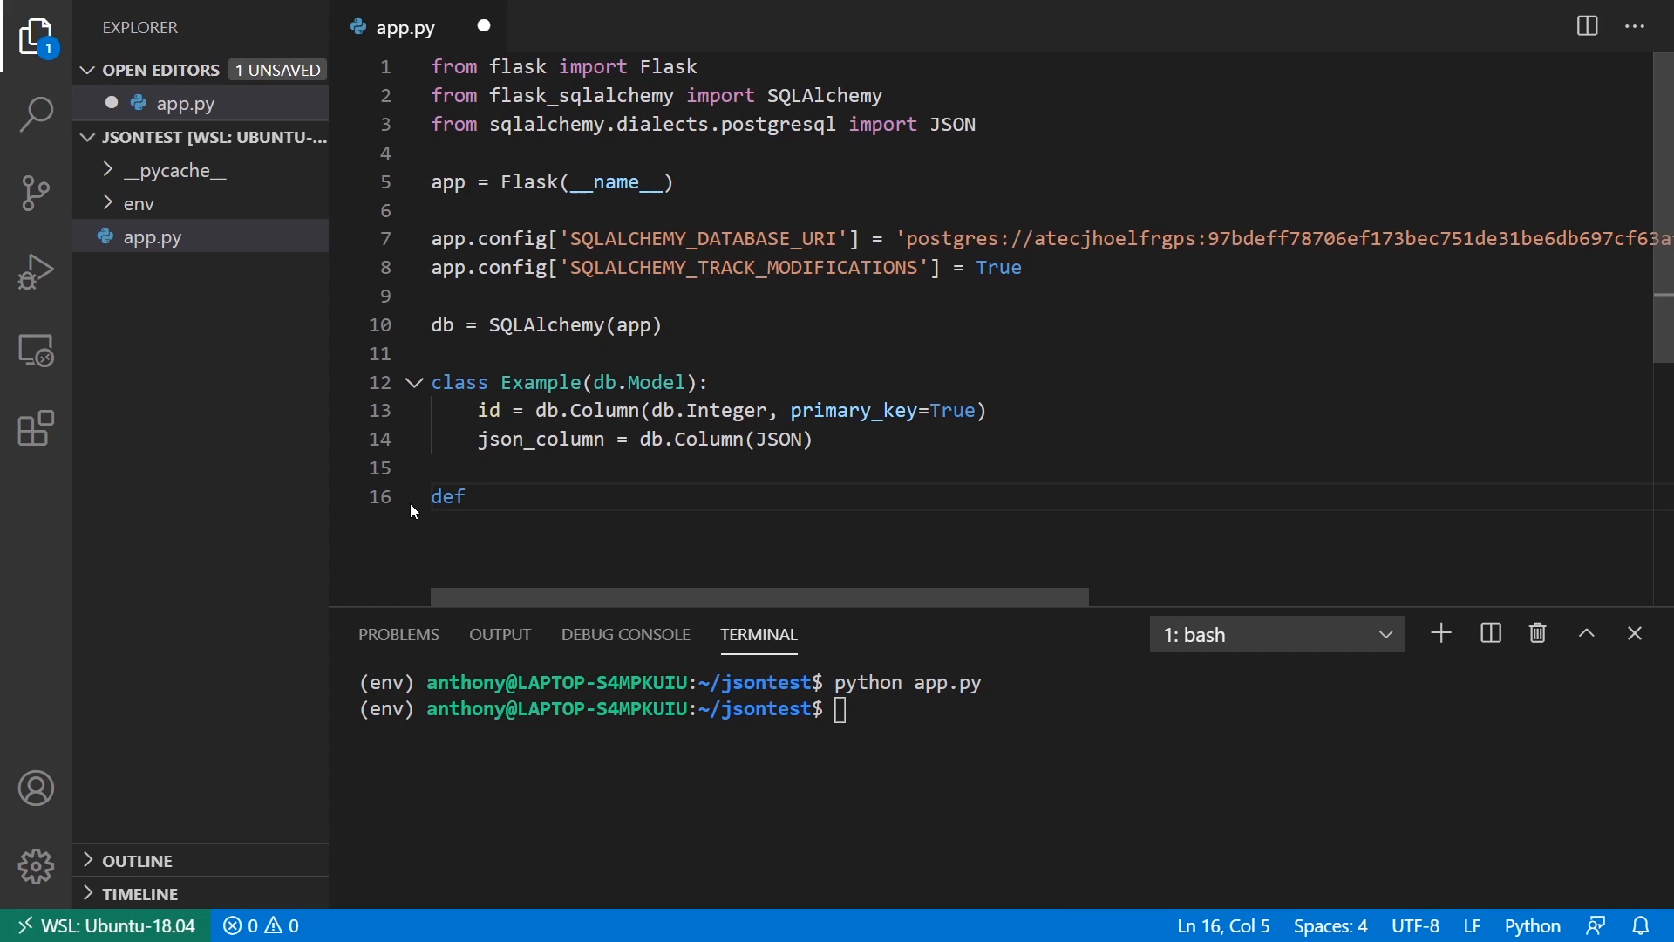
text(insert_date)
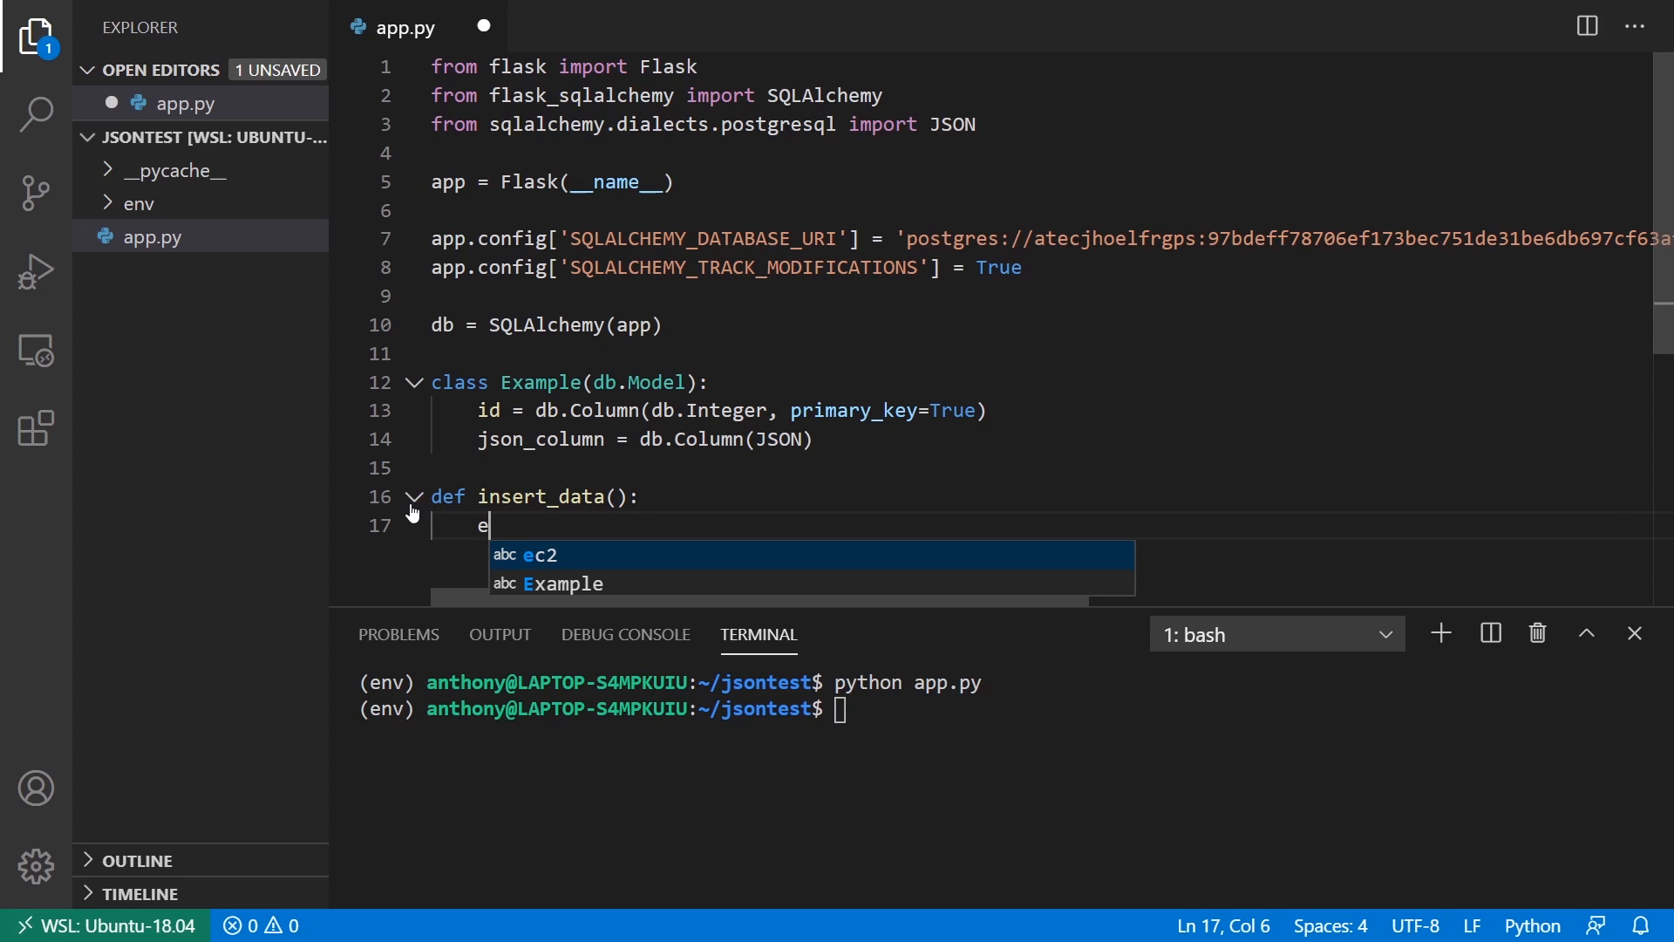
text(xample1 =)
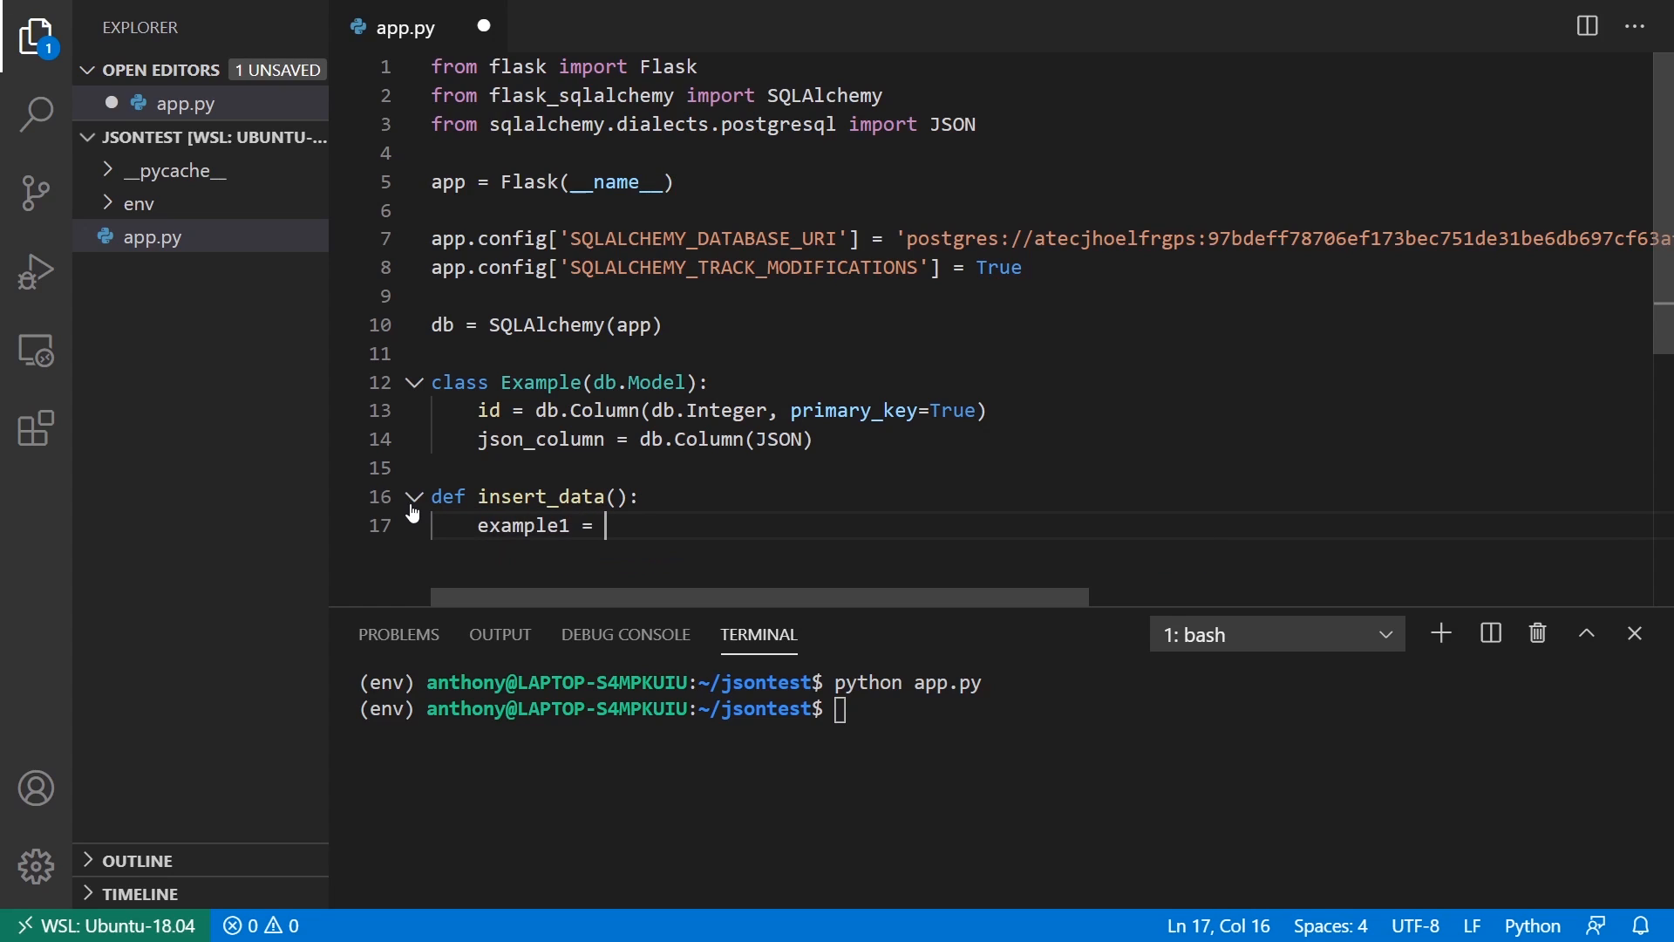
text(Example)
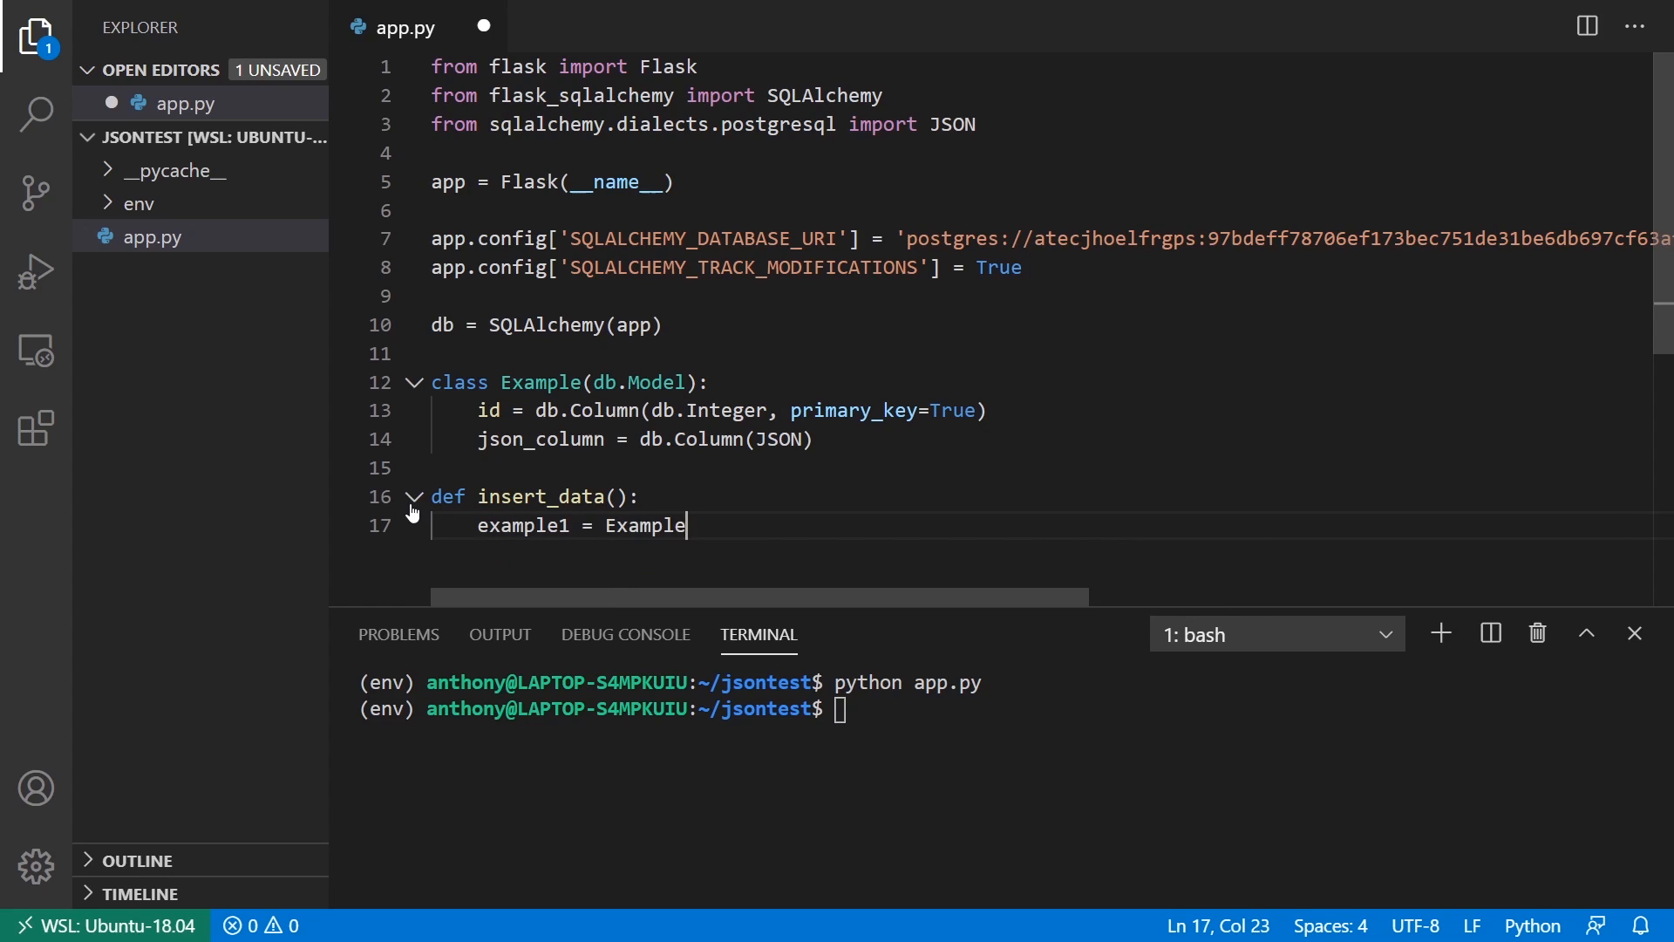
text((json_column=)
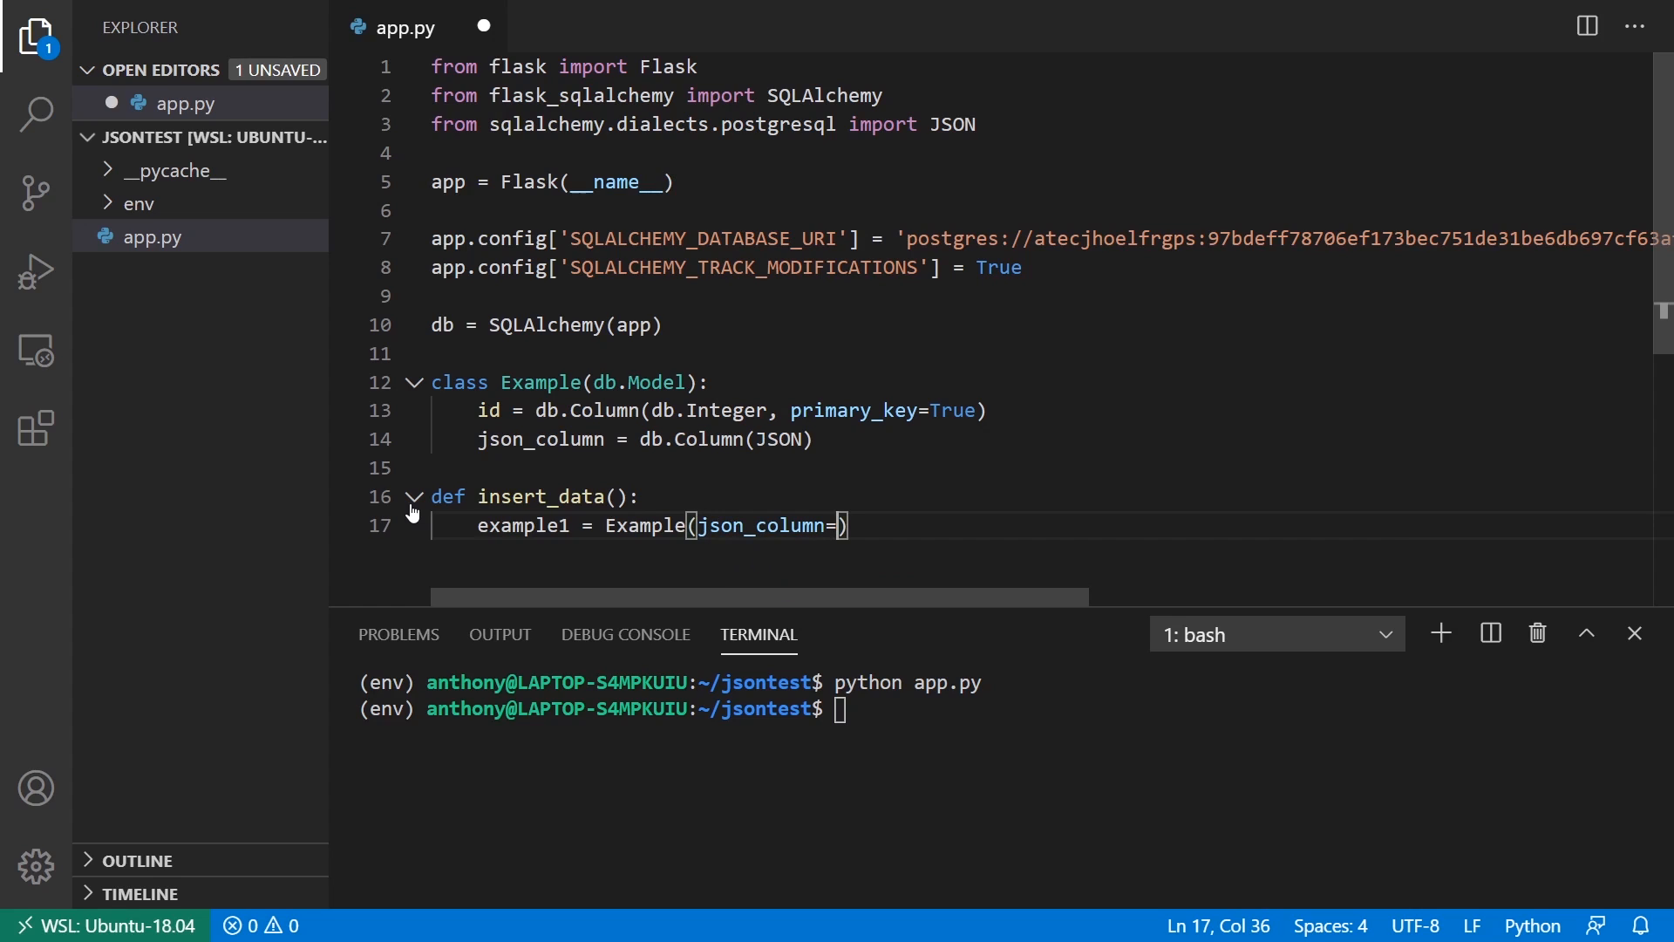
text({})
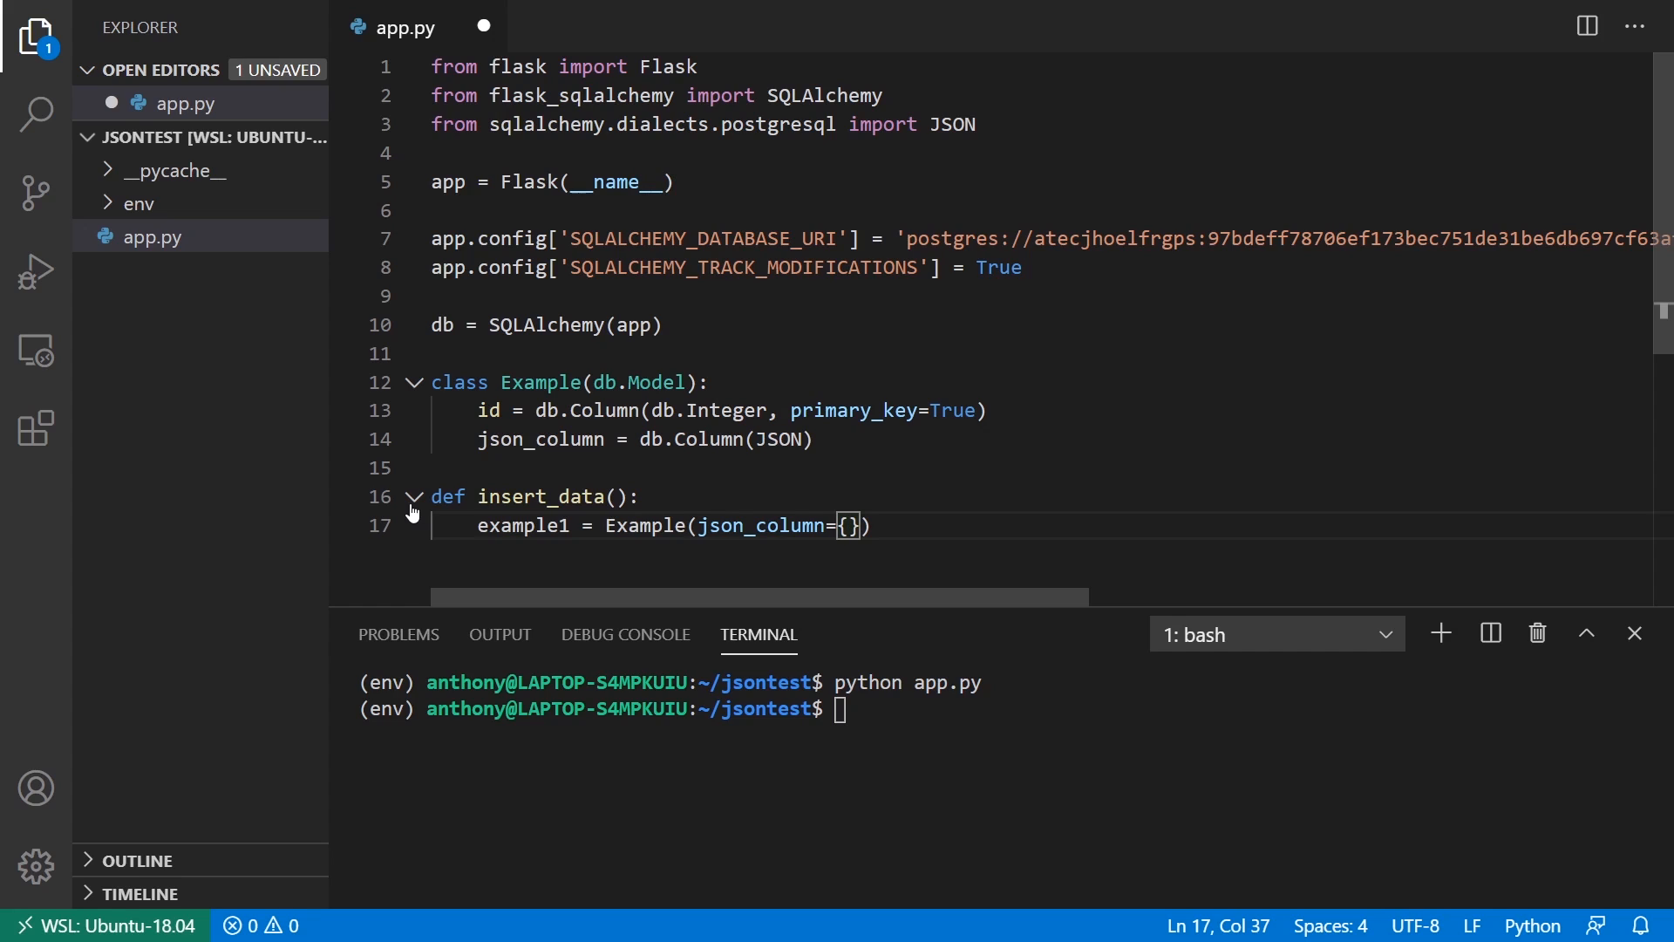
Step: Fill the JSON with "key": "value" and a myarray list of numbers
text("k")
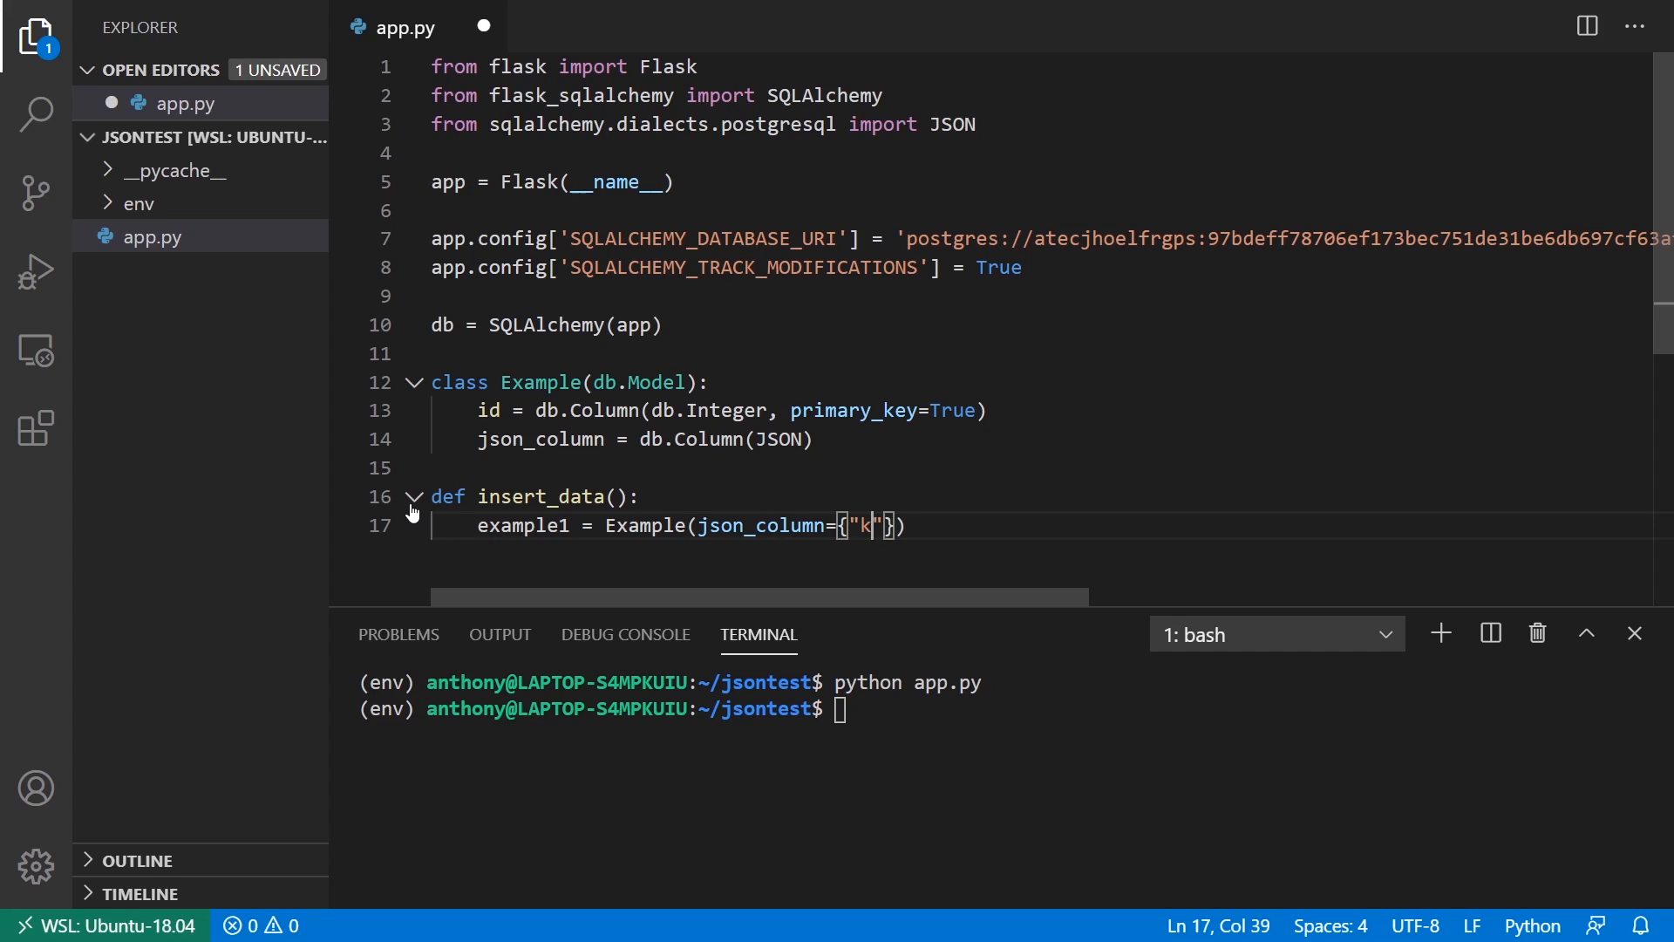
text(ey" : "val)
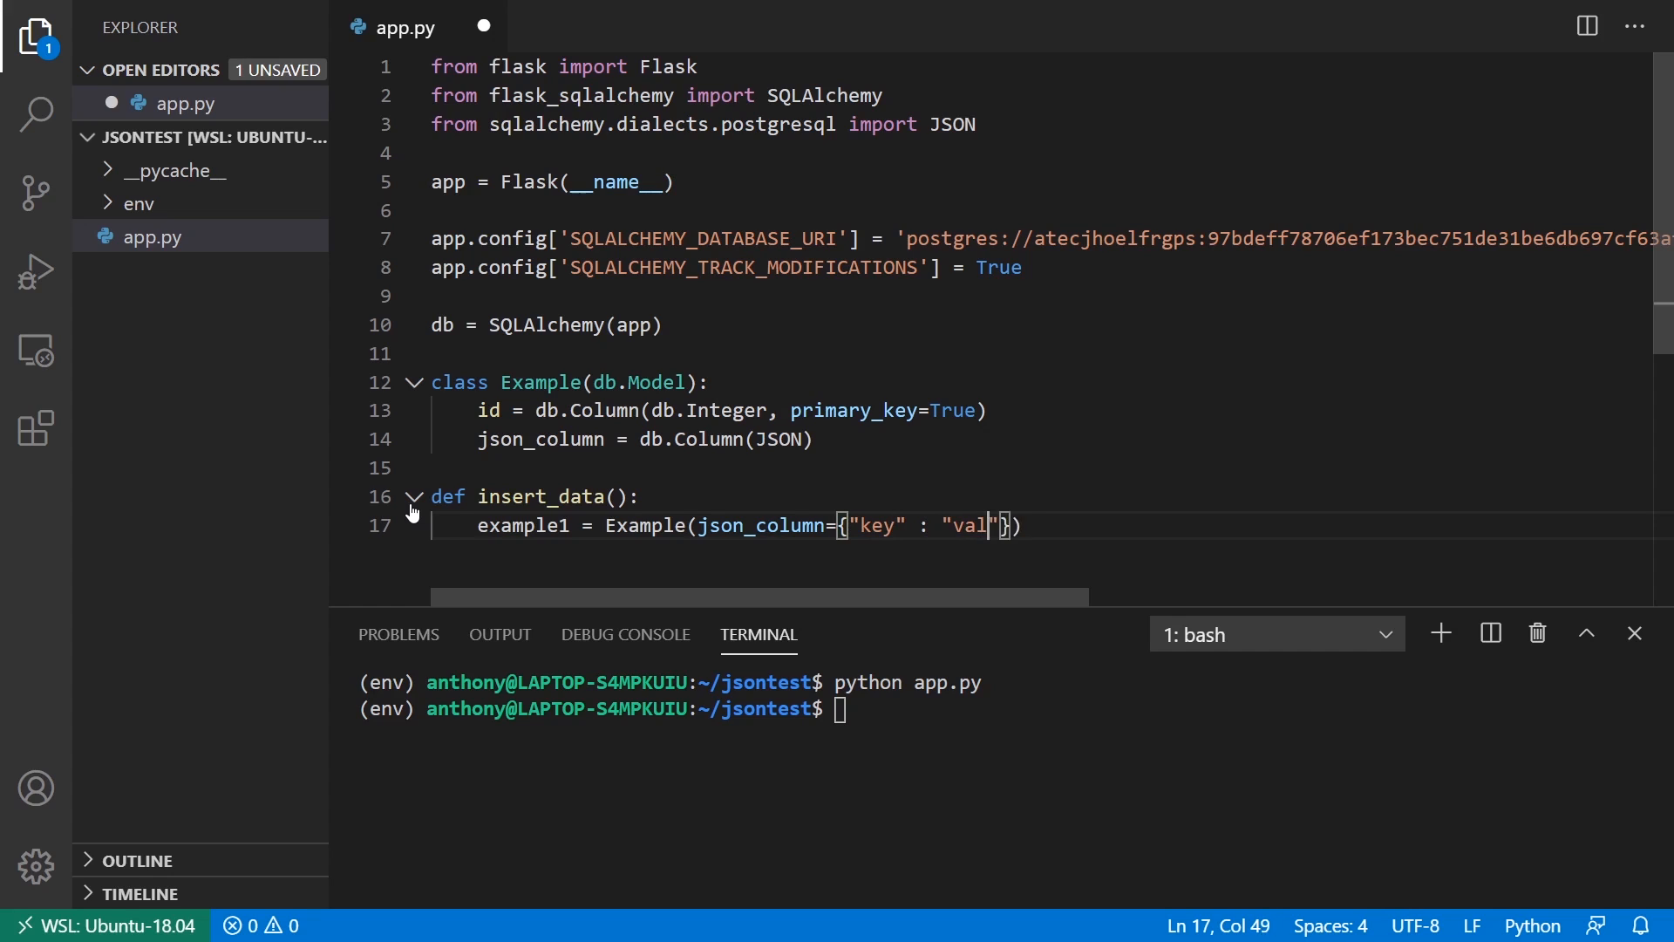
text(ue", "myarray" : [)
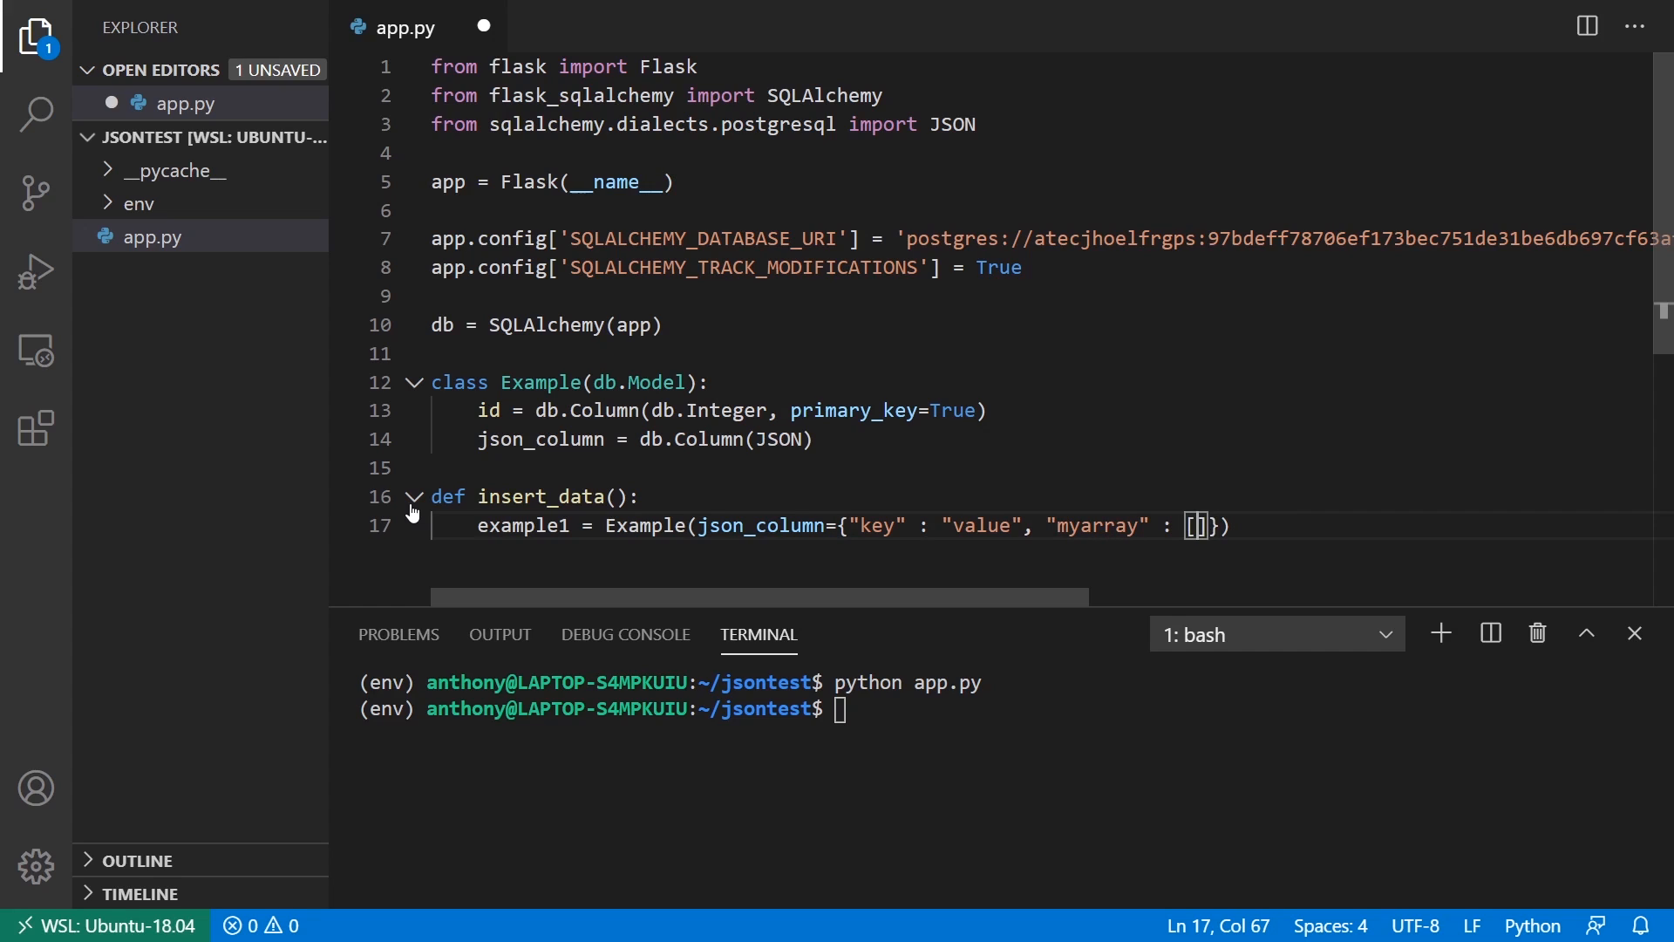
text(1, 2, 3, 4,)
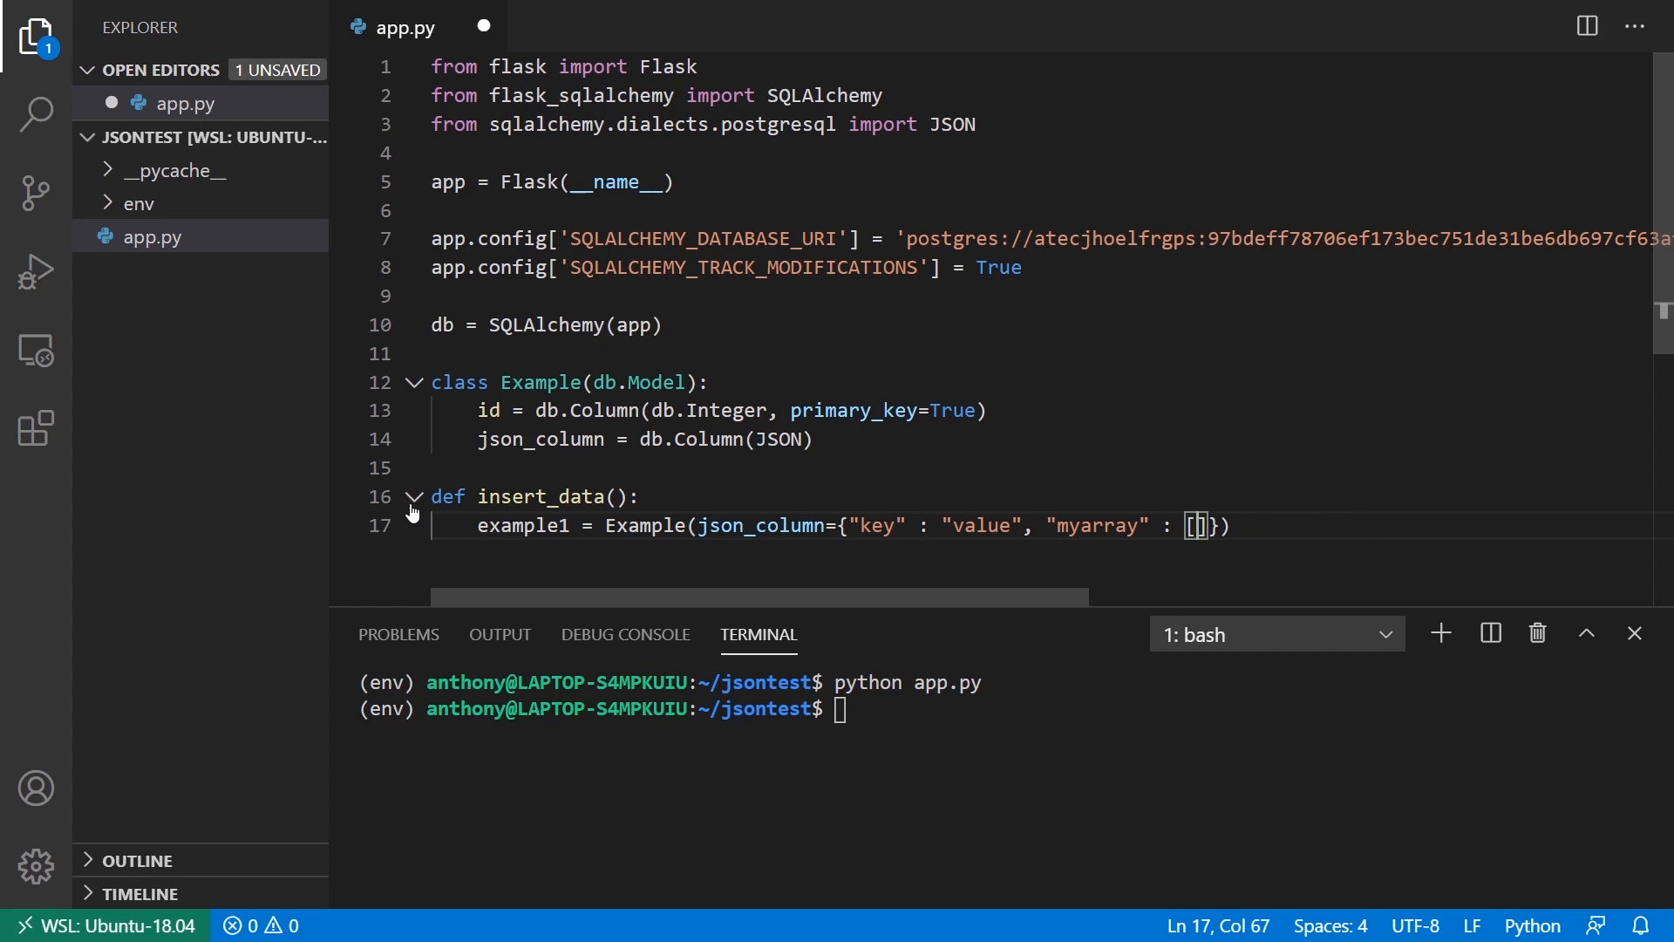
text(39, 38)
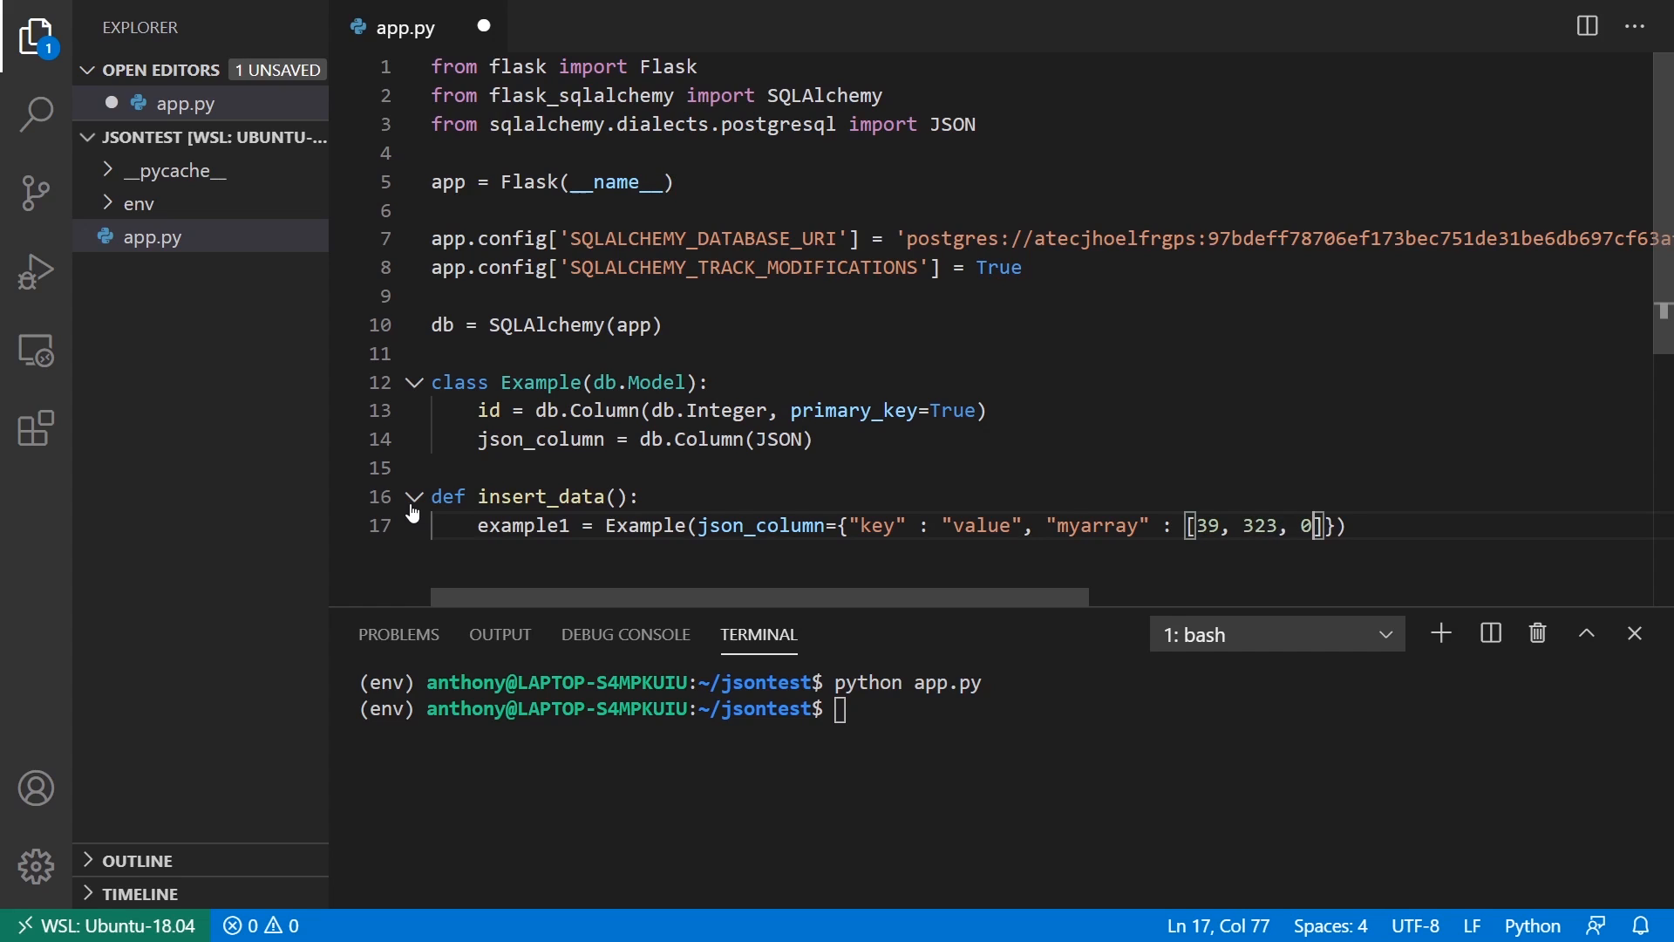
text(83, 382, 102)
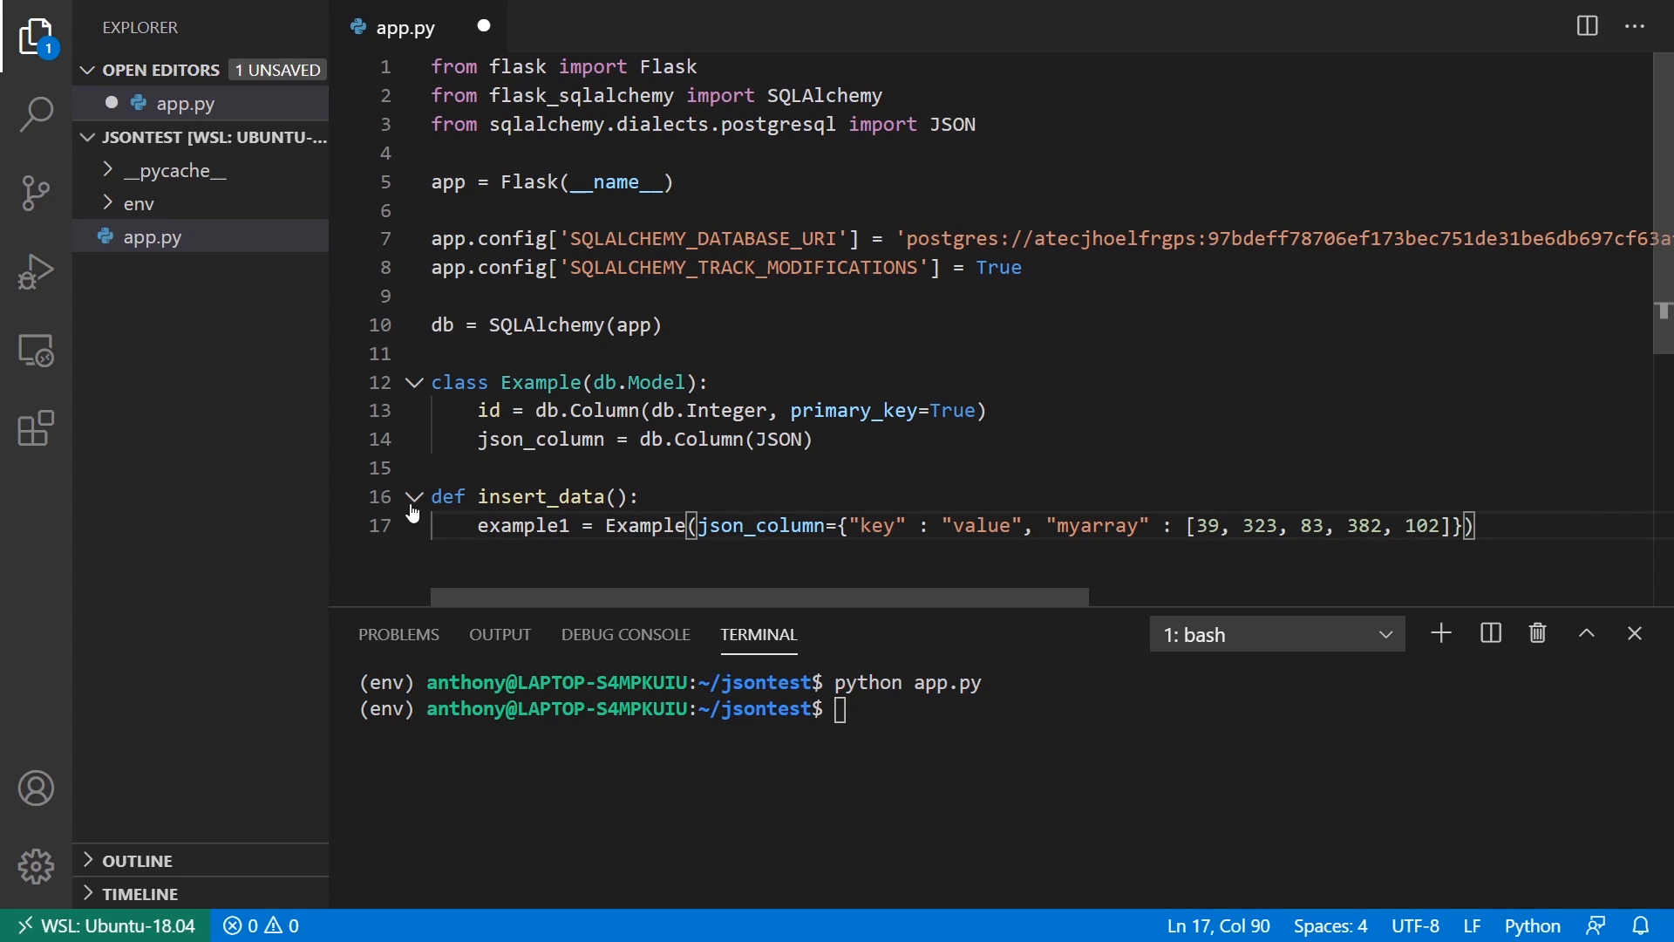
text(,)
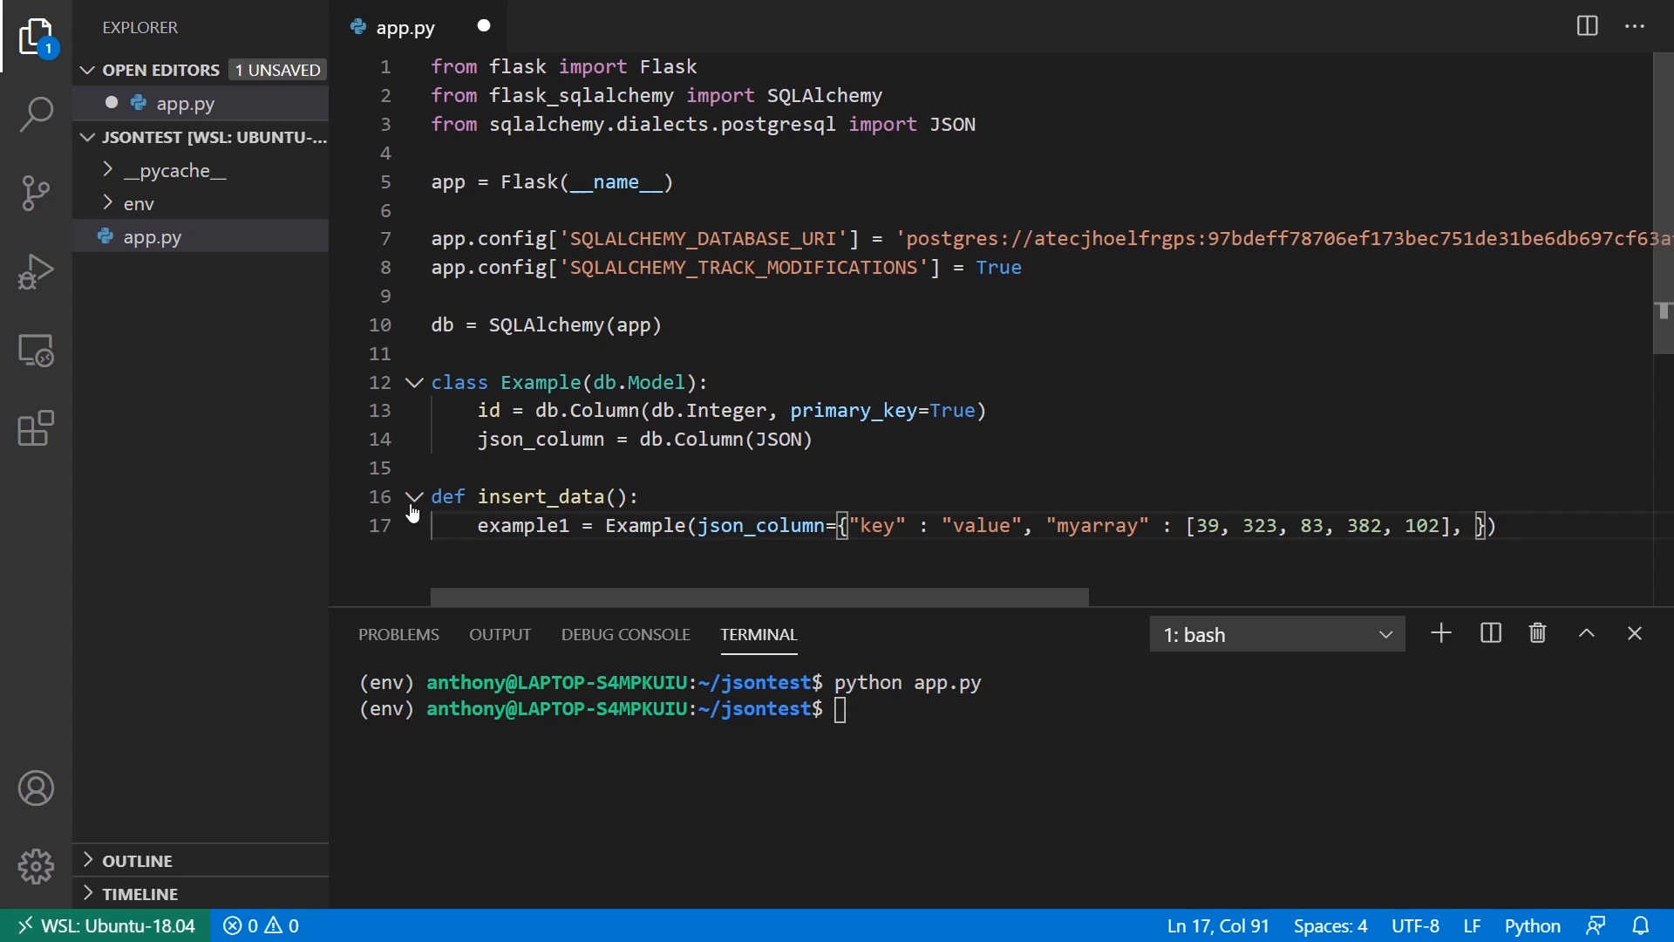
Step: Add a nested "objects" dict containing the name Anthony to the JSON
text(")
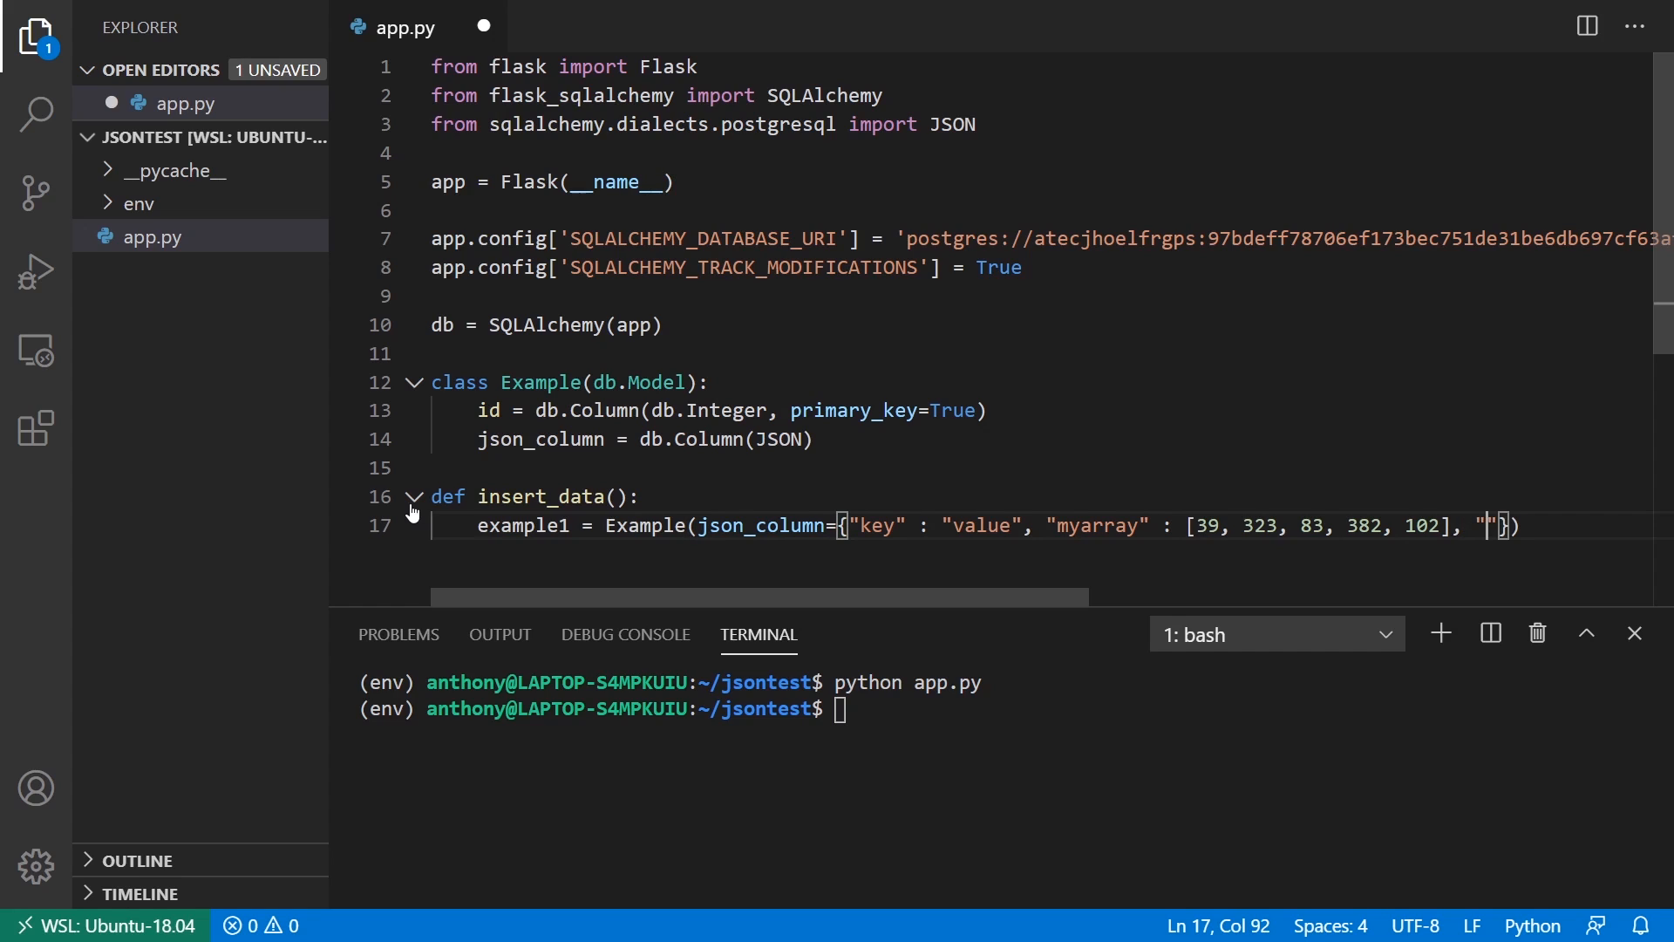
text(object)
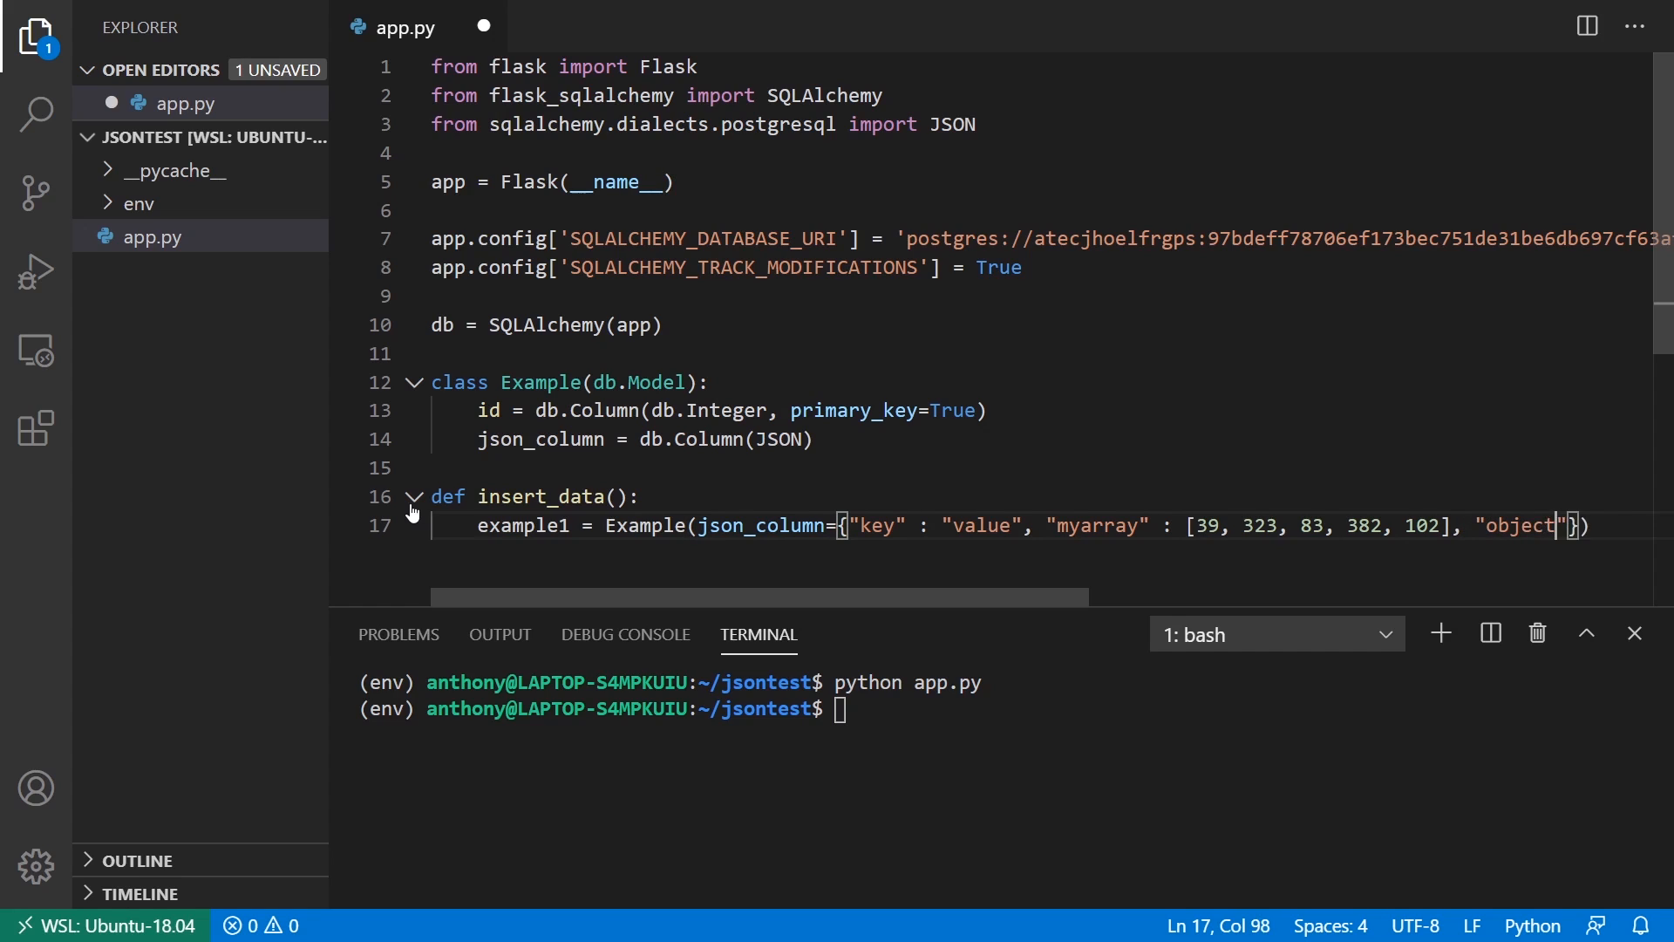
text(s" : {})
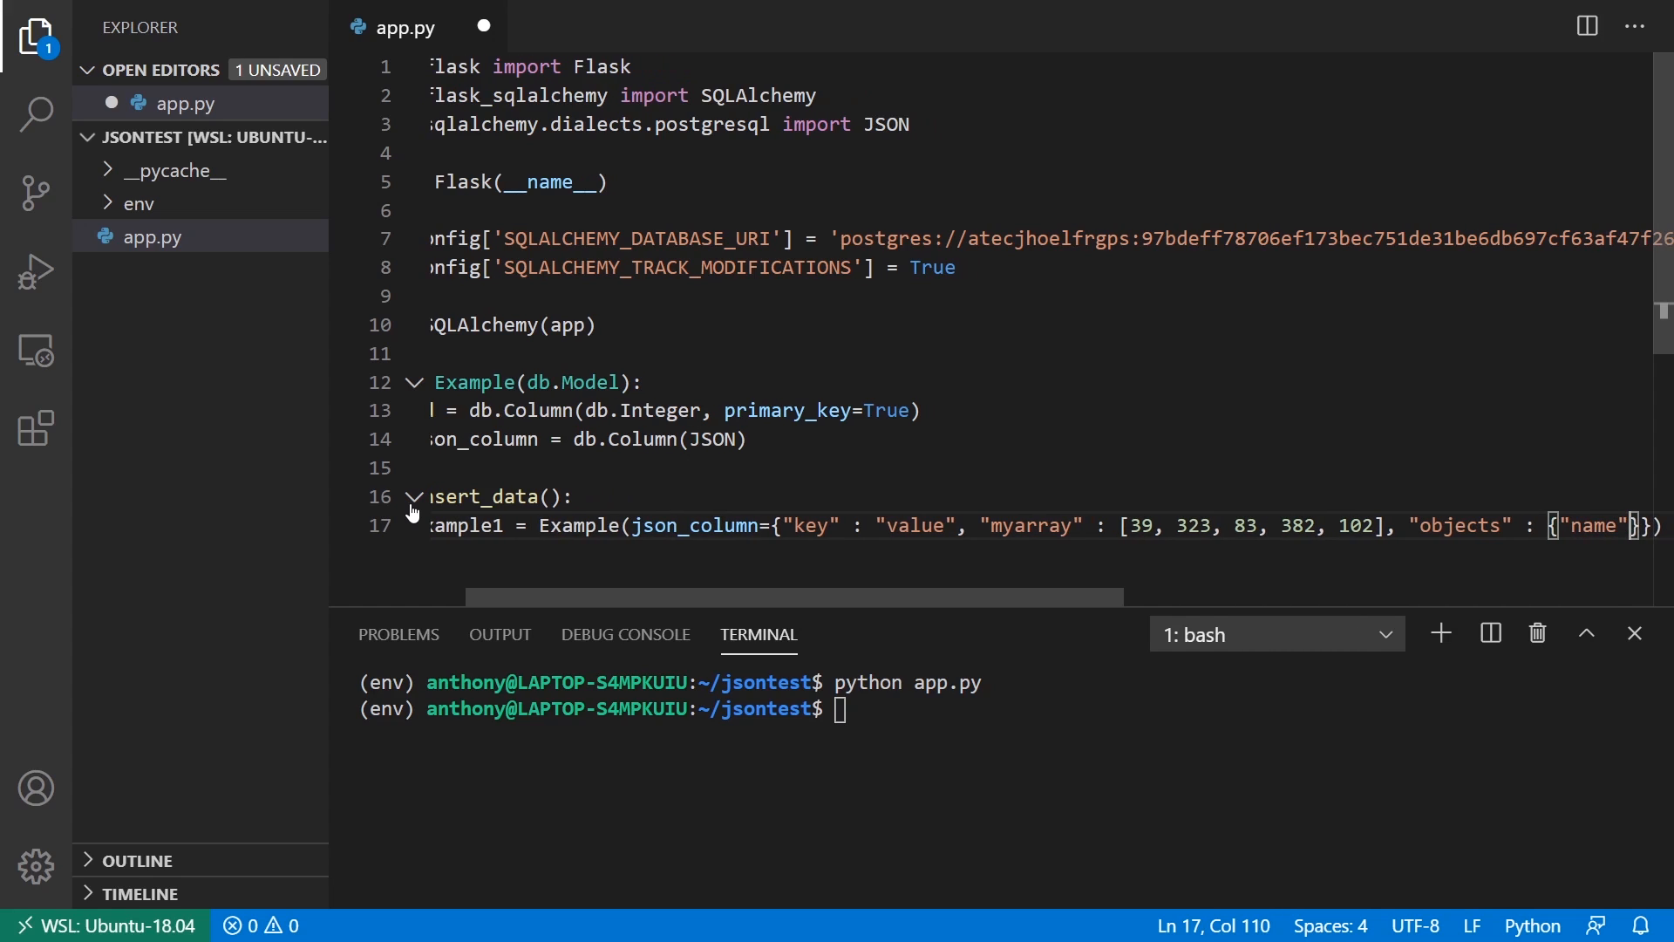
text(Anthony)
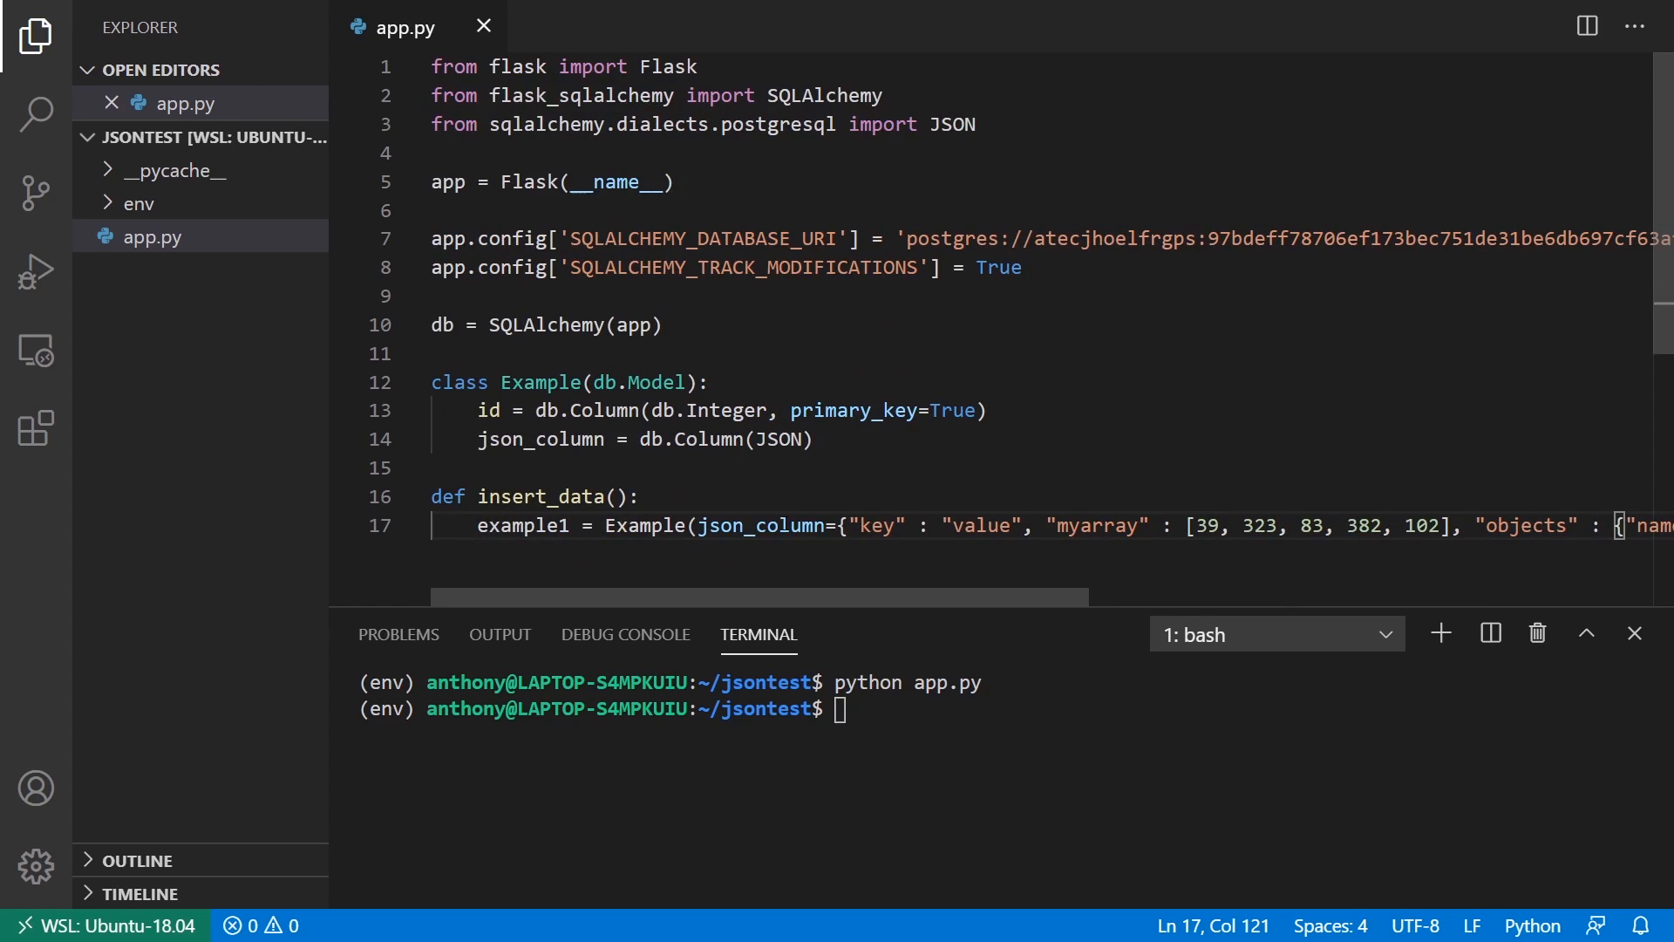
scroll(right, 3)
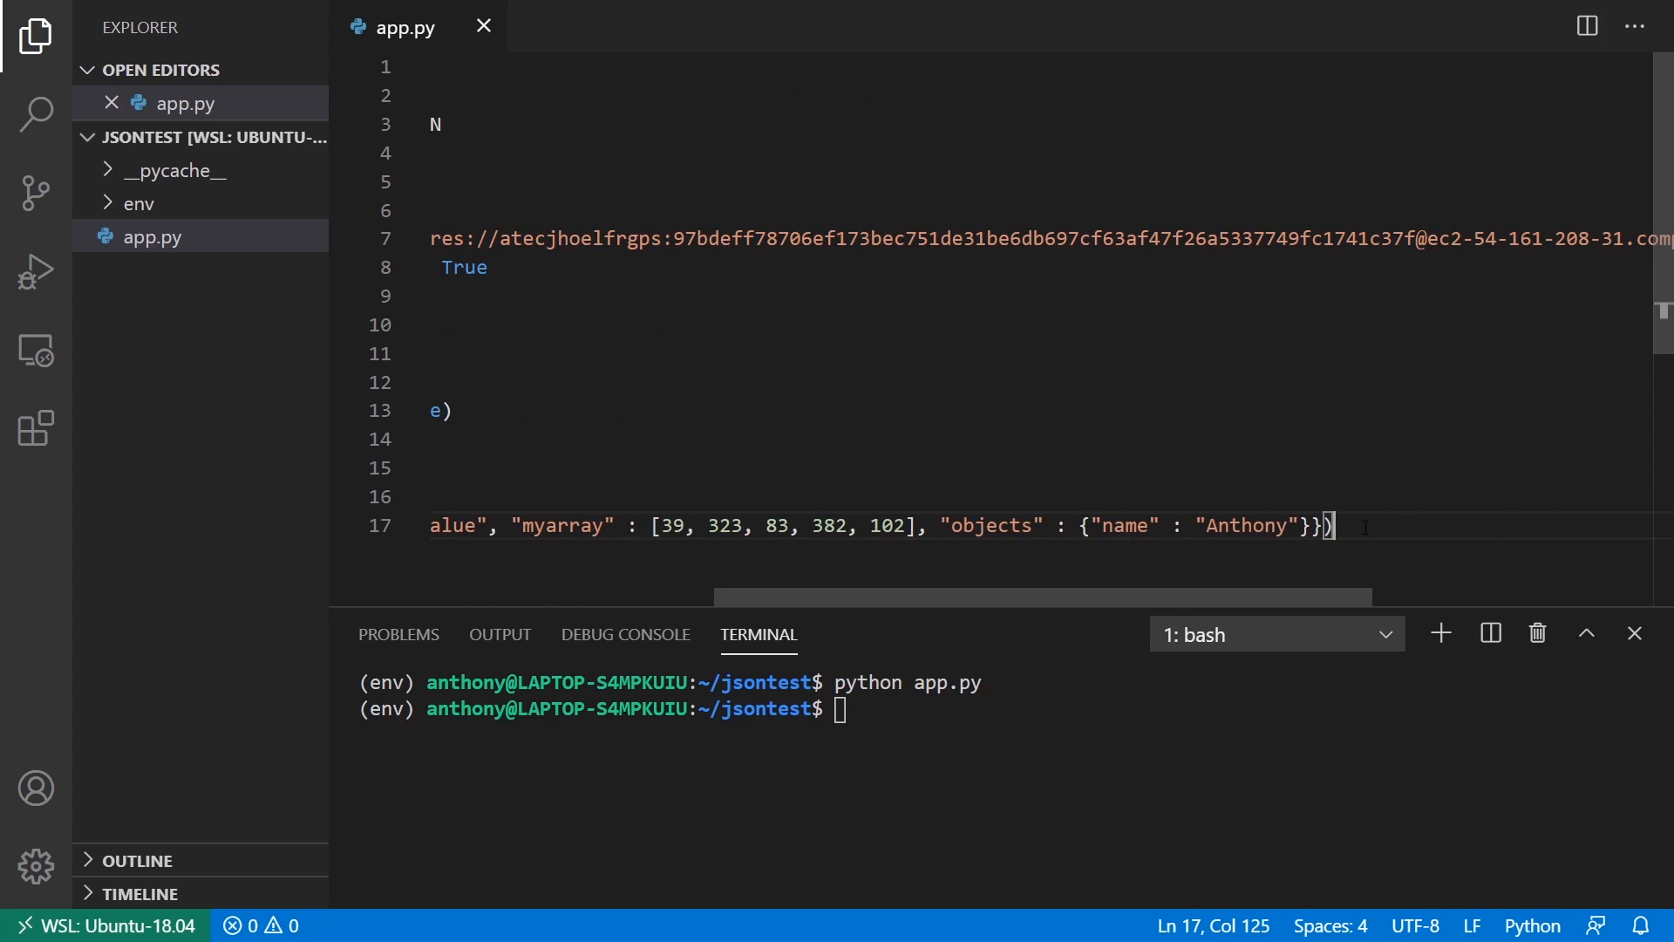
Step: Add db.session.add(example1), db.session.commit() and call insert_data()
text(exampl)
text(d)
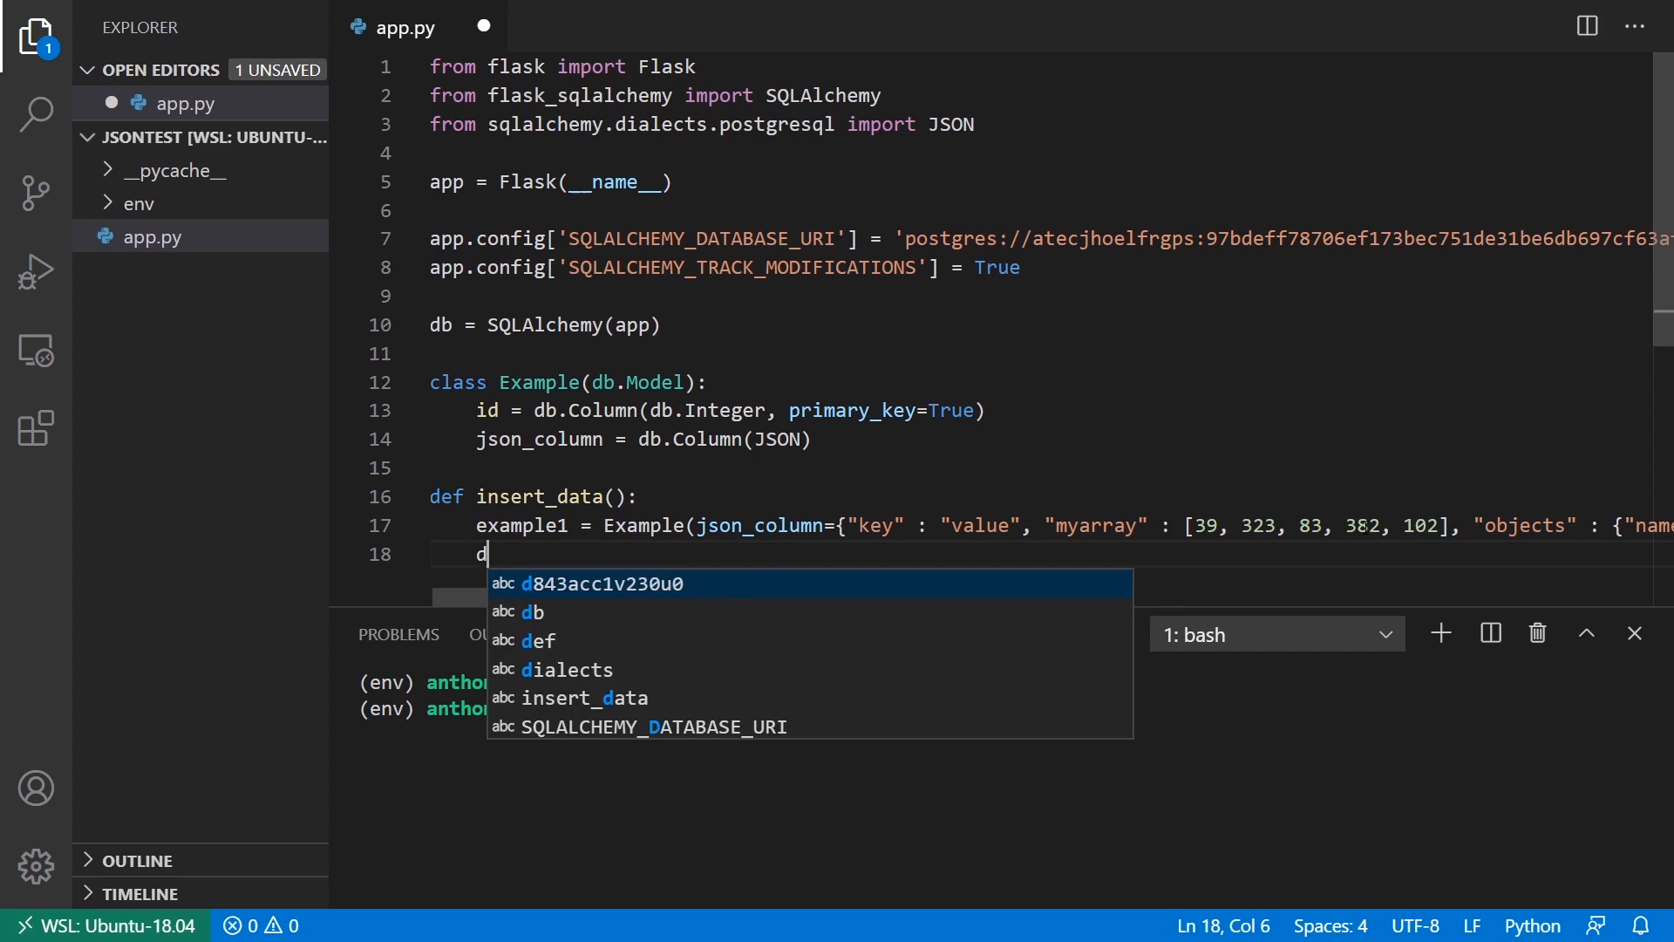
text(b.session.add(Example1)
text(db)
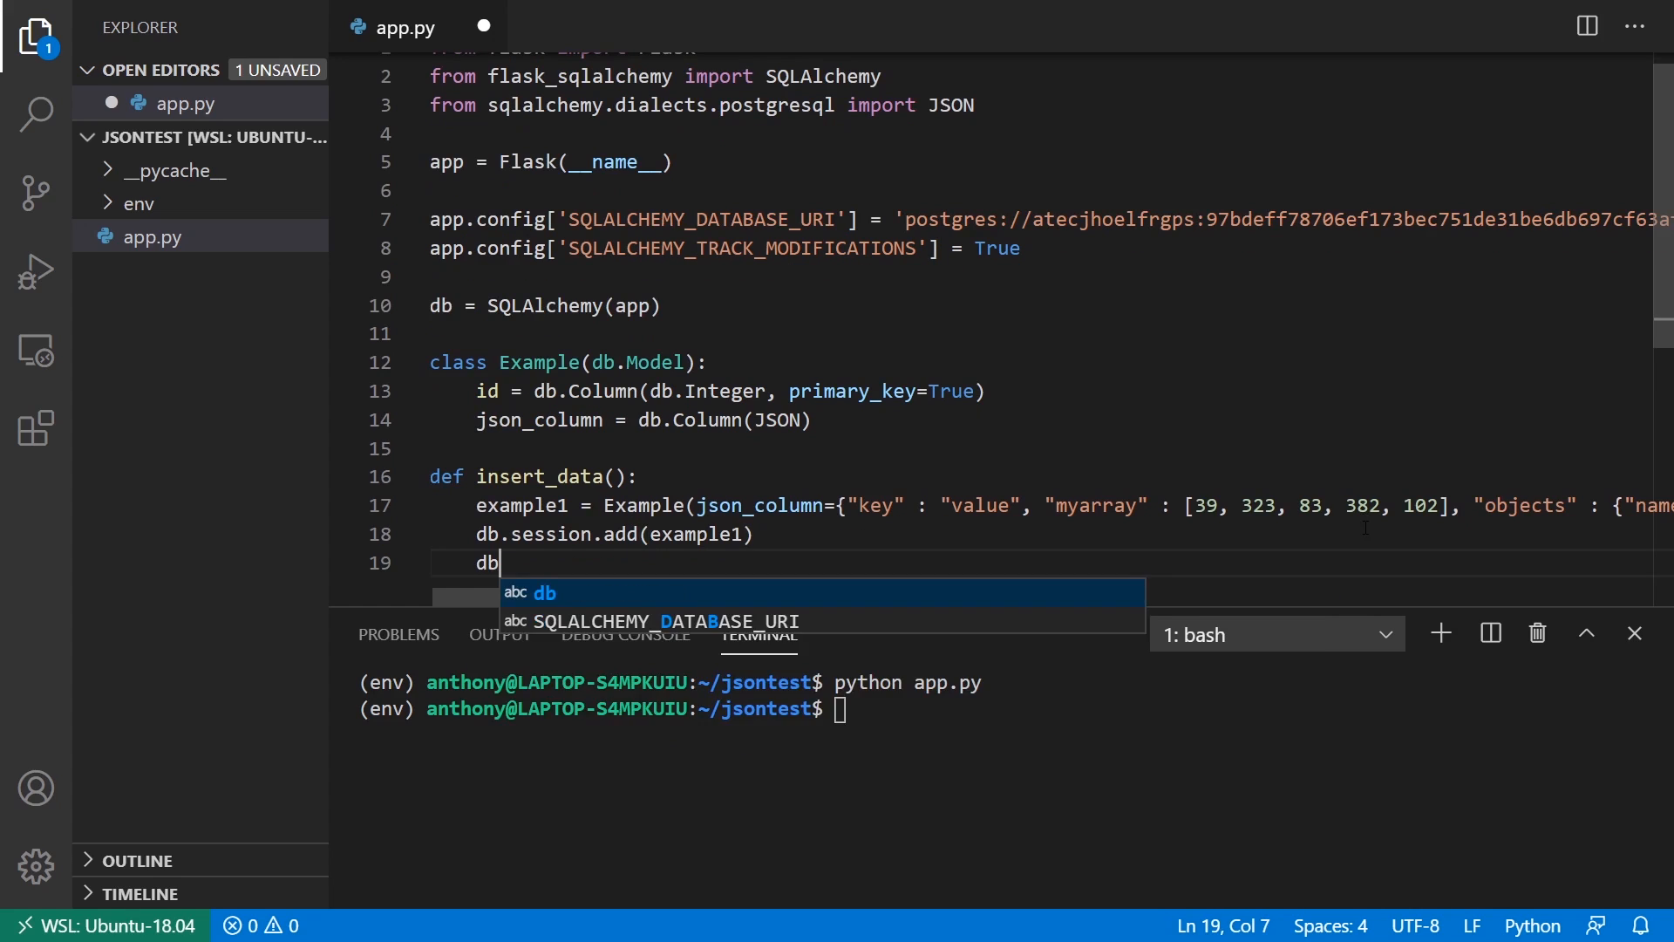
text(.session.commit())
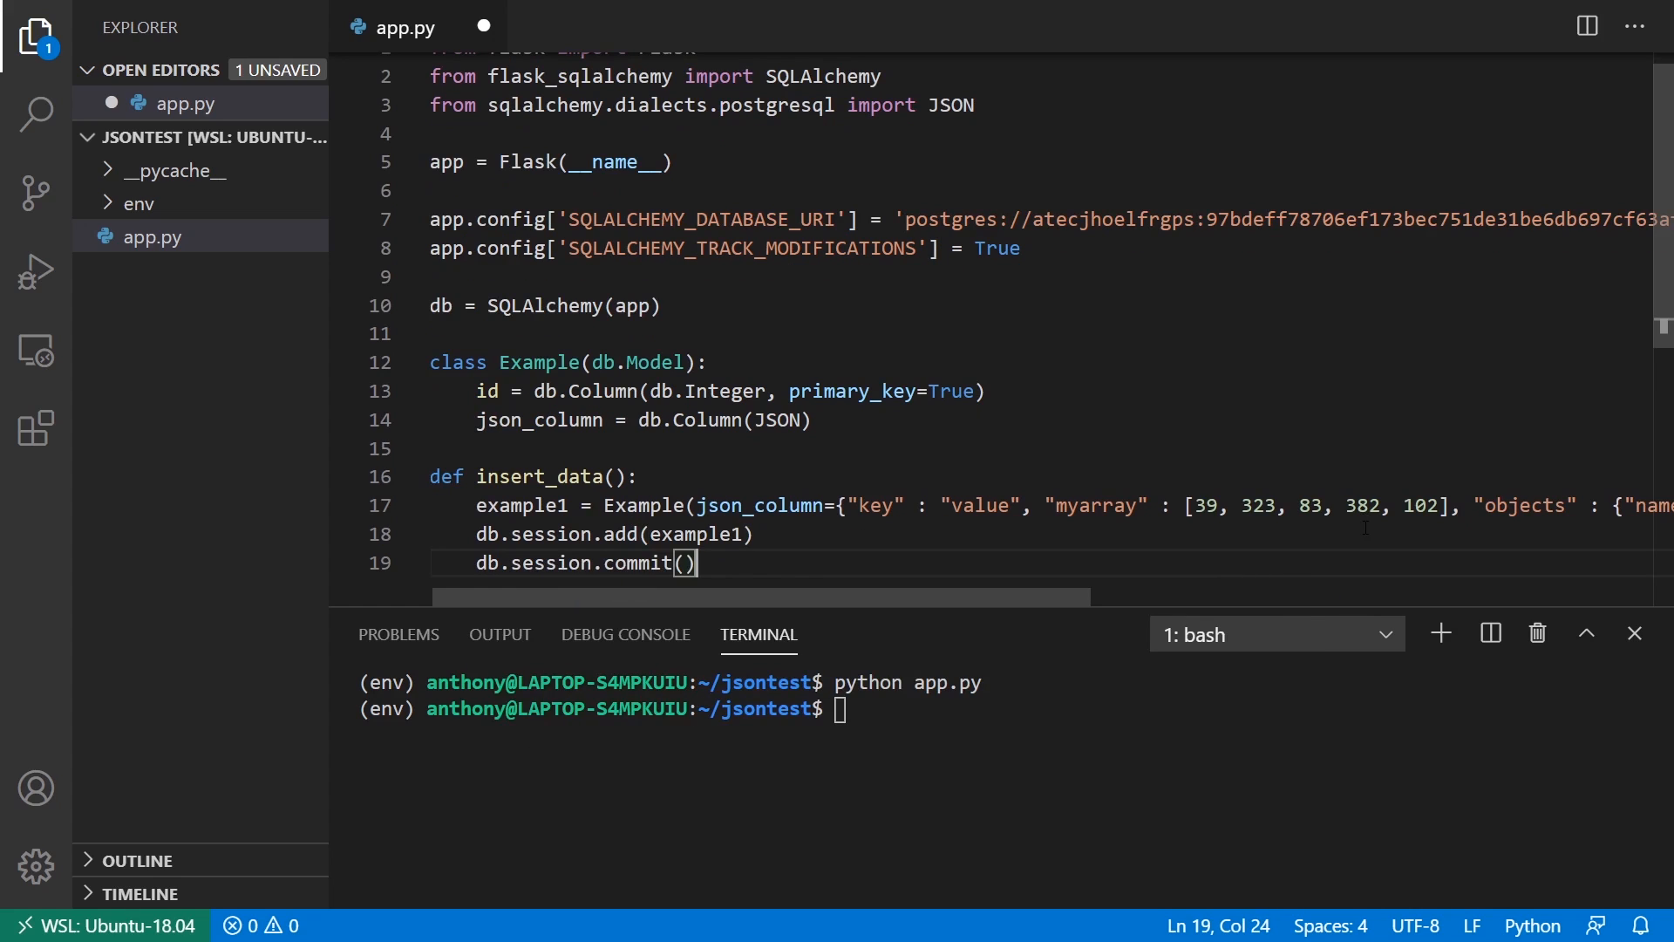
text(insert_data())
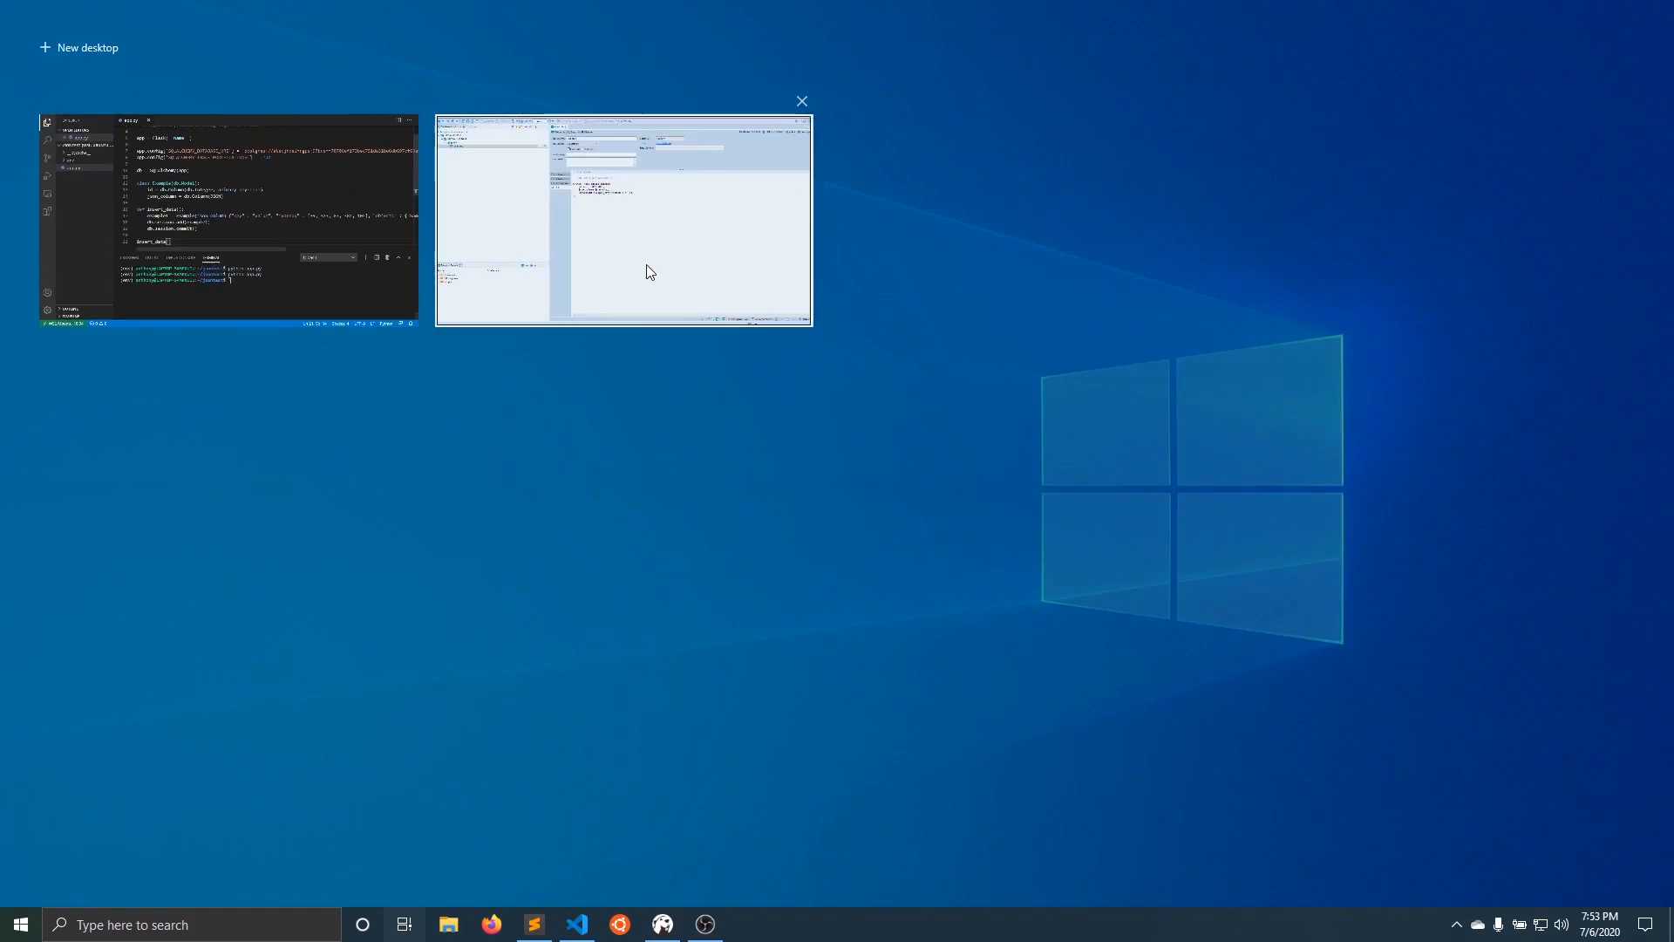
Step: View the nested JSON in row 1's json_column cell in DBeaver's Value panel
click(623, 213)
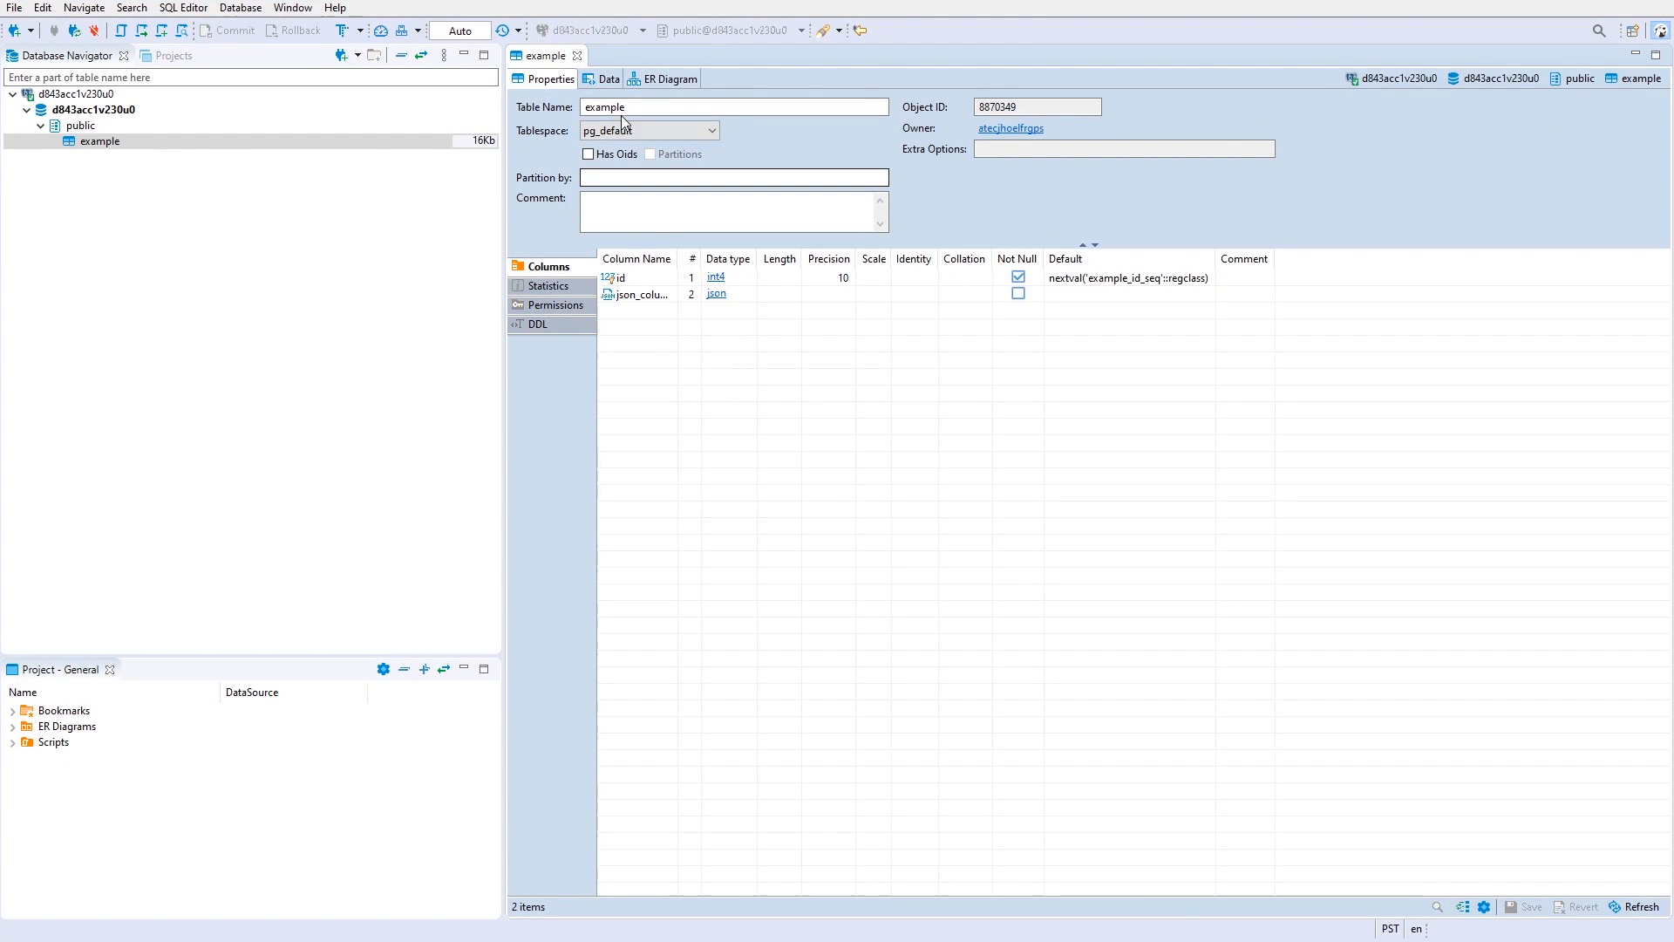
click(607, 79)
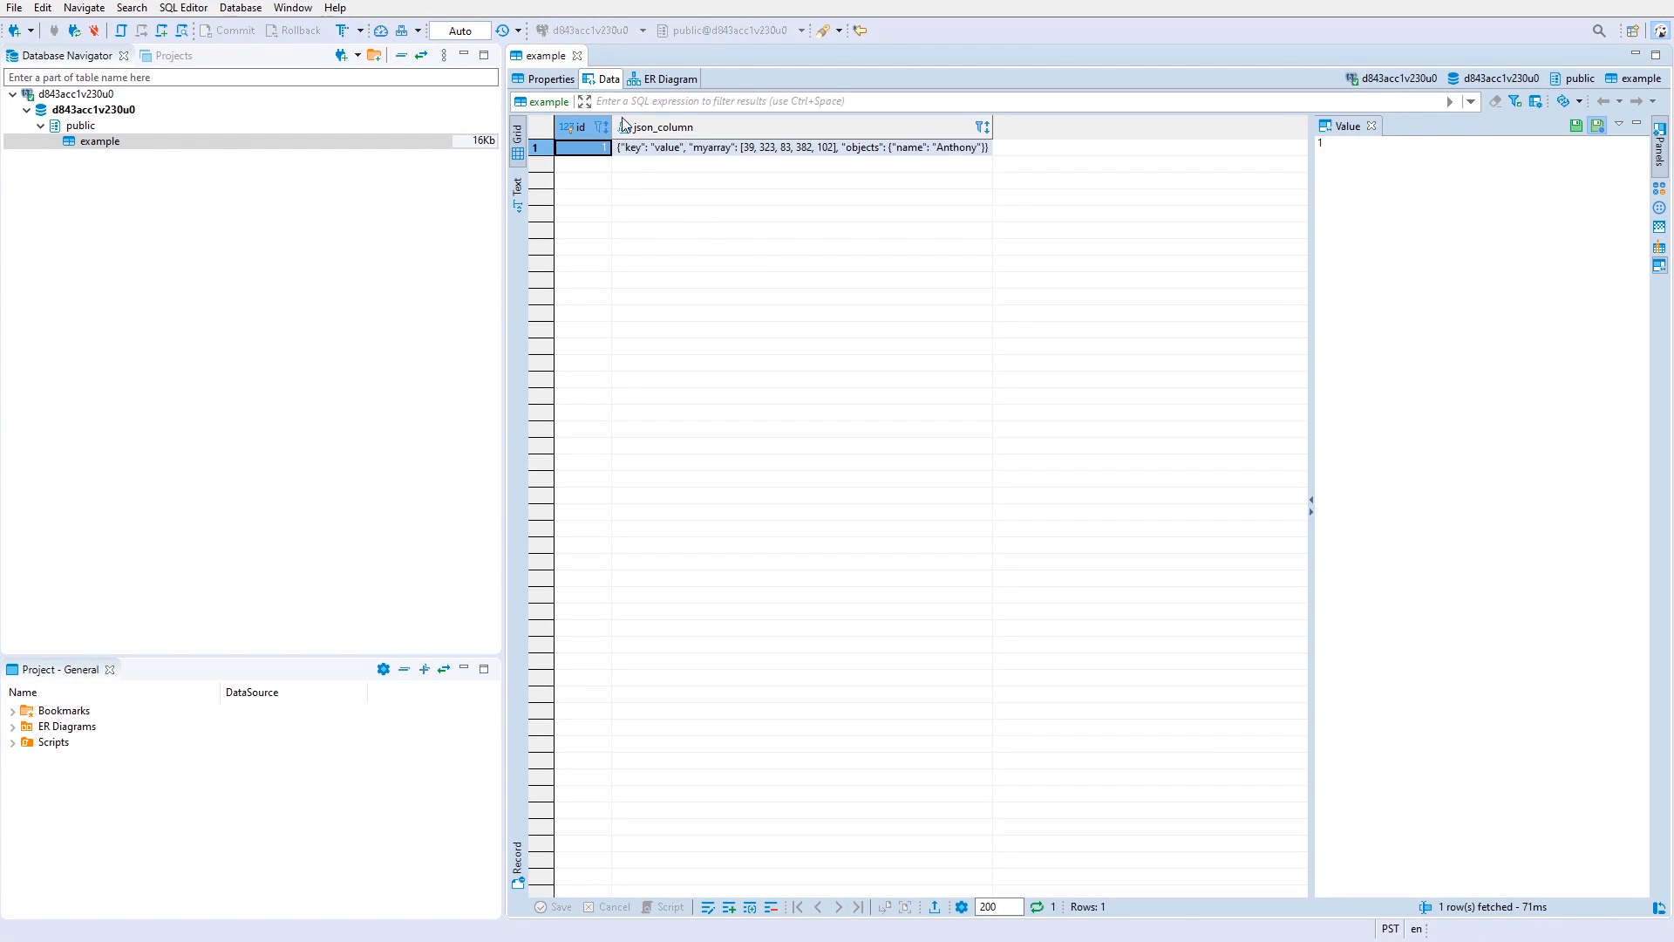
mouse_move(907, 157)
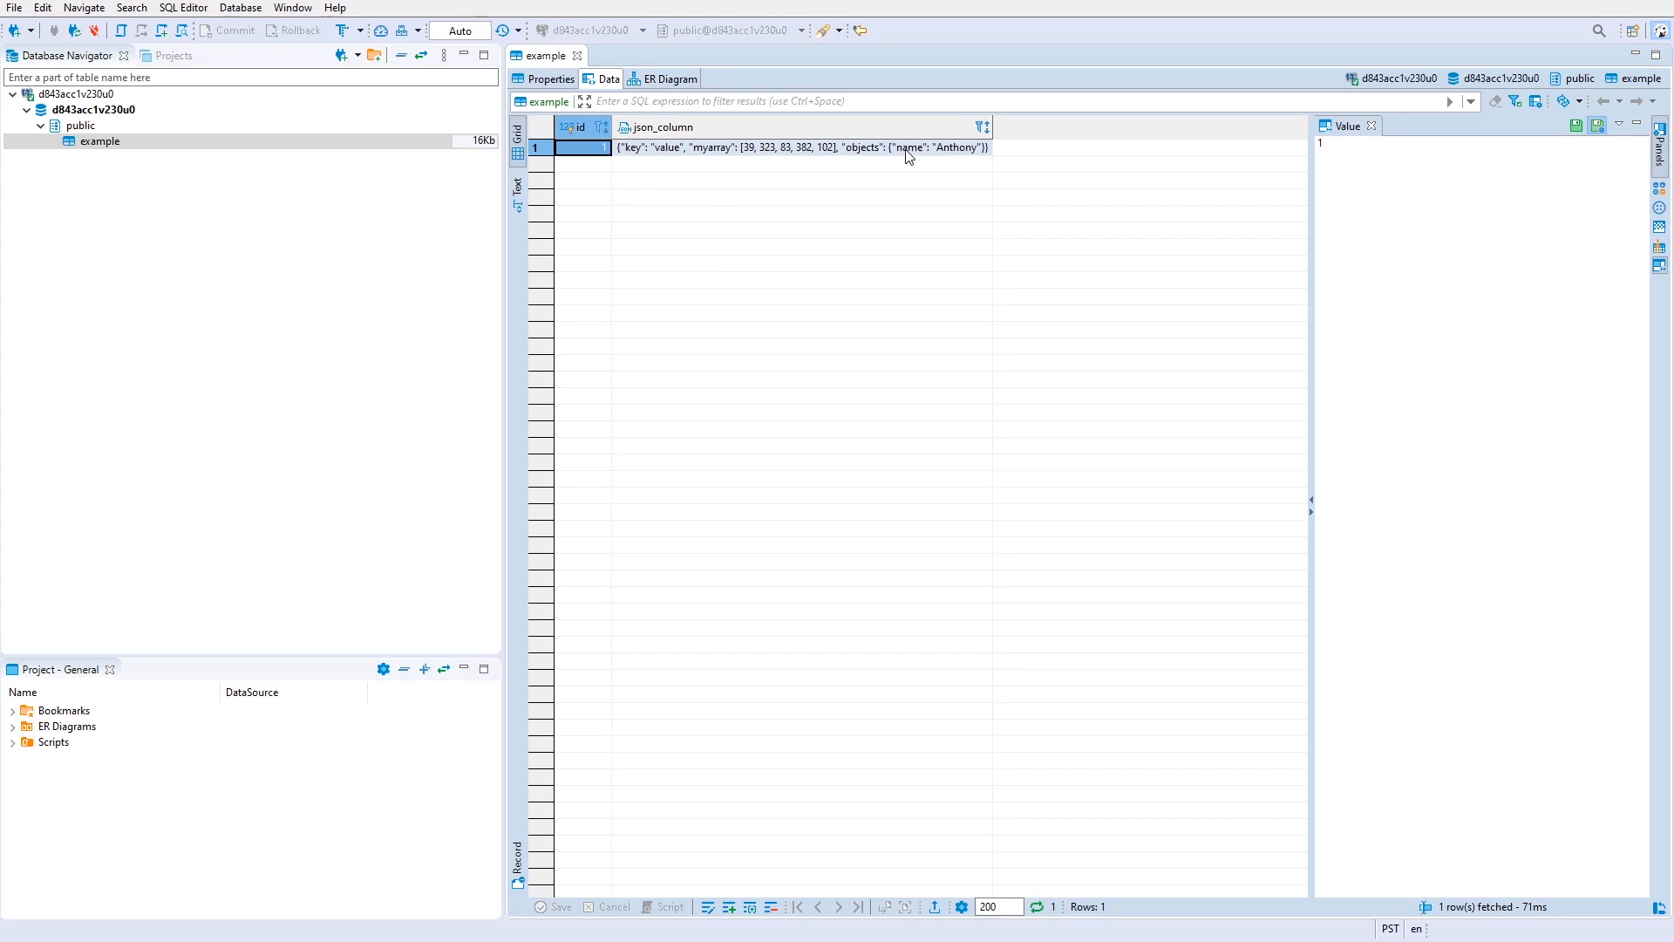
click(799, 147)
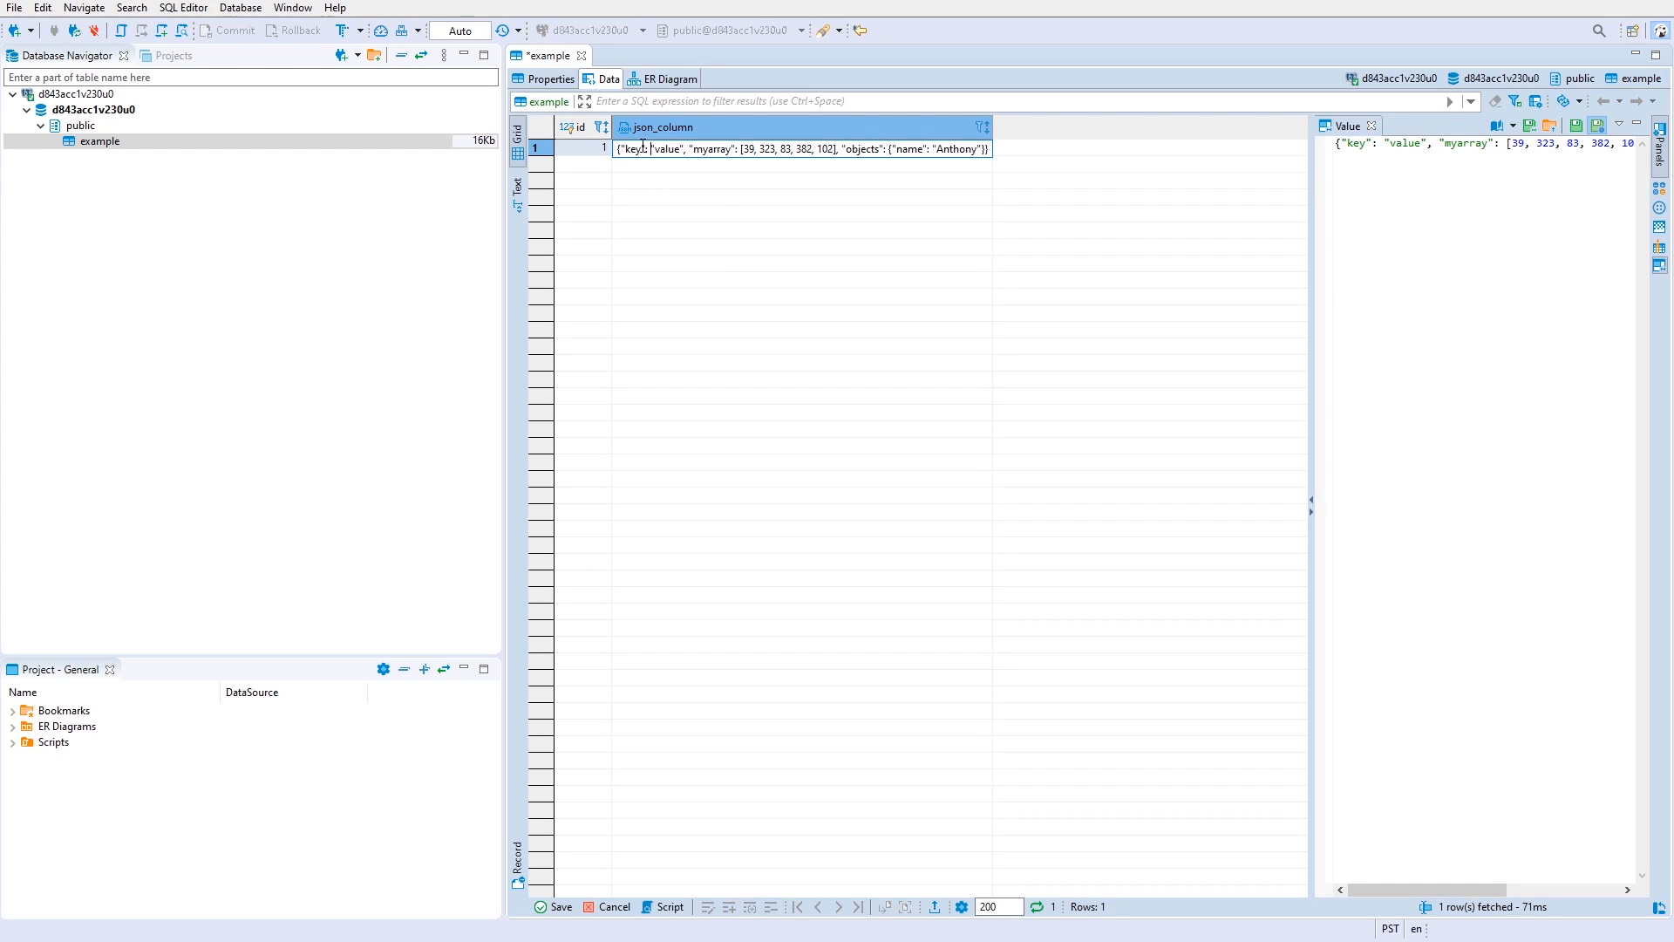
mouse_move(820, 221)
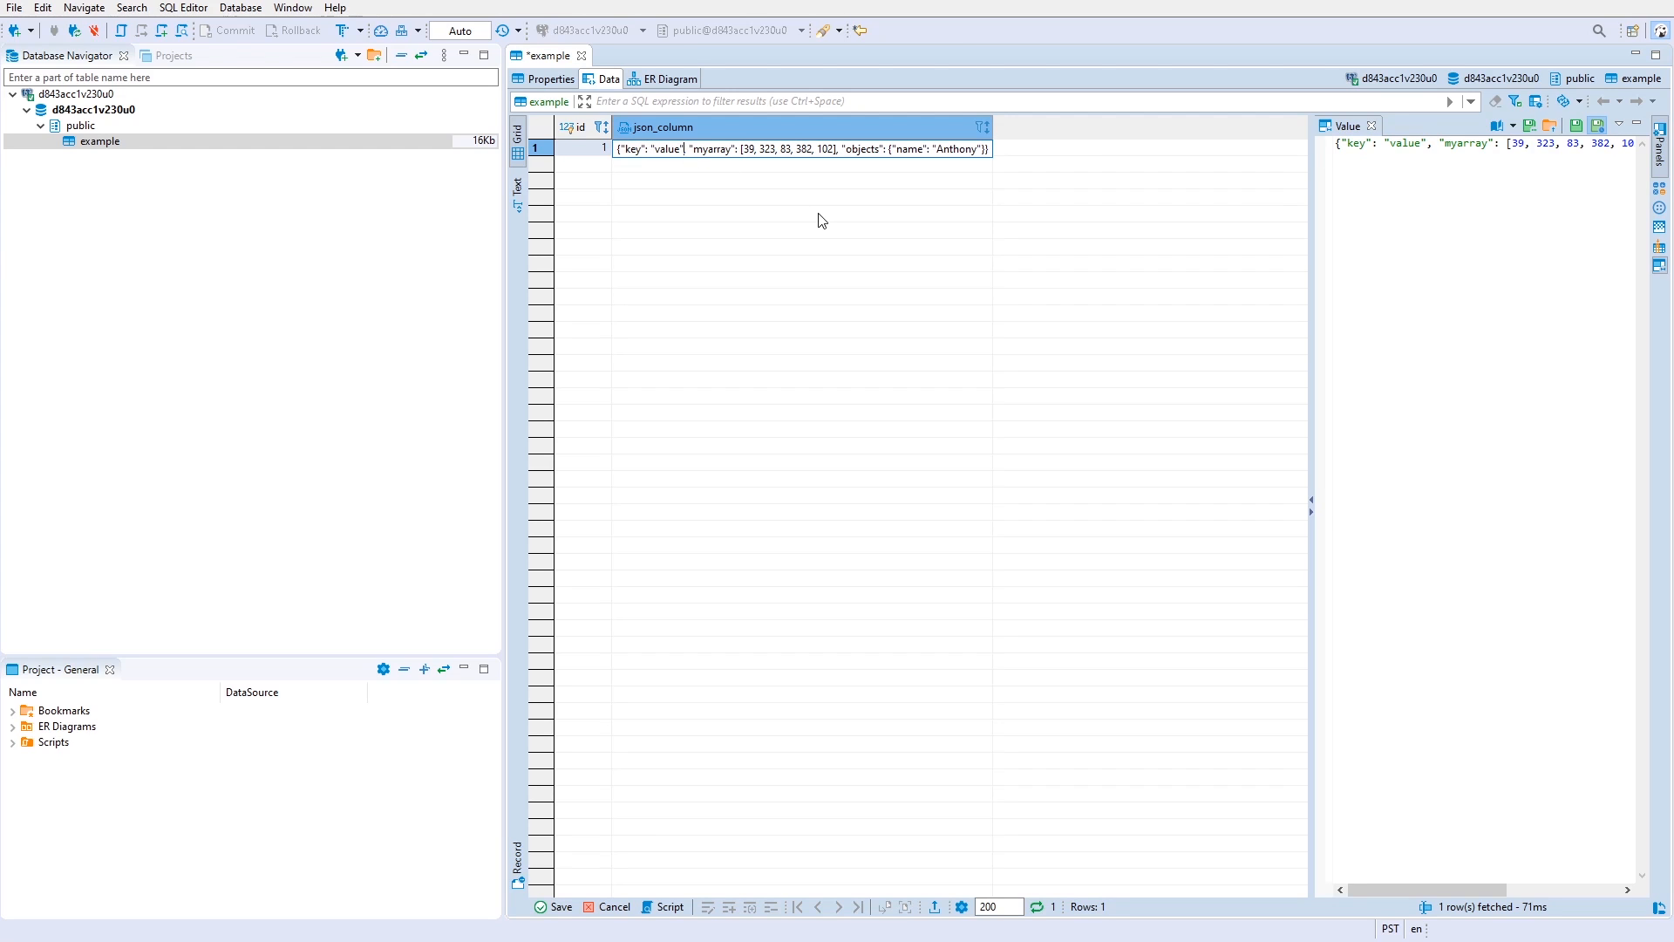
click(800, 147)
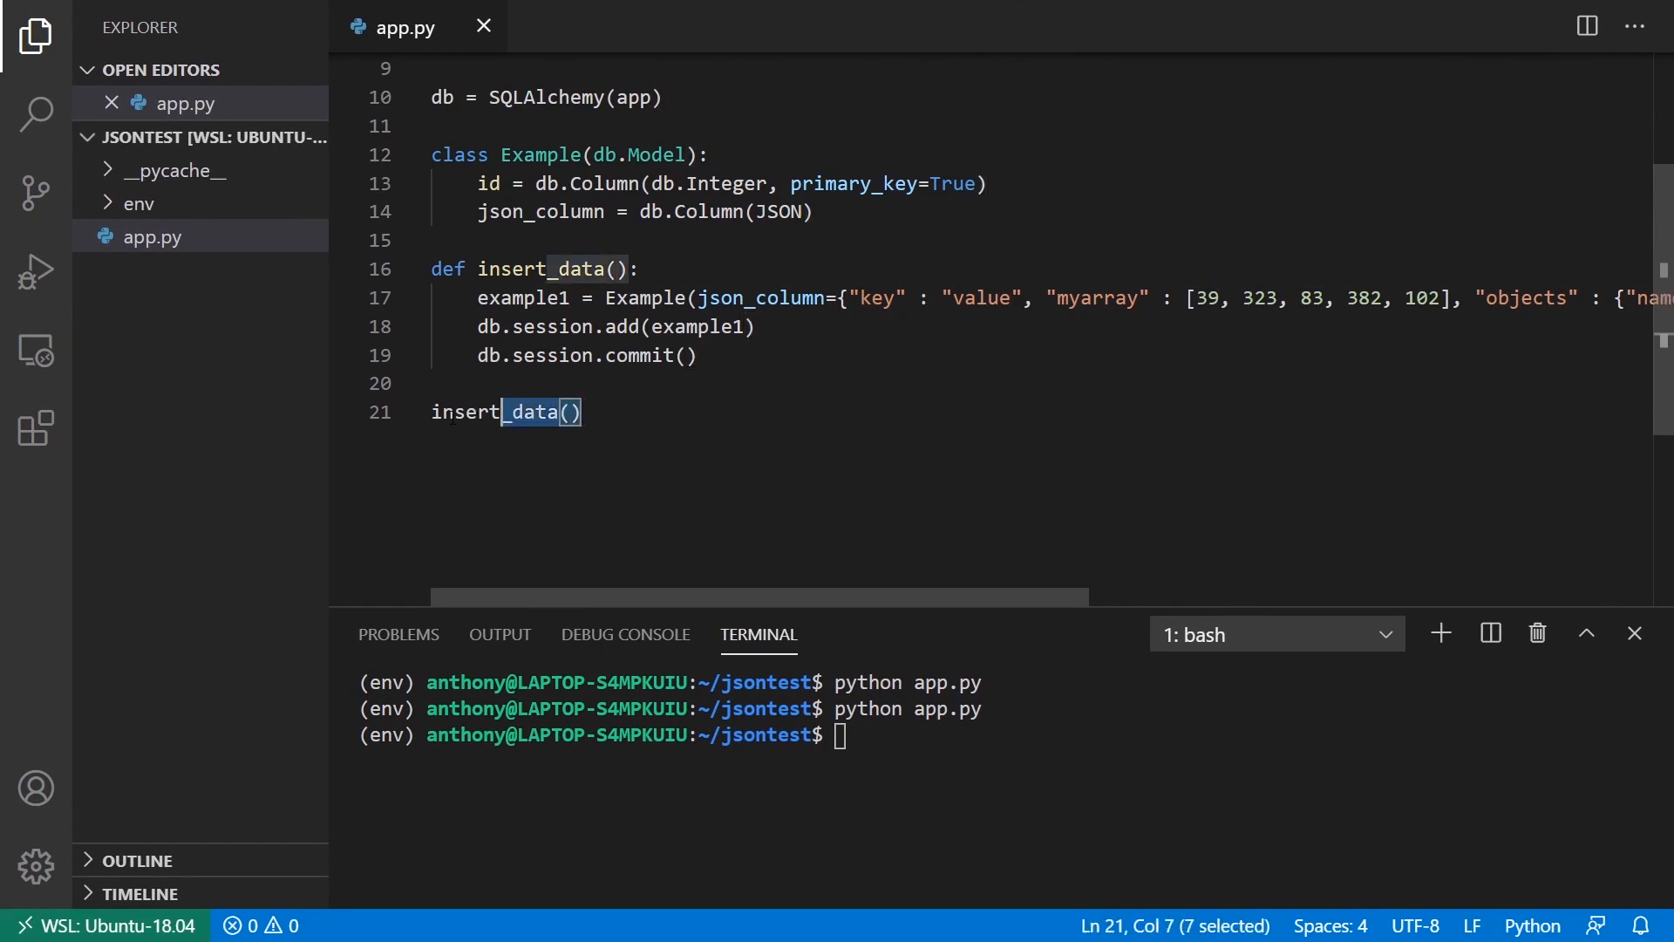
Step: Define query() fetching example1 = Example.query.first()
text(def)
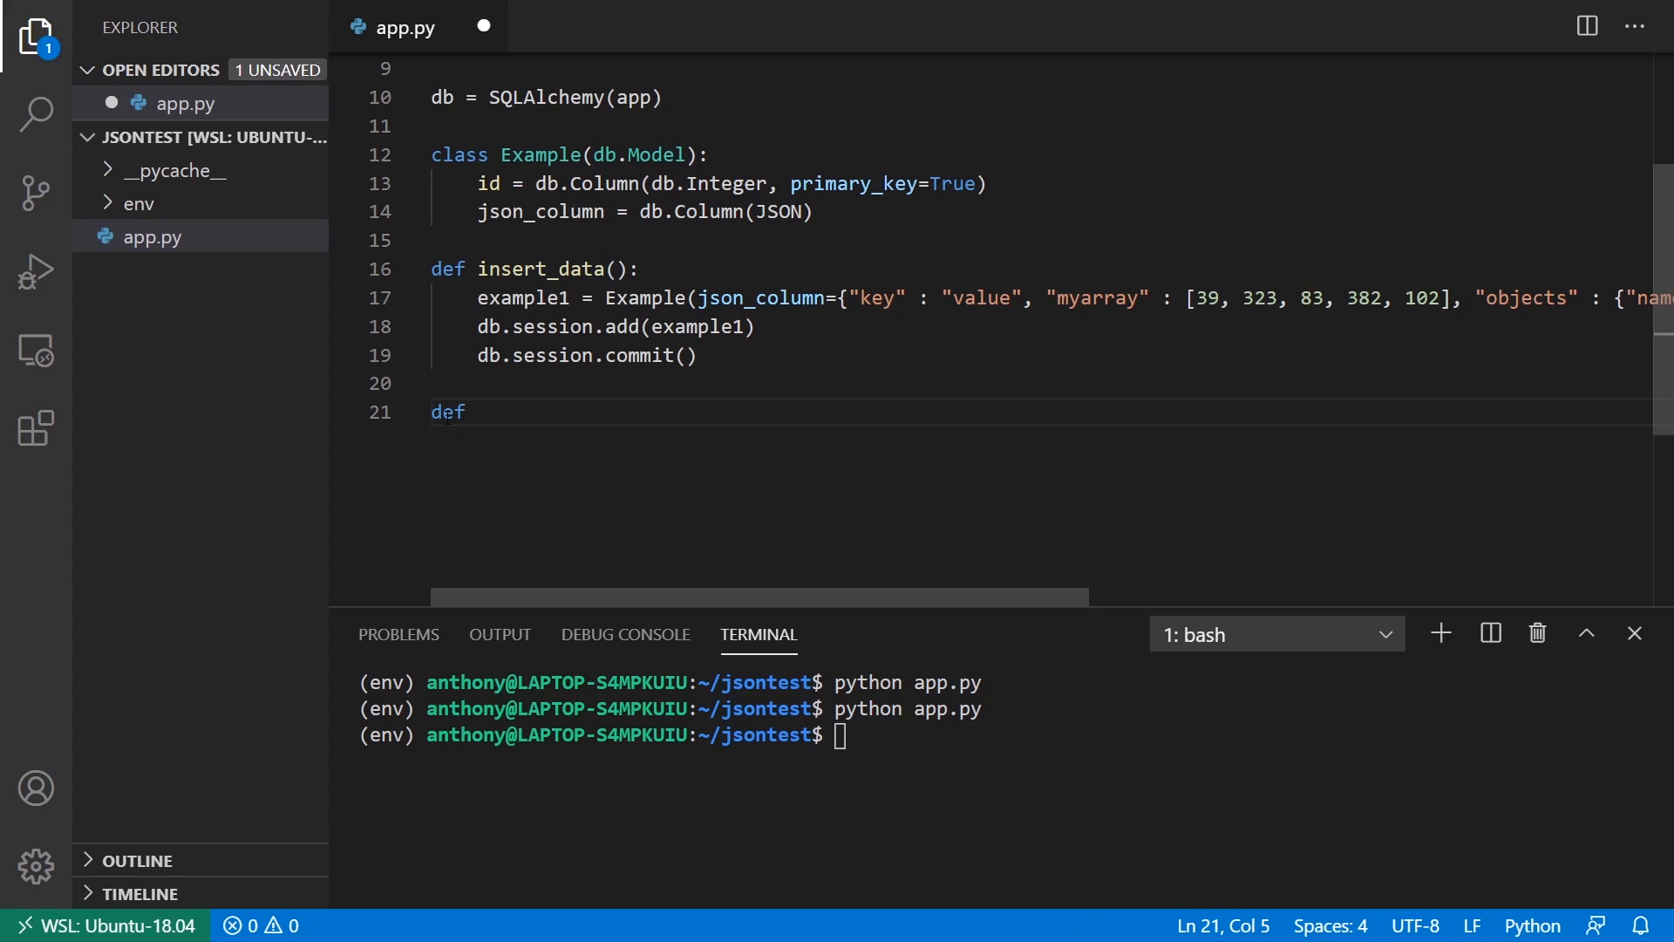
text(query():)
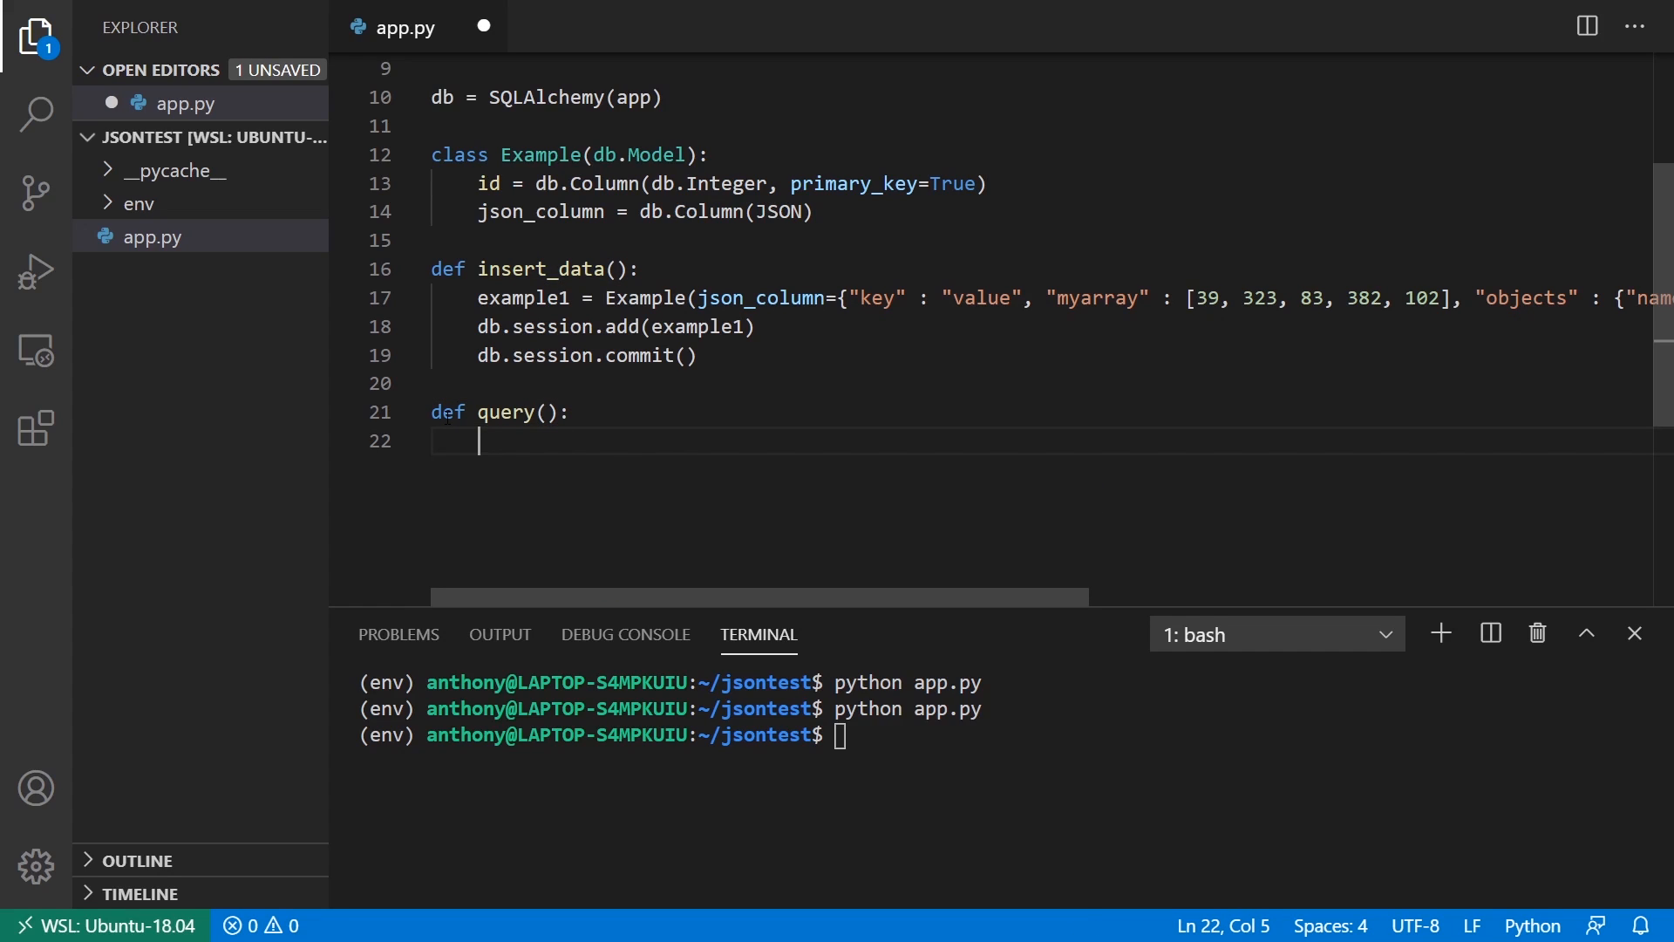
text(Exxample.query.)
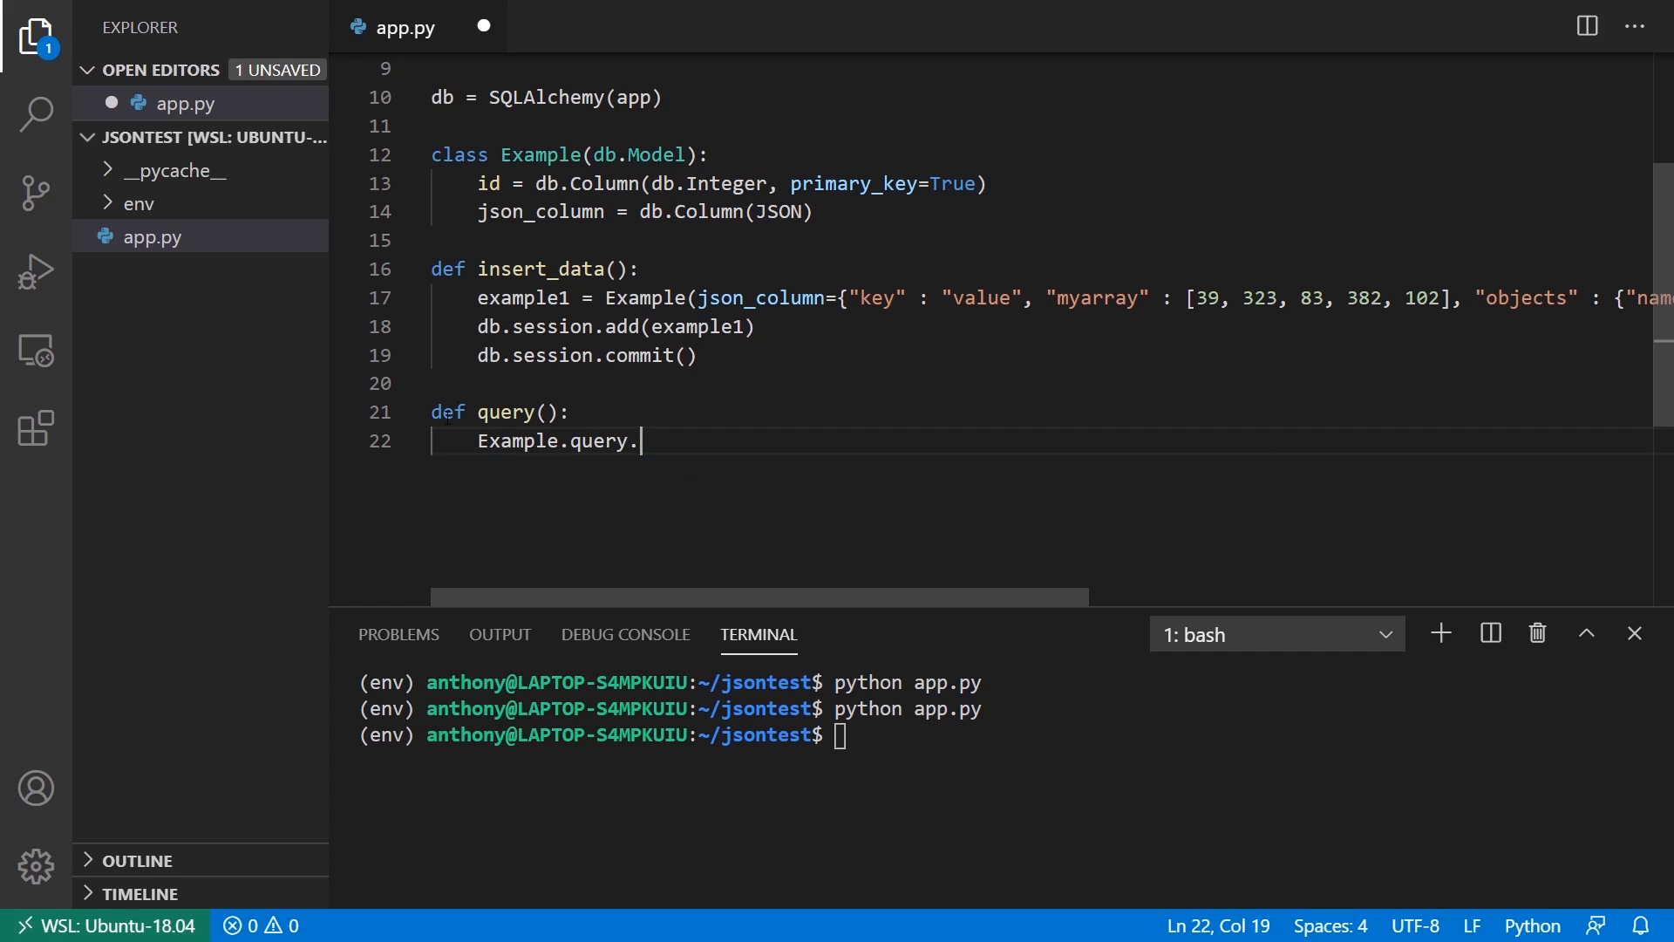
text(first())
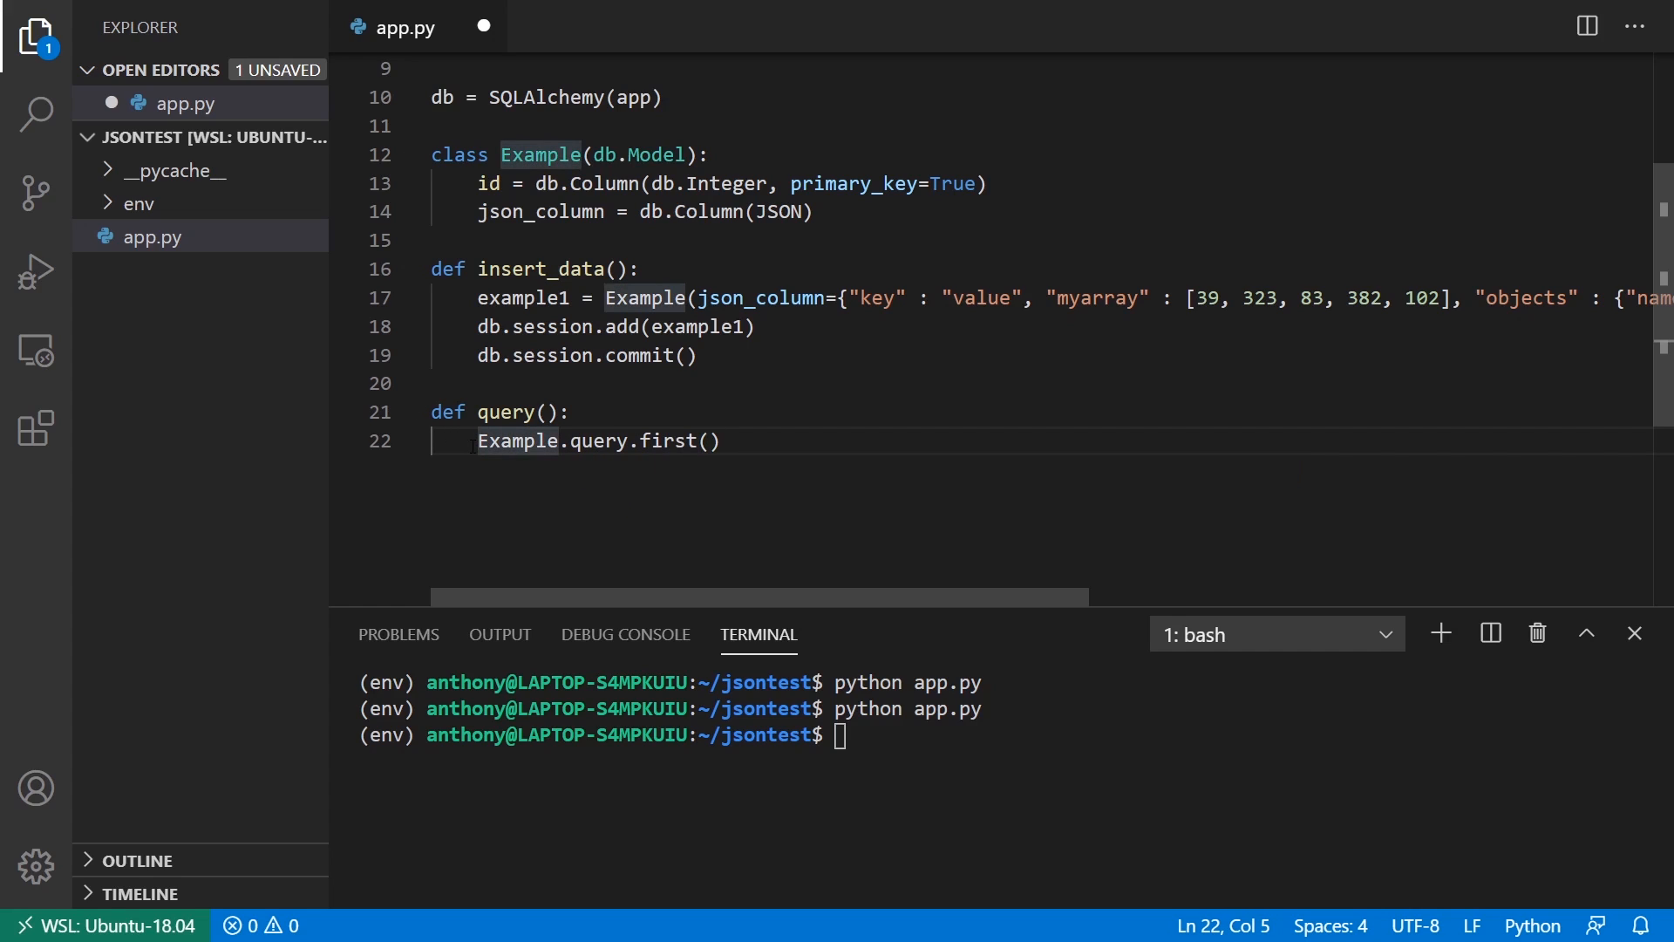
text(example1 =)
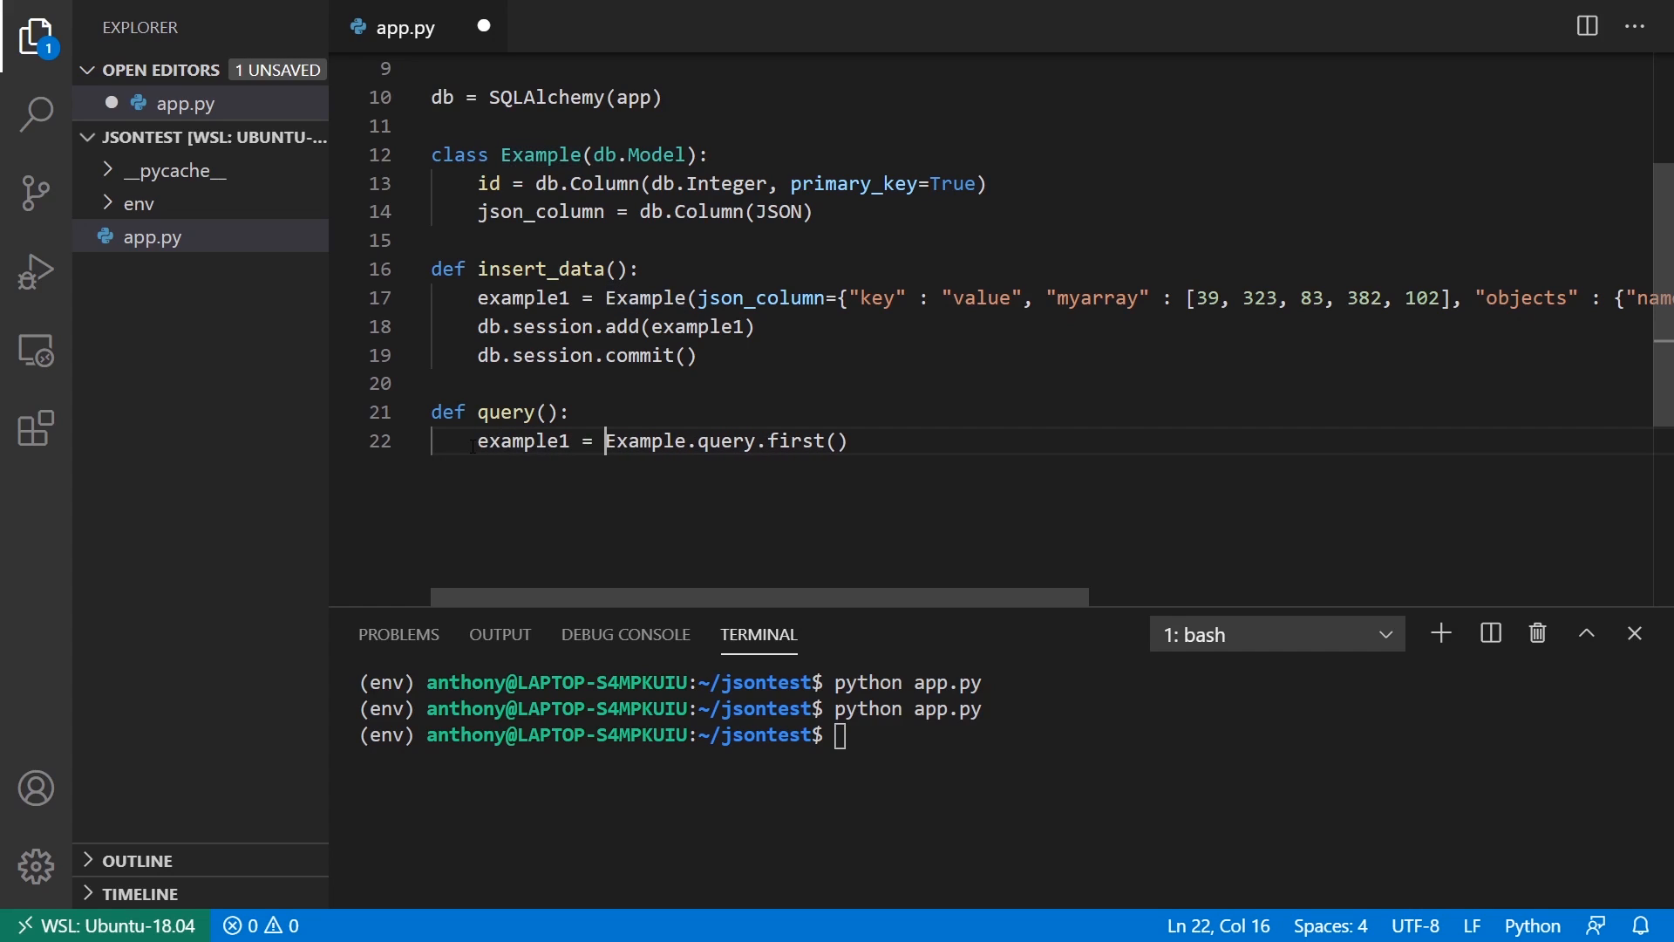
Step: Print example1, its json_column and type(example1.json_column), then call query()
text(print)
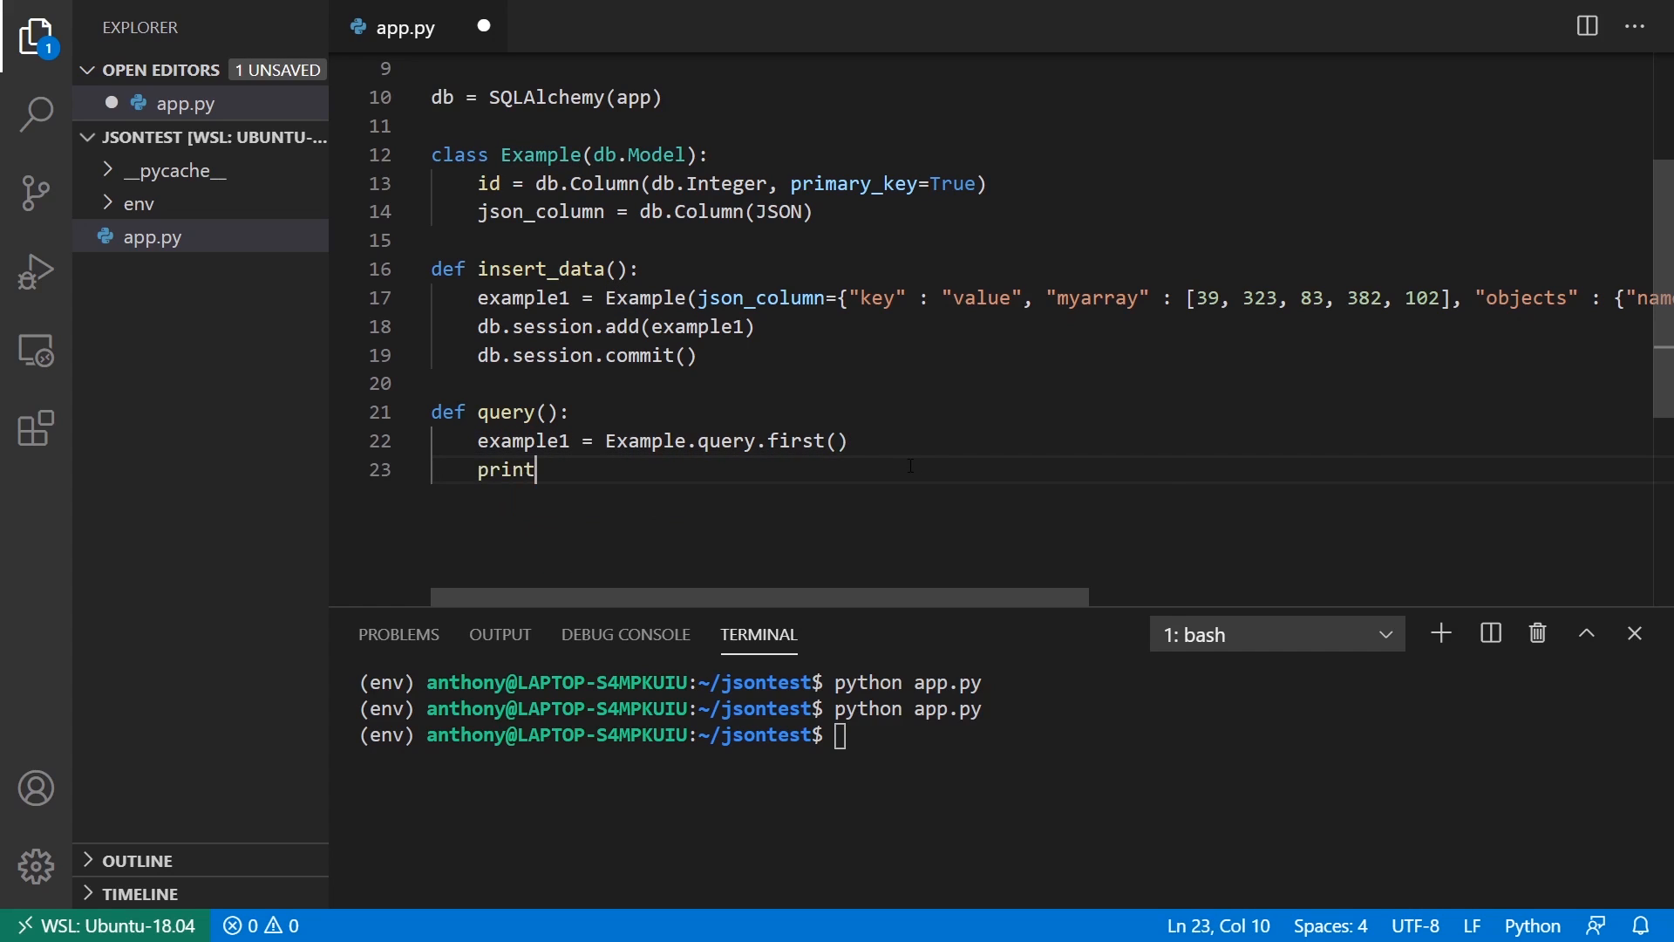
text((example1))
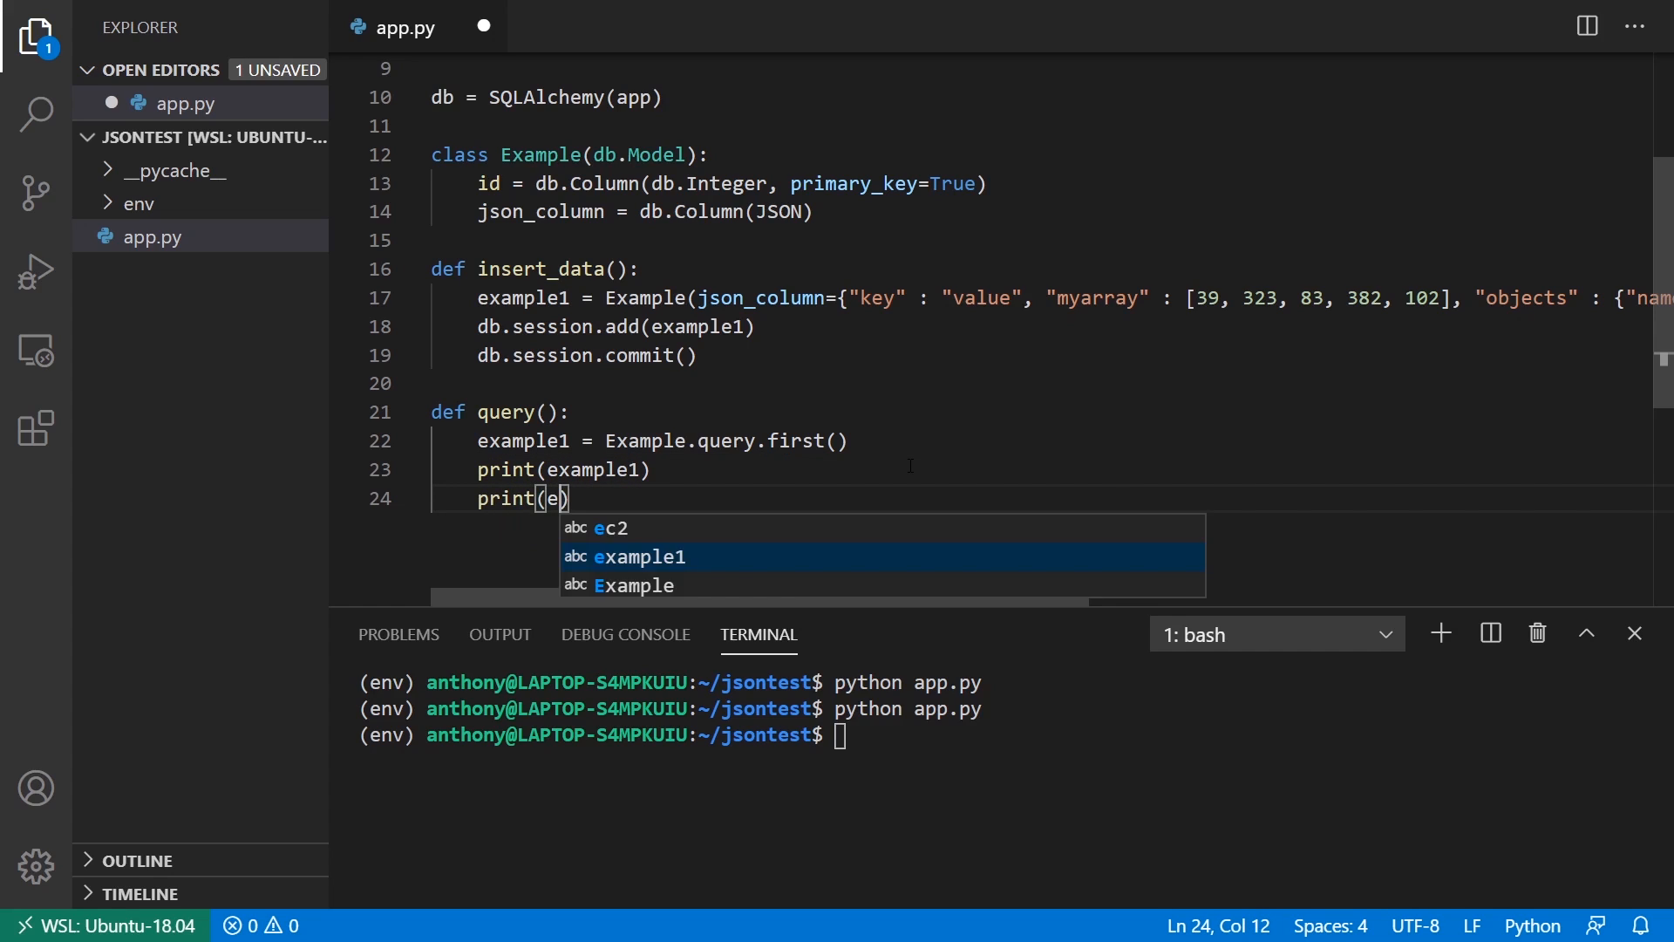
text(xample1.json_column)
text(print()
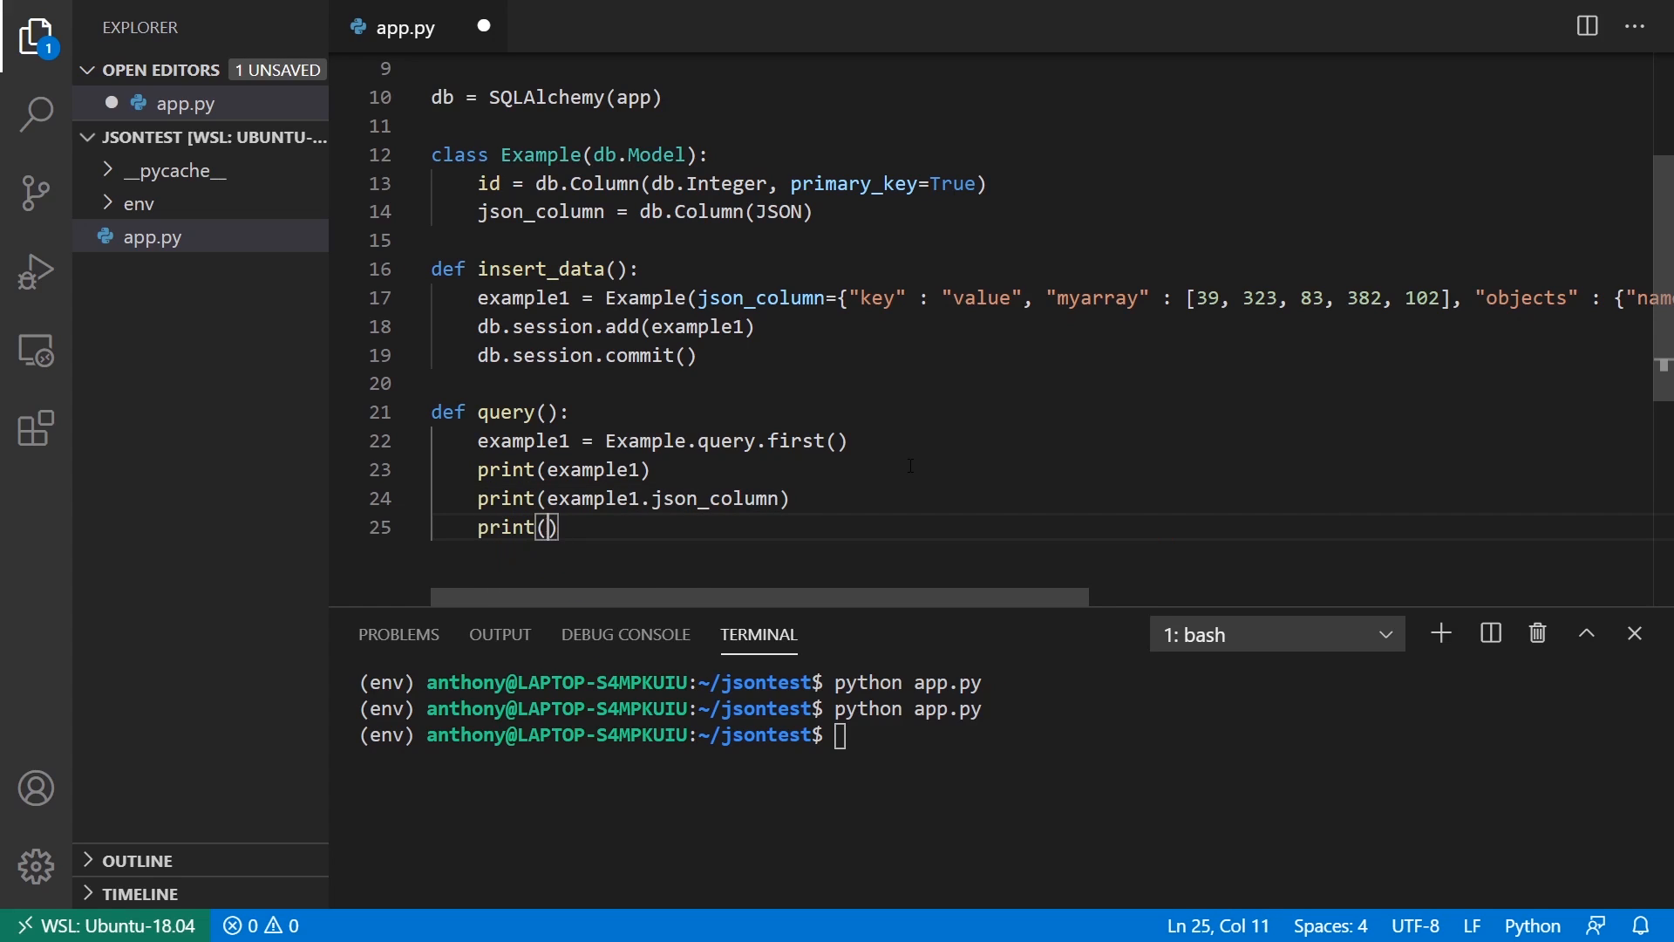
text(type()
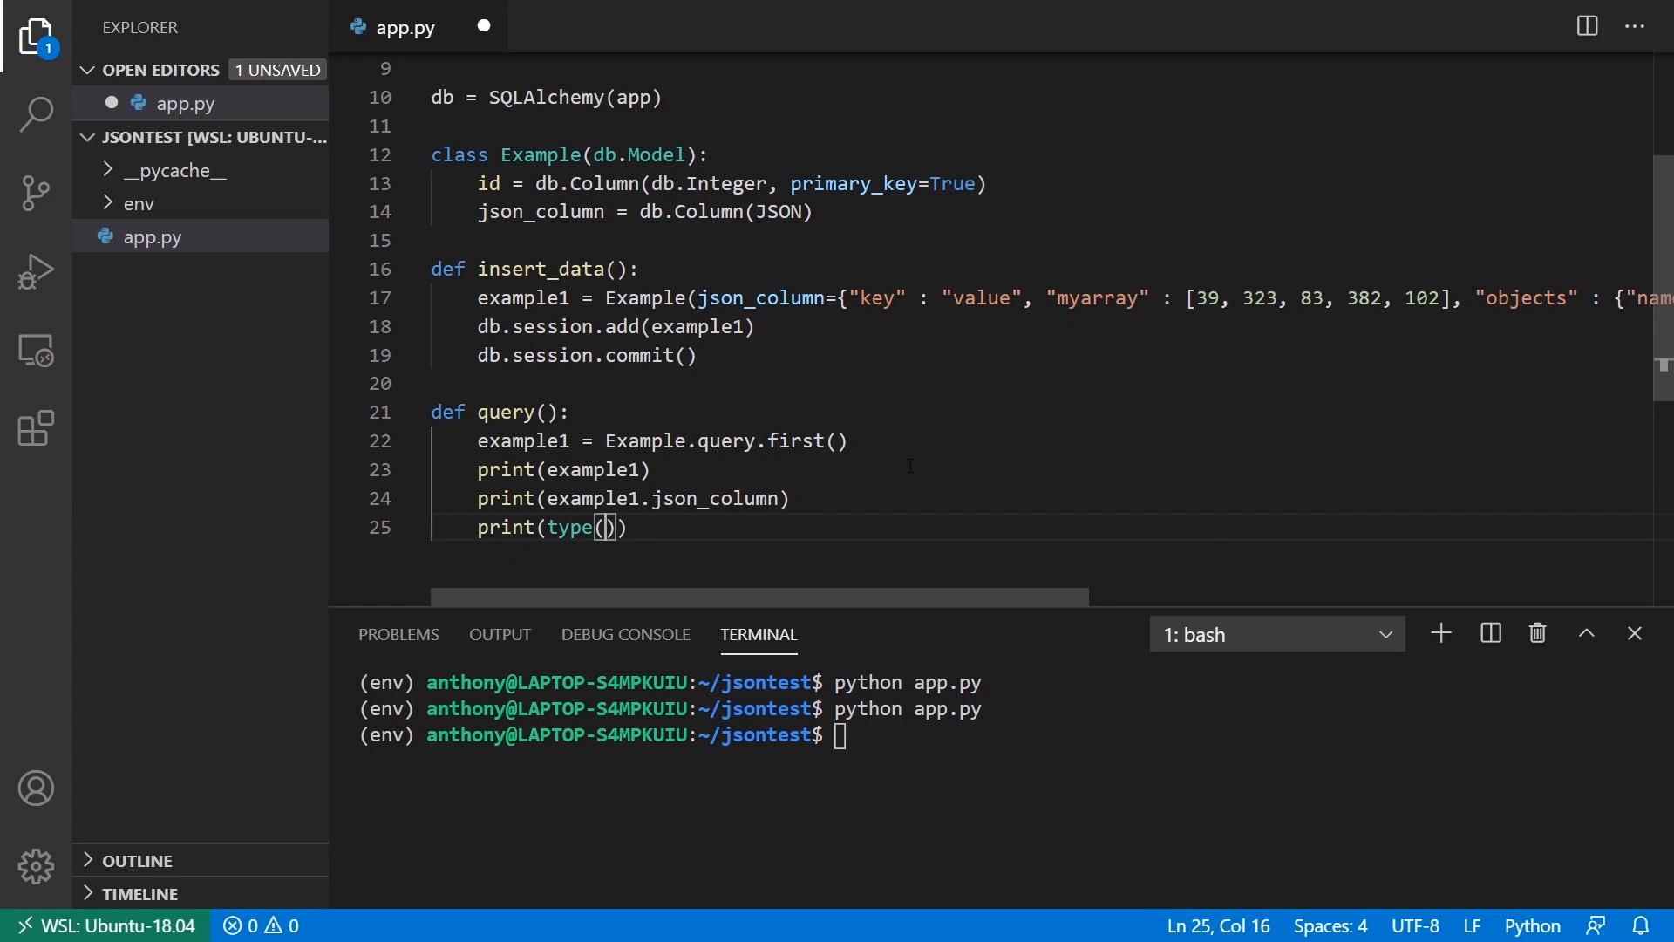
text(example1.json_column)
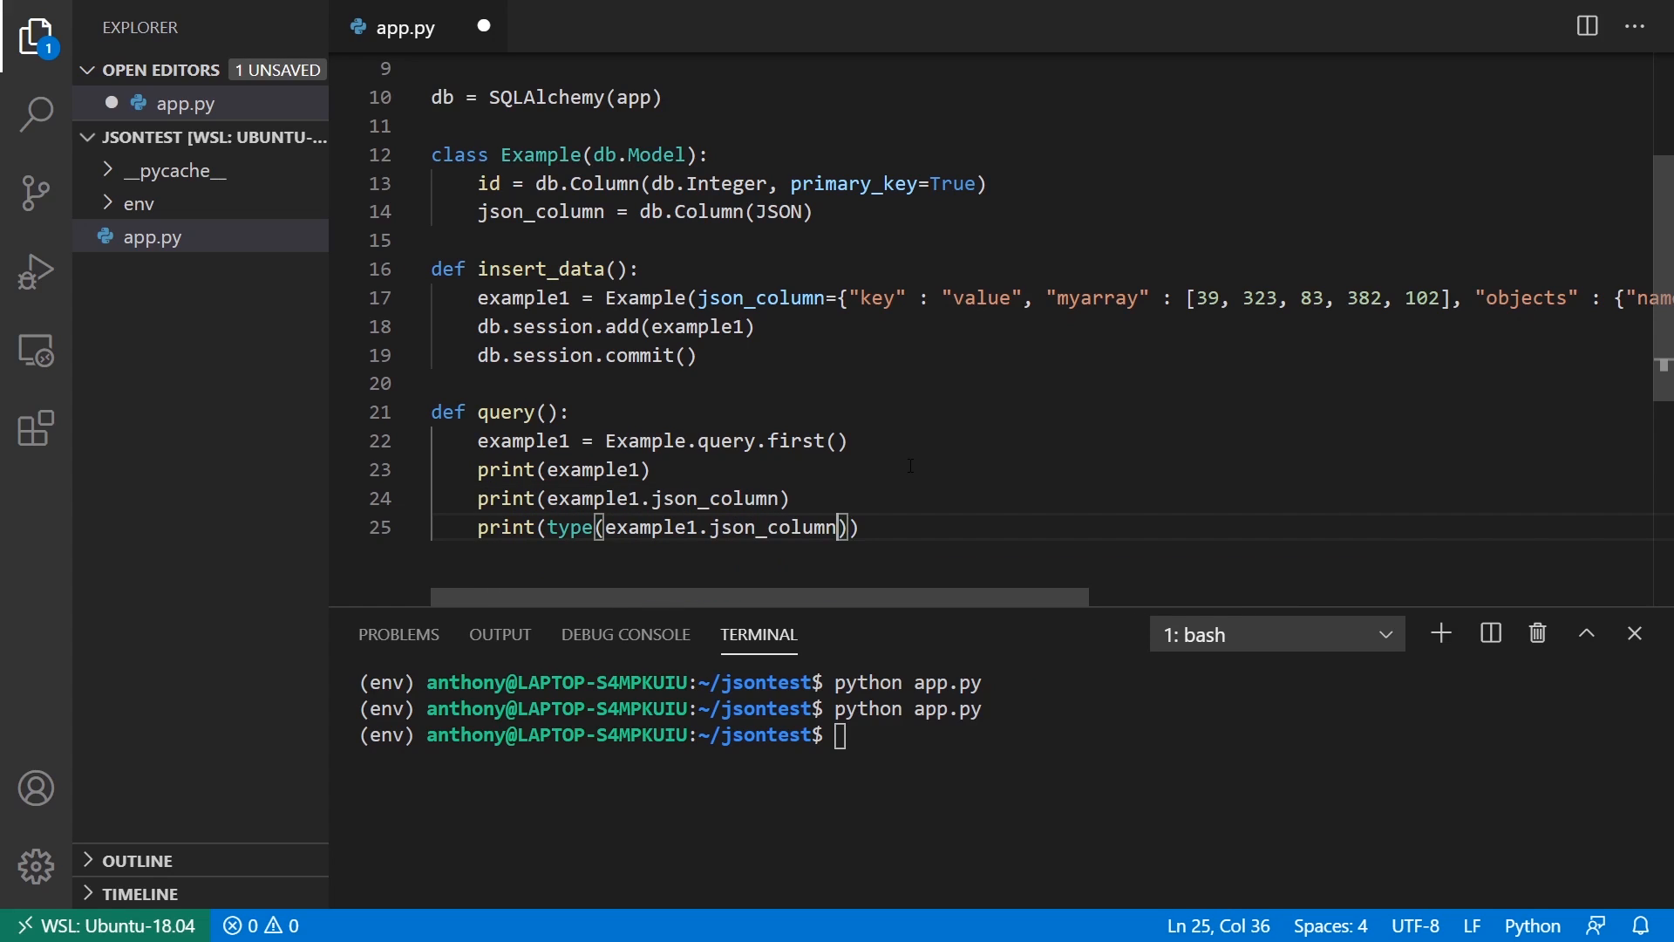
key(Enter)
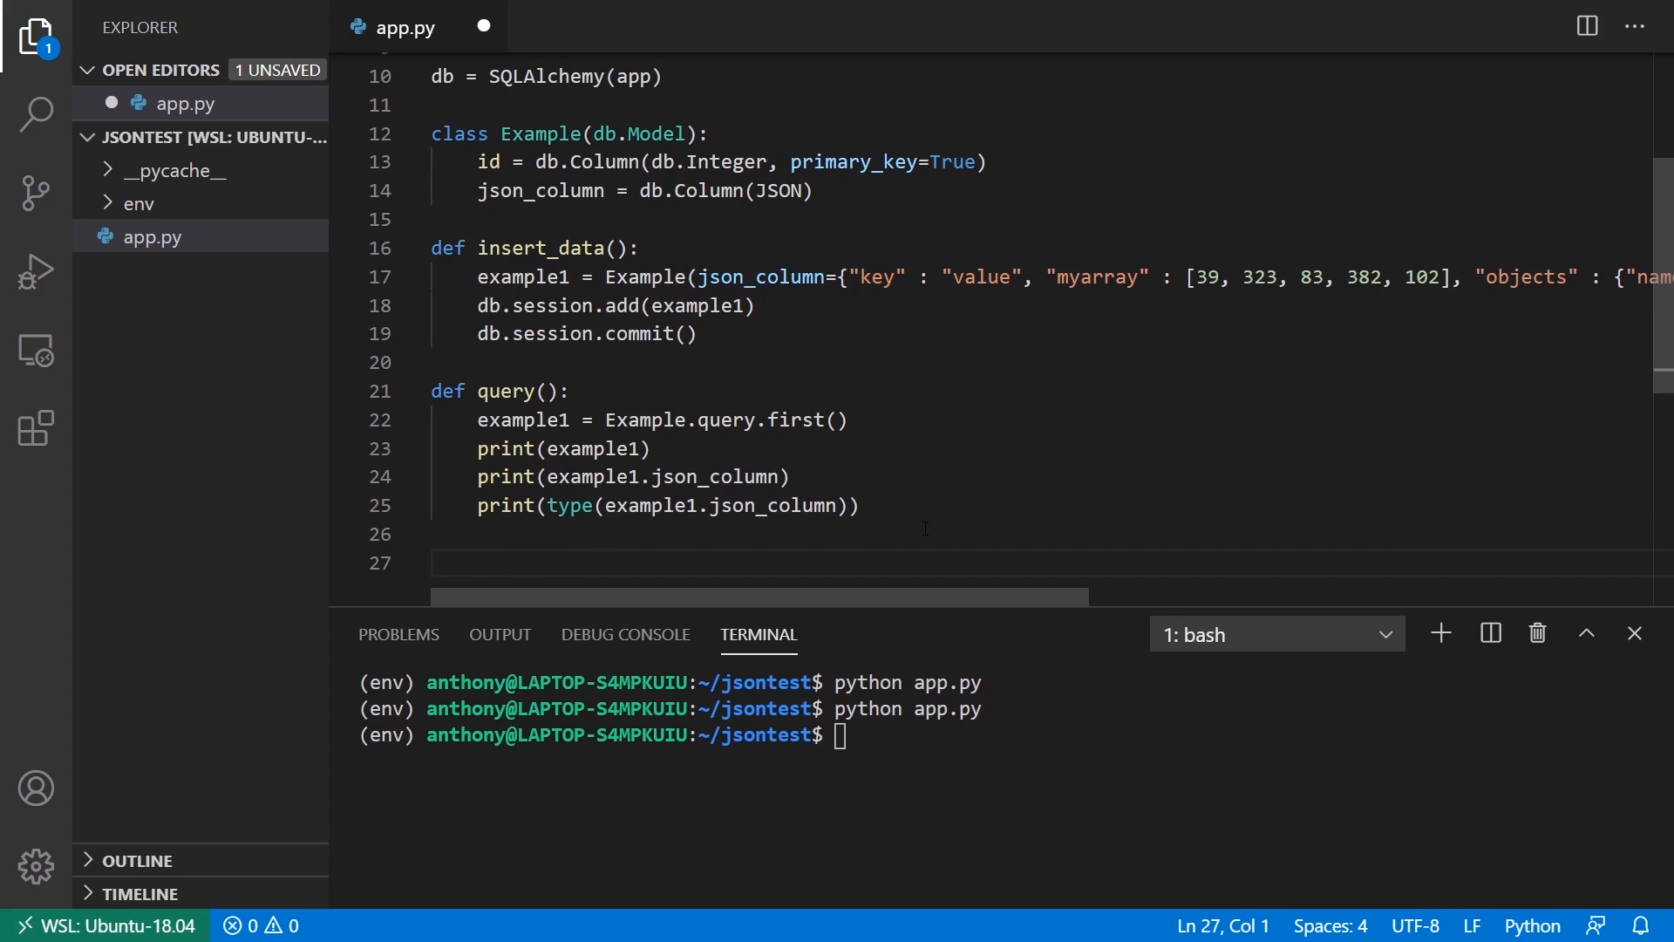
text(query())
click(1010, 734)
text(python app.py)
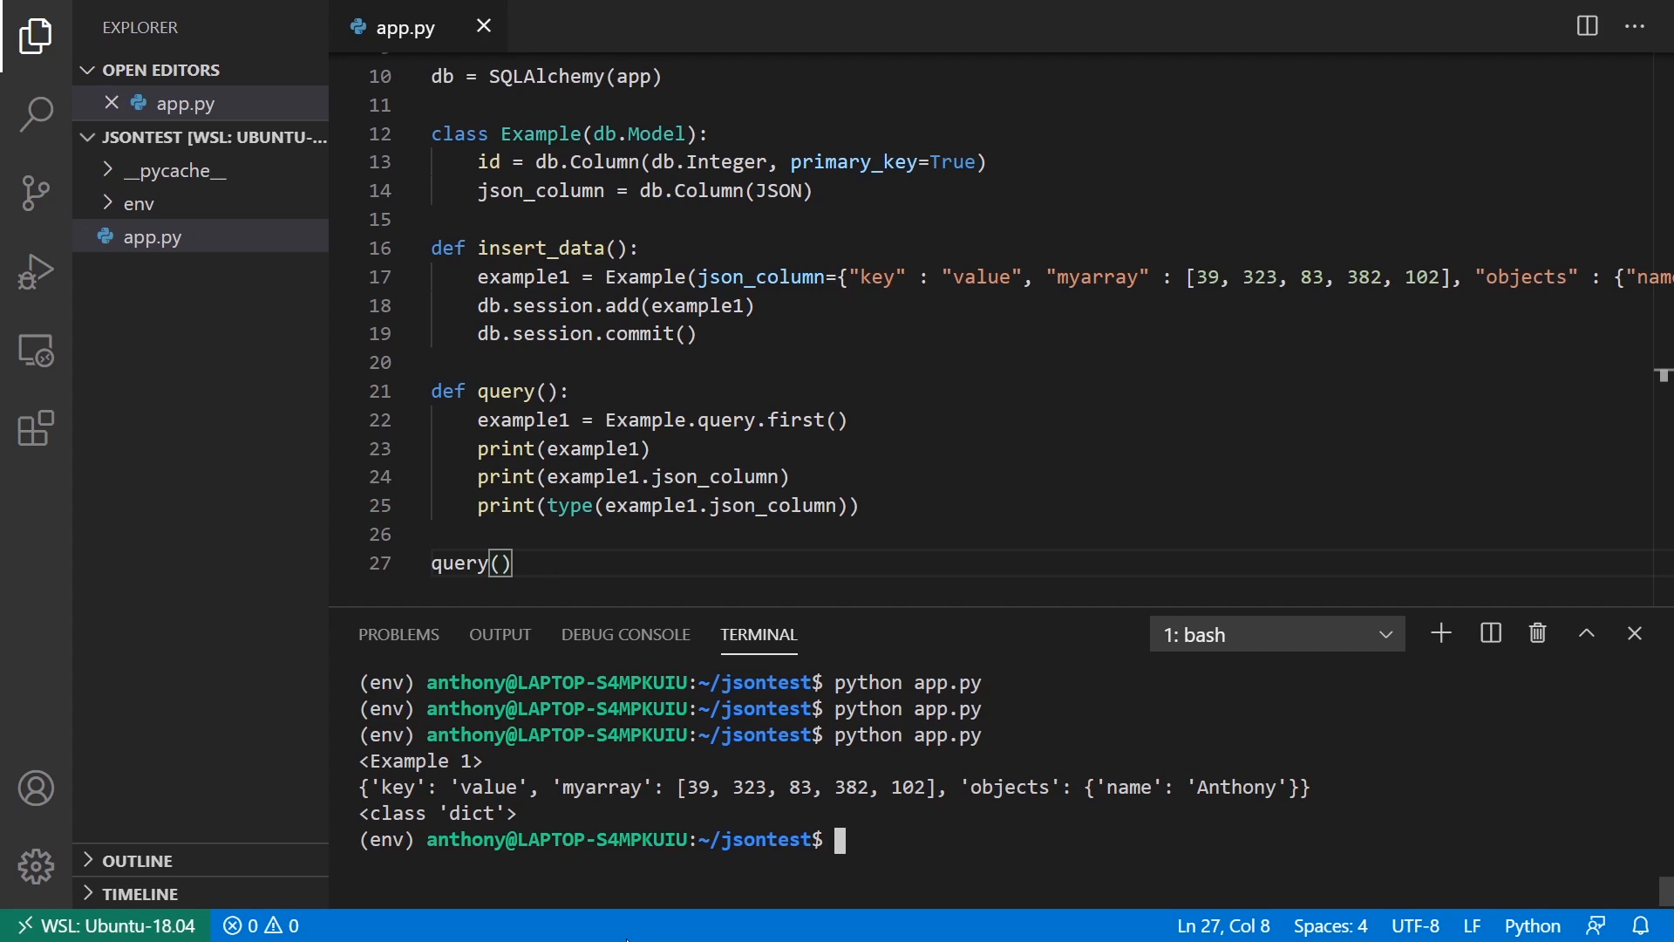
Step: Highlight the printed <class 'dict'> type in the terminal output
double_click(433, 813)
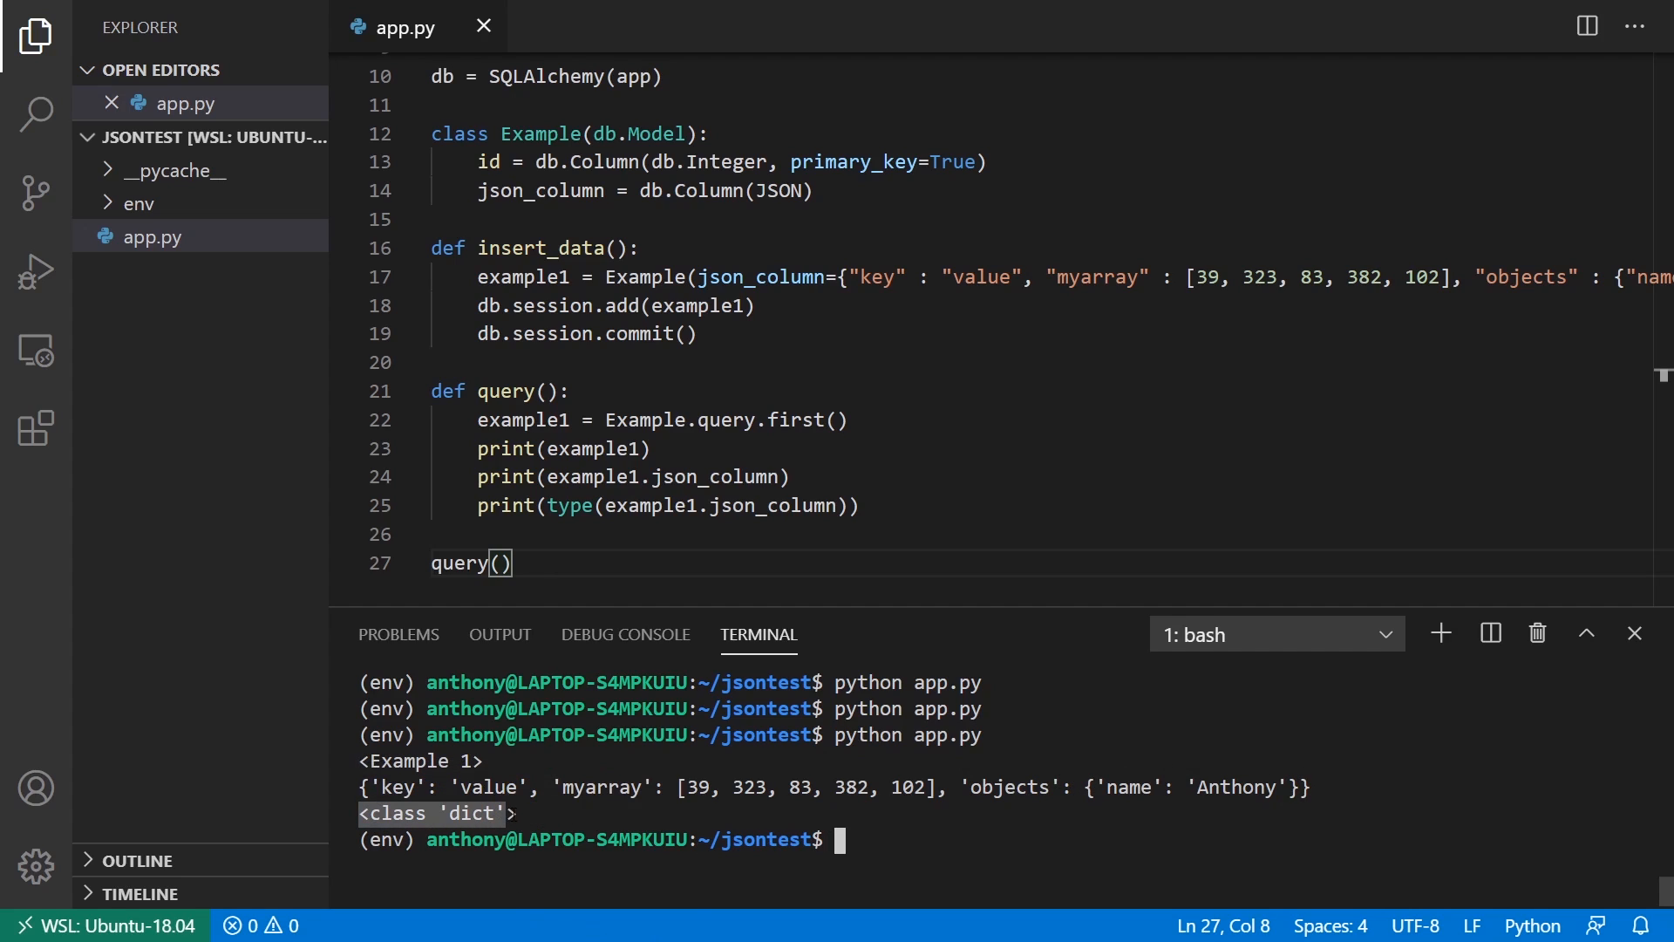
double_click(569, 506)
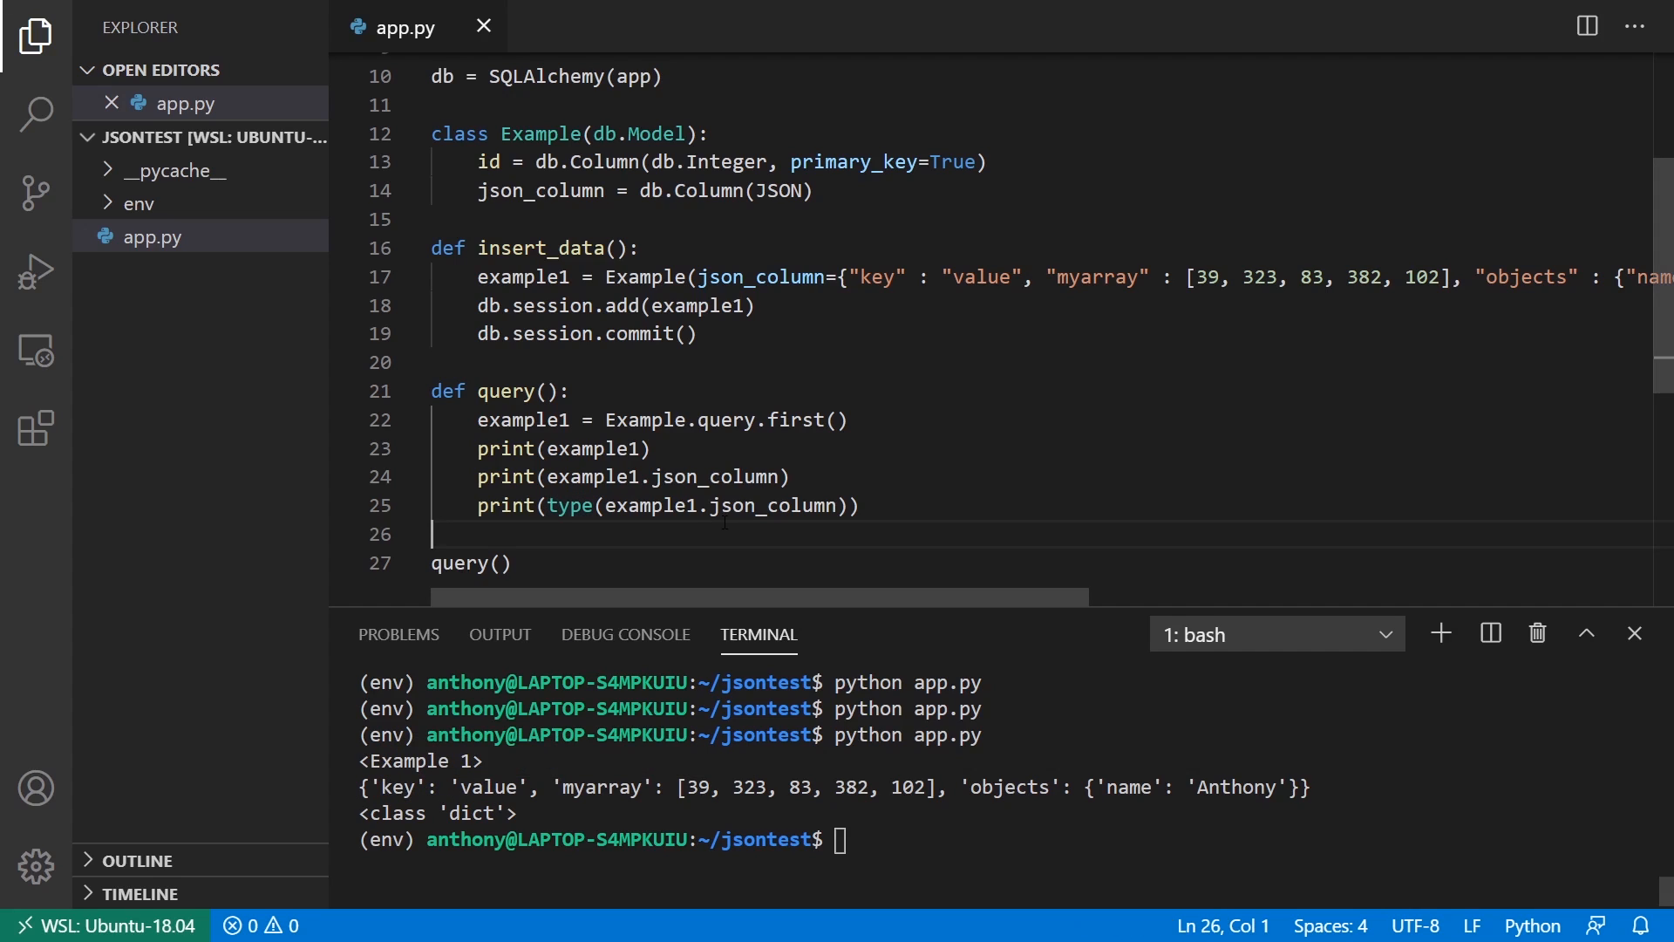
Step: Comment out the type print, print json_column['key'] and run app.py to show its value
click(432, 505)
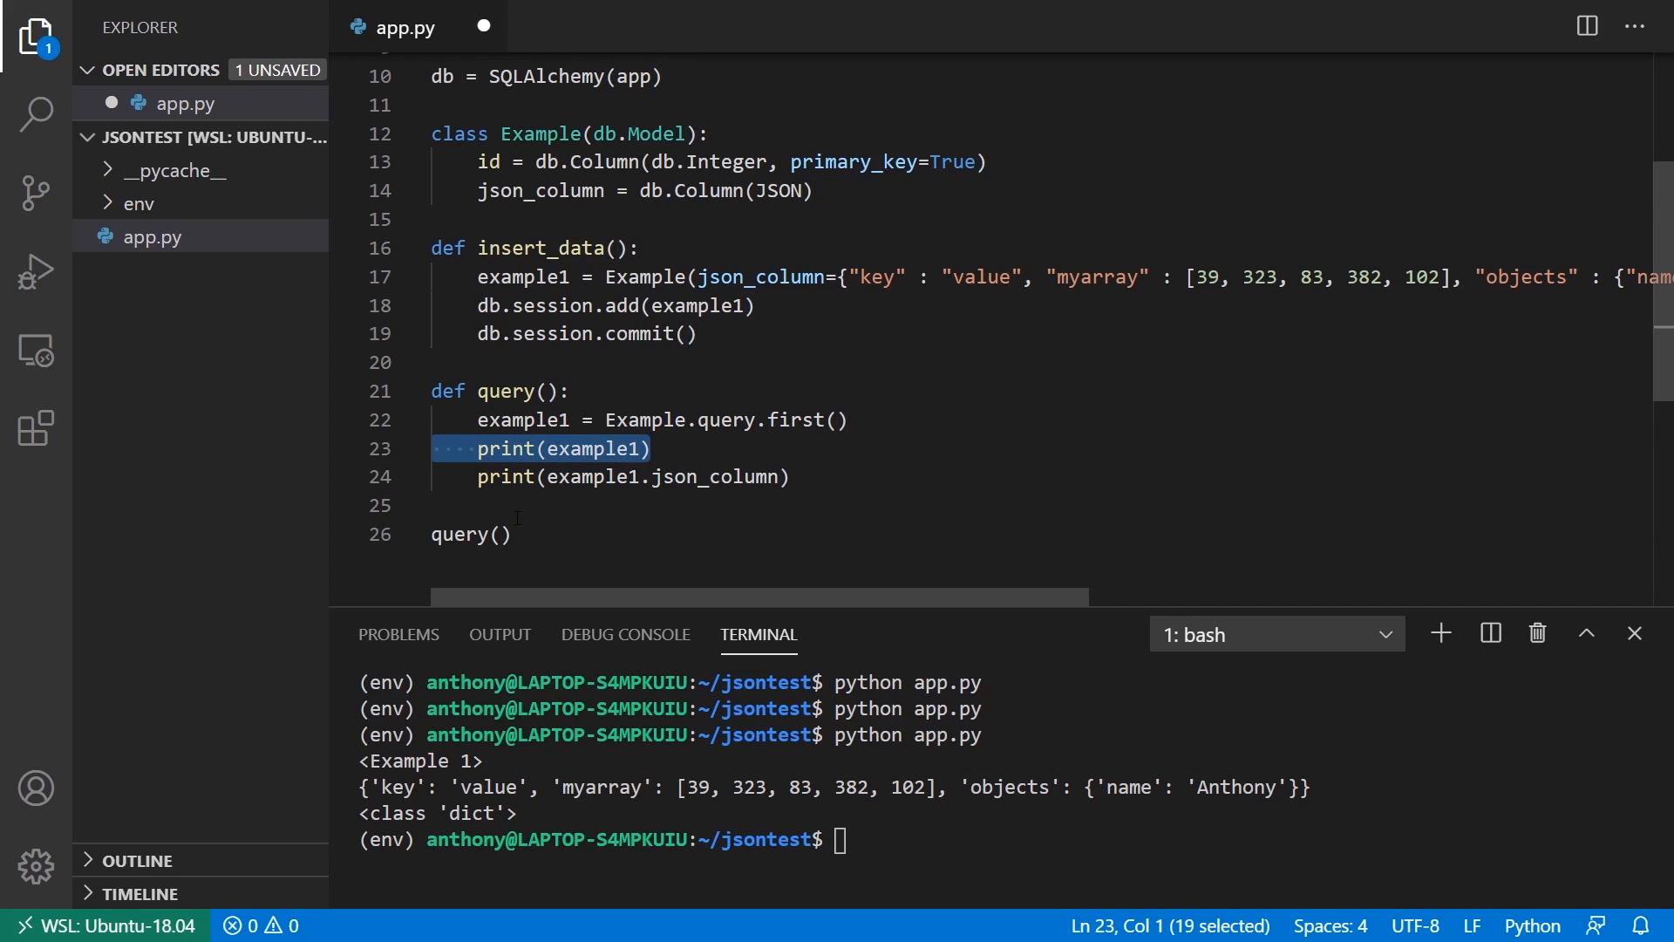
text(#print(type(example1.json_column)))
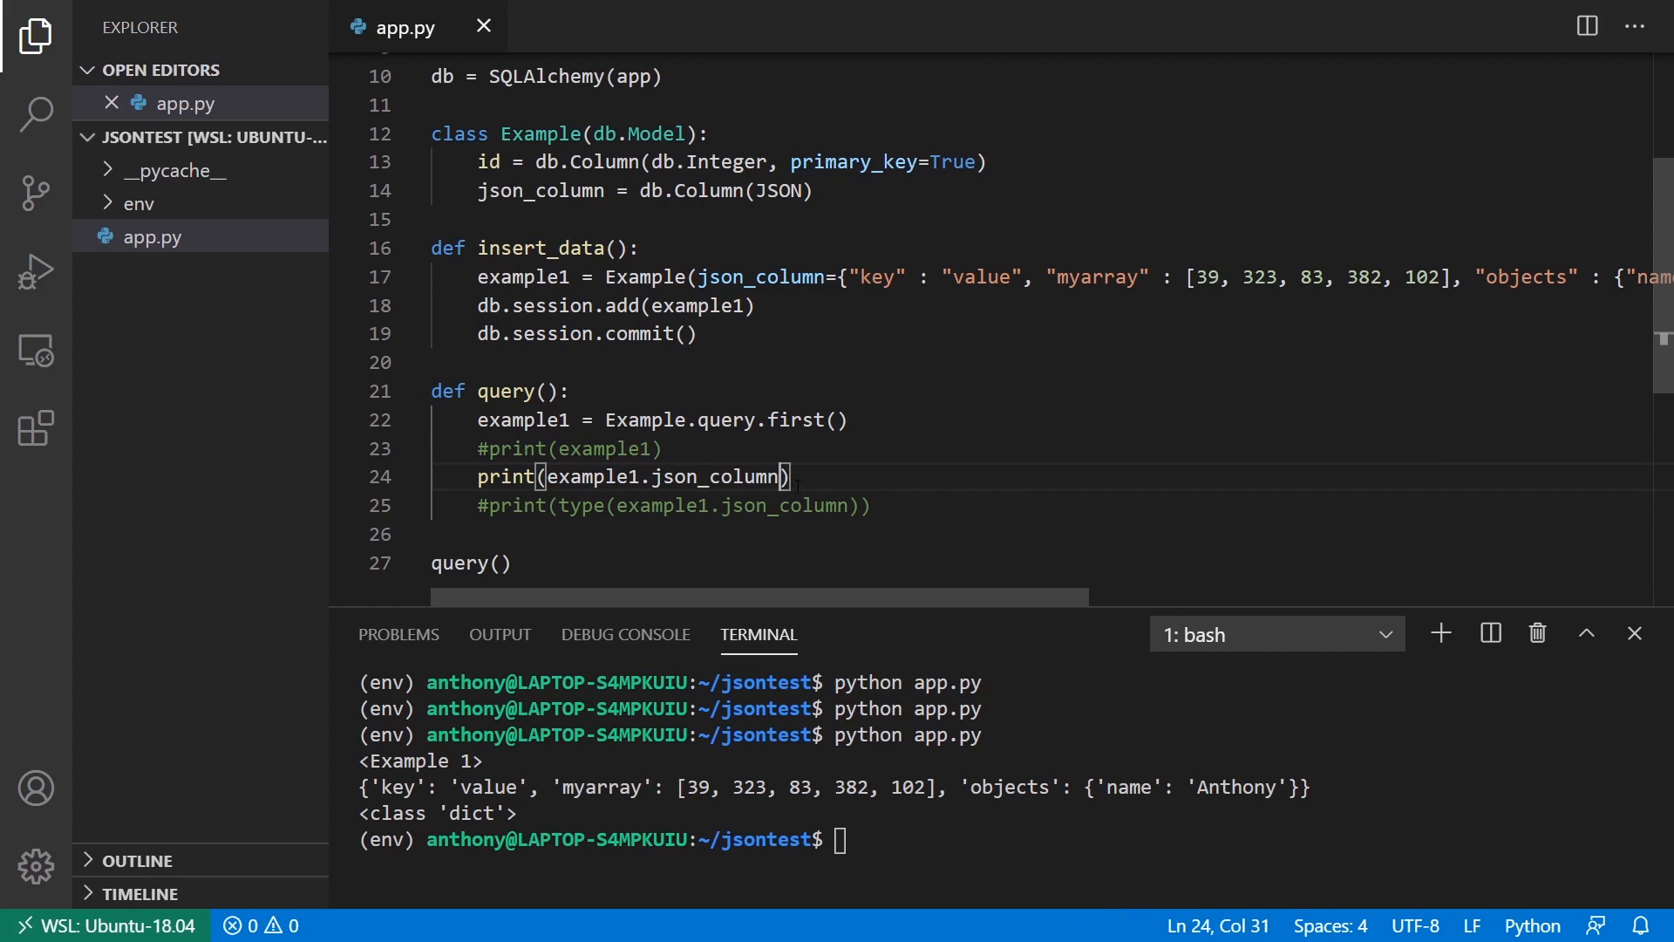
text([])
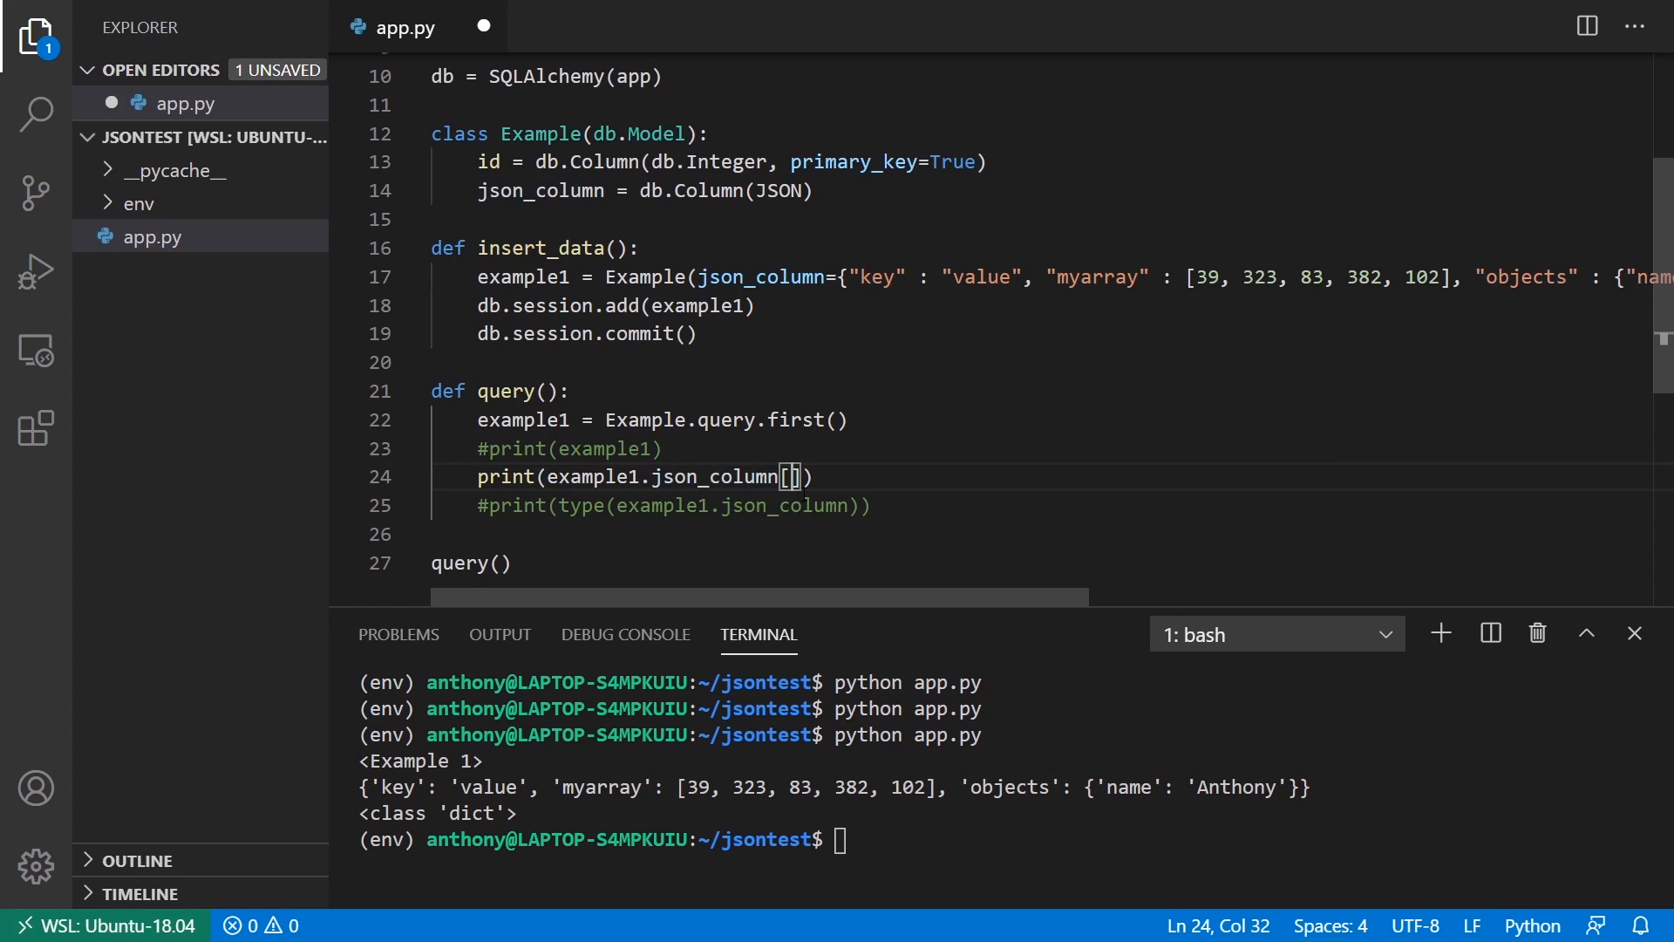
text('key')
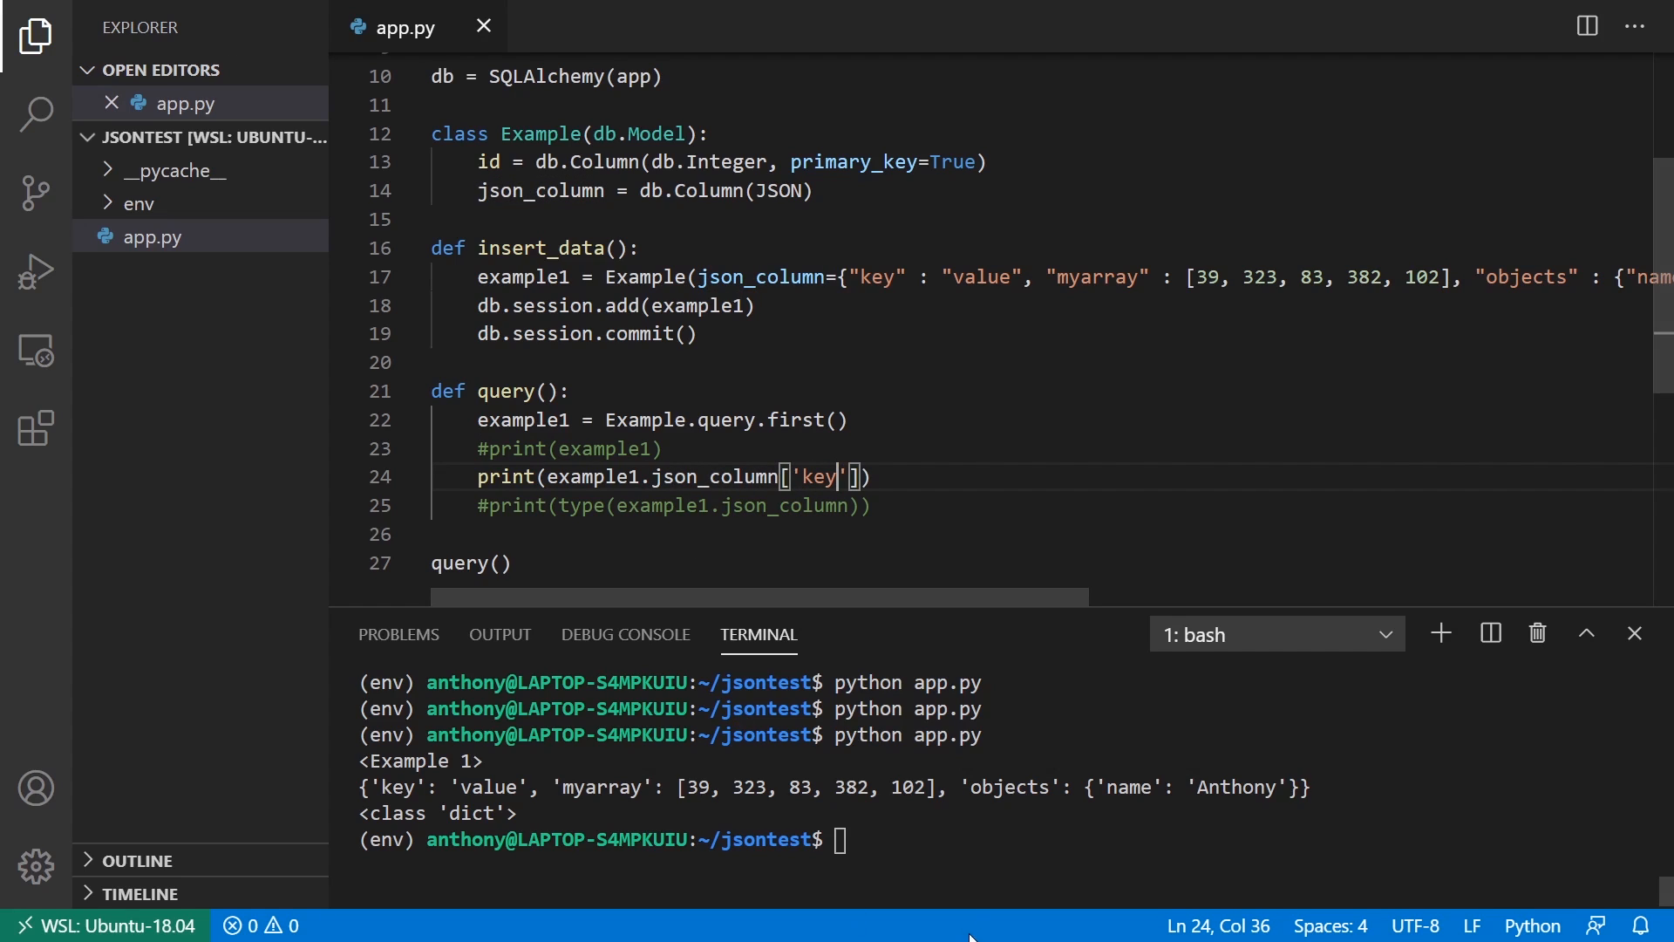
key(Return)
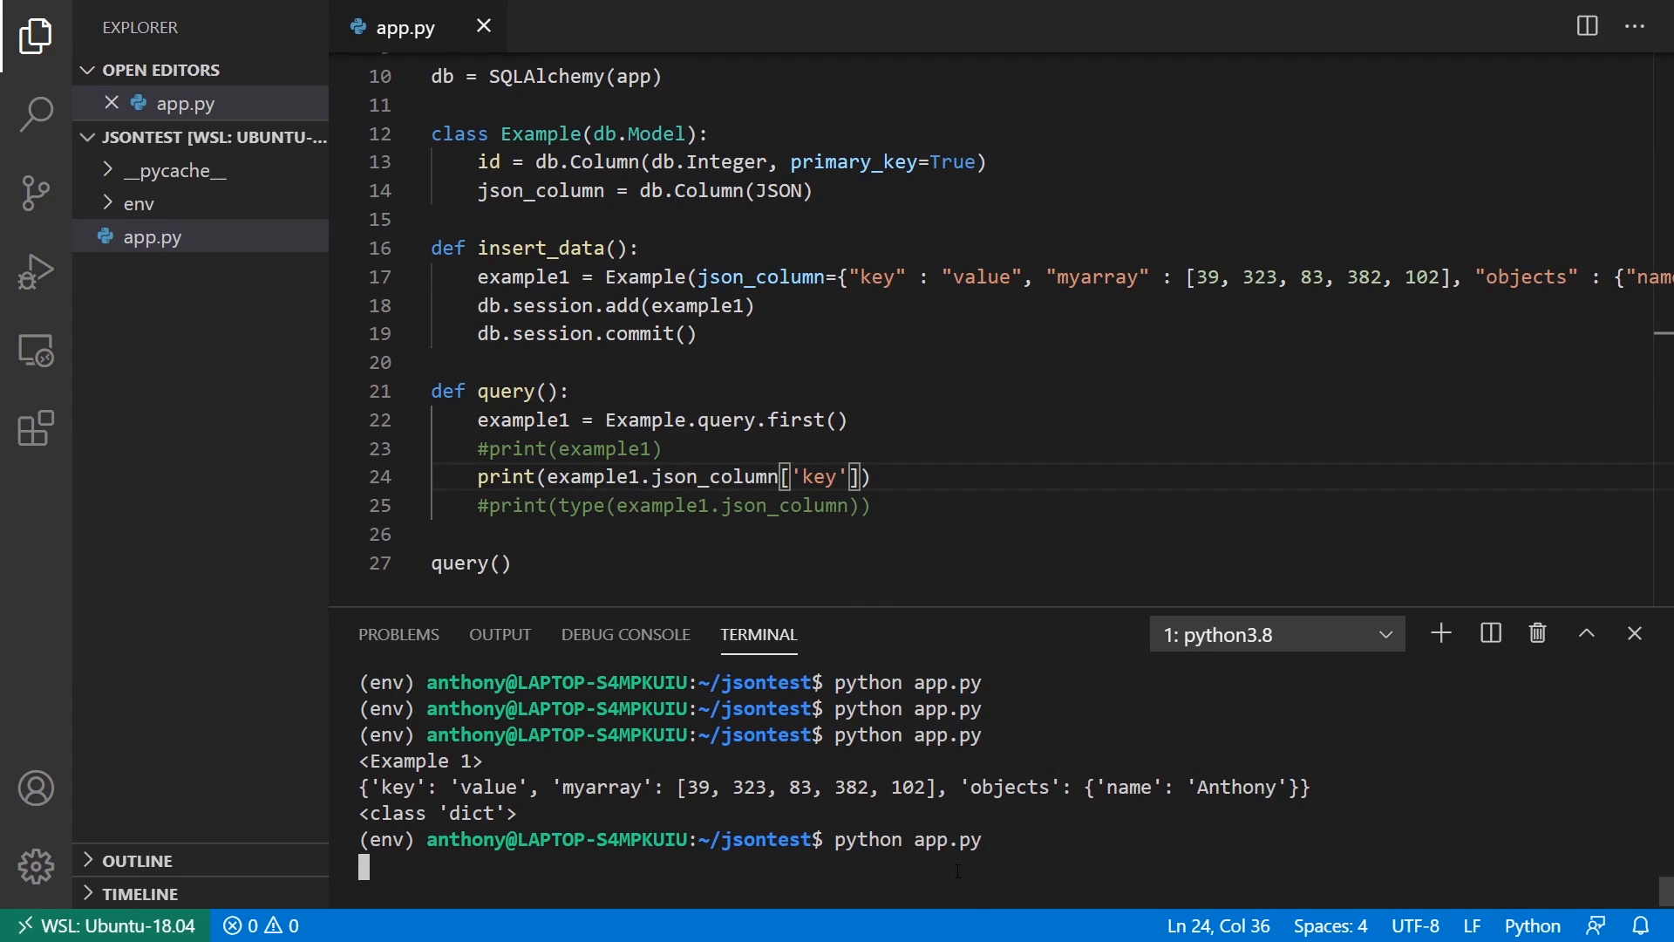
key(Return)
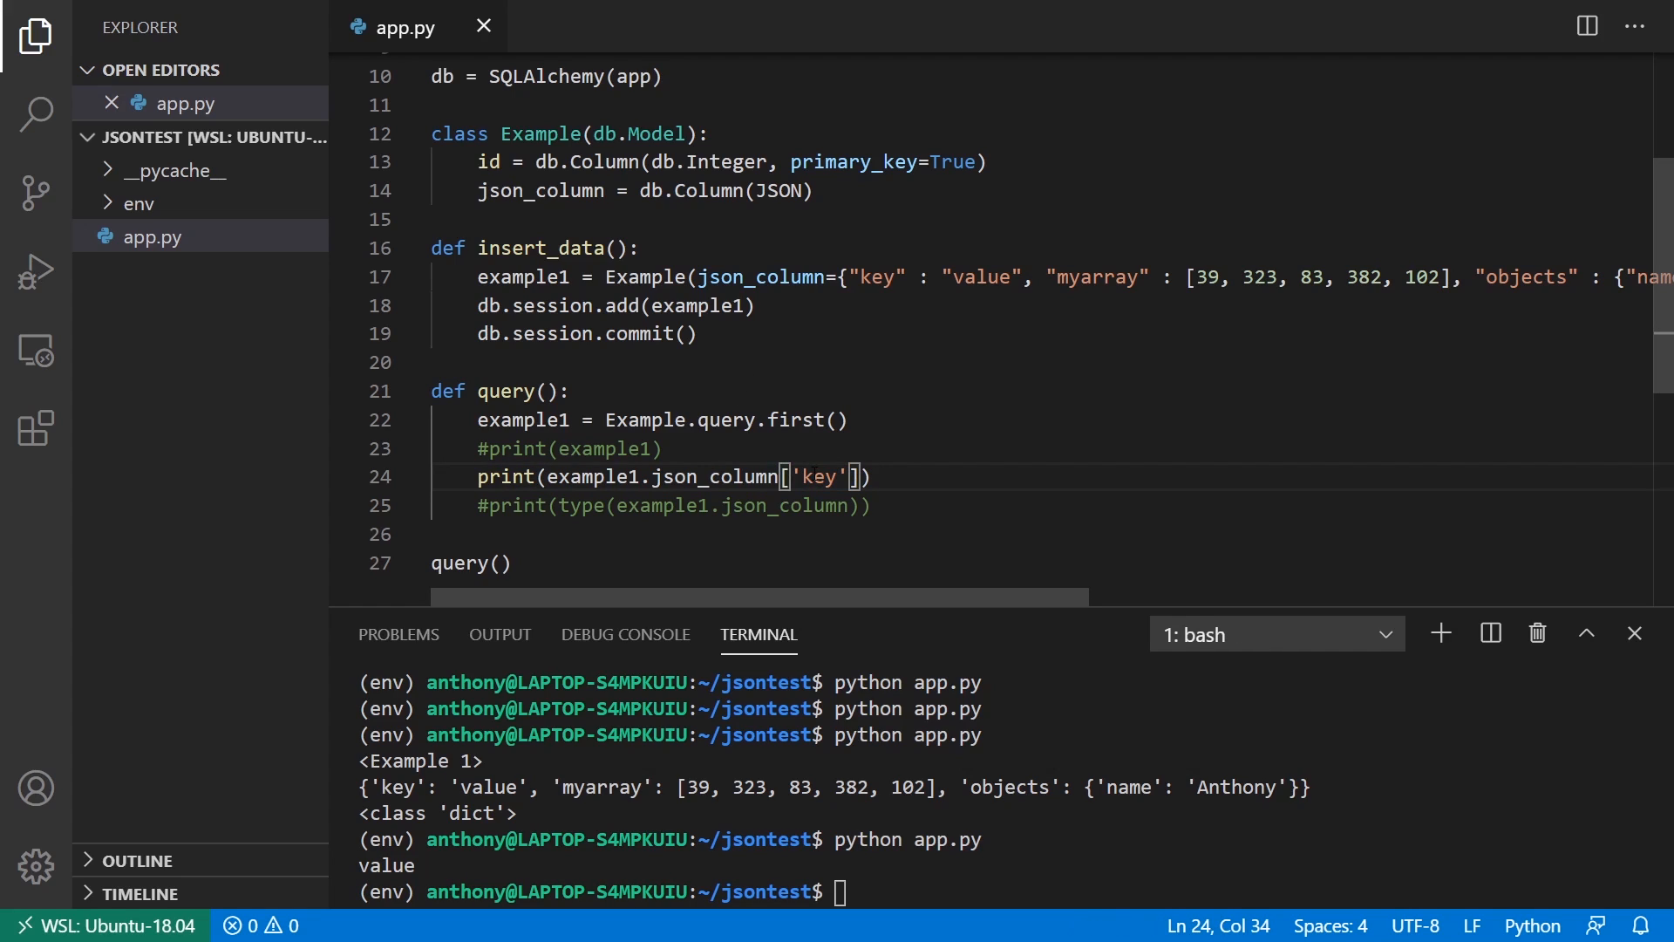
Step: Print json_column['myarray'][4] and run app.py to output 102
text(myarra)
click(1002, 891)
text(python app.py)
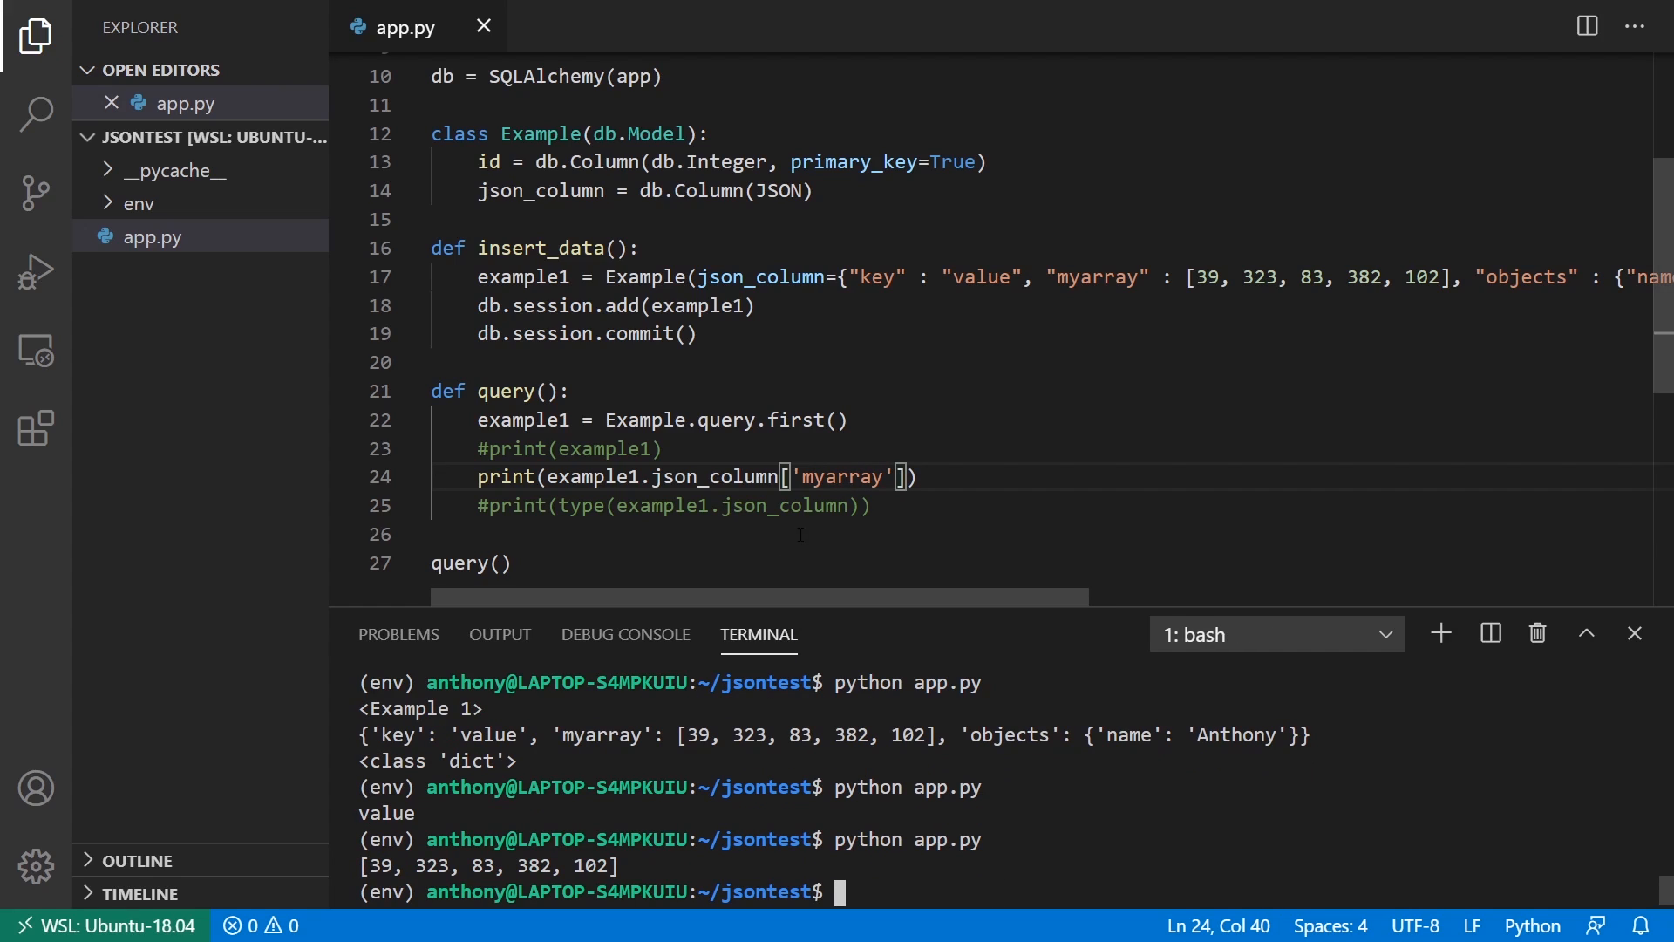
text([])
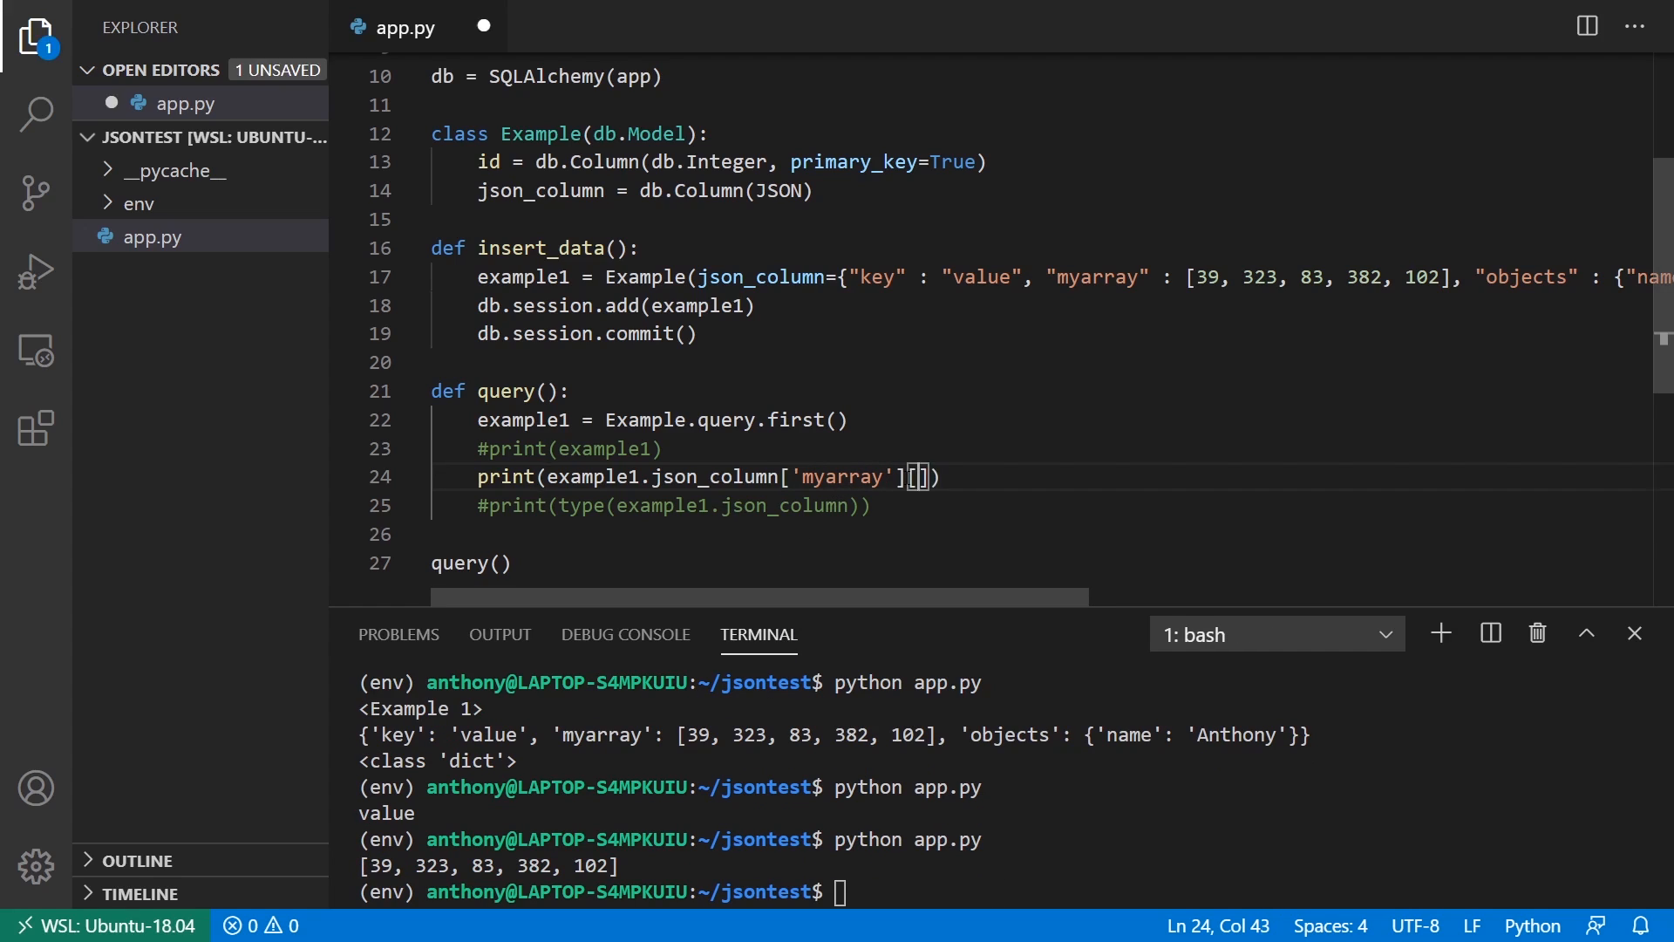
text(5)
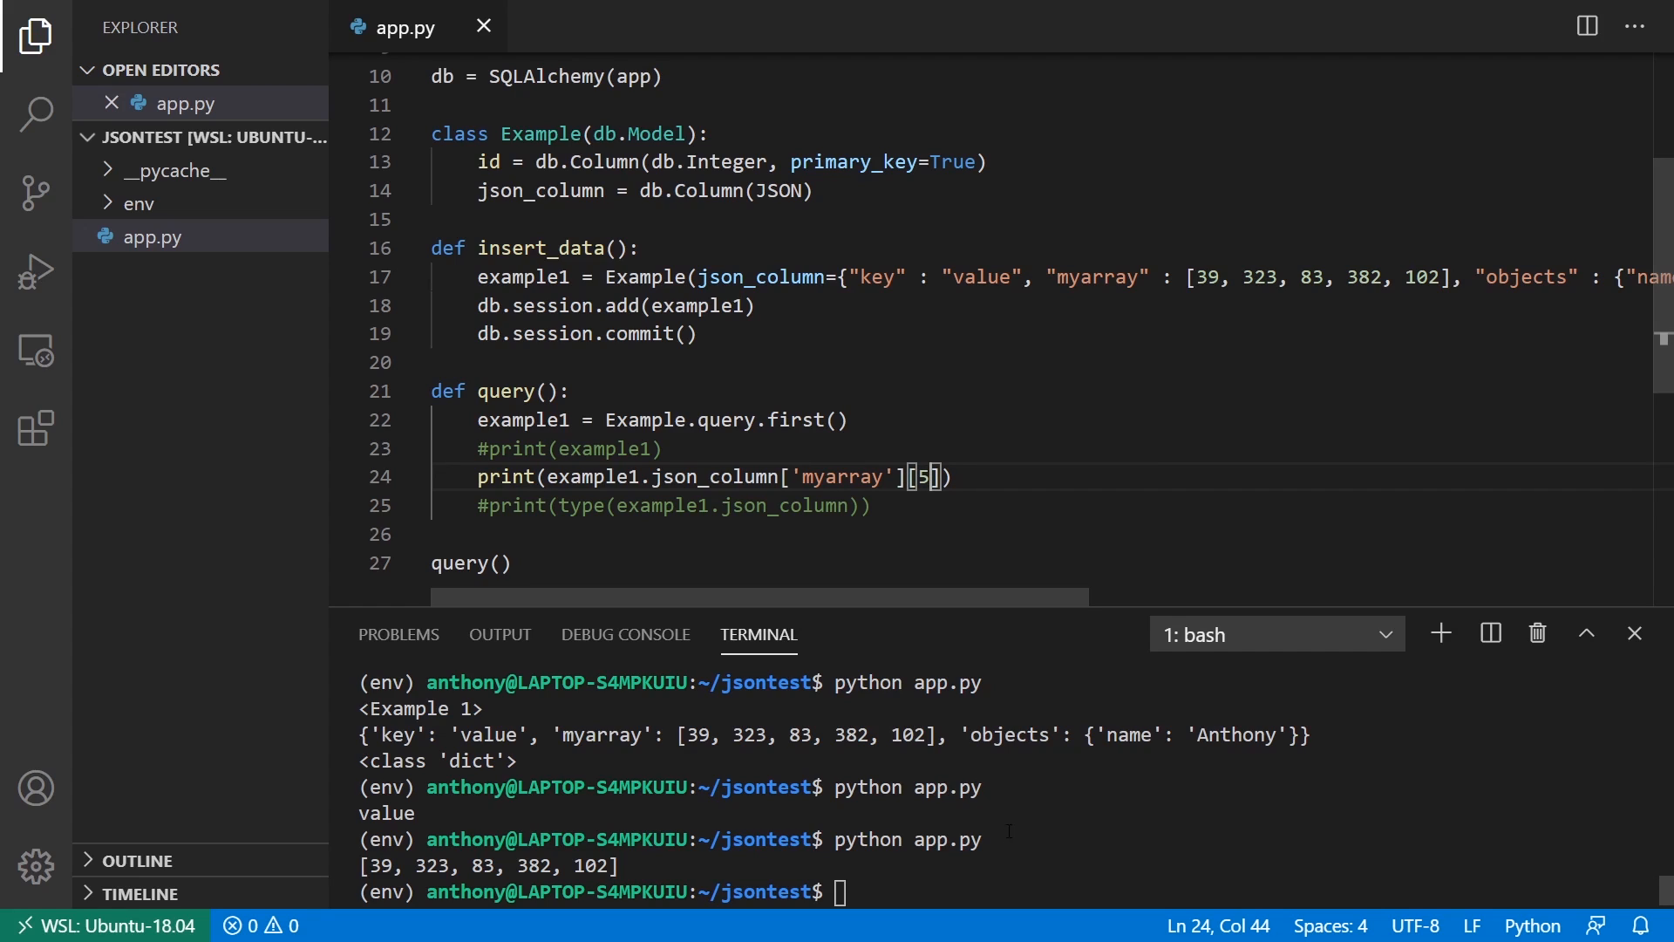
text(python app.py)
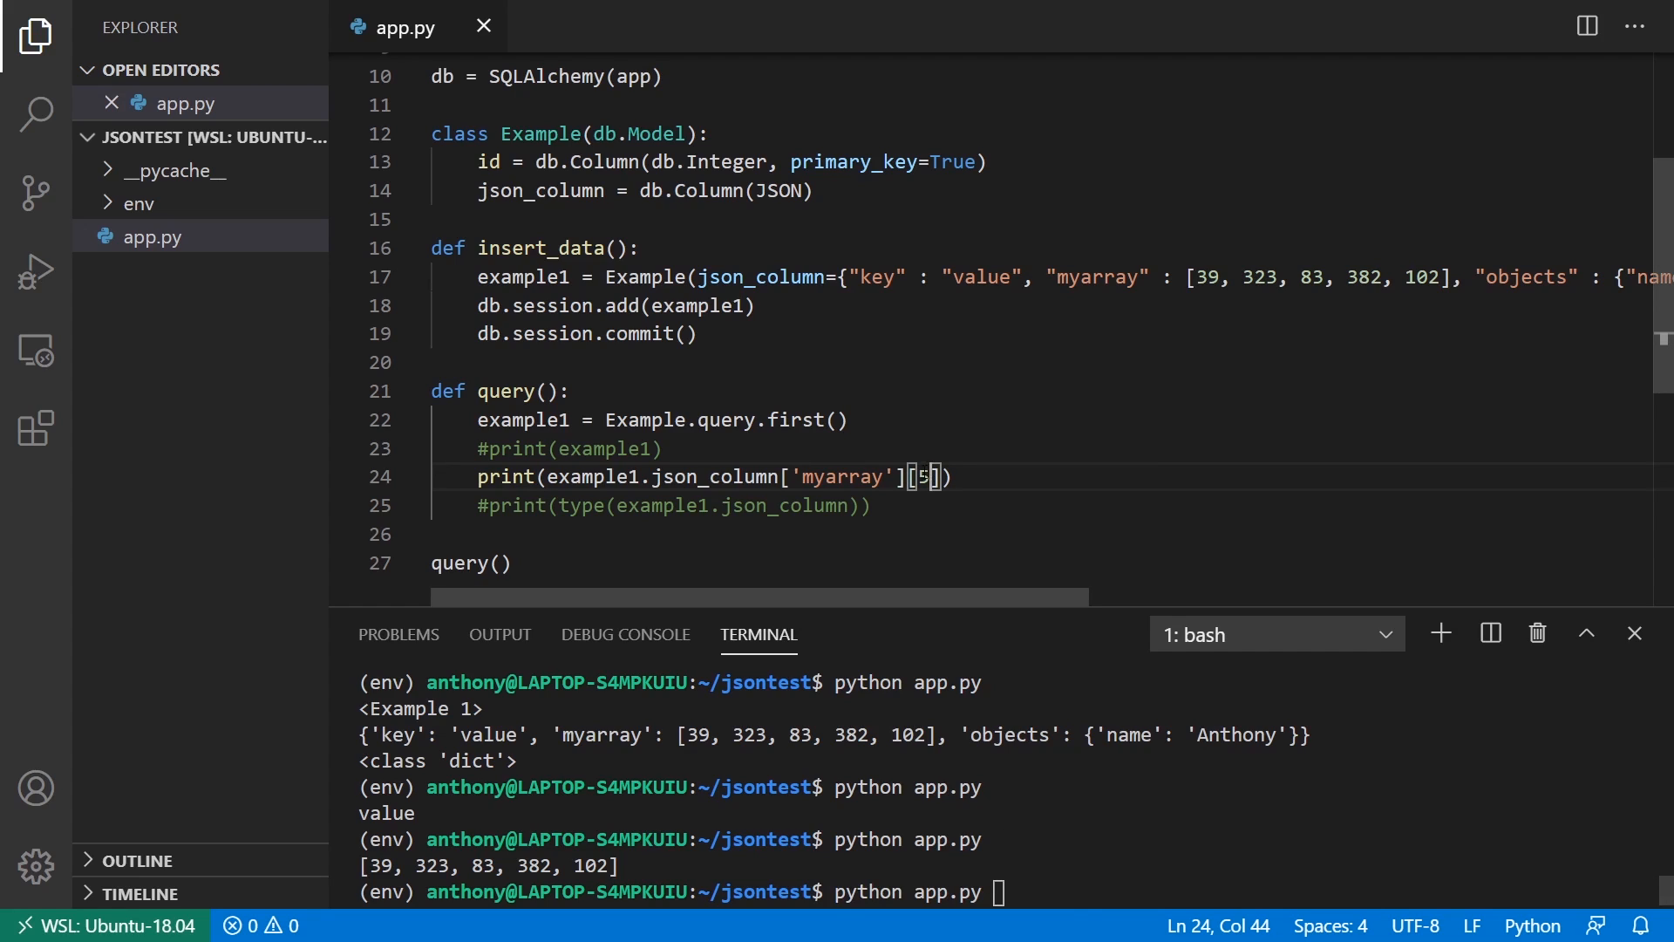
text(4)
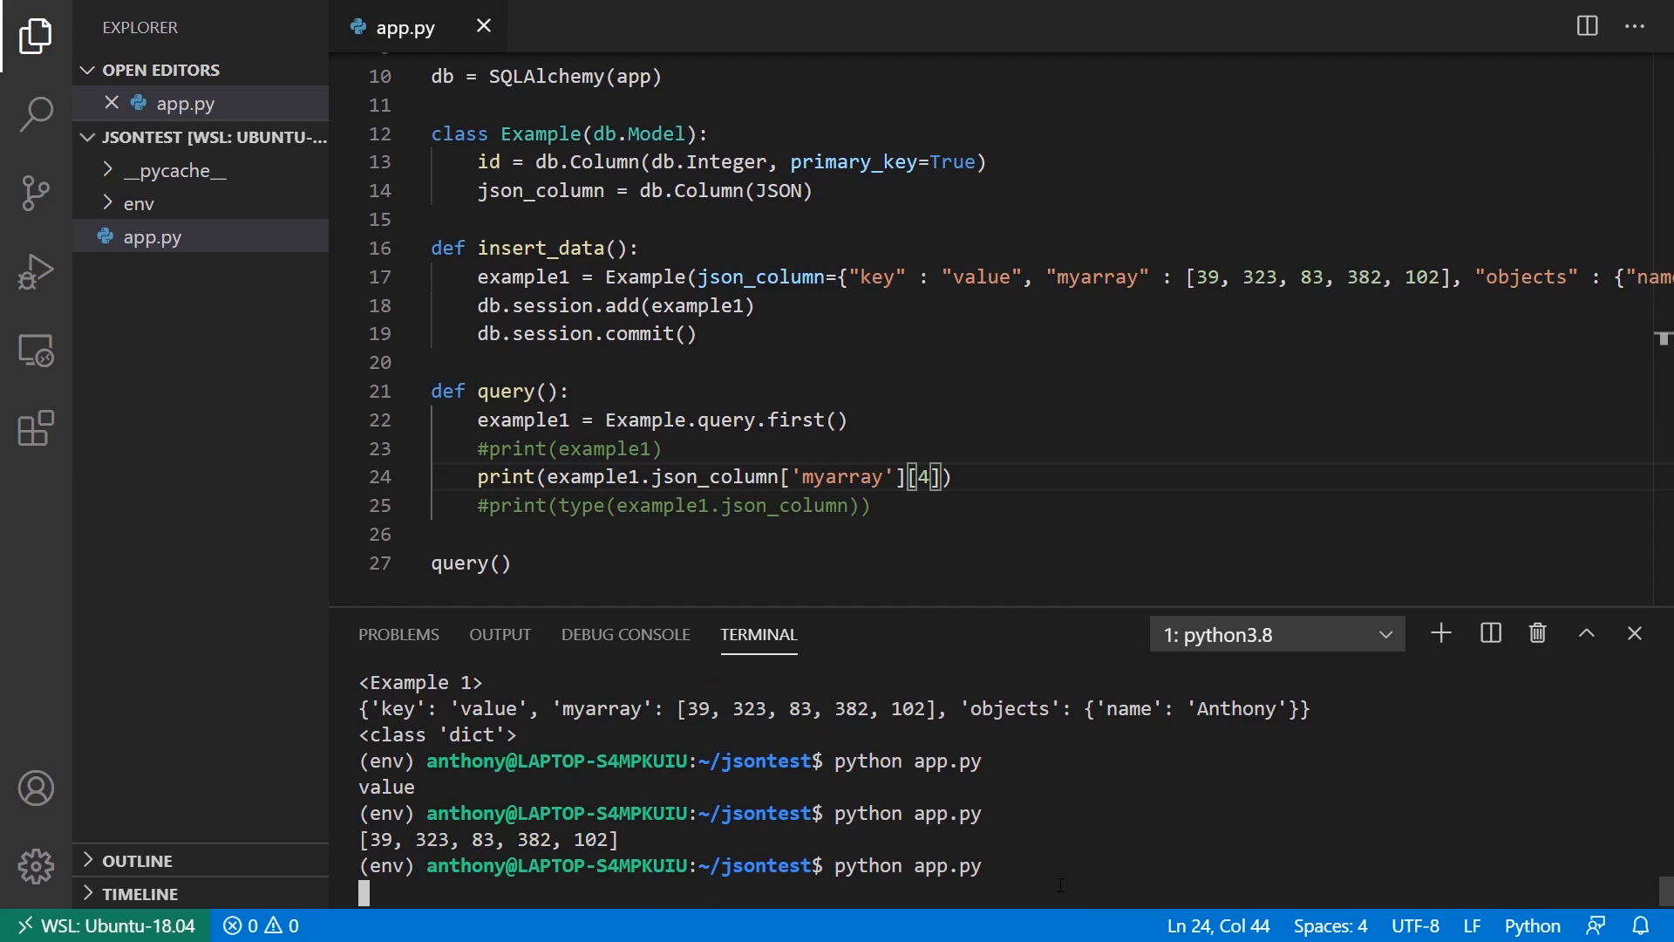
key(Return)
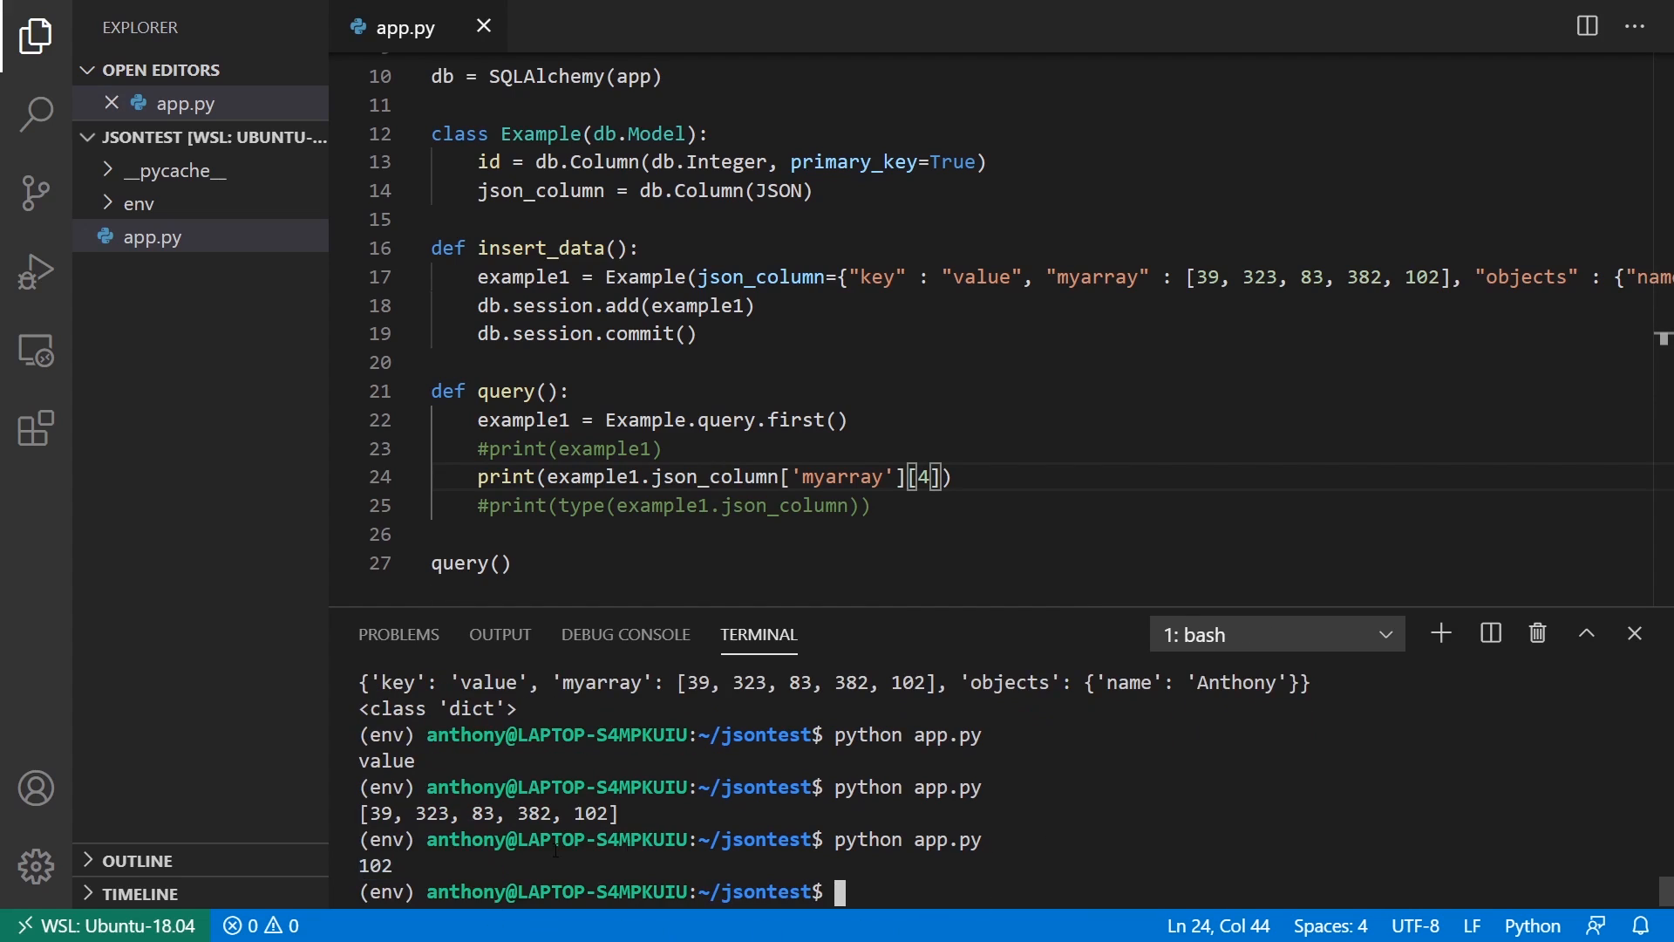
click(477, 476)
text(#)
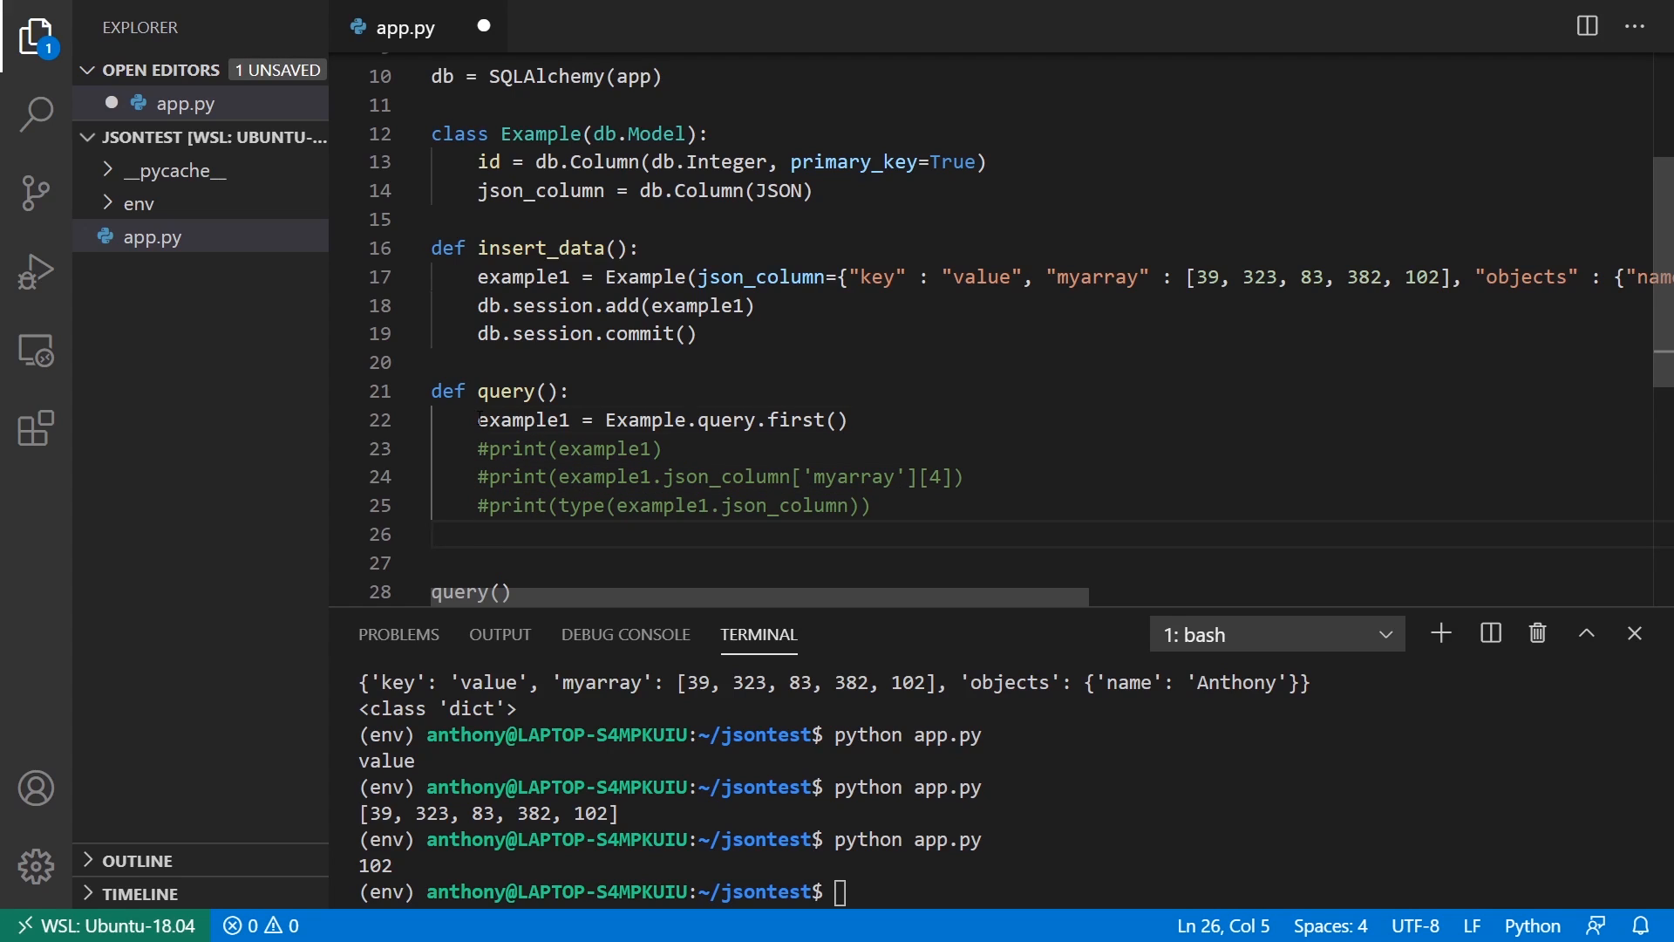
Step: Query example1 with filter(Example.json_column['key'].astext == 'value').first()
text(eam)
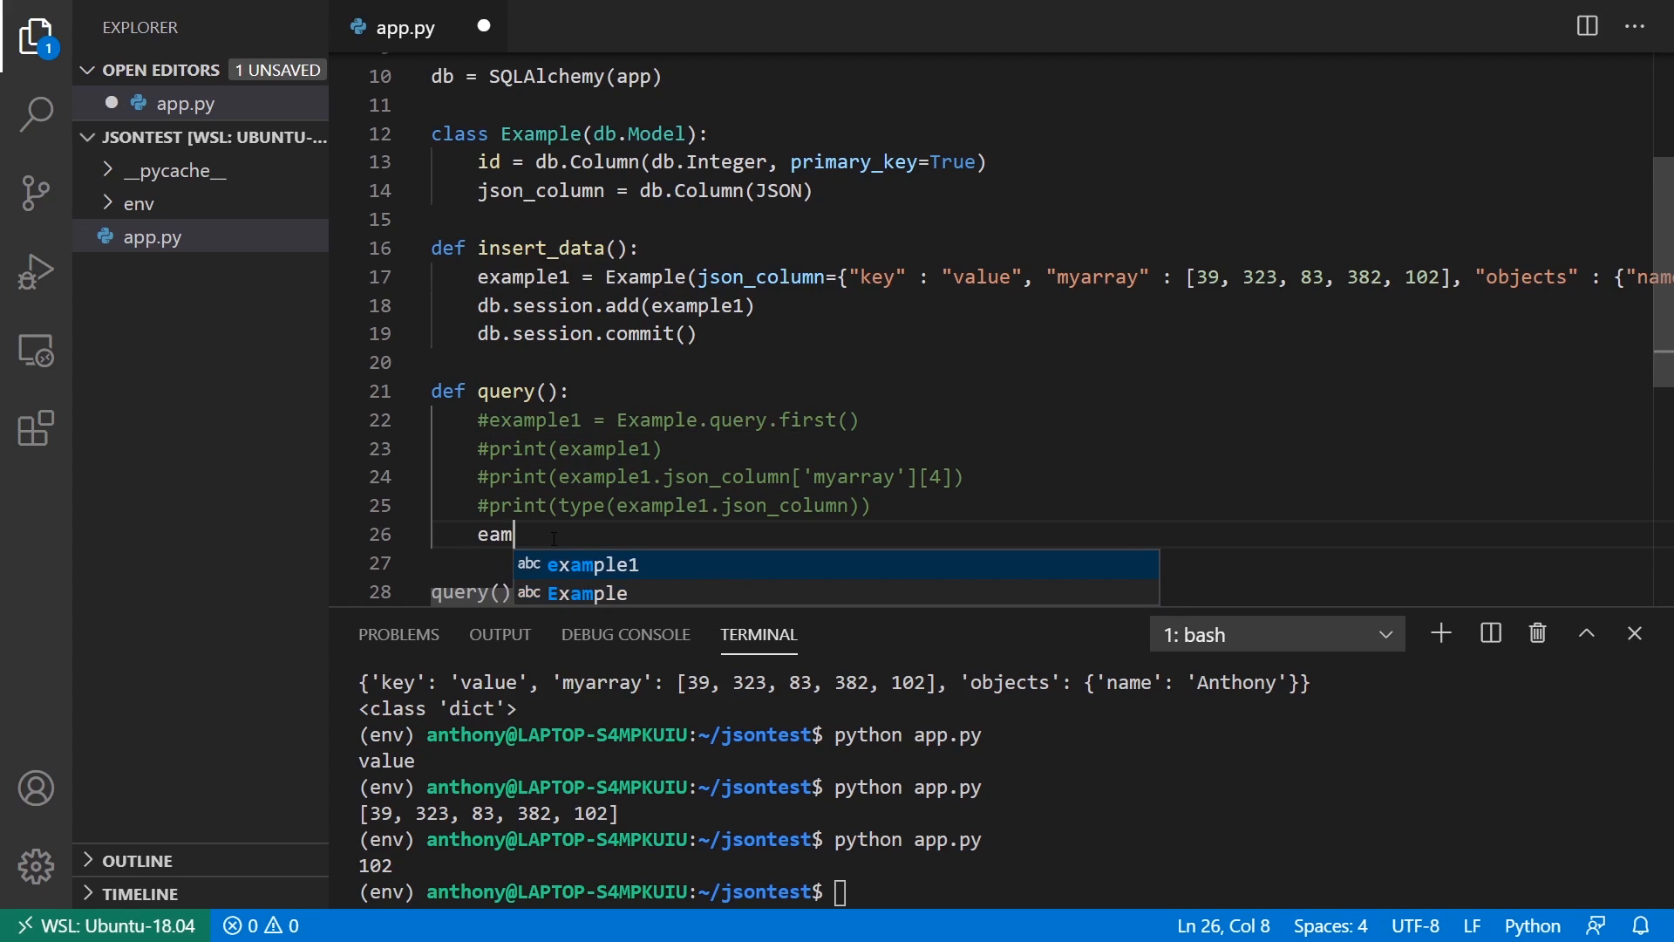
text(example1 = Example.query.filter()
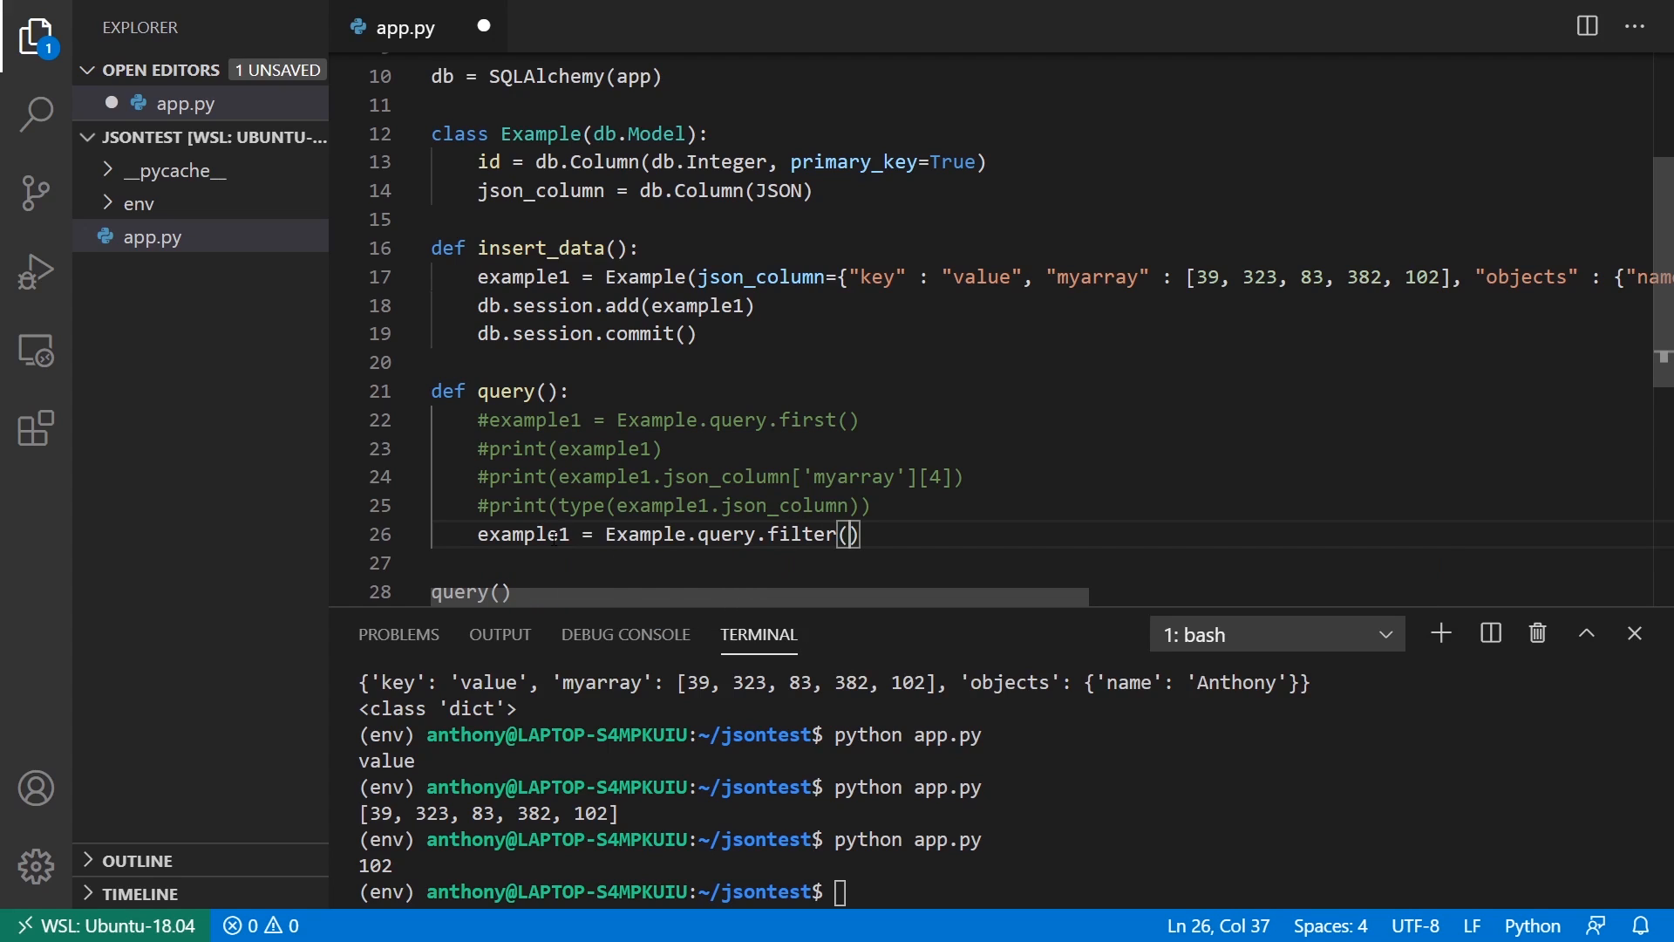
text(Example.jsoN)
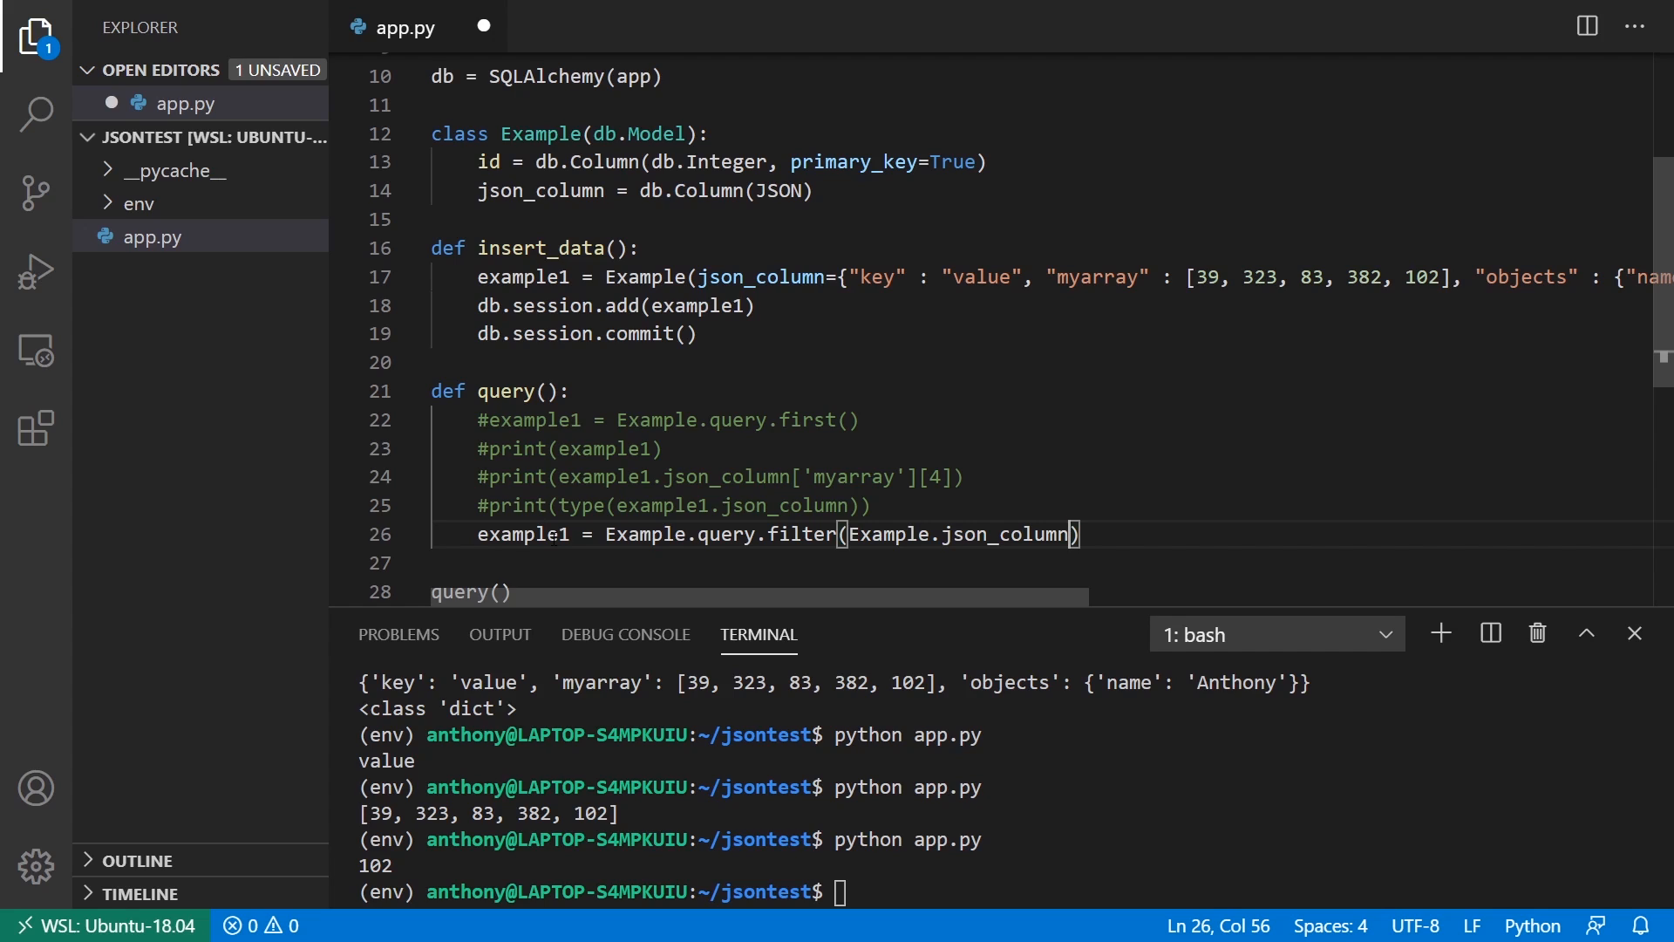
text([])
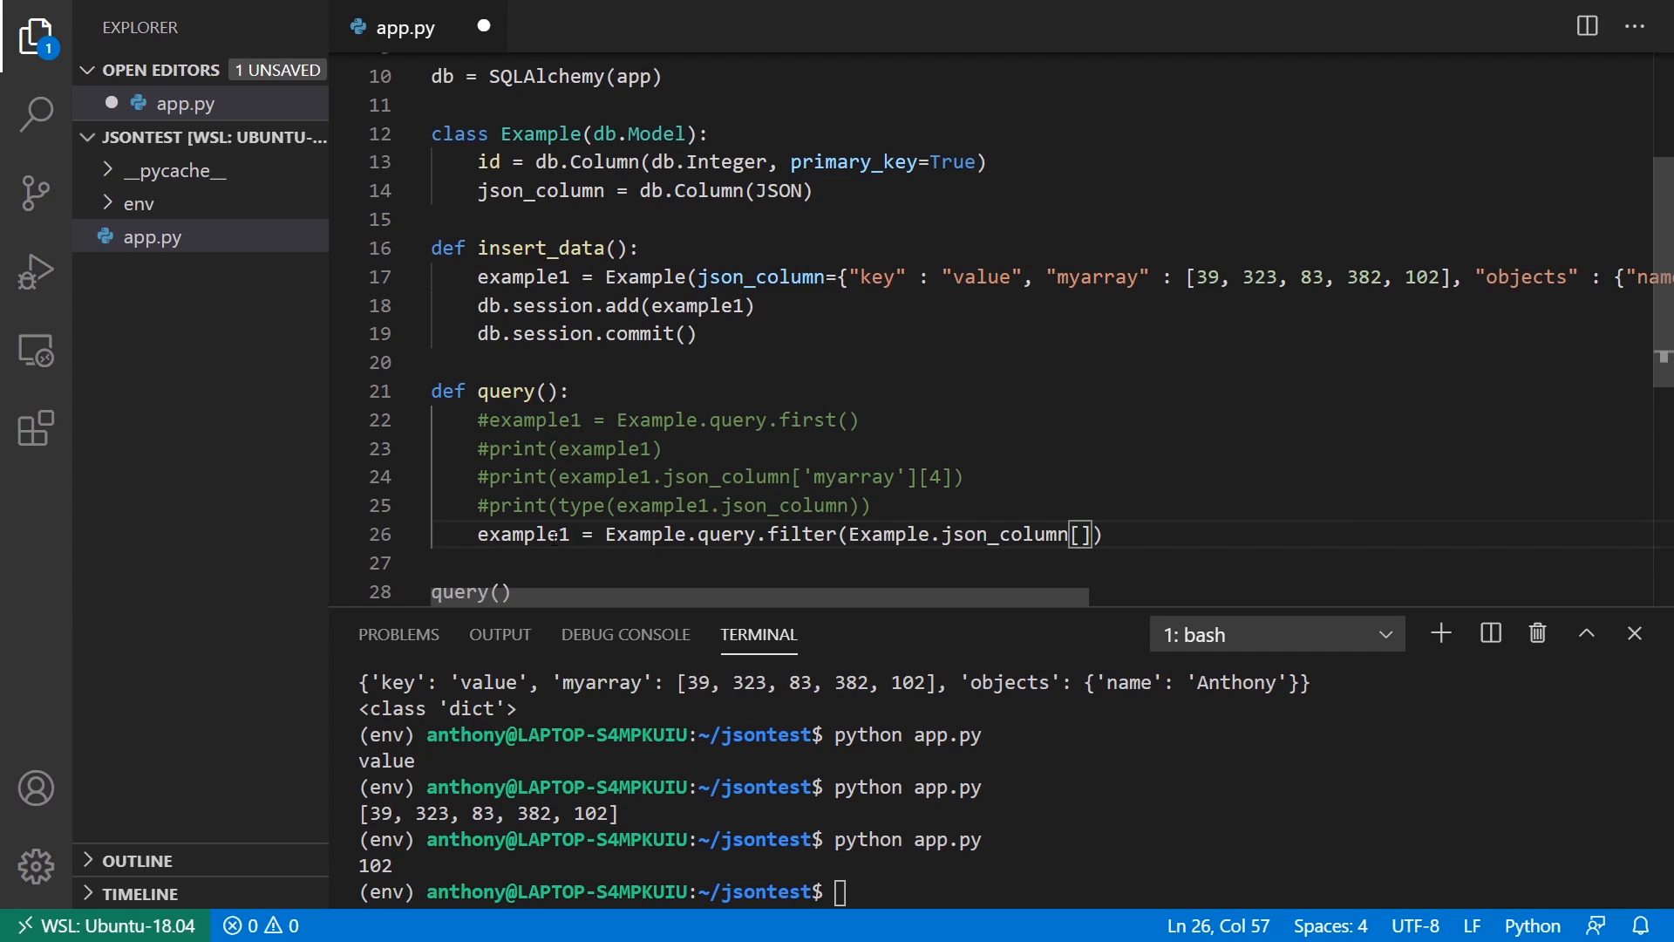
text('key')
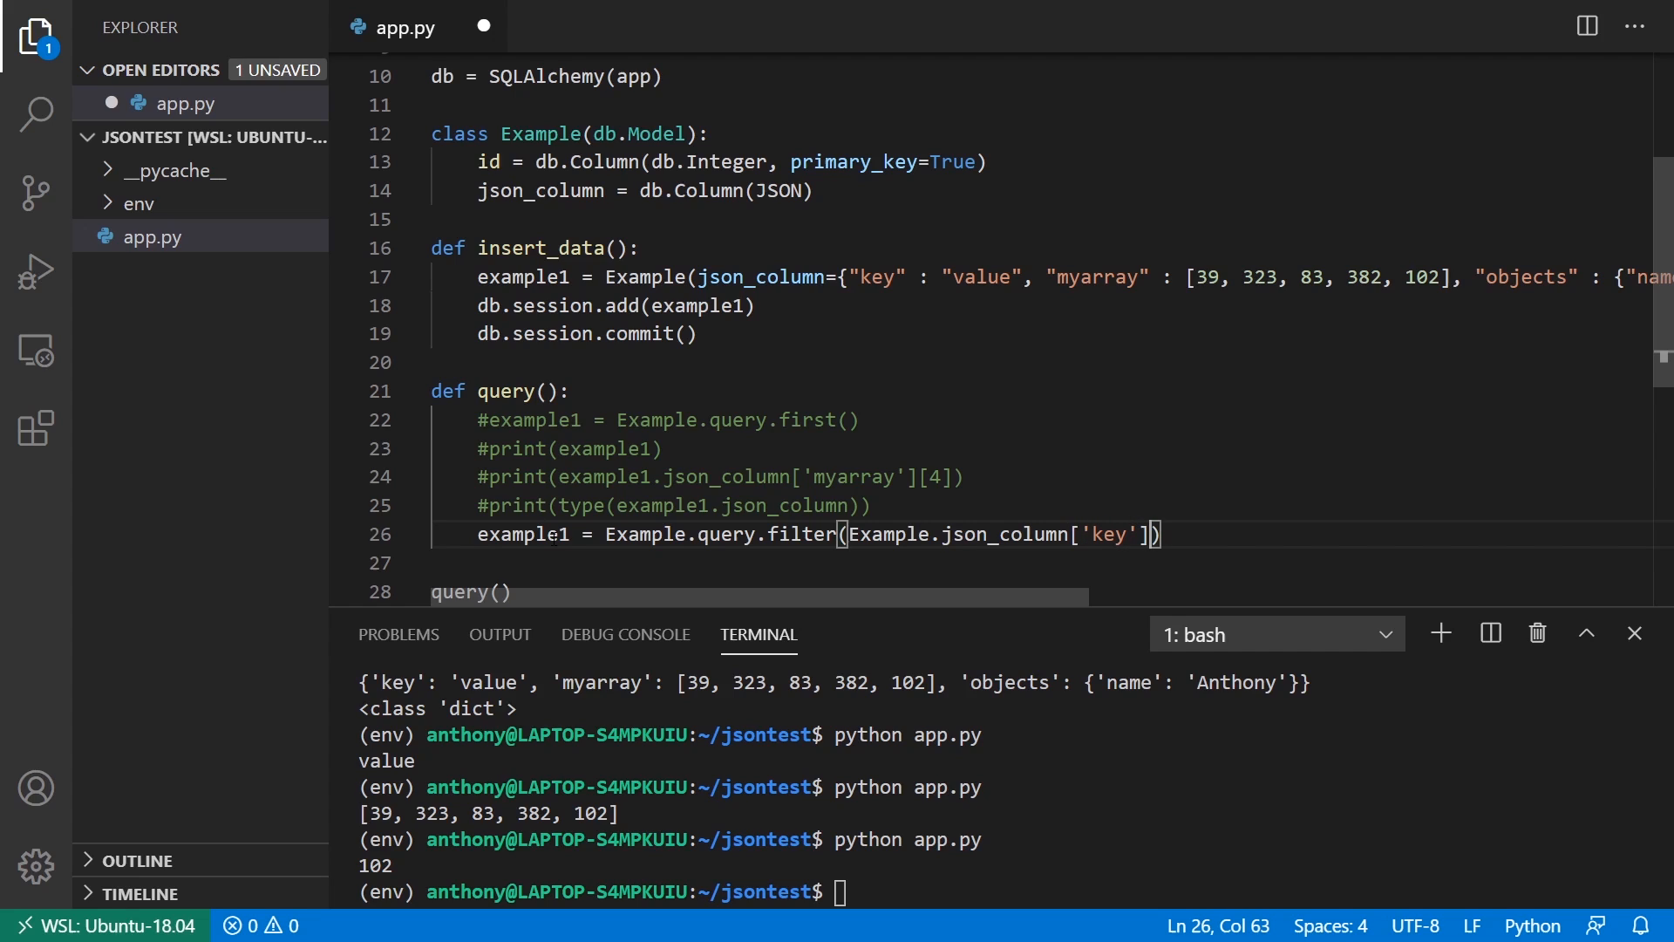
text(.astext == ')
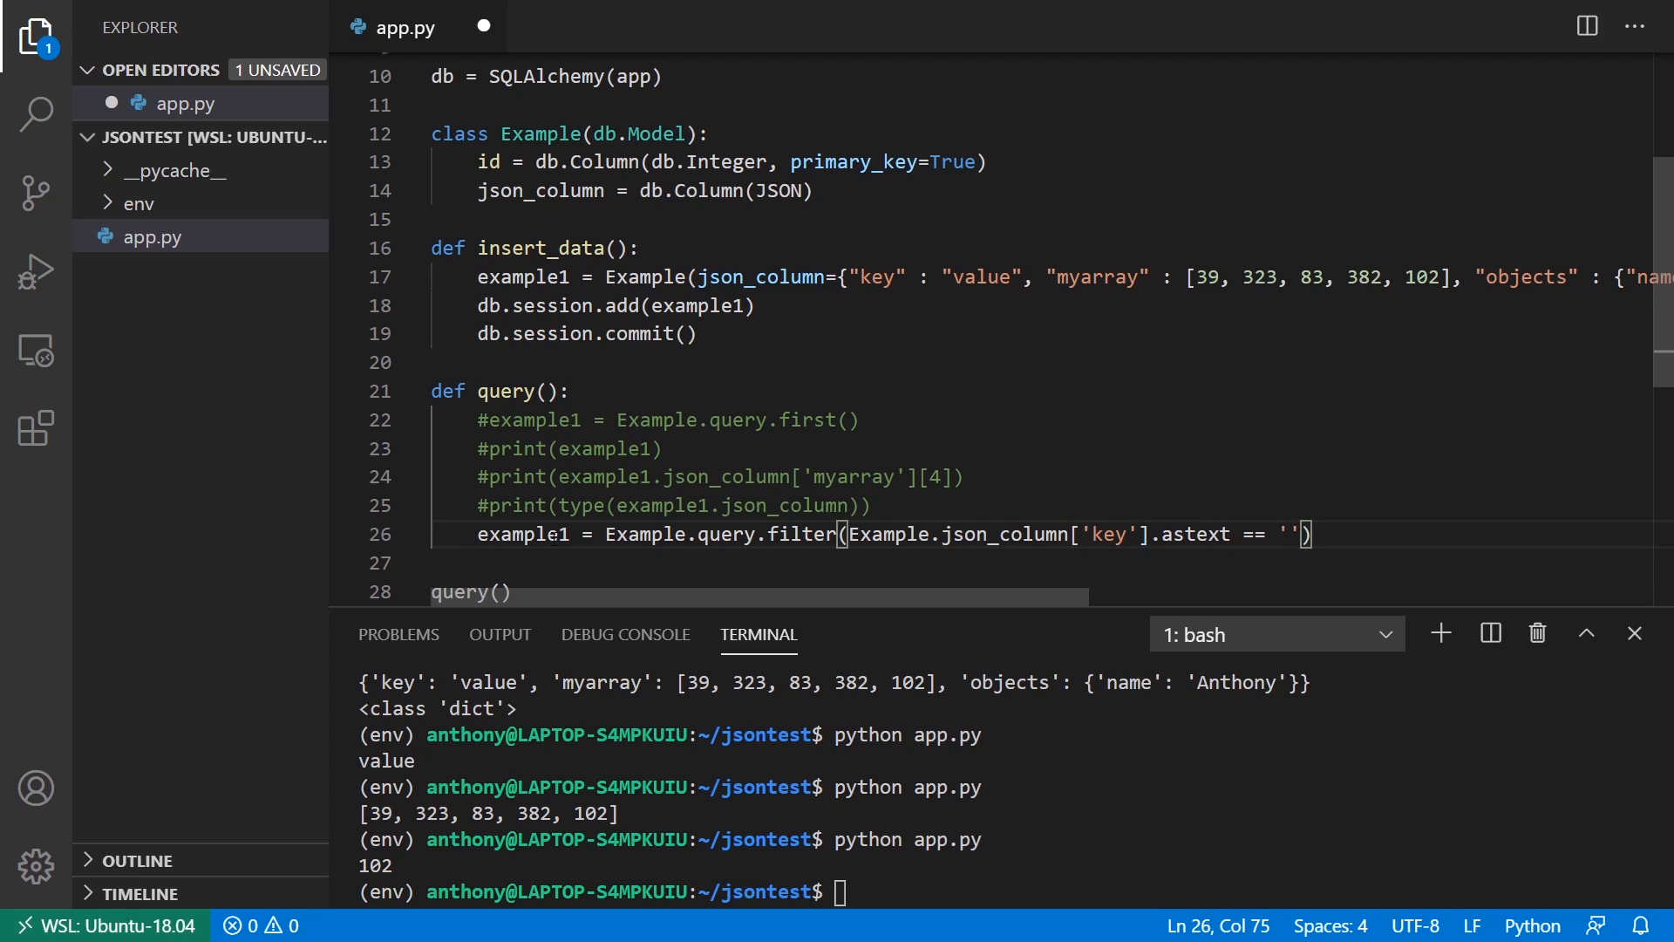
text(value)
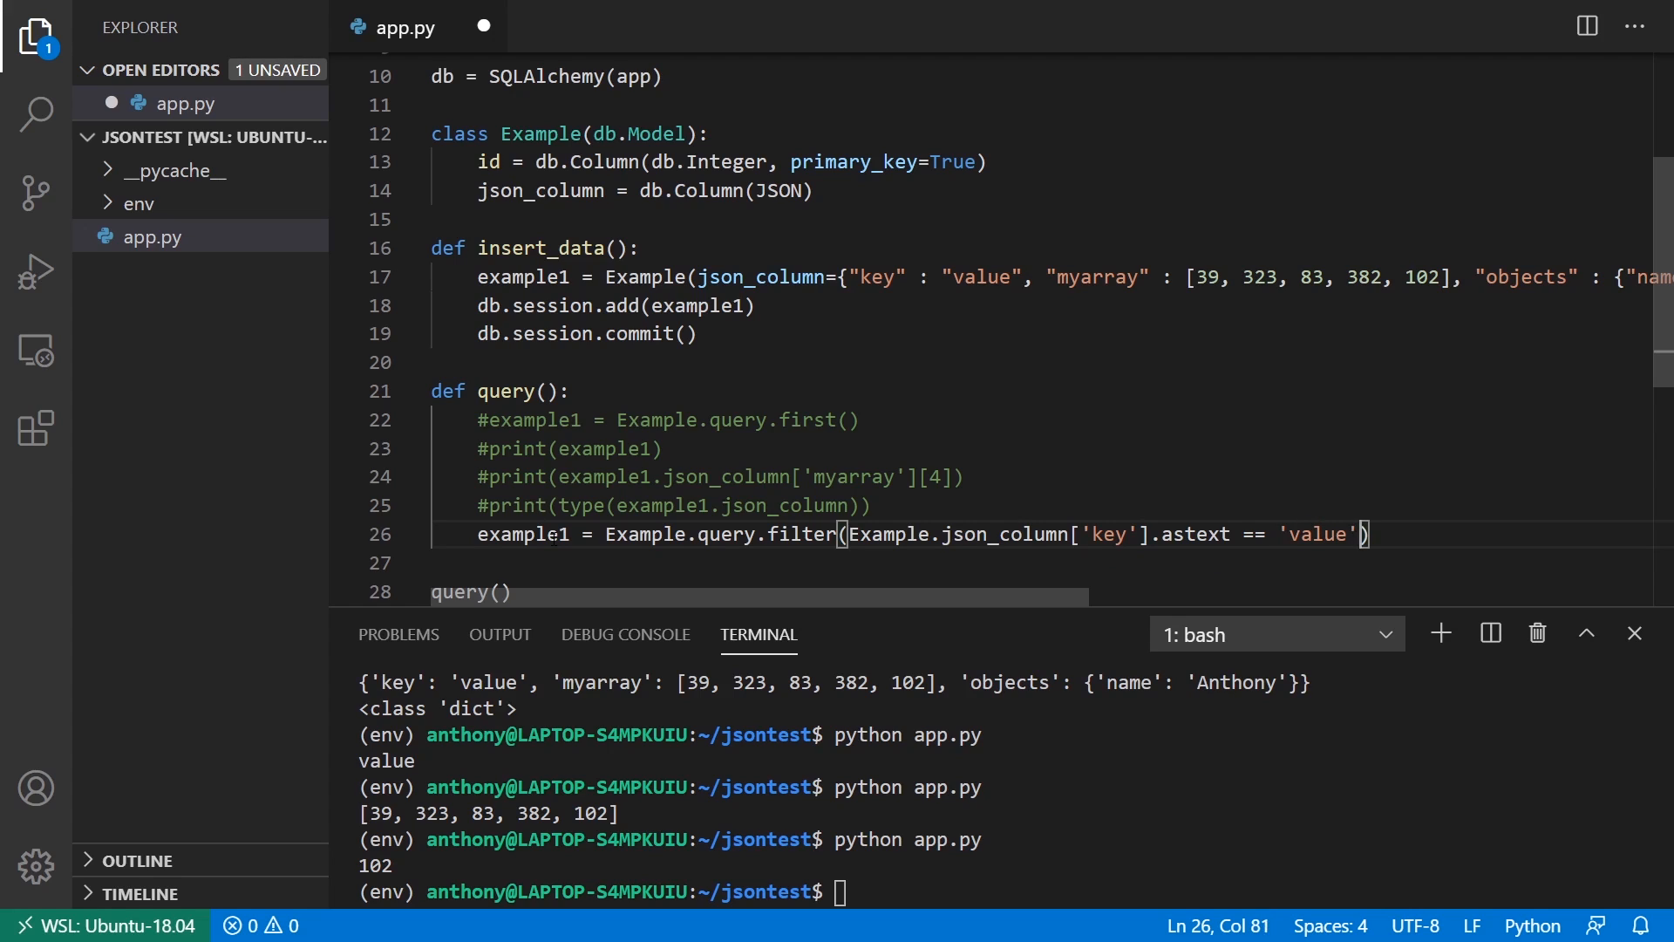
text(.first())
click(1043, 563)
text(print(example1))
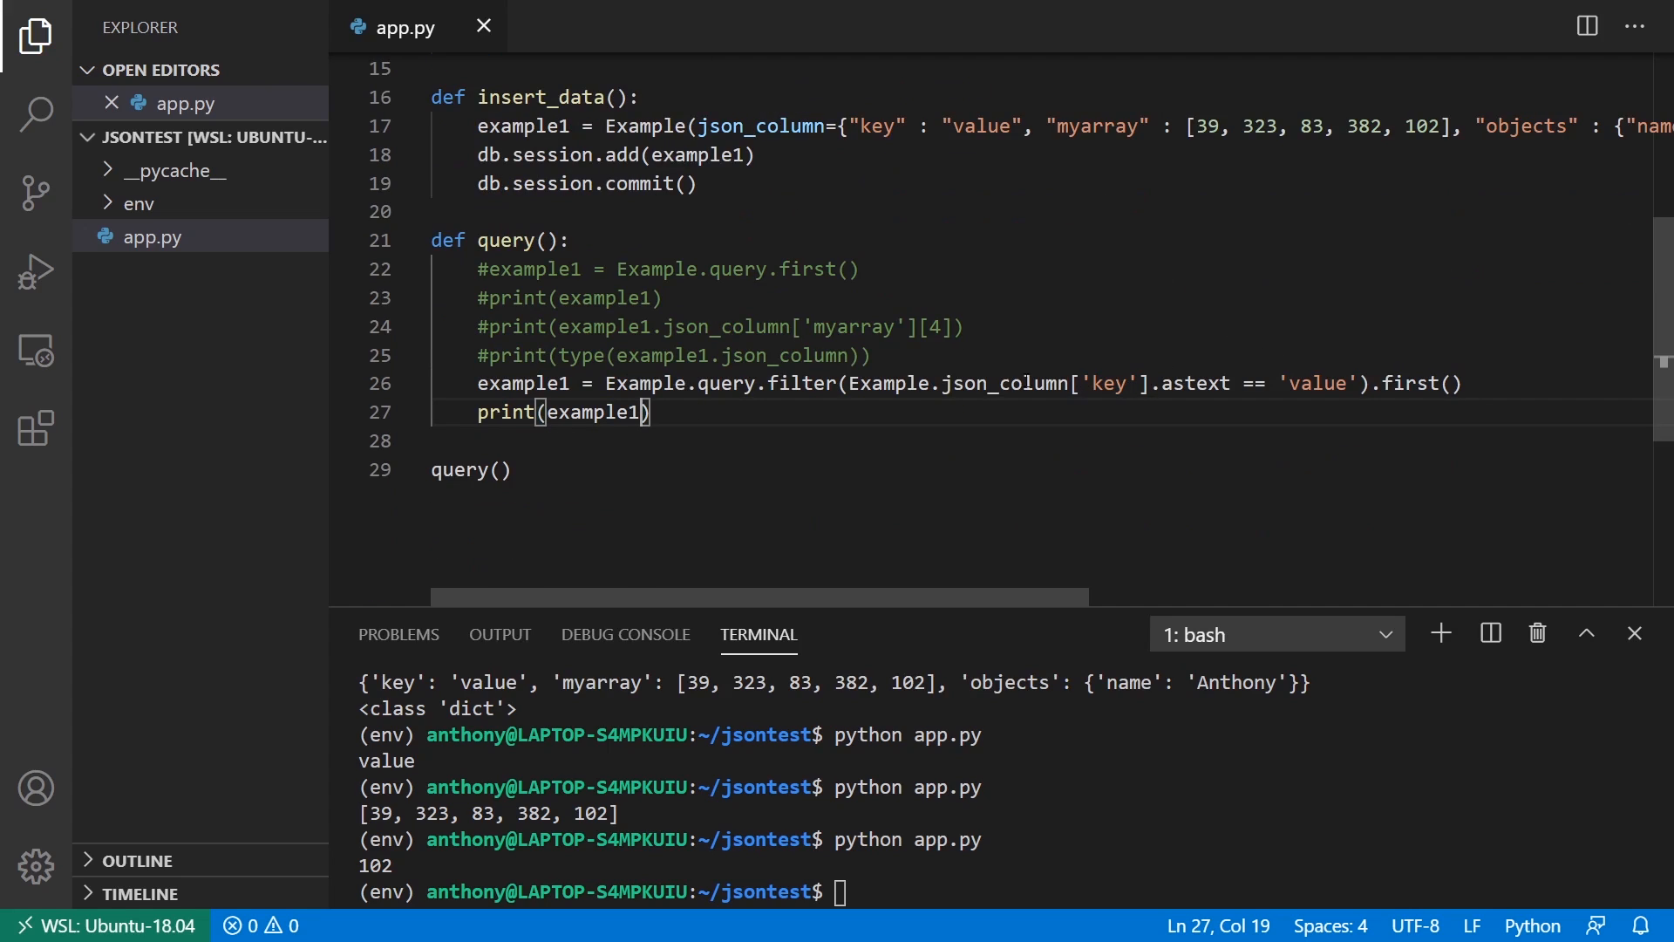
Step: Print example1 and run app.py, showing <Example 1>
click(578, 411)
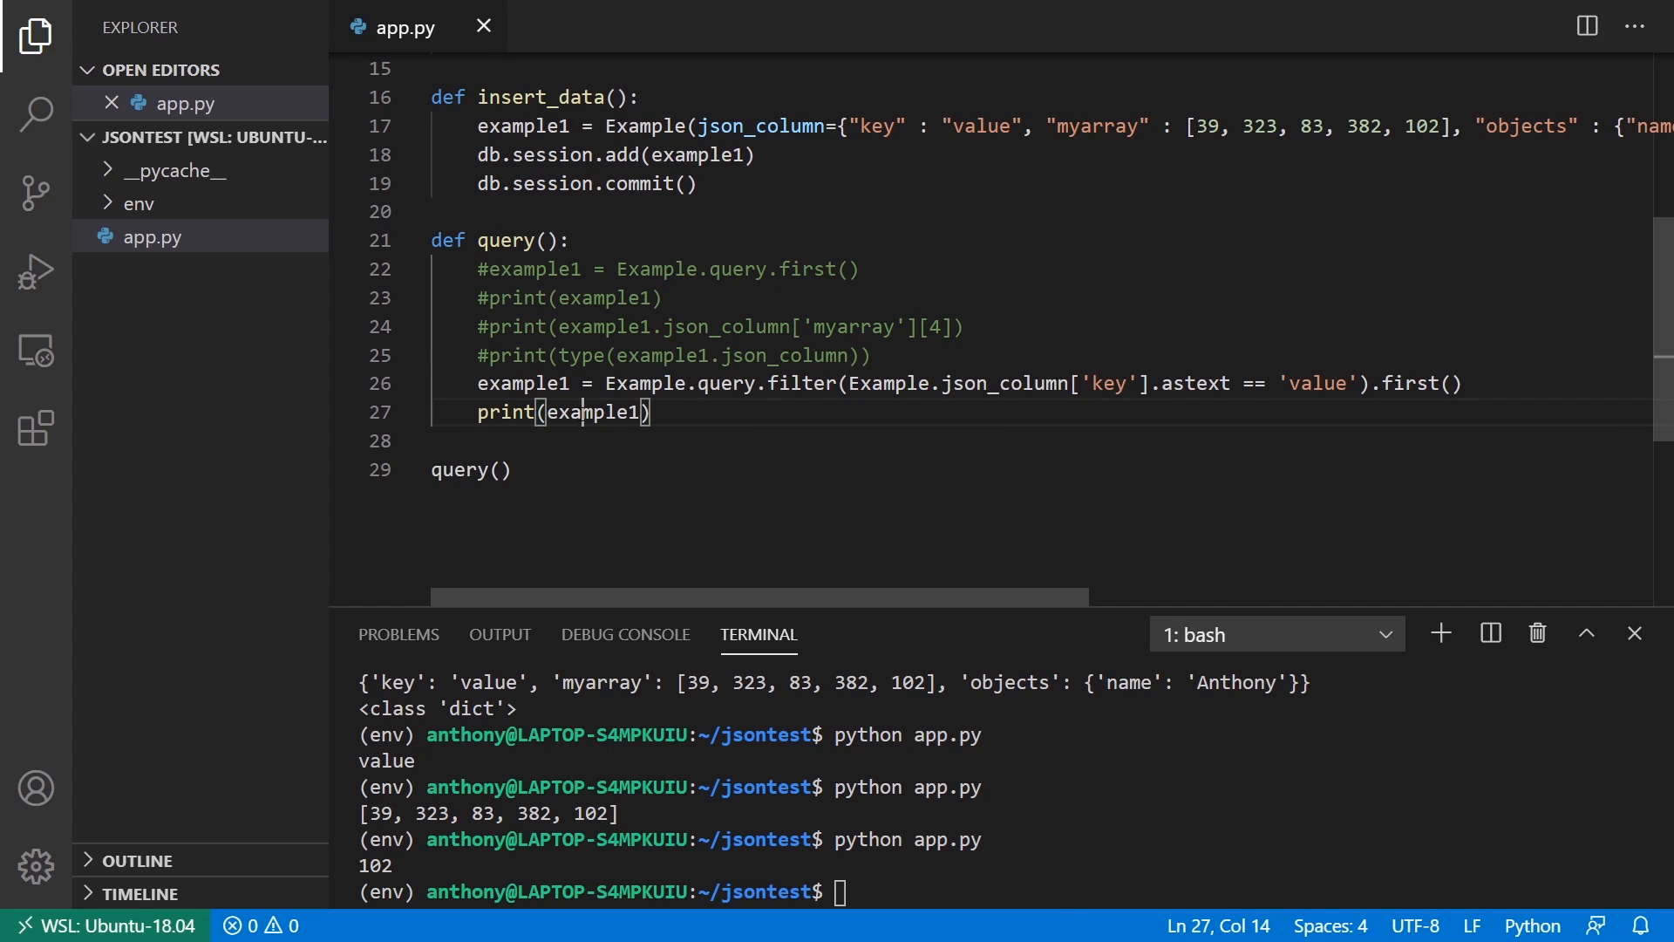
double_click(578, 412)
text(python app.py)
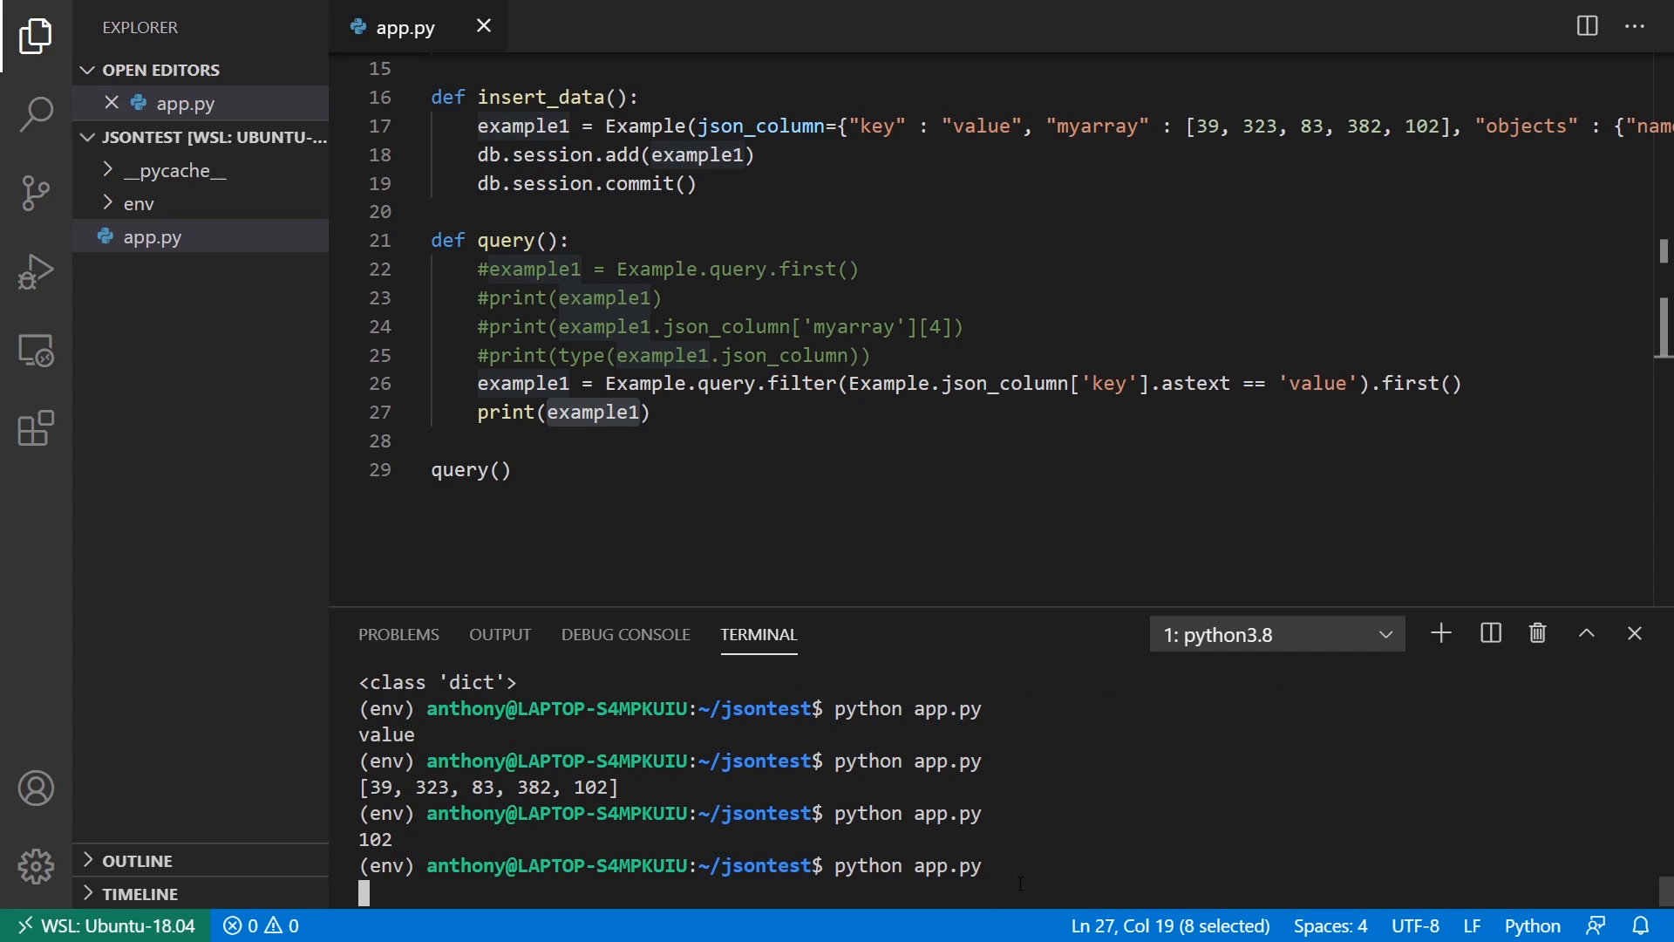
key(Return)
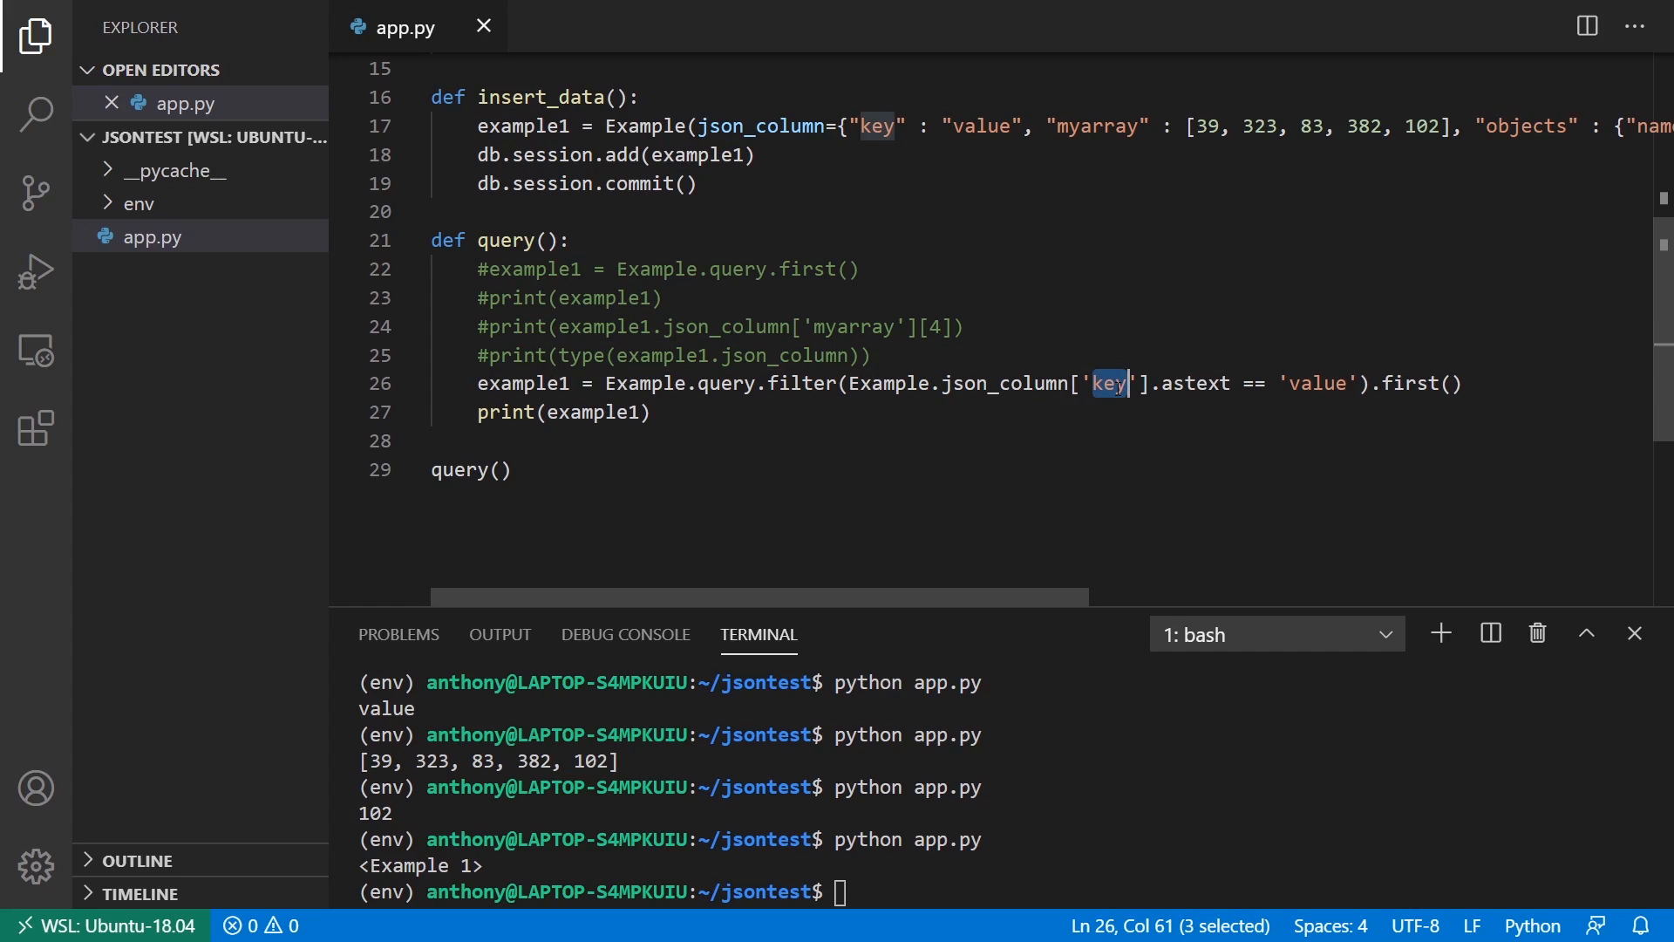
Step: Change the filter value to 'anothervalue' so the query returns None
double_click(1316, 384)
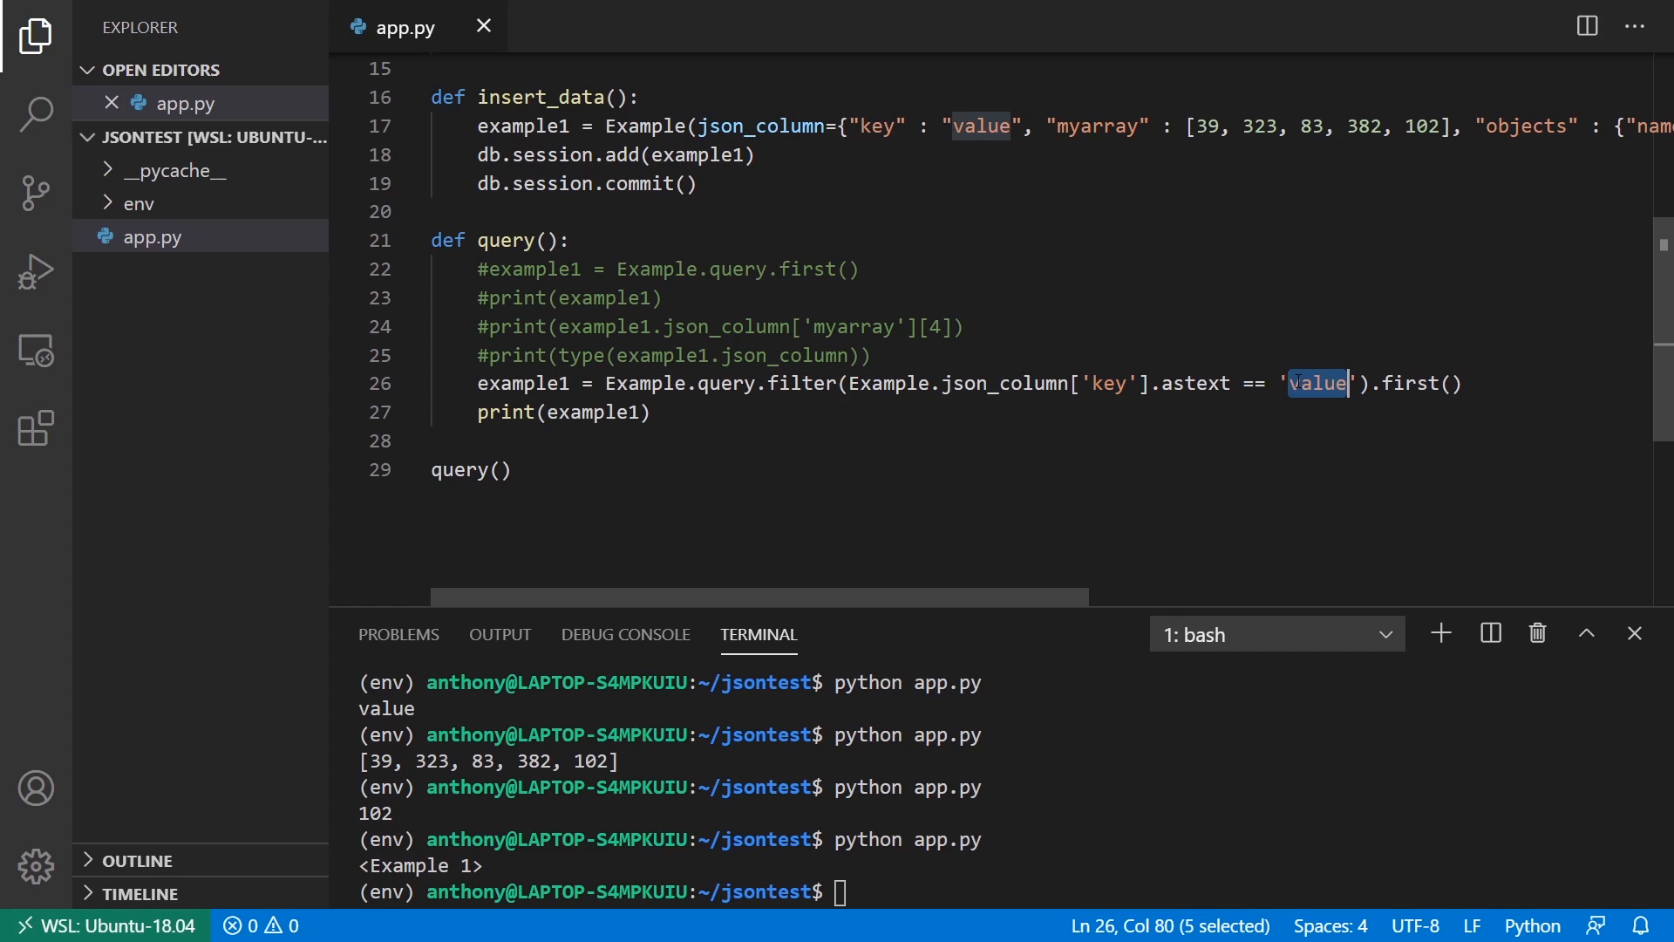
text(antoherval)
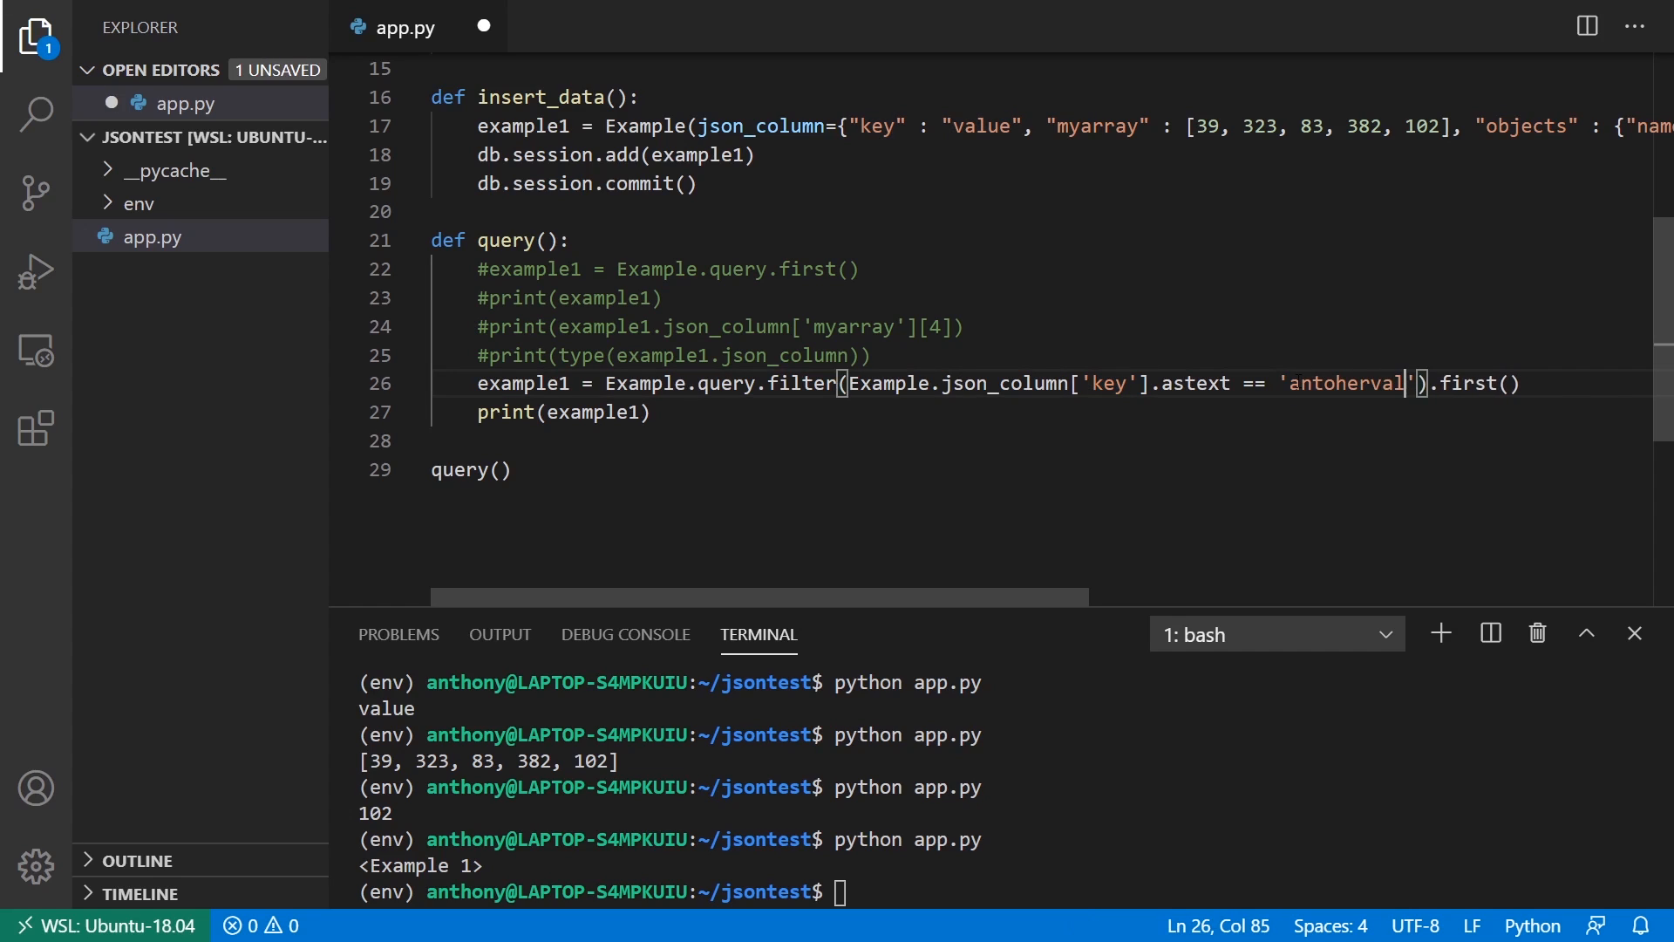
text(anothervalue)
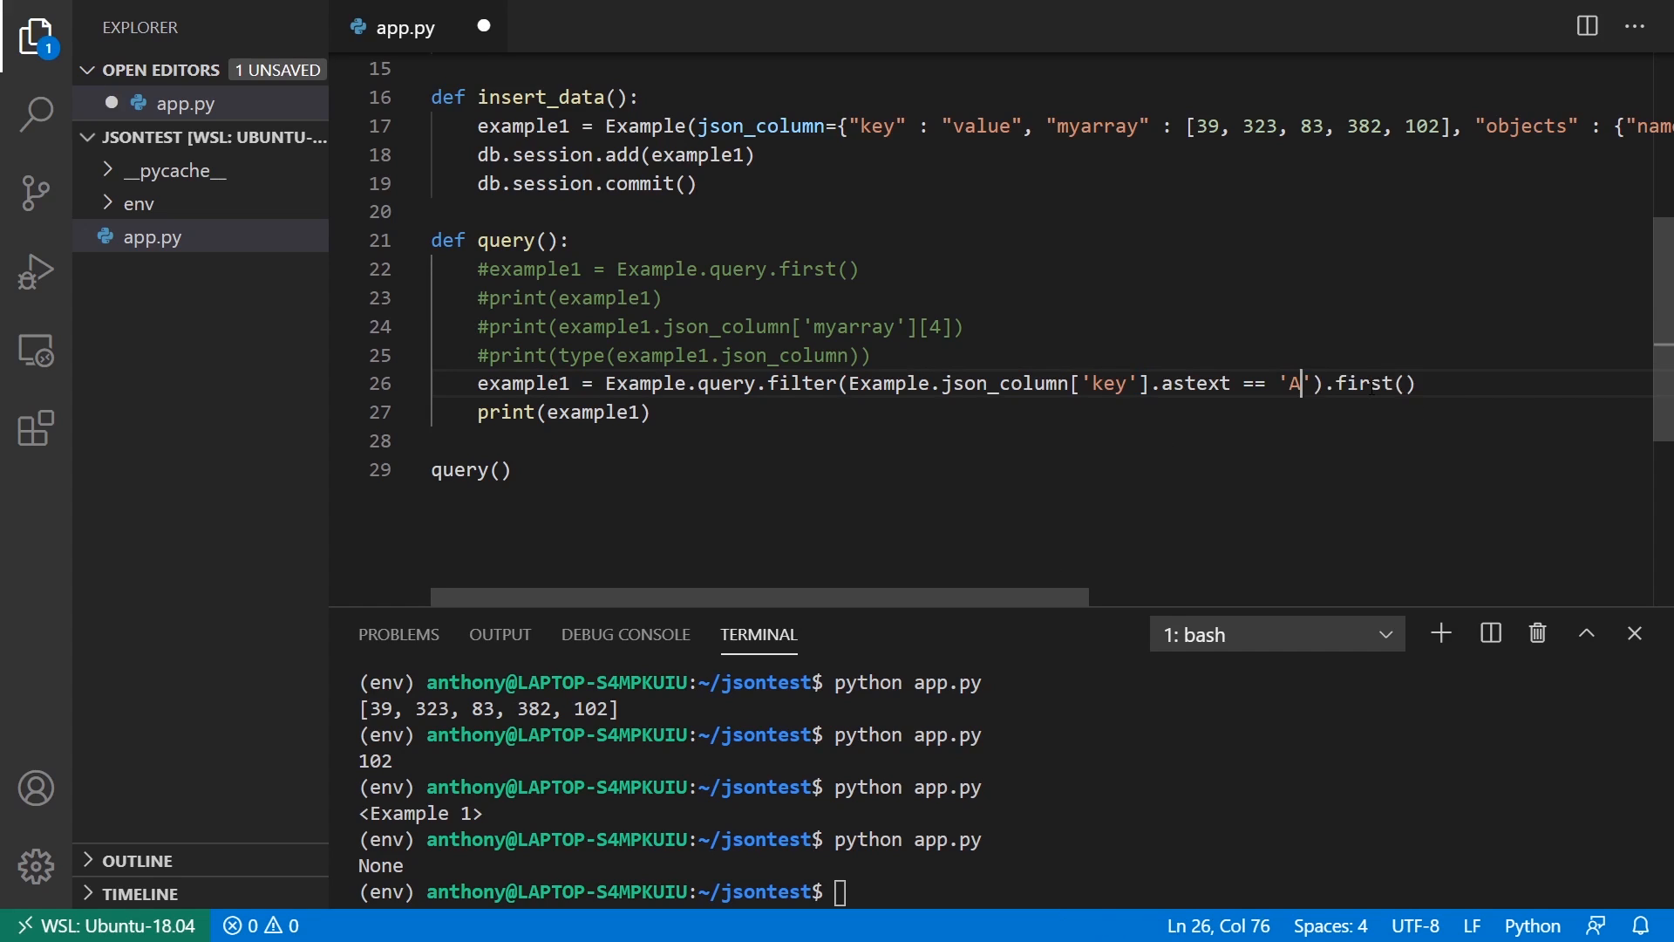
Step: Filter on json_column['objects']['name'].astext == 'Anthony' and run app.py, printing <Example 1>
text(nthony)
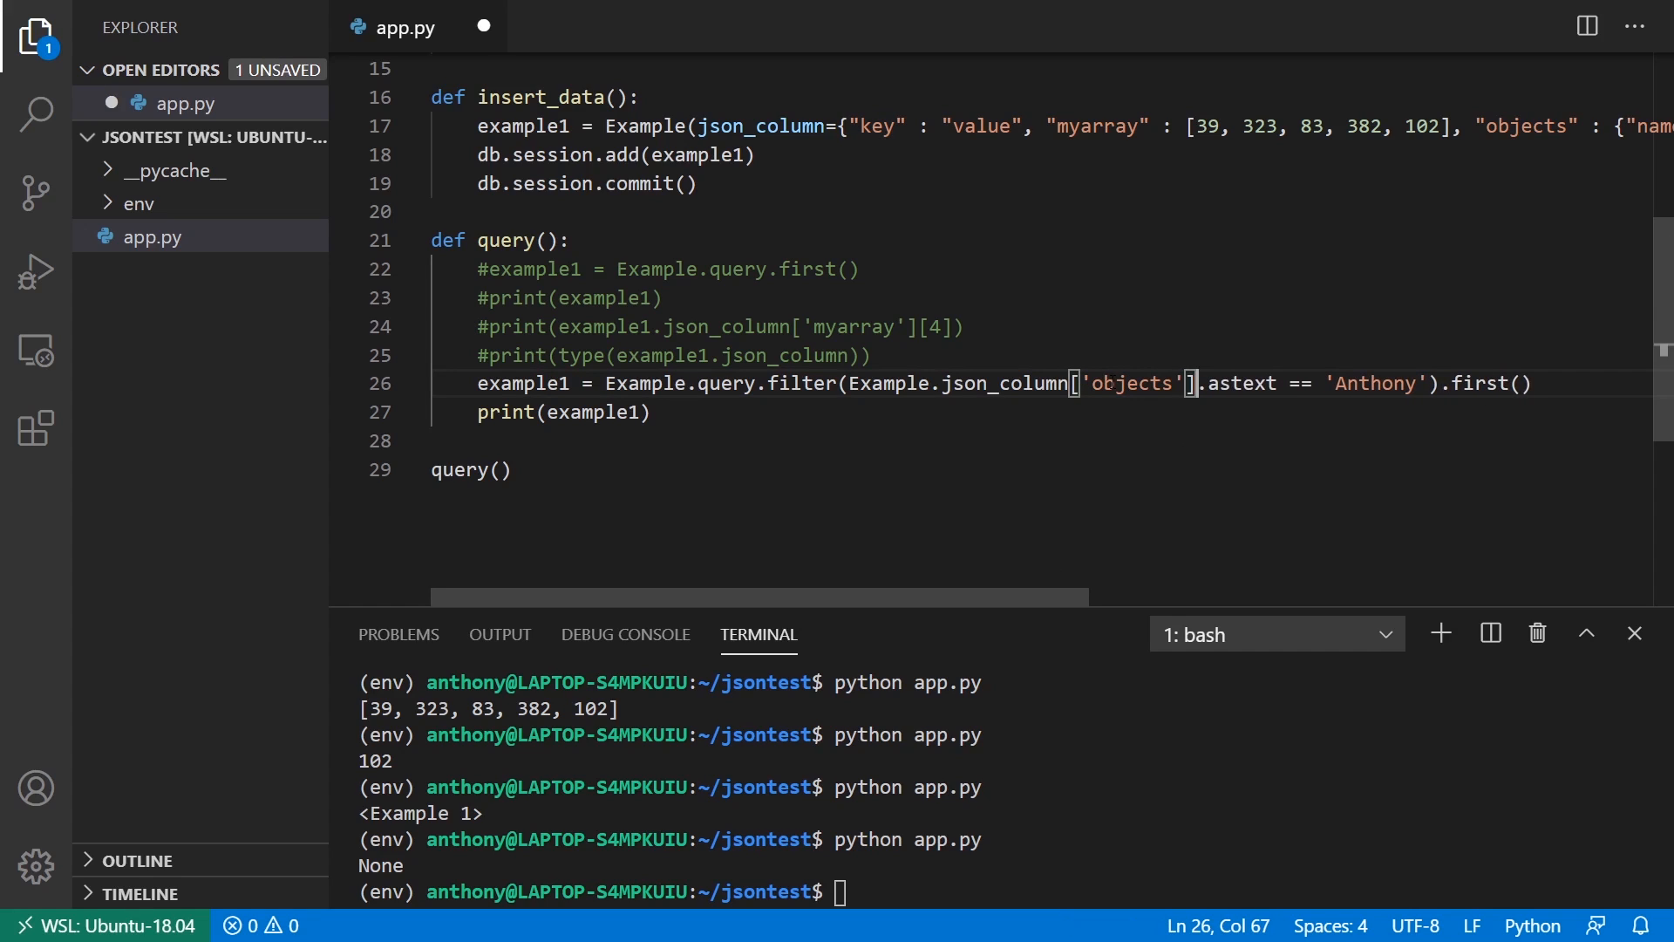
text(['name'])
click(1010, 892)
text(python app.py)
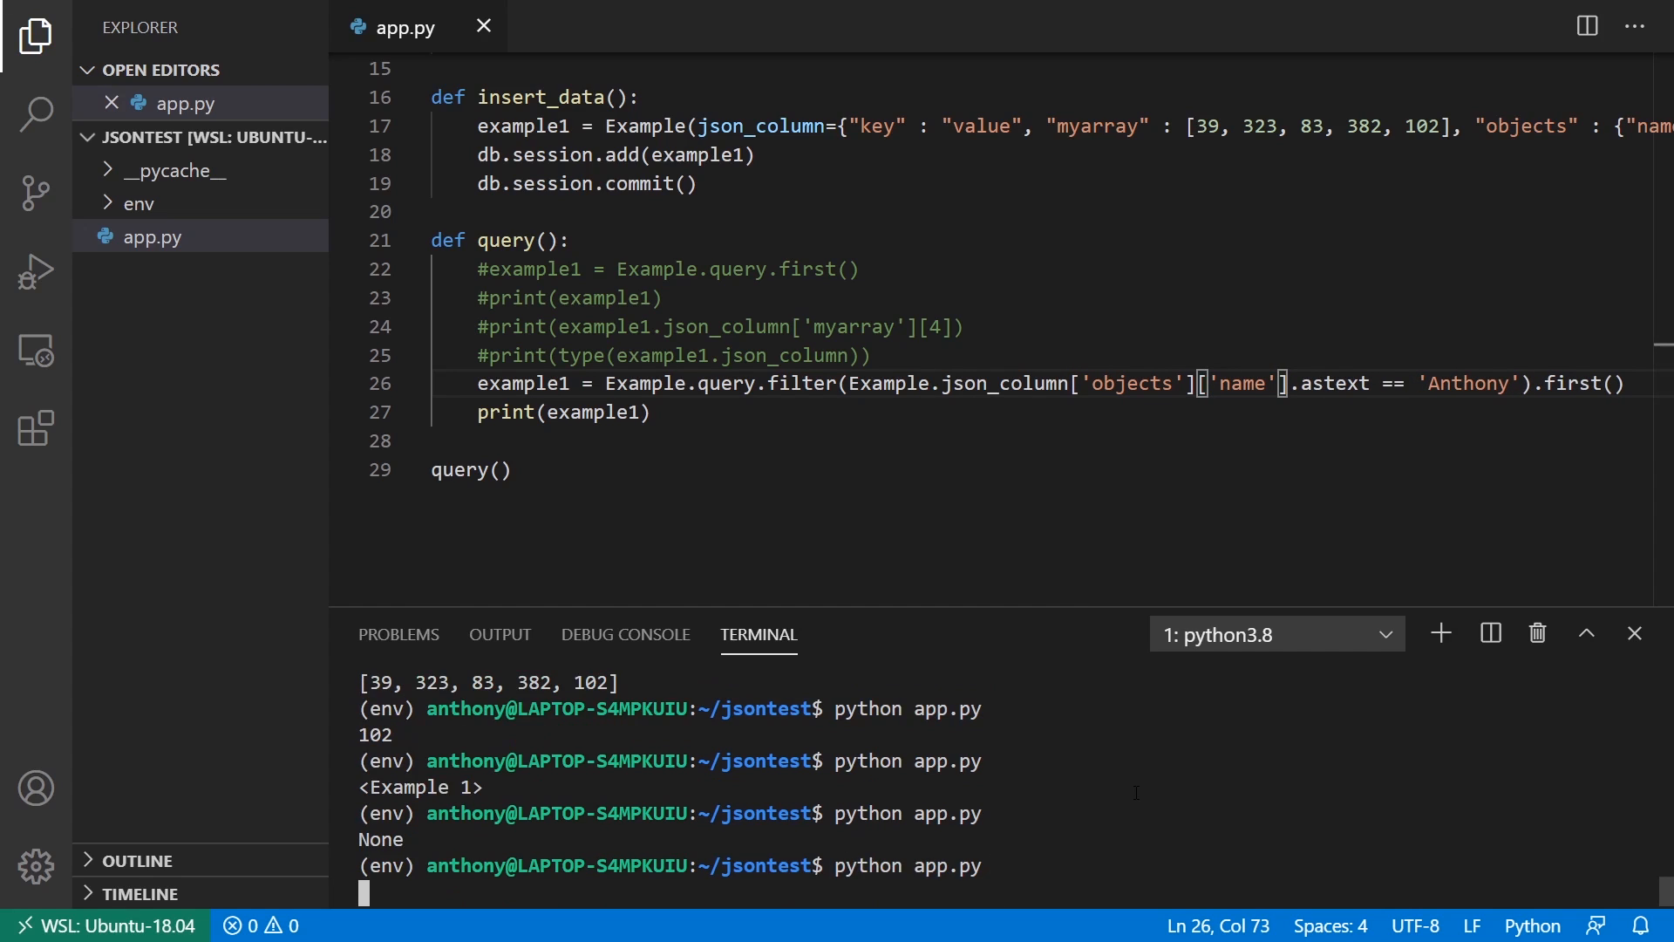
key(Return)
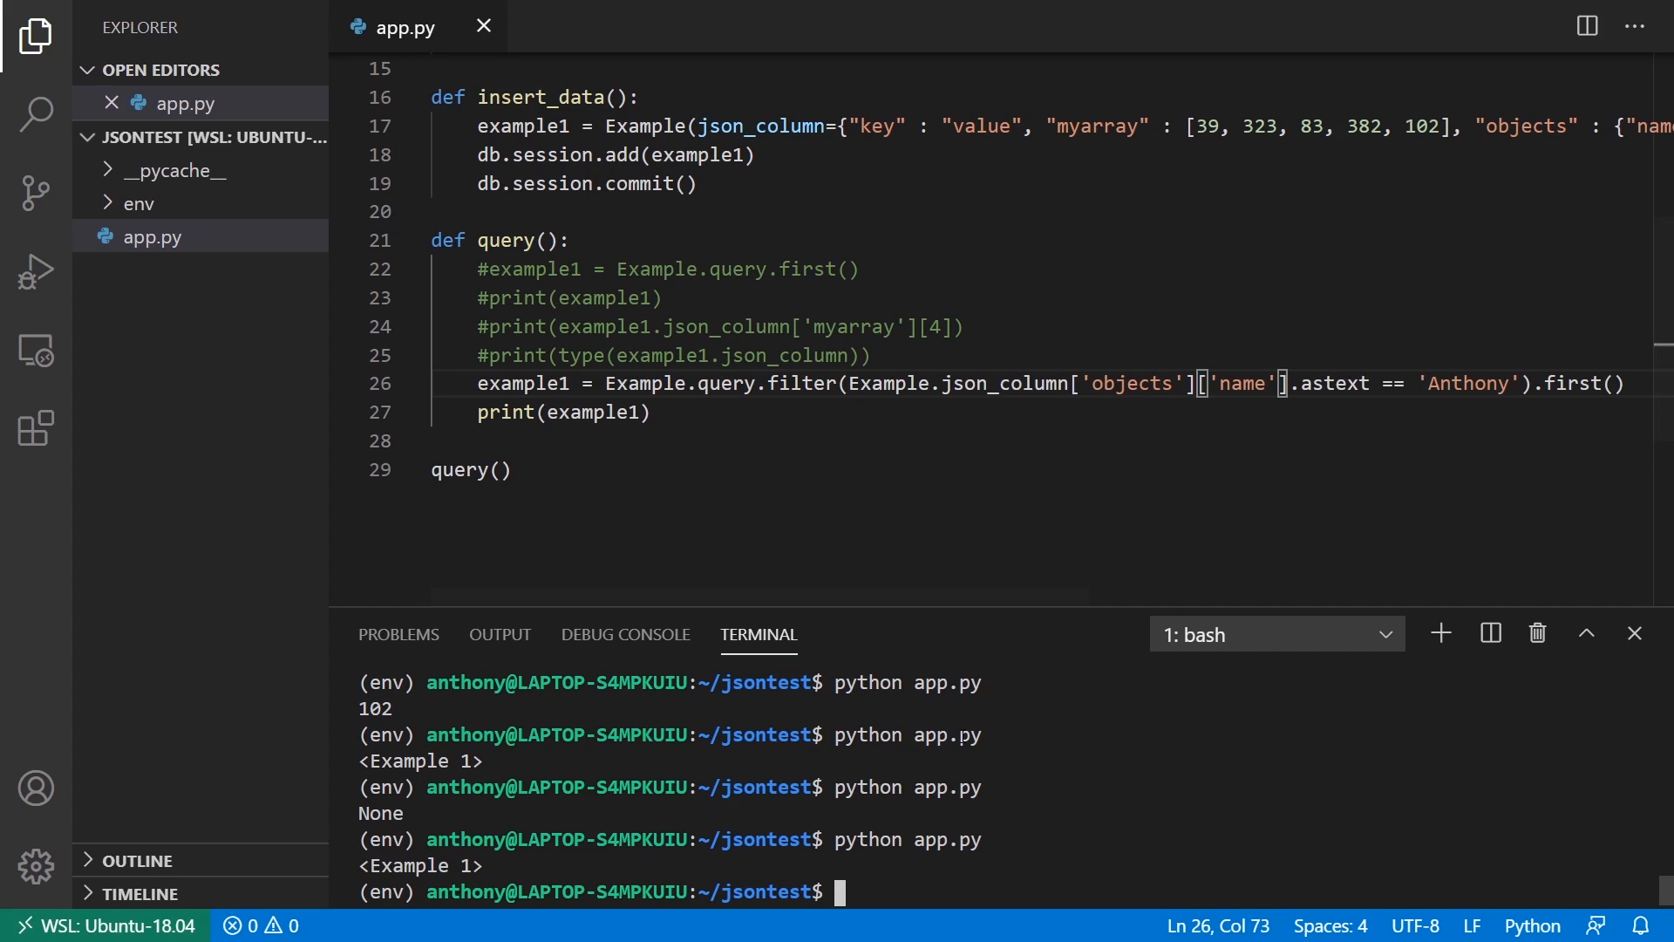
Step: Compare the filter with the objects and nested name keys in the inserted data
scroll(right, 3)
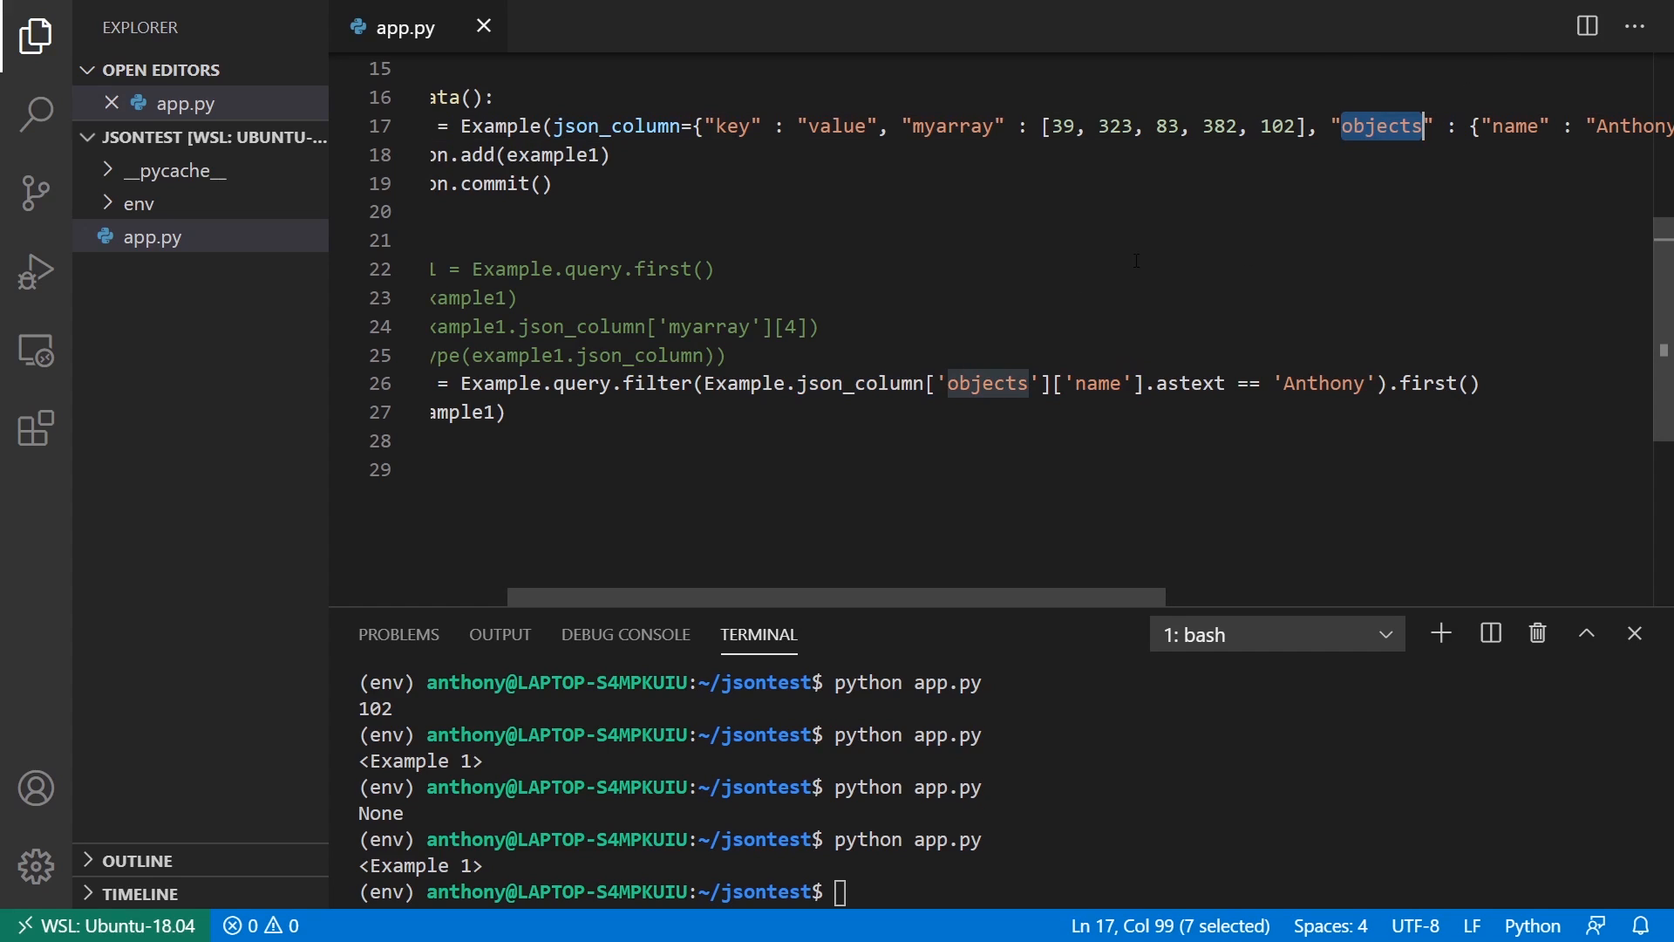
double_click(1514, 126)
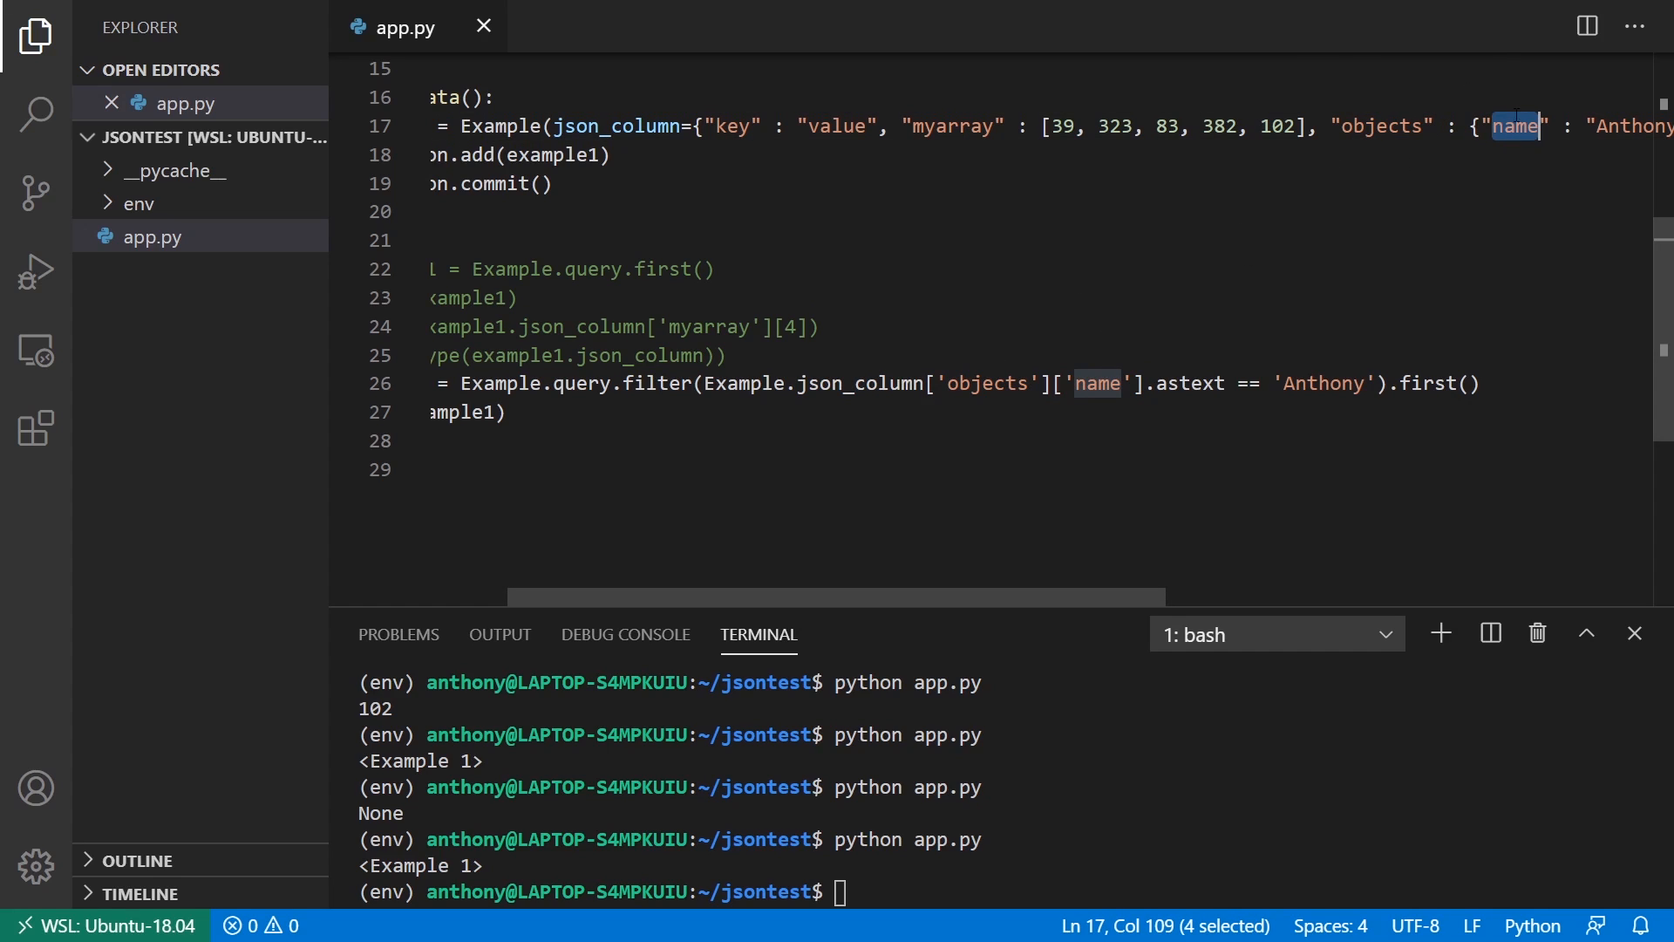
double_click(1587, 125)
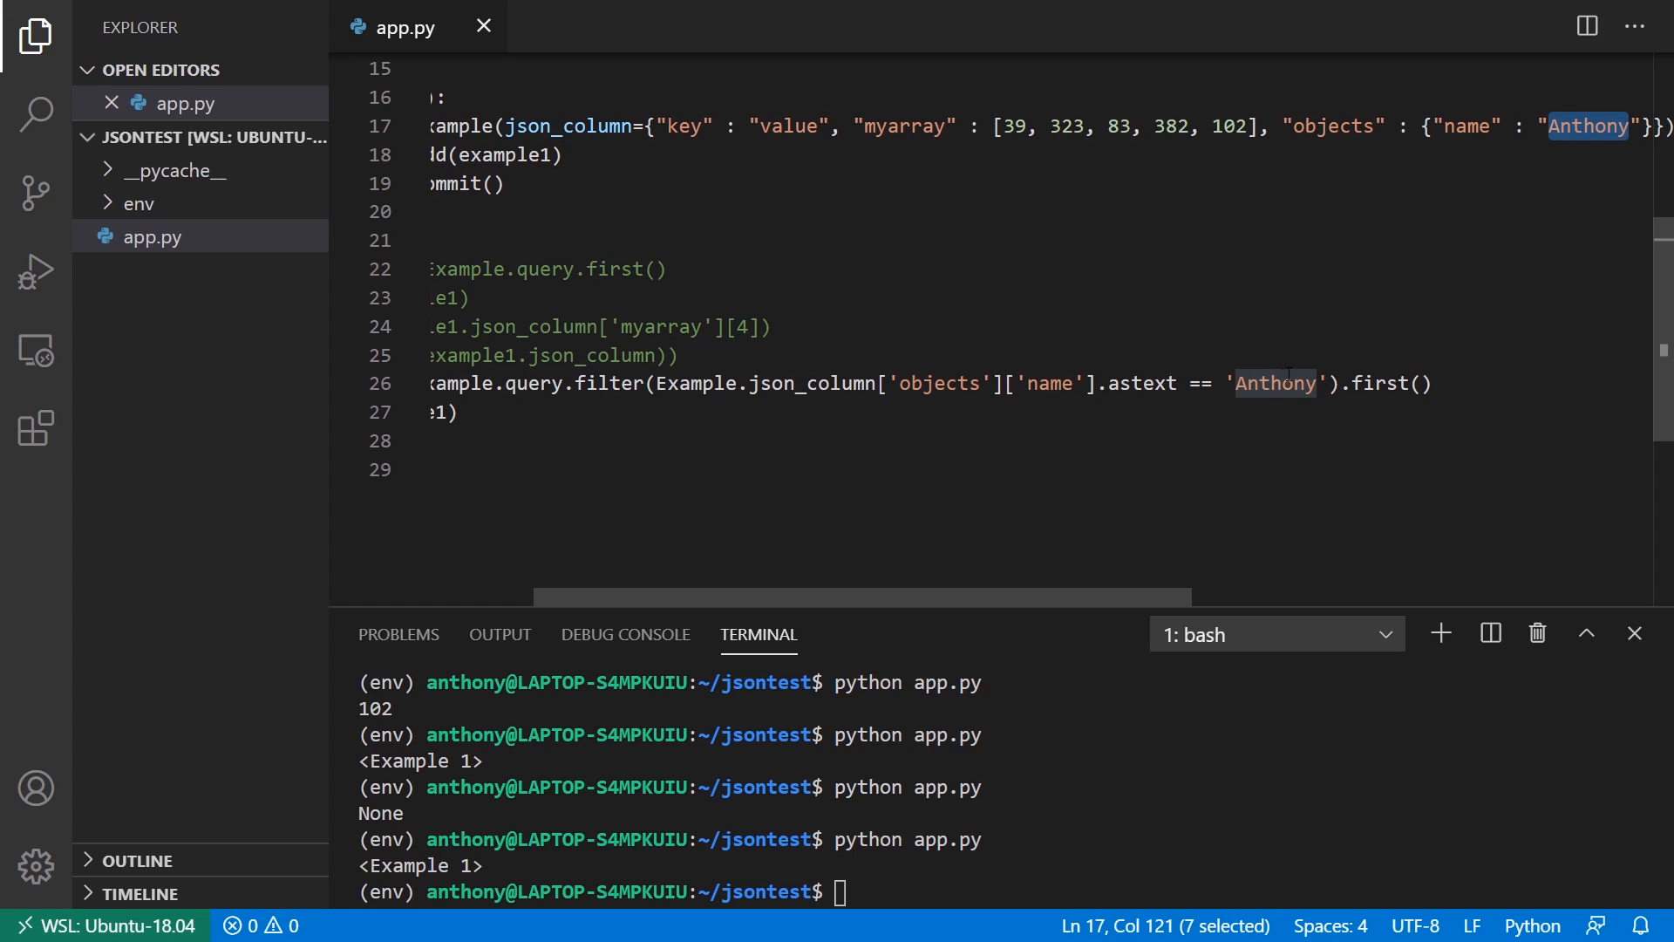
click(1326, 382)
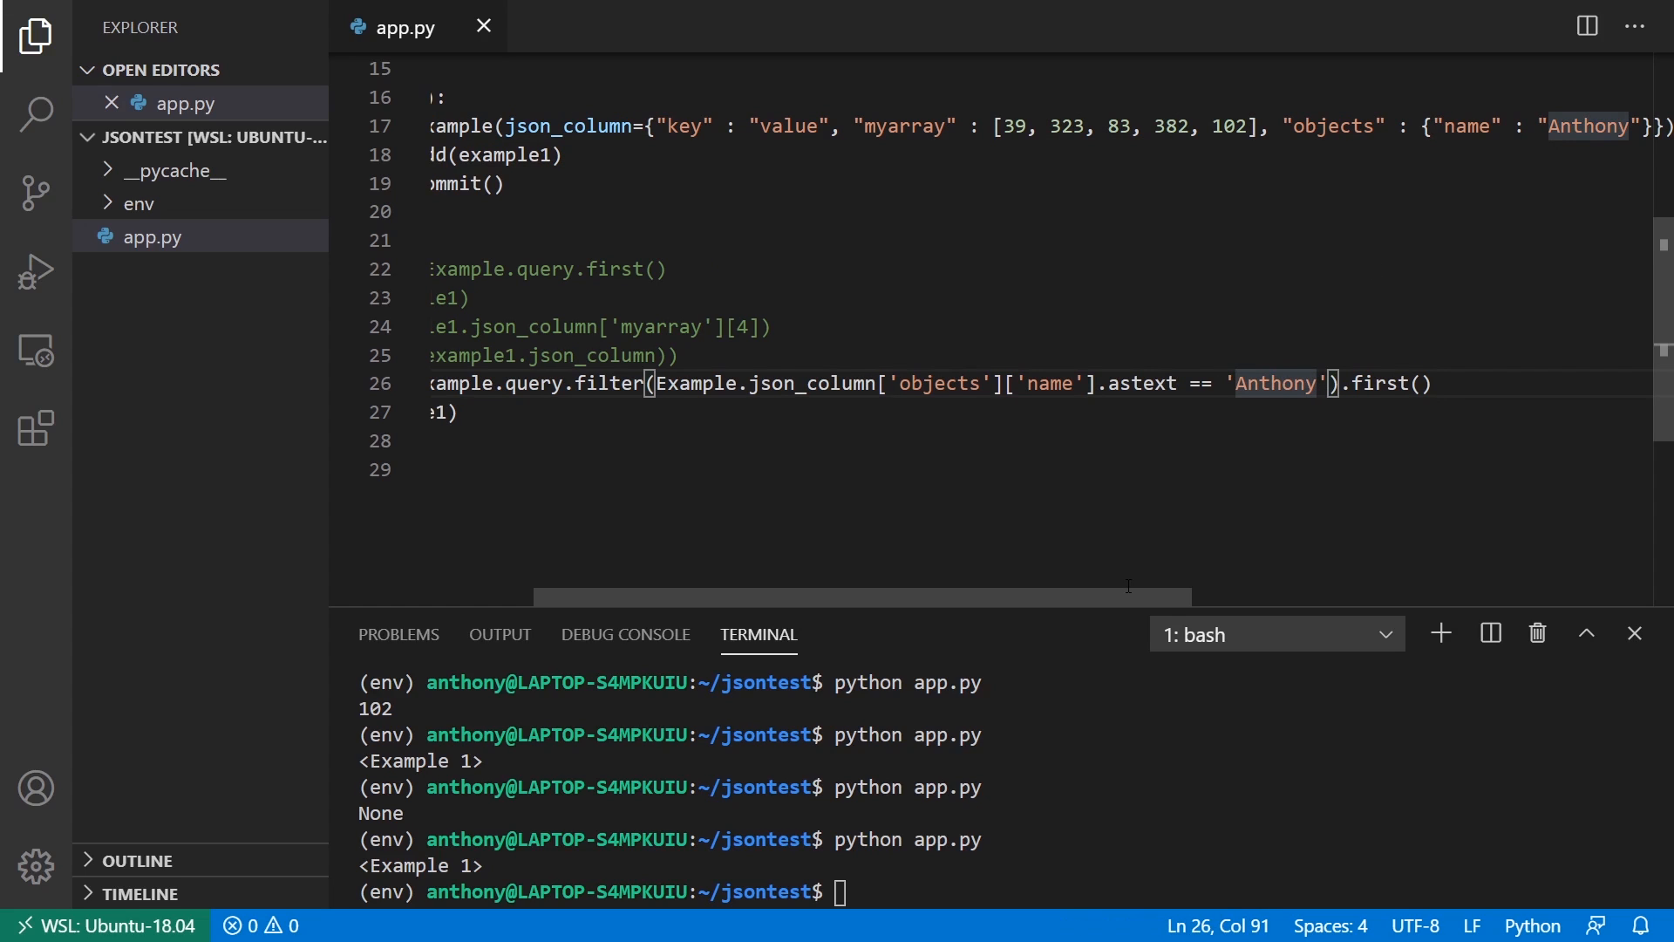
scroll(left, 3)
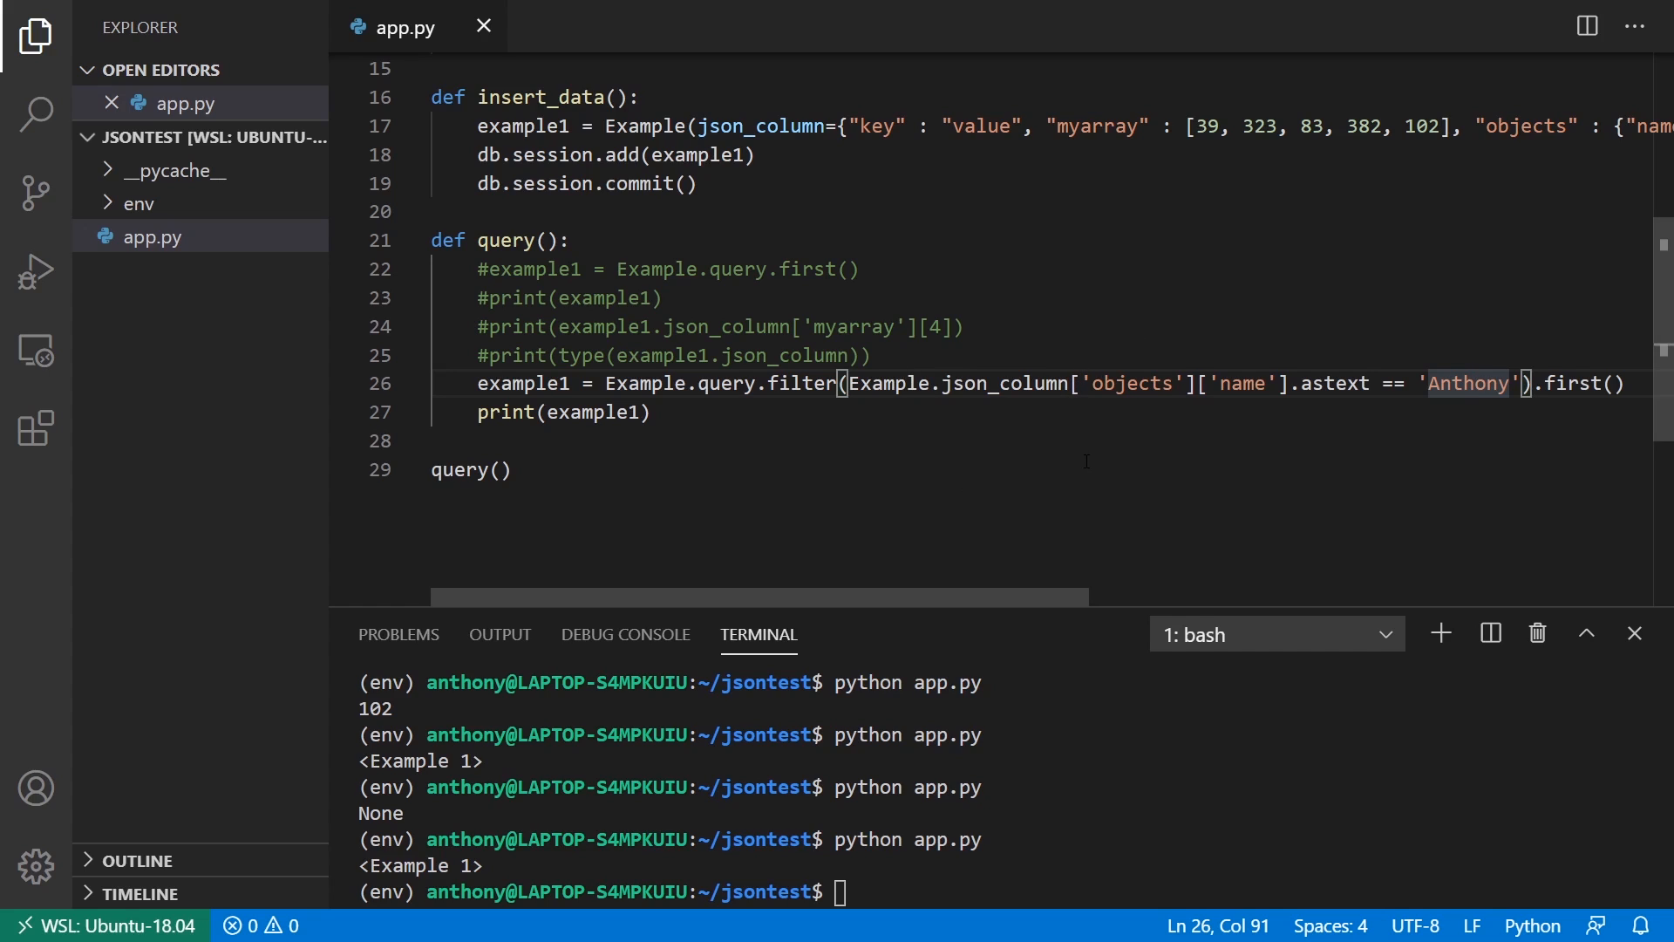
mouse_move(966, 574)
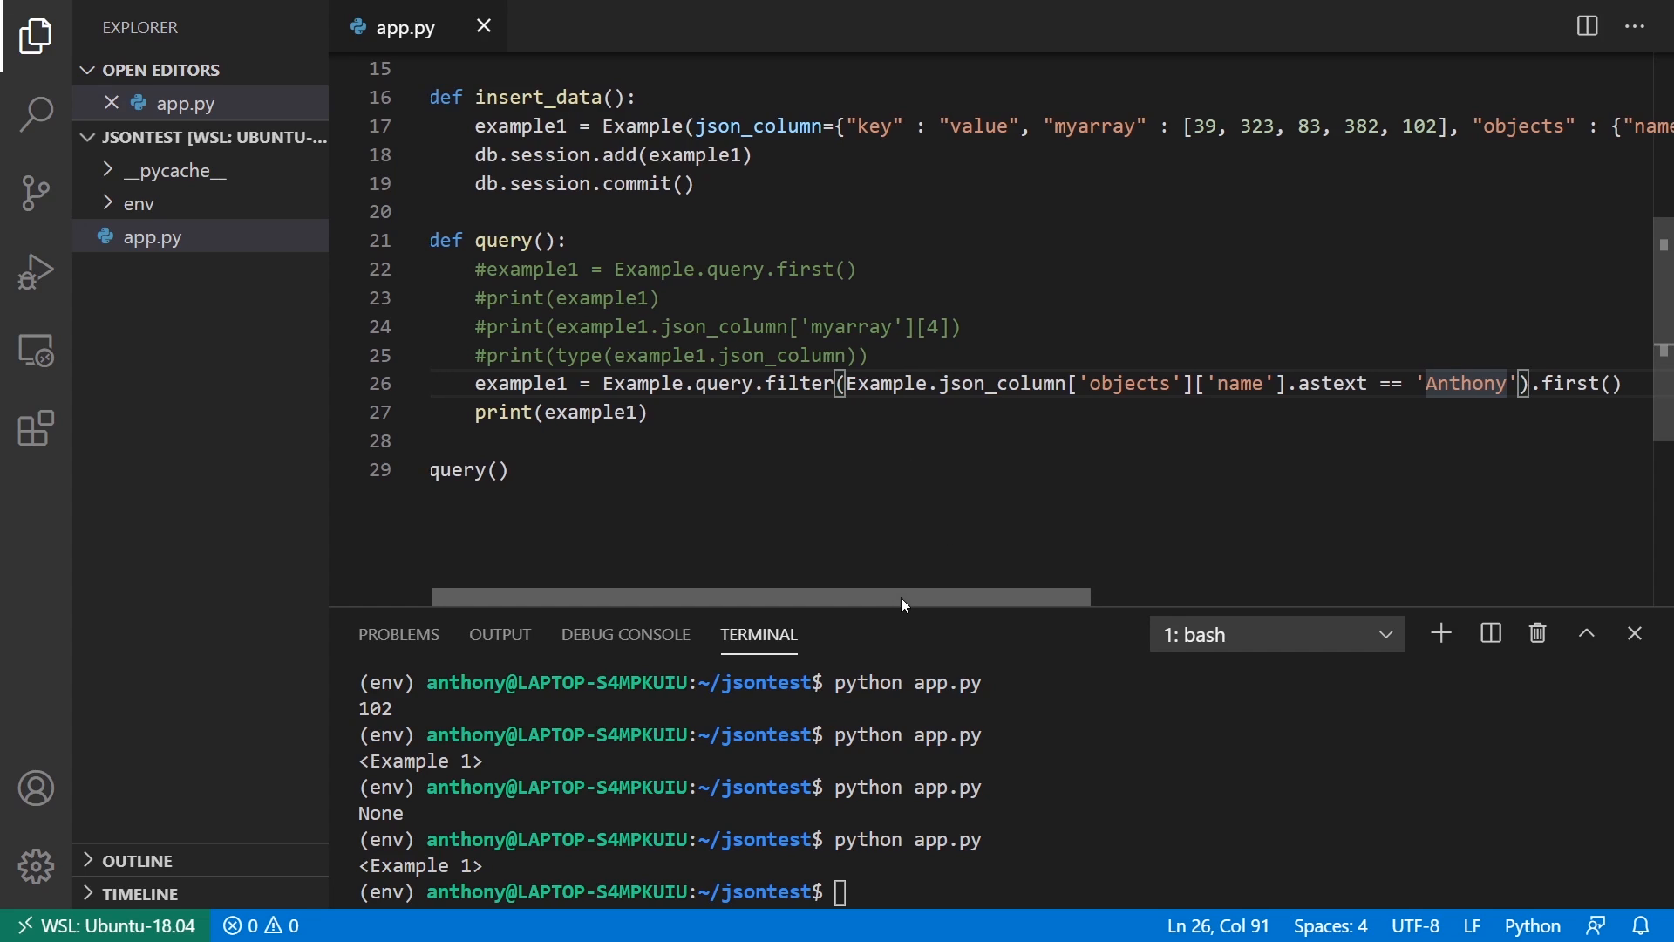
Step: Make db.session.add use the second record example2
scroll(up, 3)
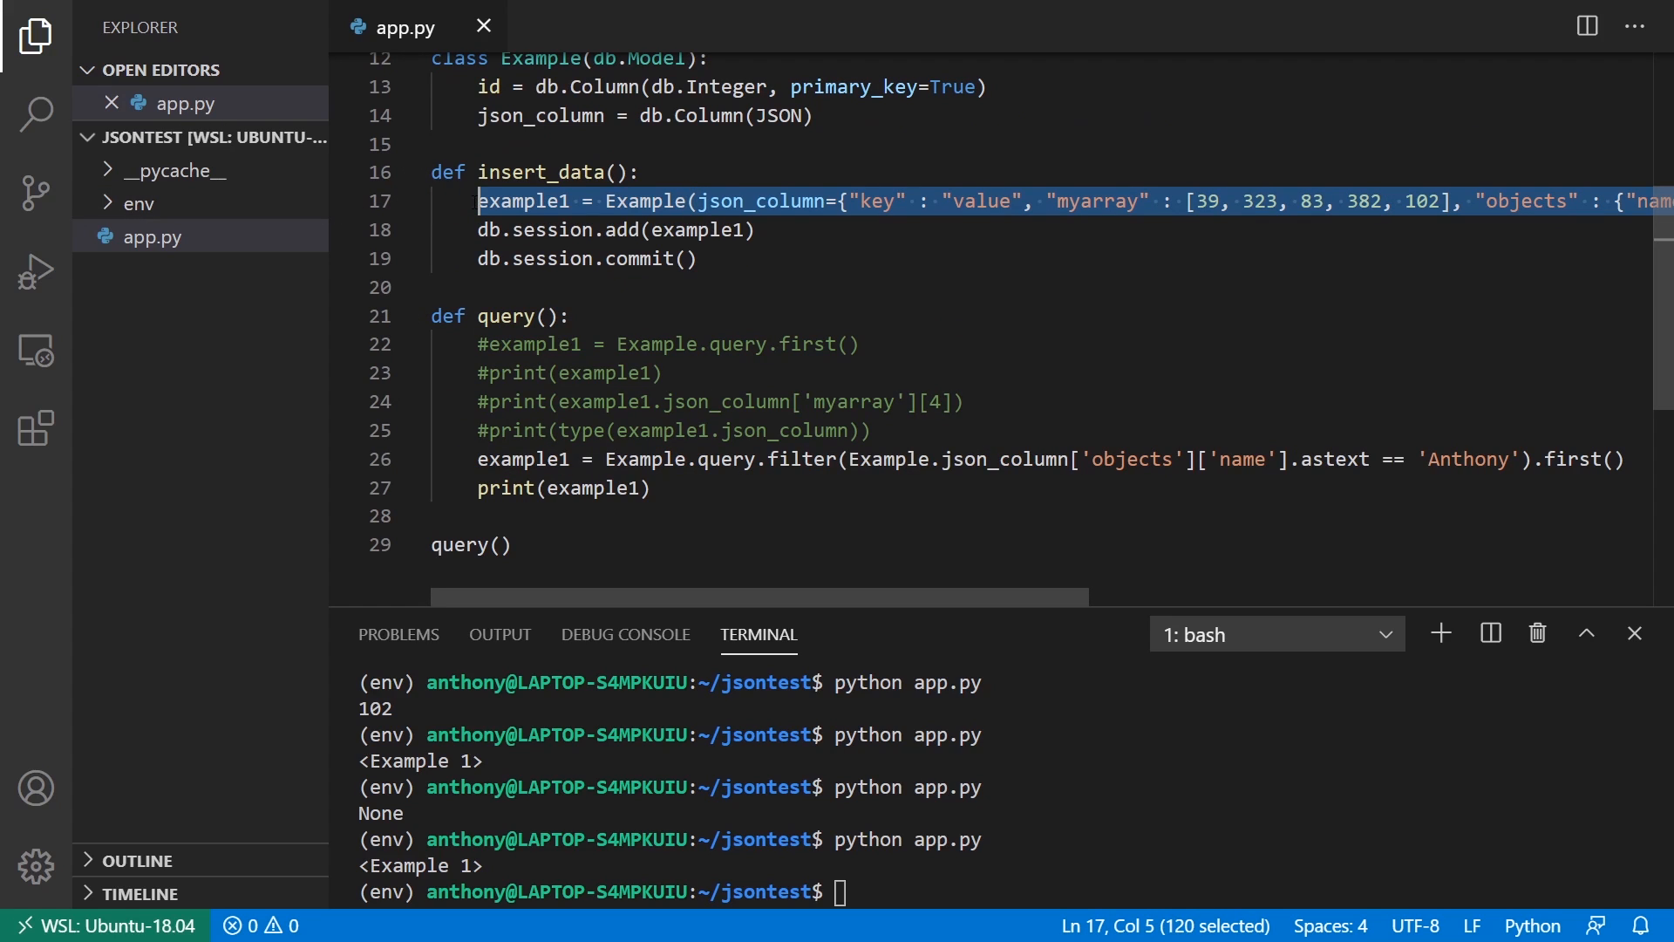
scroll(right, 3)
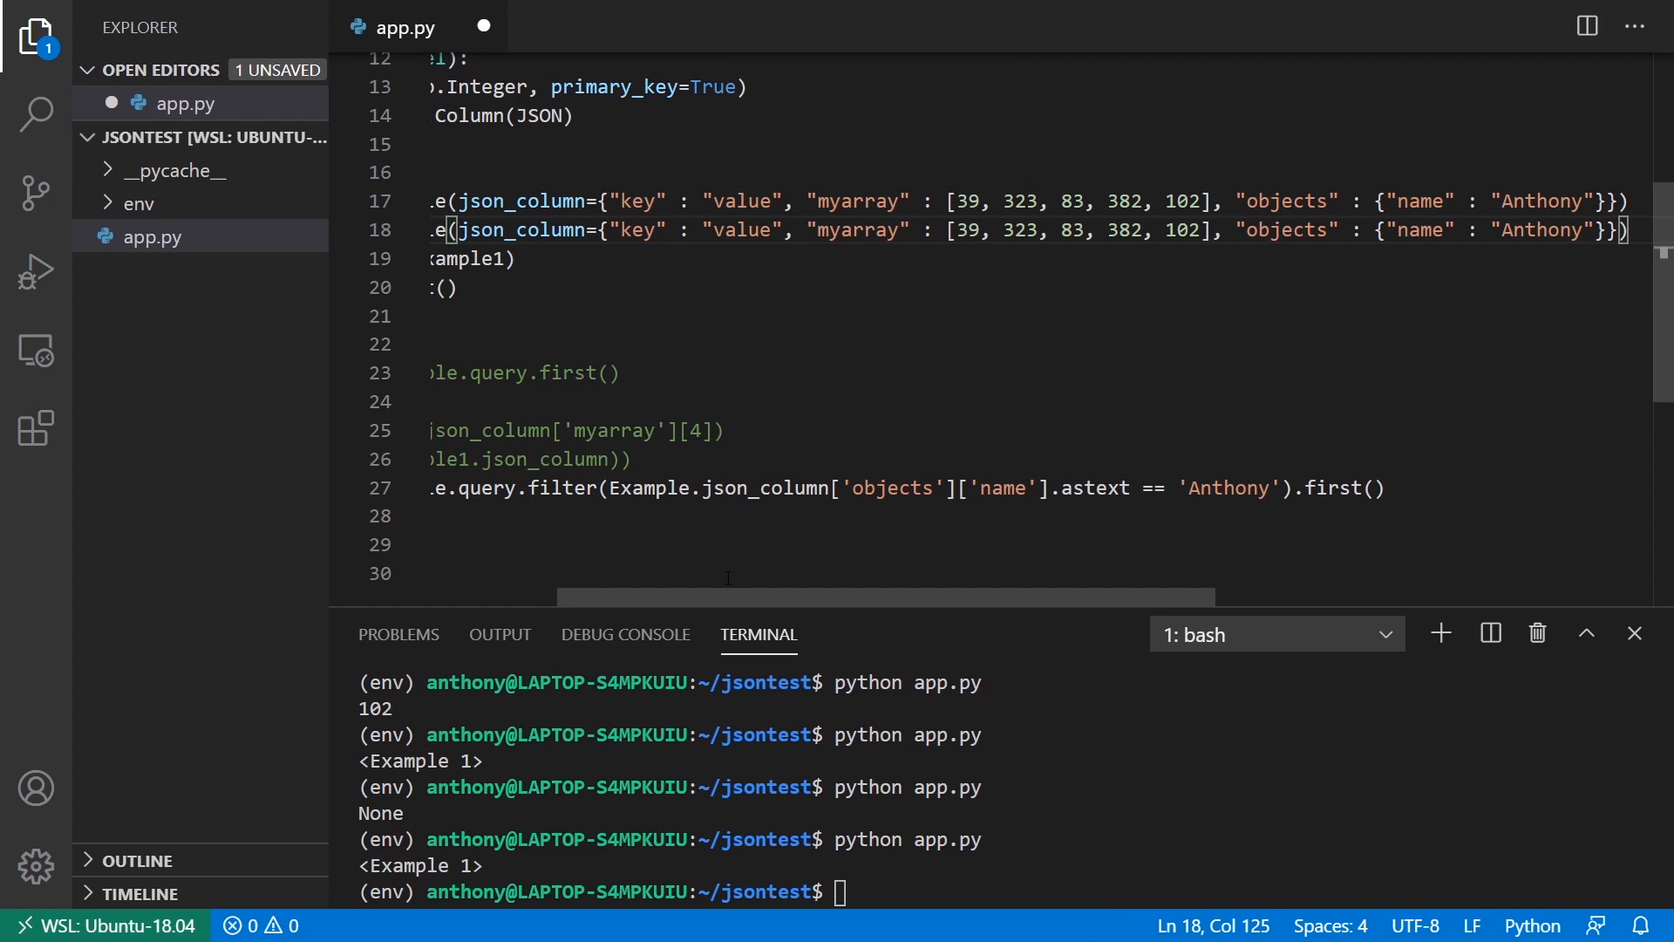
scroll(left, 3)
text(#)
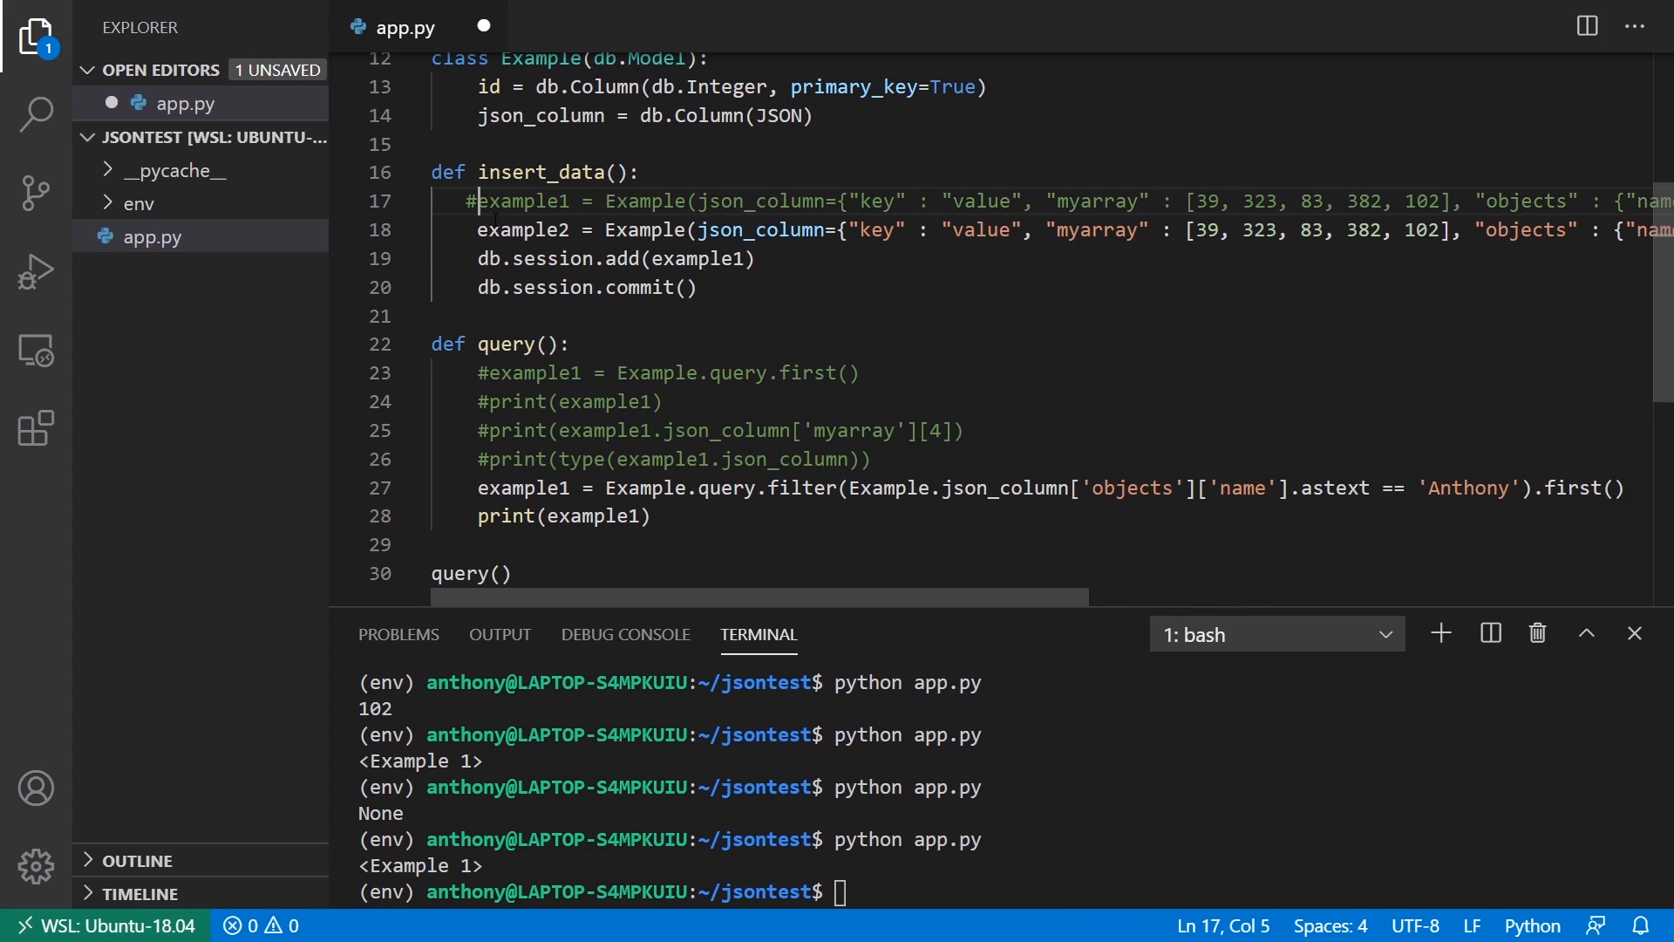
click(750, 258)
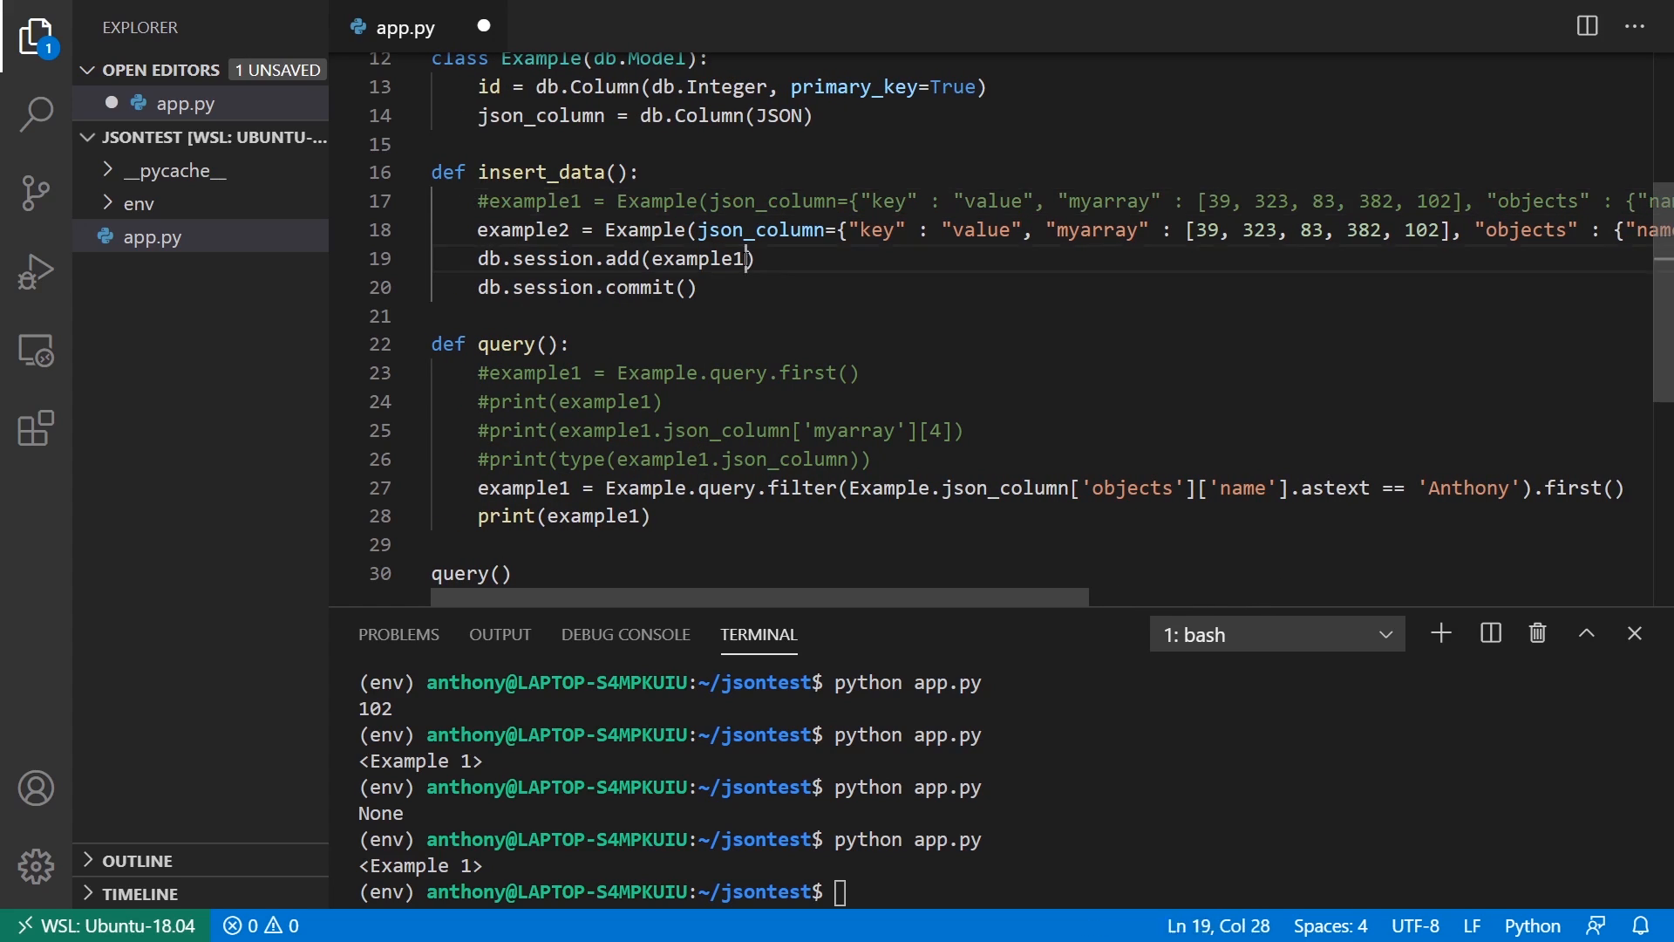
text(example2)
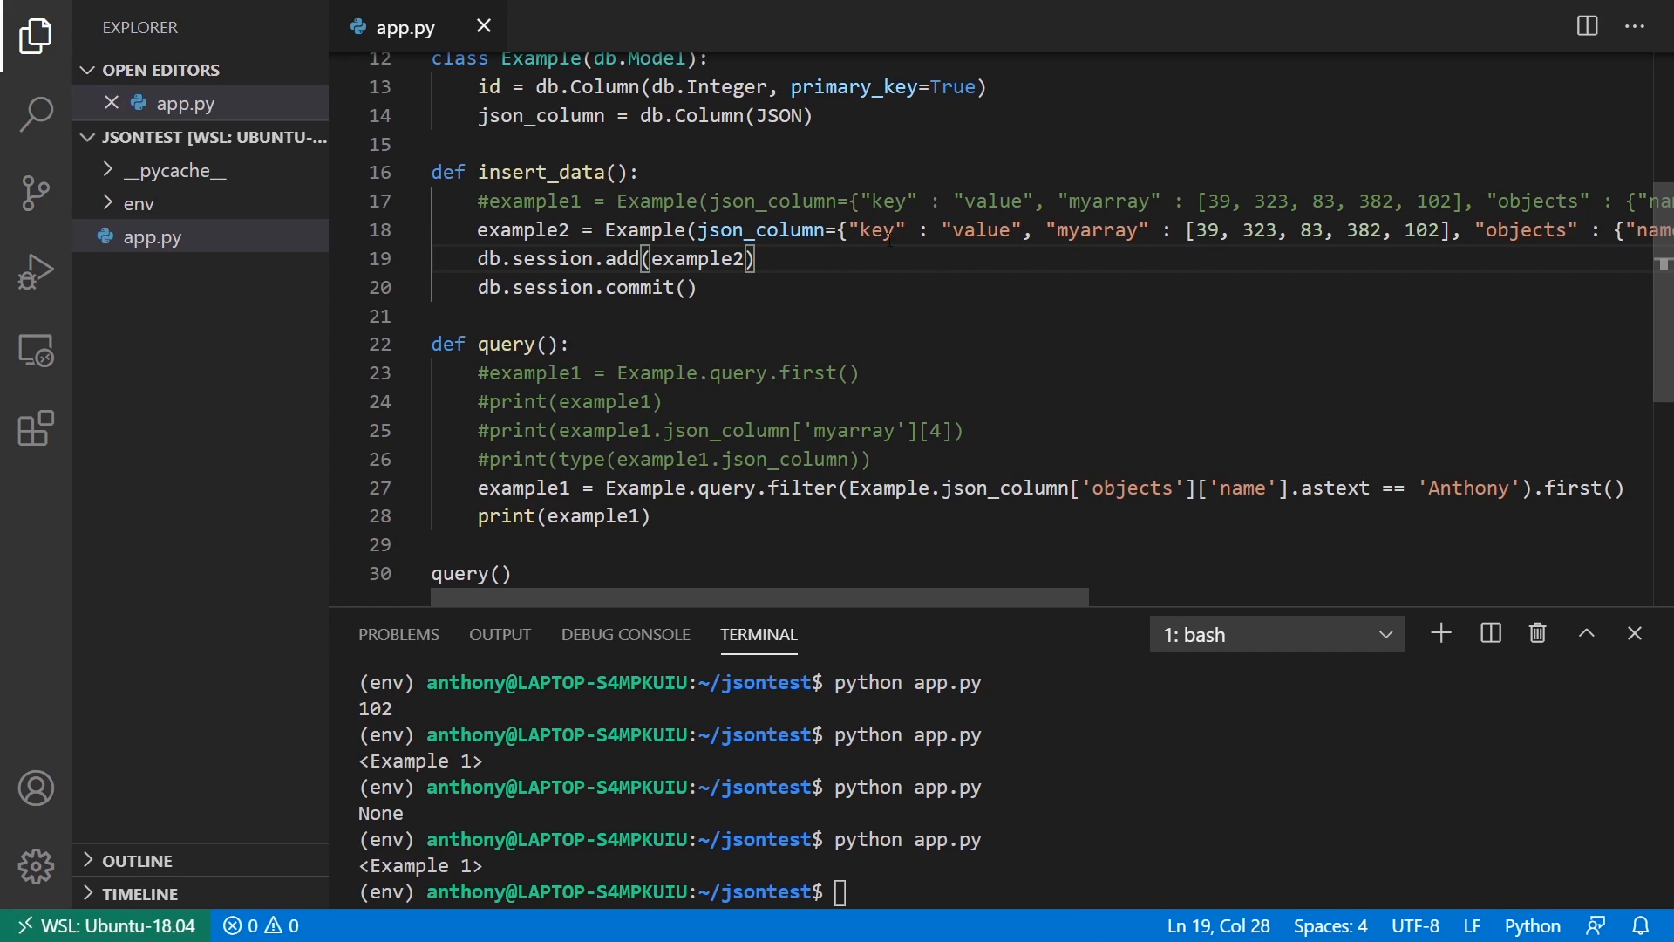
Step: Set example2's JSON to 'newvalue', array [23, 676, 45, 88, 99] and name 'Brian'
double_click(978, 230)
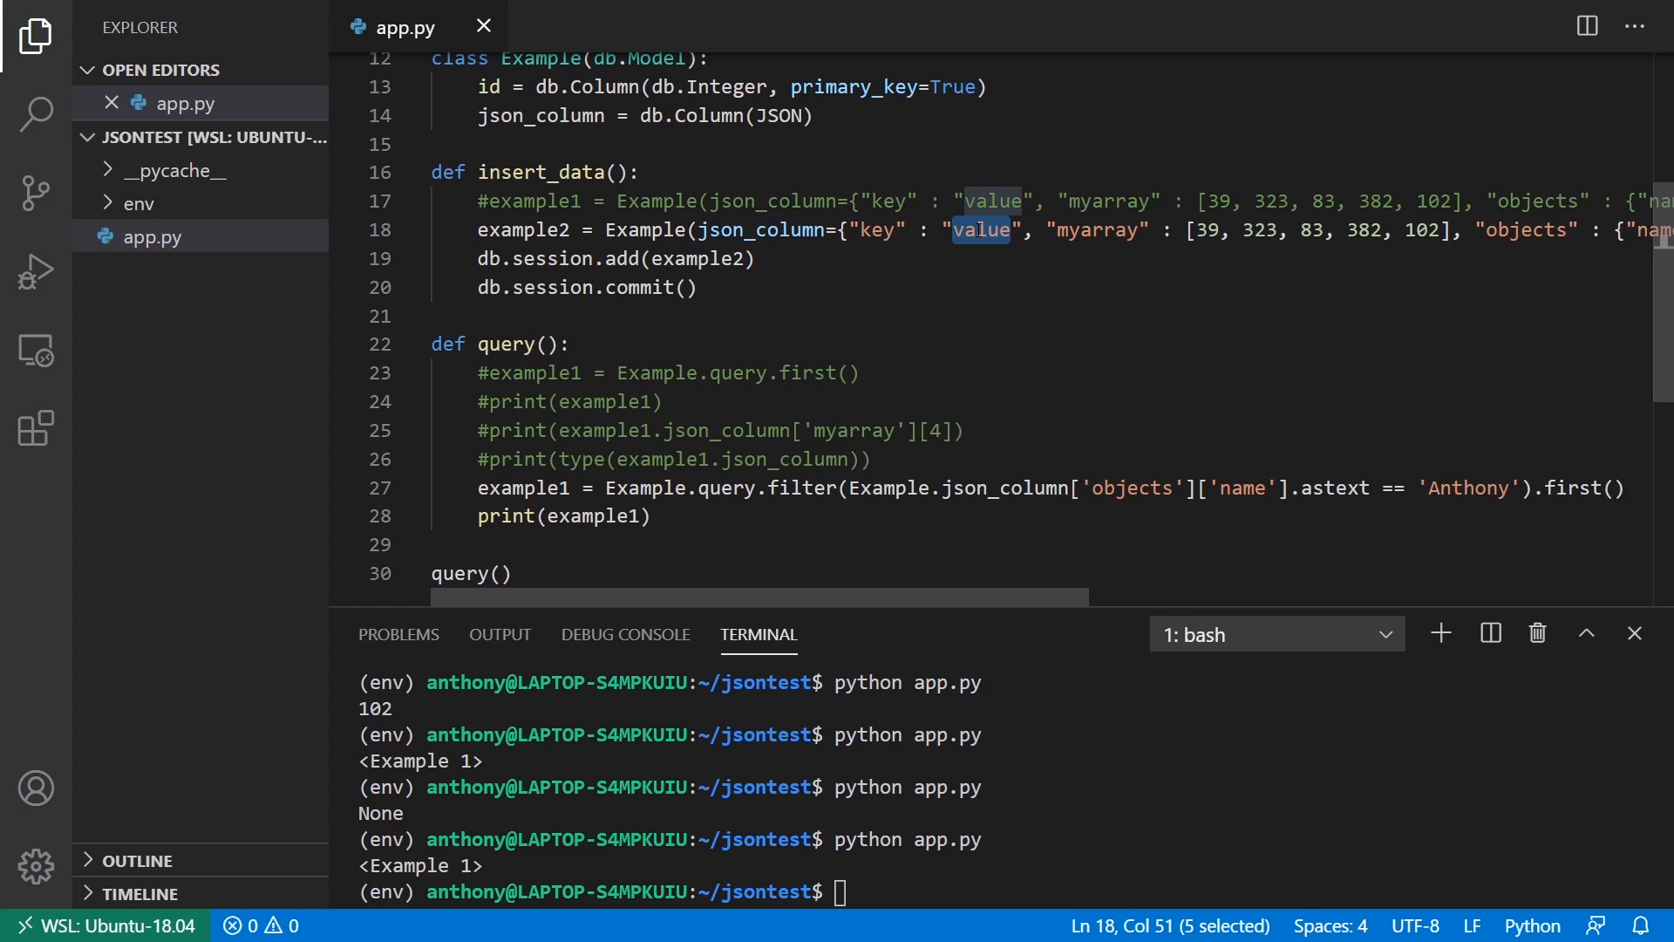
text(newvalue)
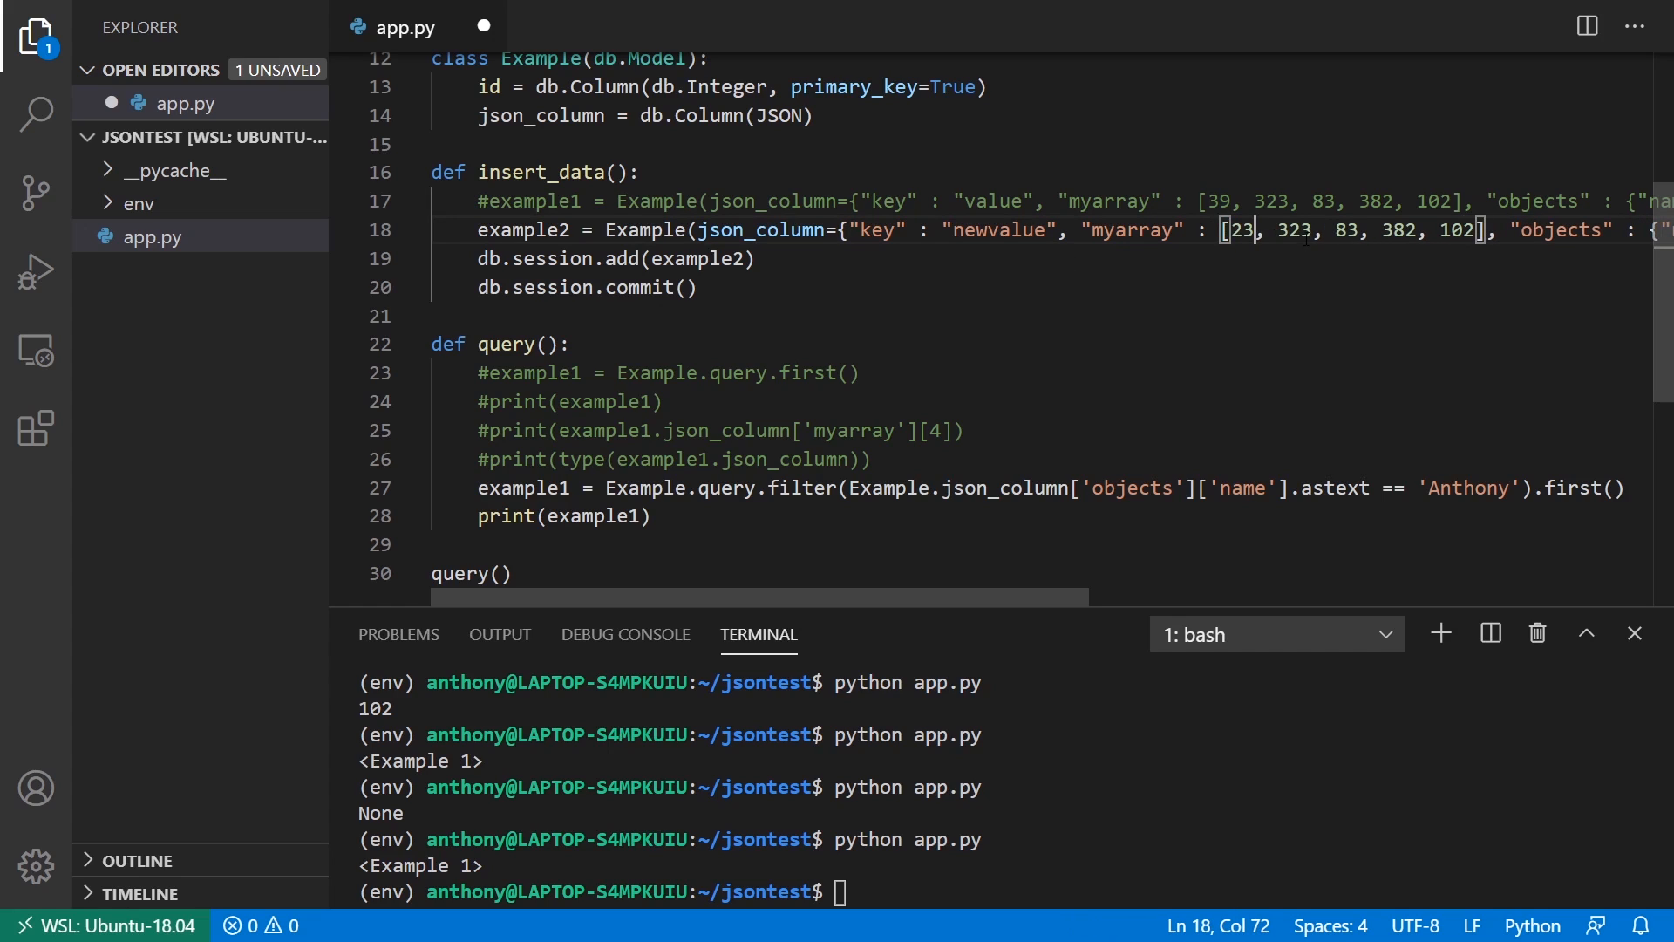
double_click(1348, 230)
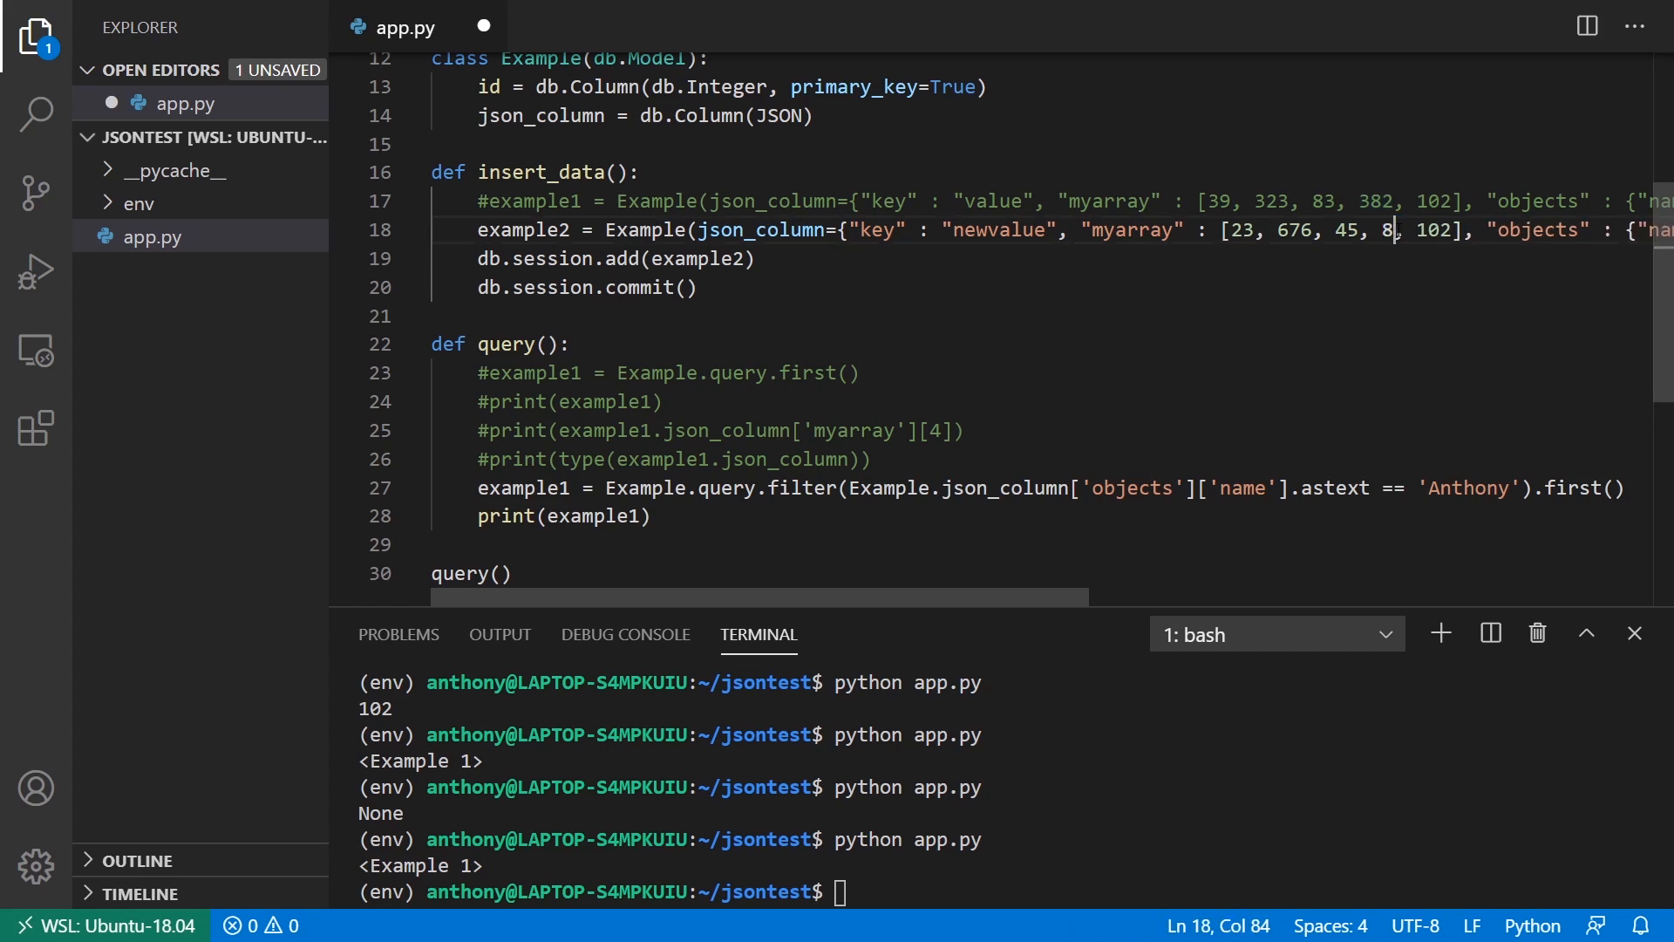
double_click(1442, 230)
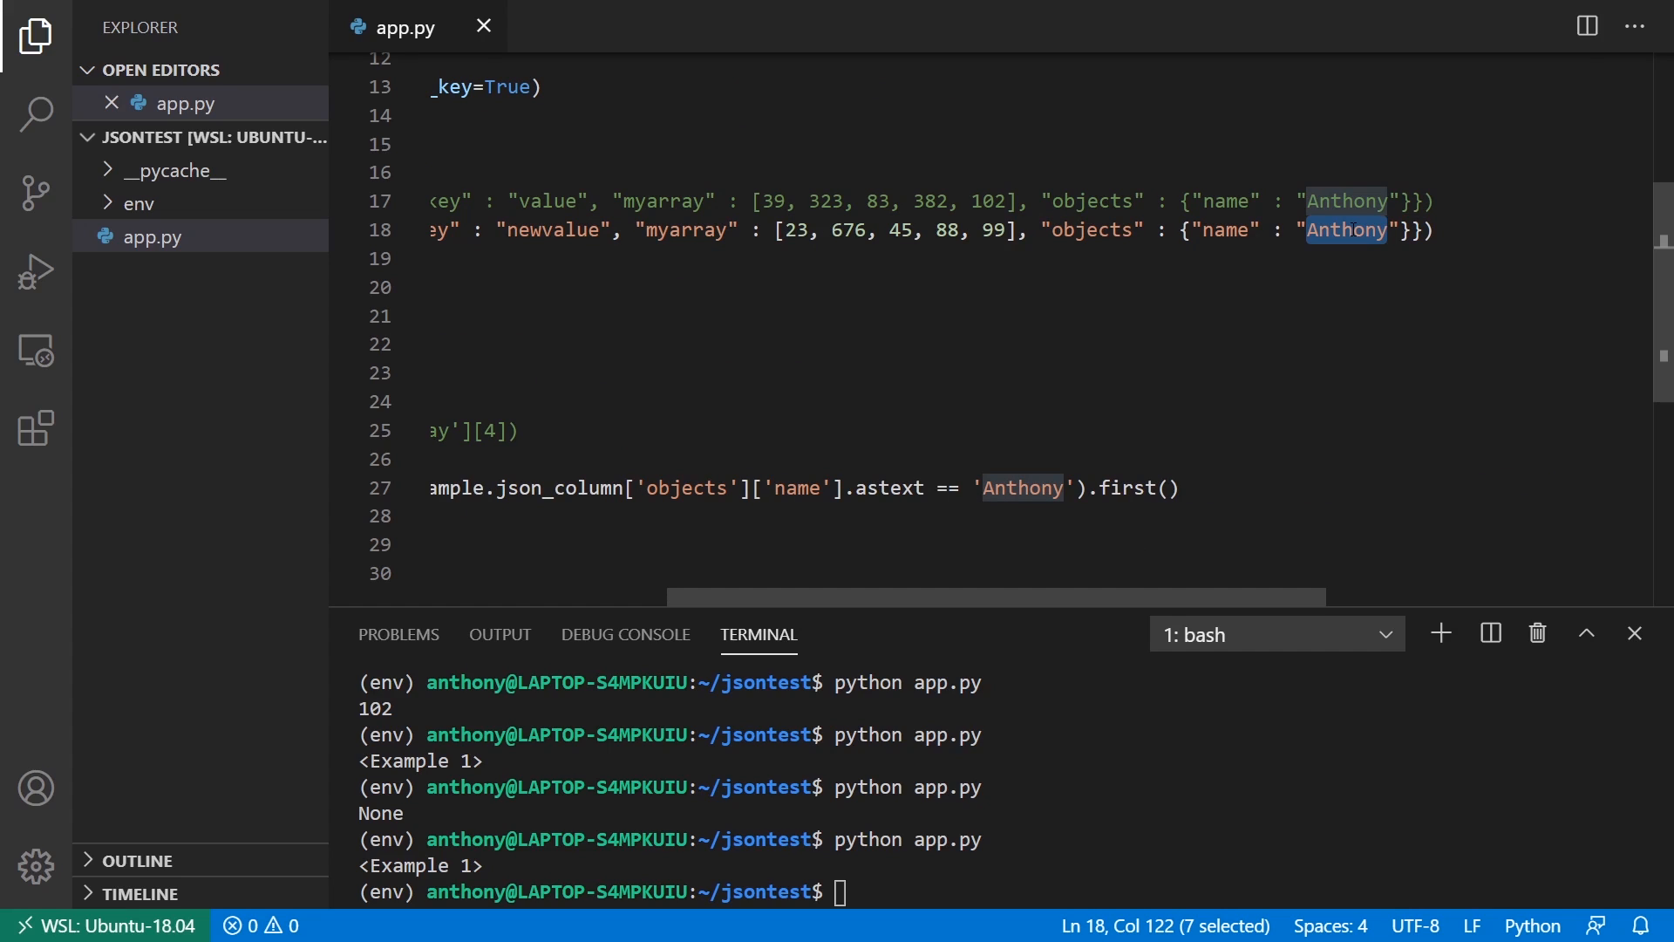
text(Brian)
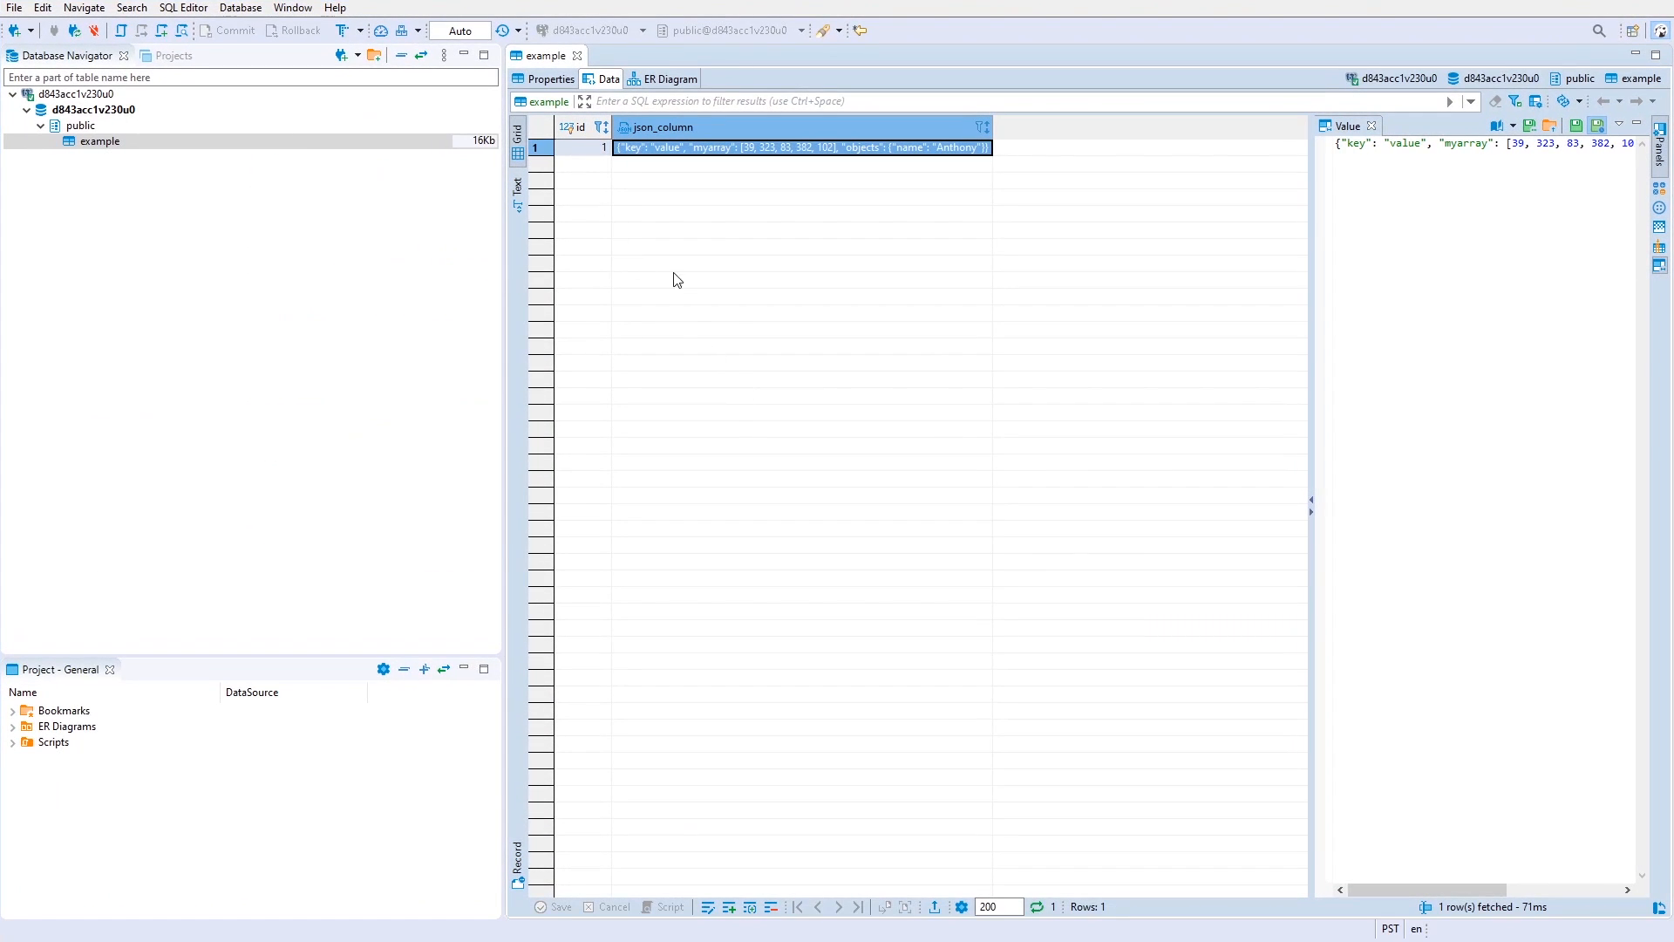
Step: Refresh the example table's data grid so row 2 with name Brian appears
right_click(99, 142)
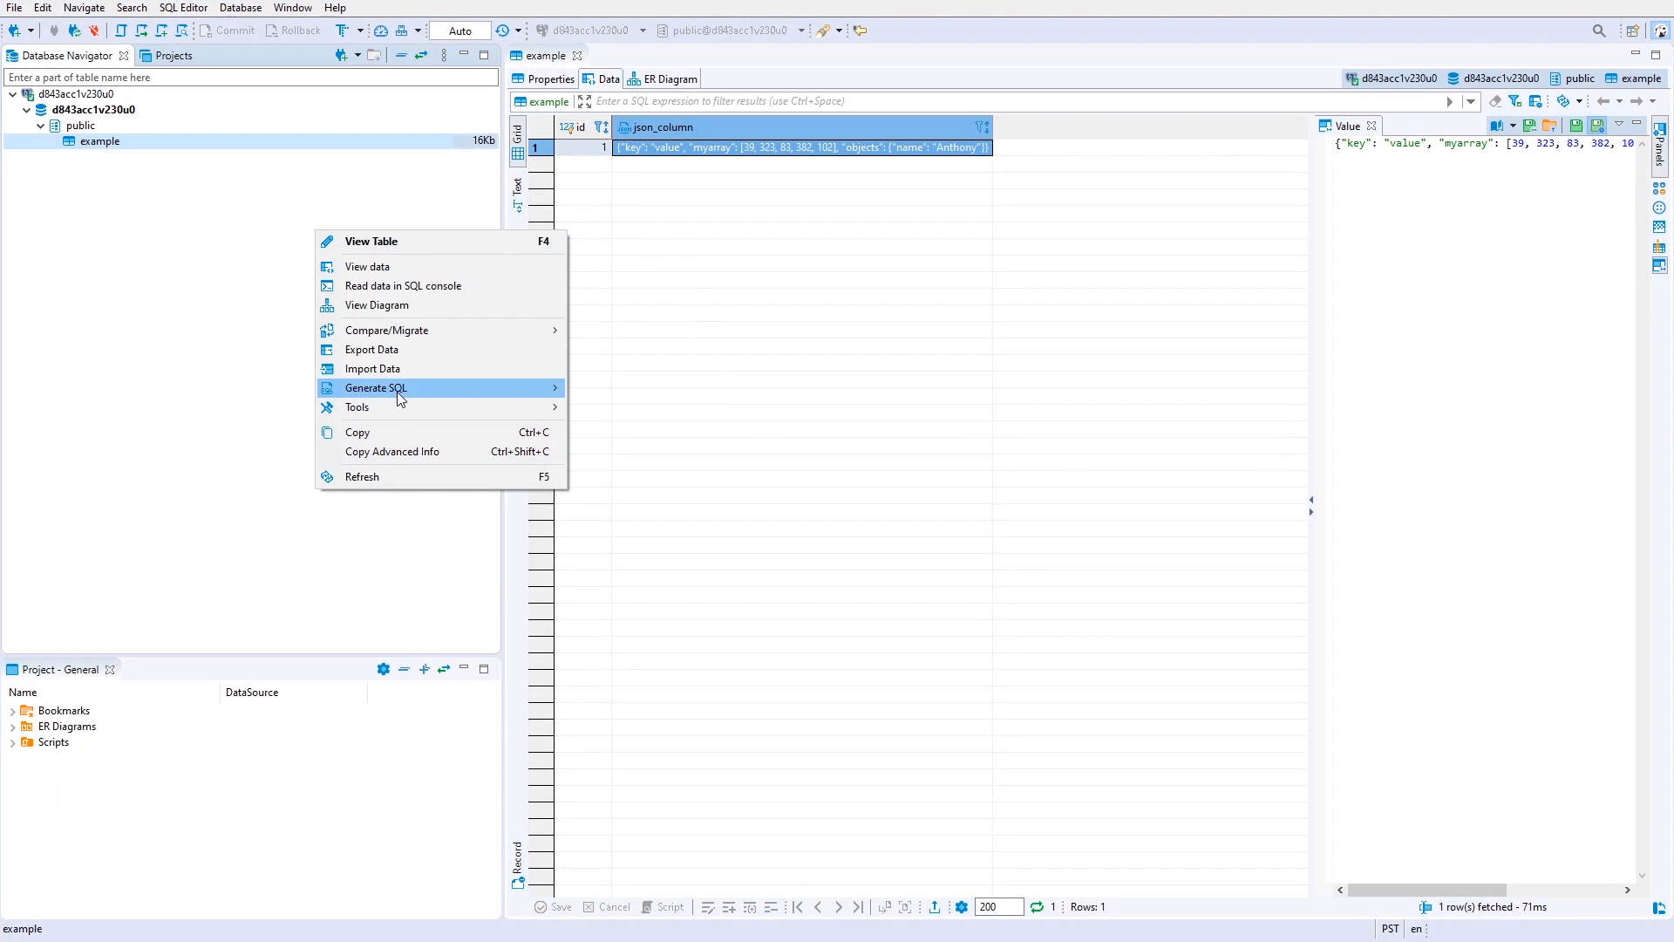
right_click(801, 147)
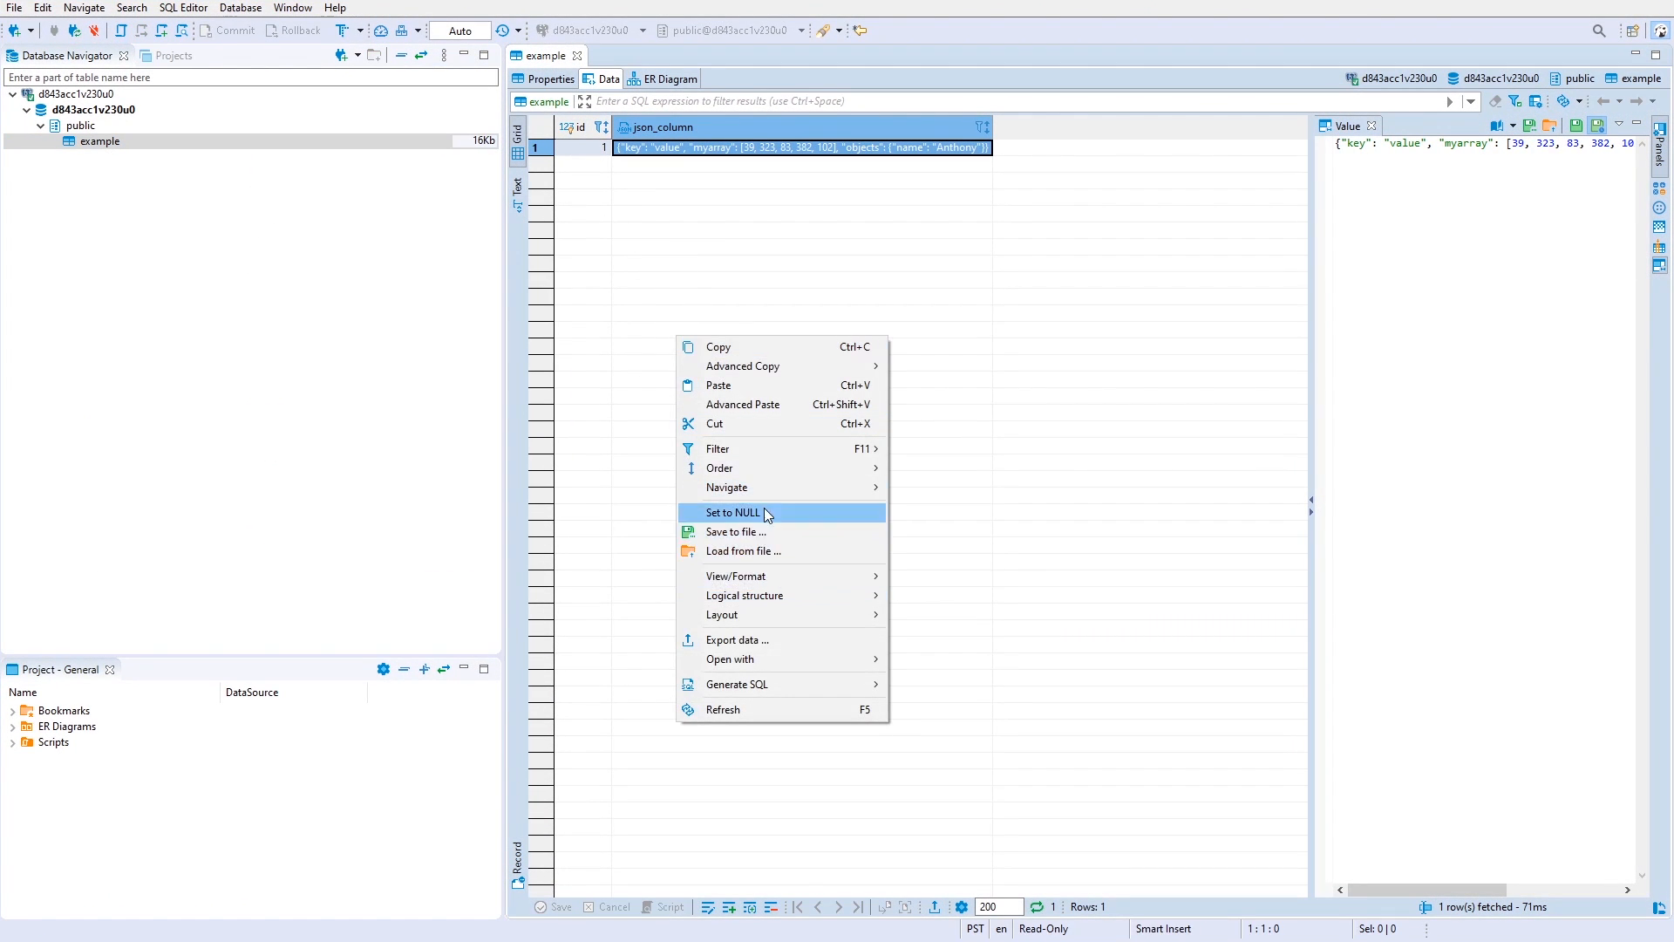
mouse_move(763, 728)
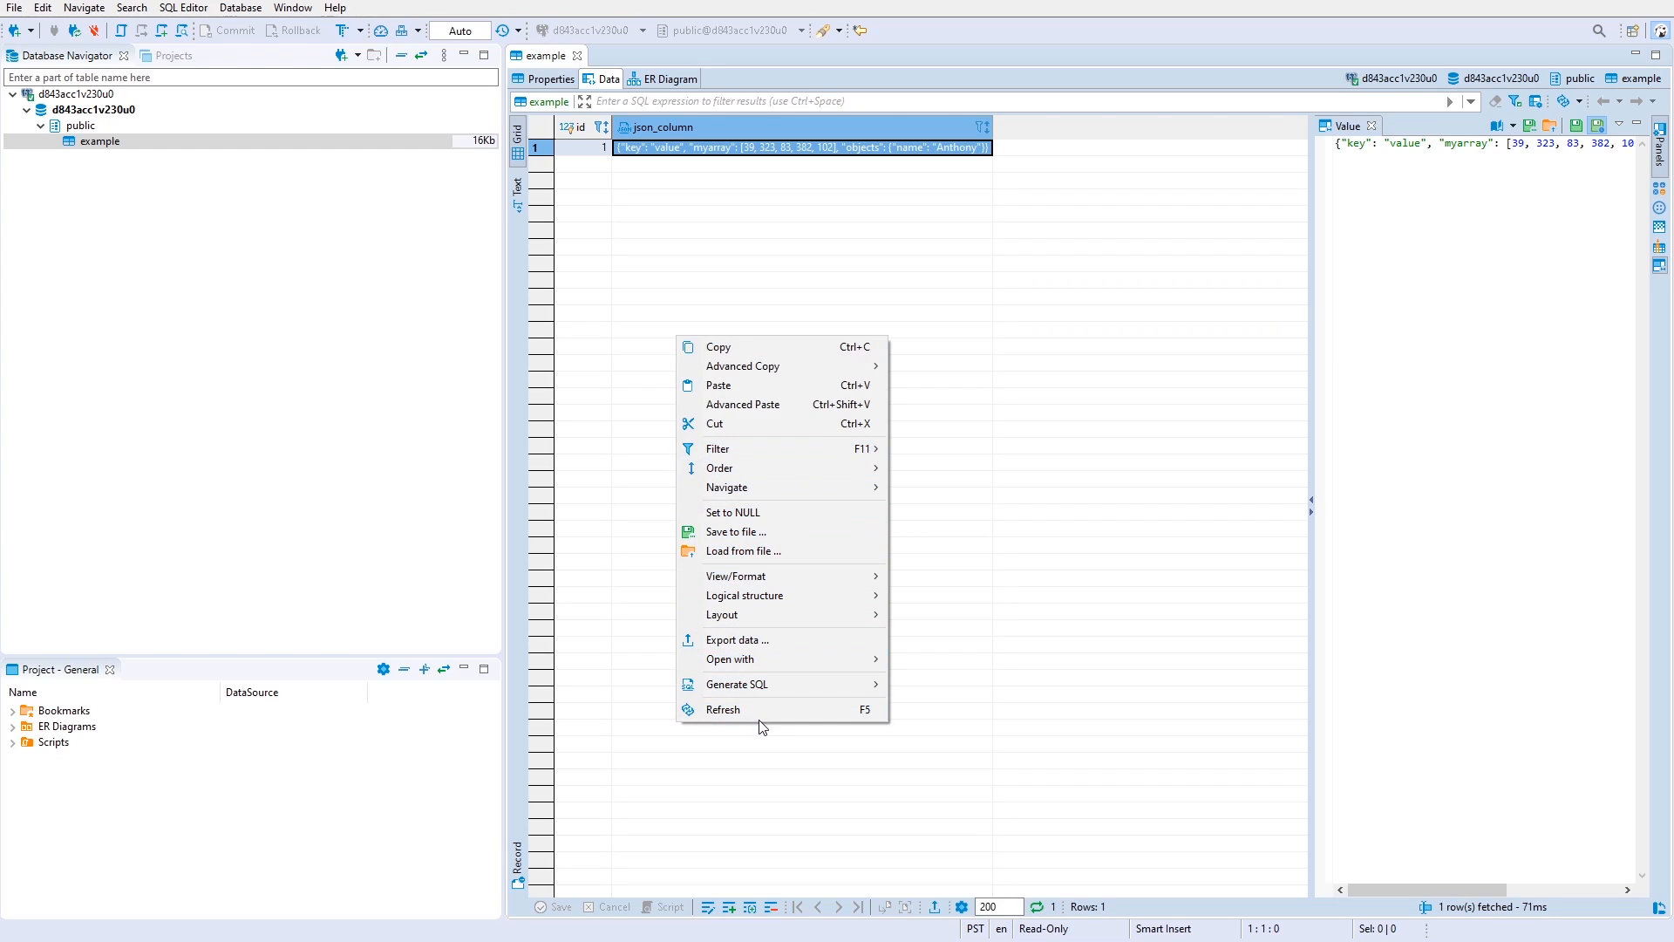
click(722, 709)
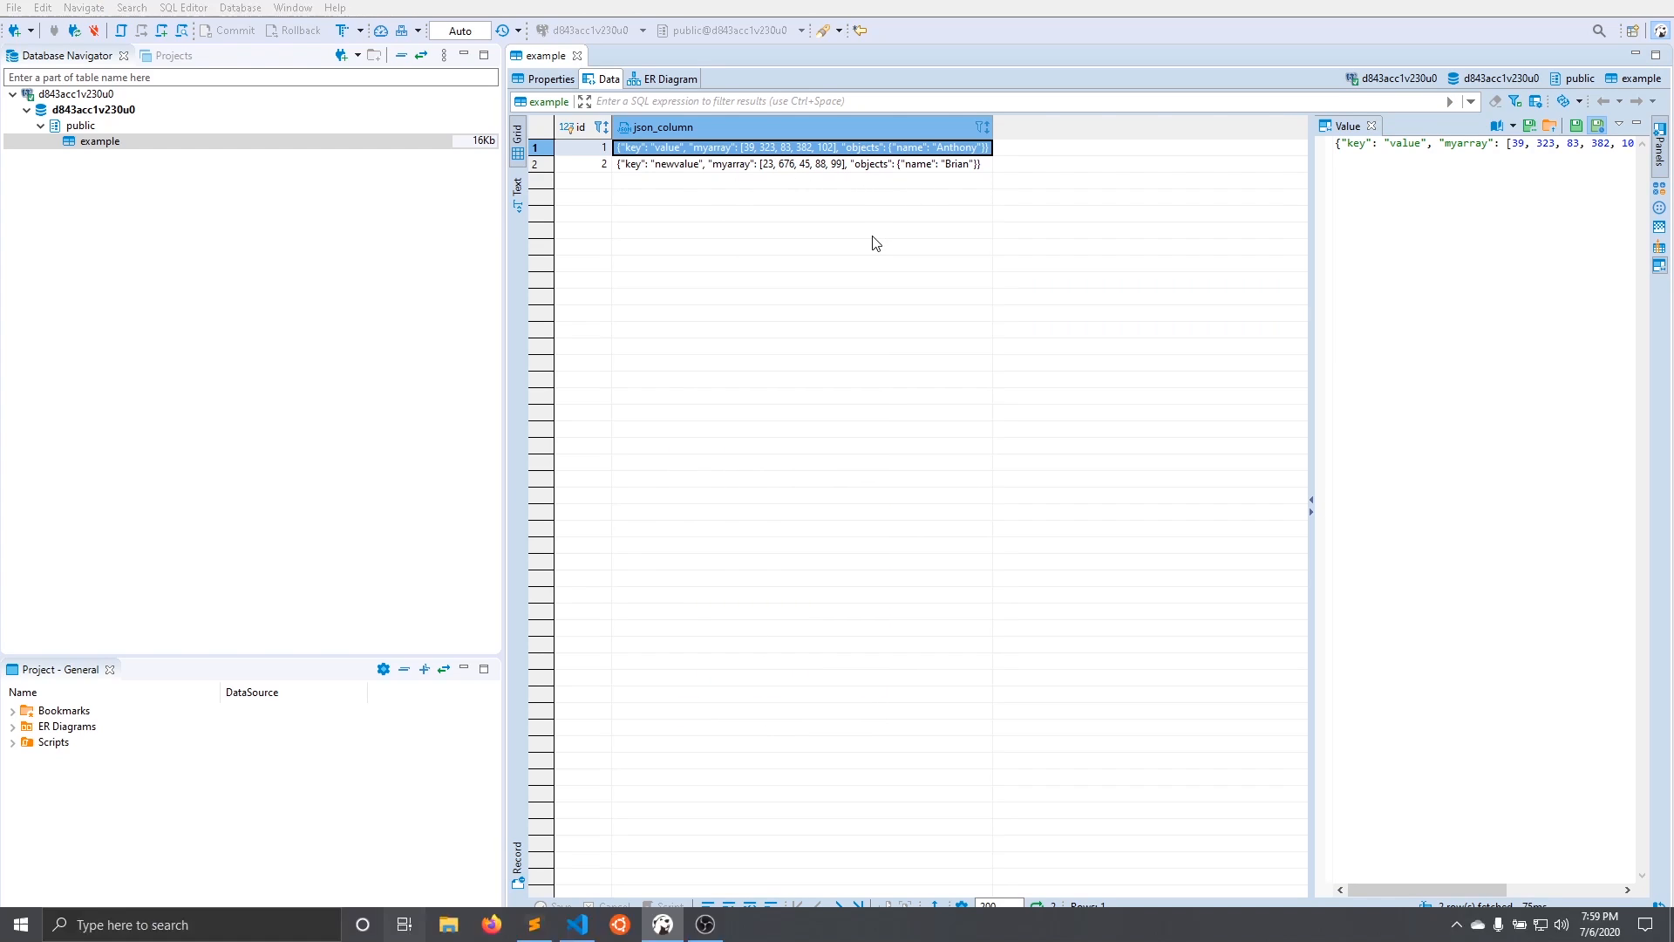
click(576, 925)
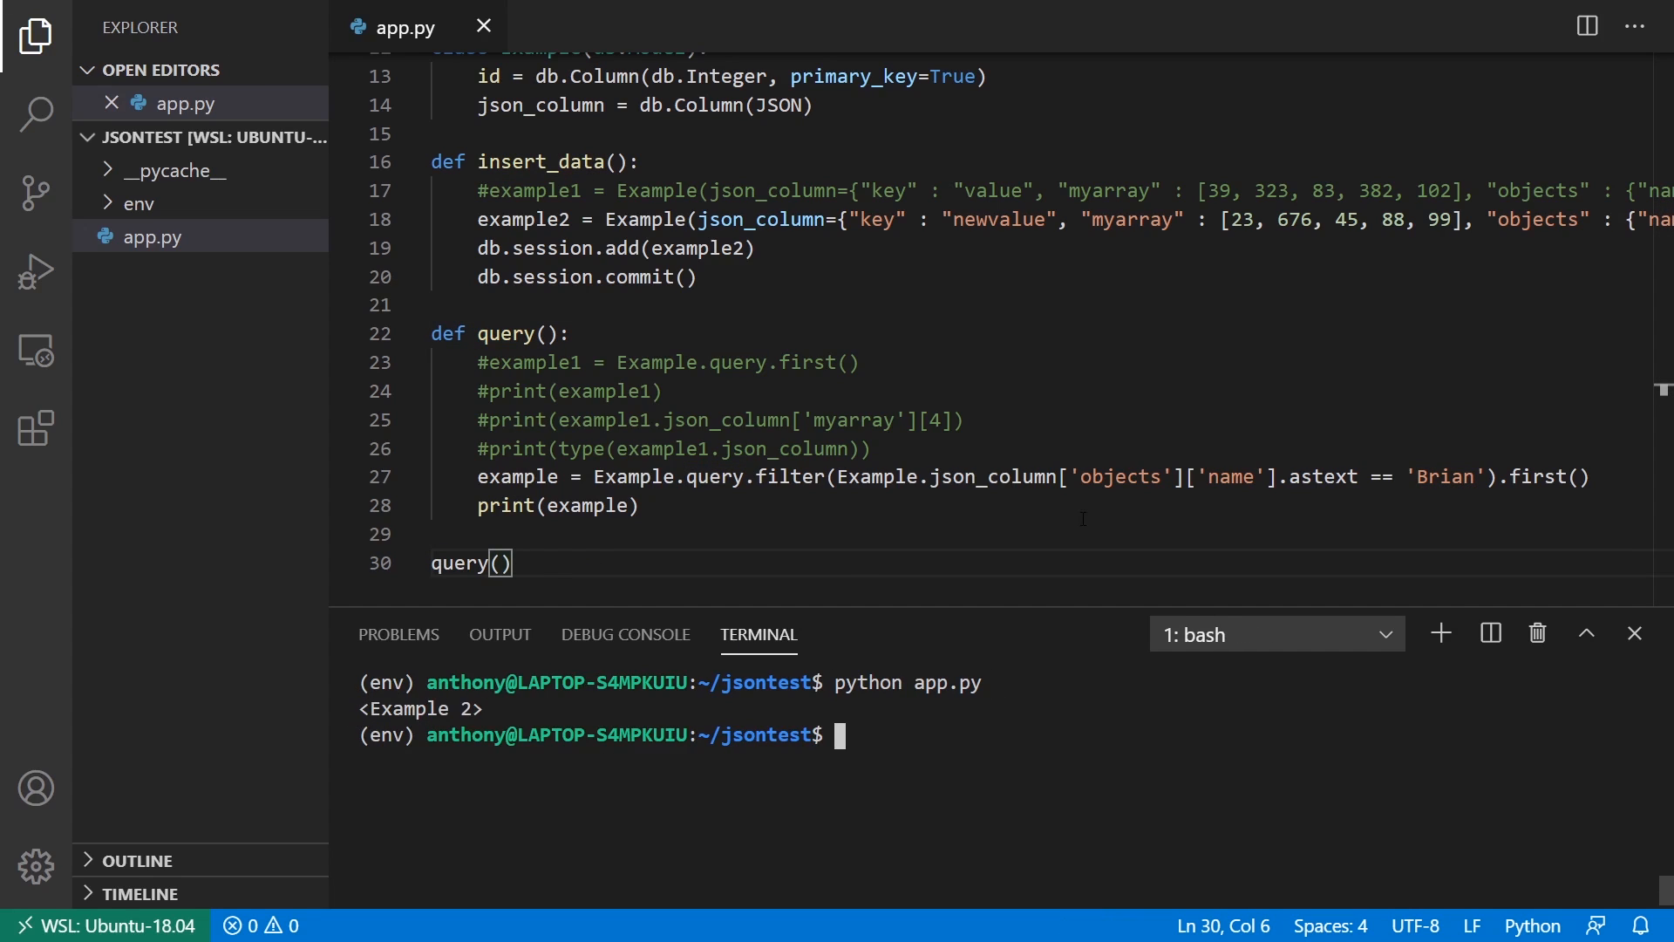
Step: Collect .all() Examples named 'Brian' into results and run app.py, printing [<Example 2>]
double_click(1444, 476)
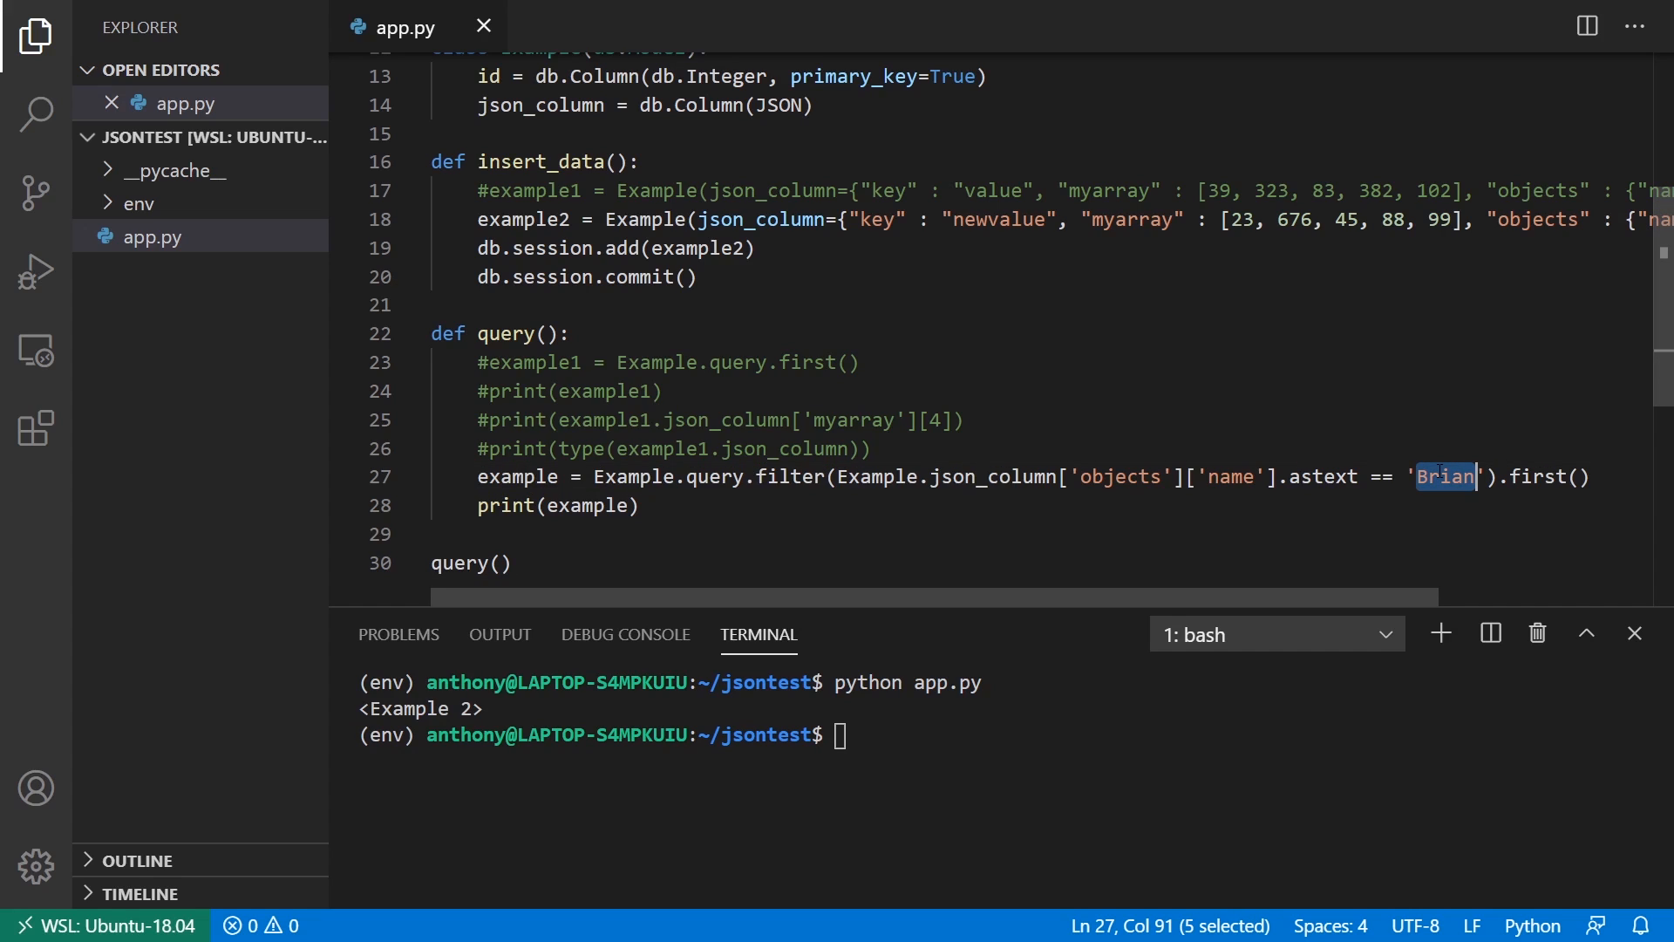
text(Anthony)
click(1010, 734)
text(python app.py)
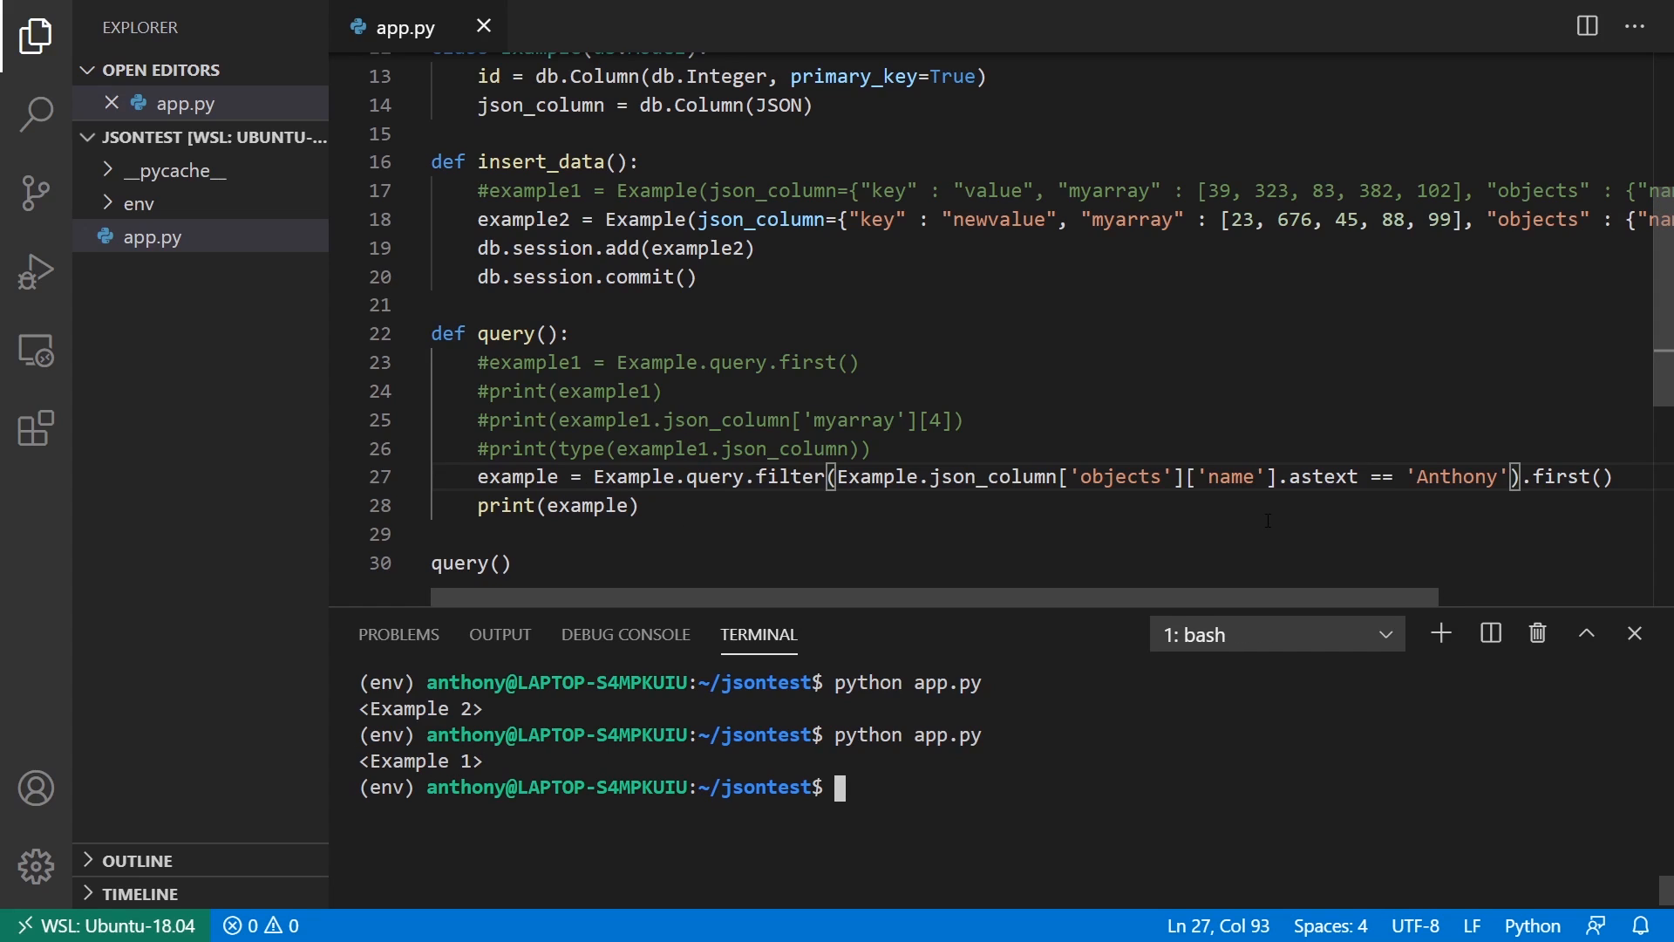
text(results)
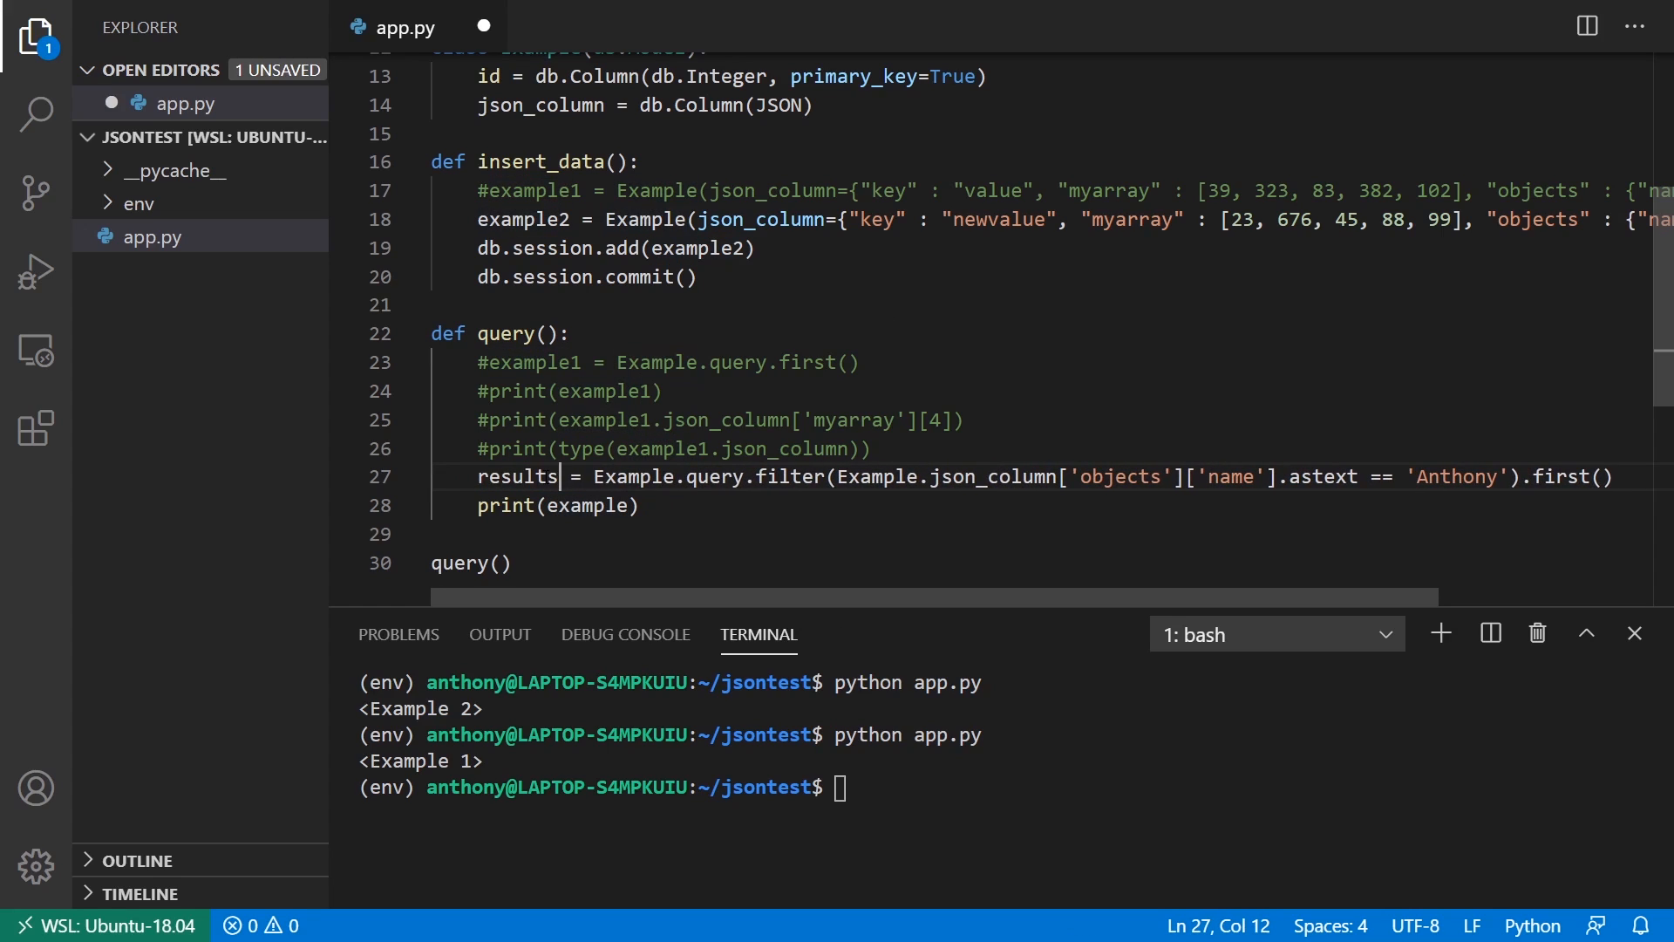
text(all)
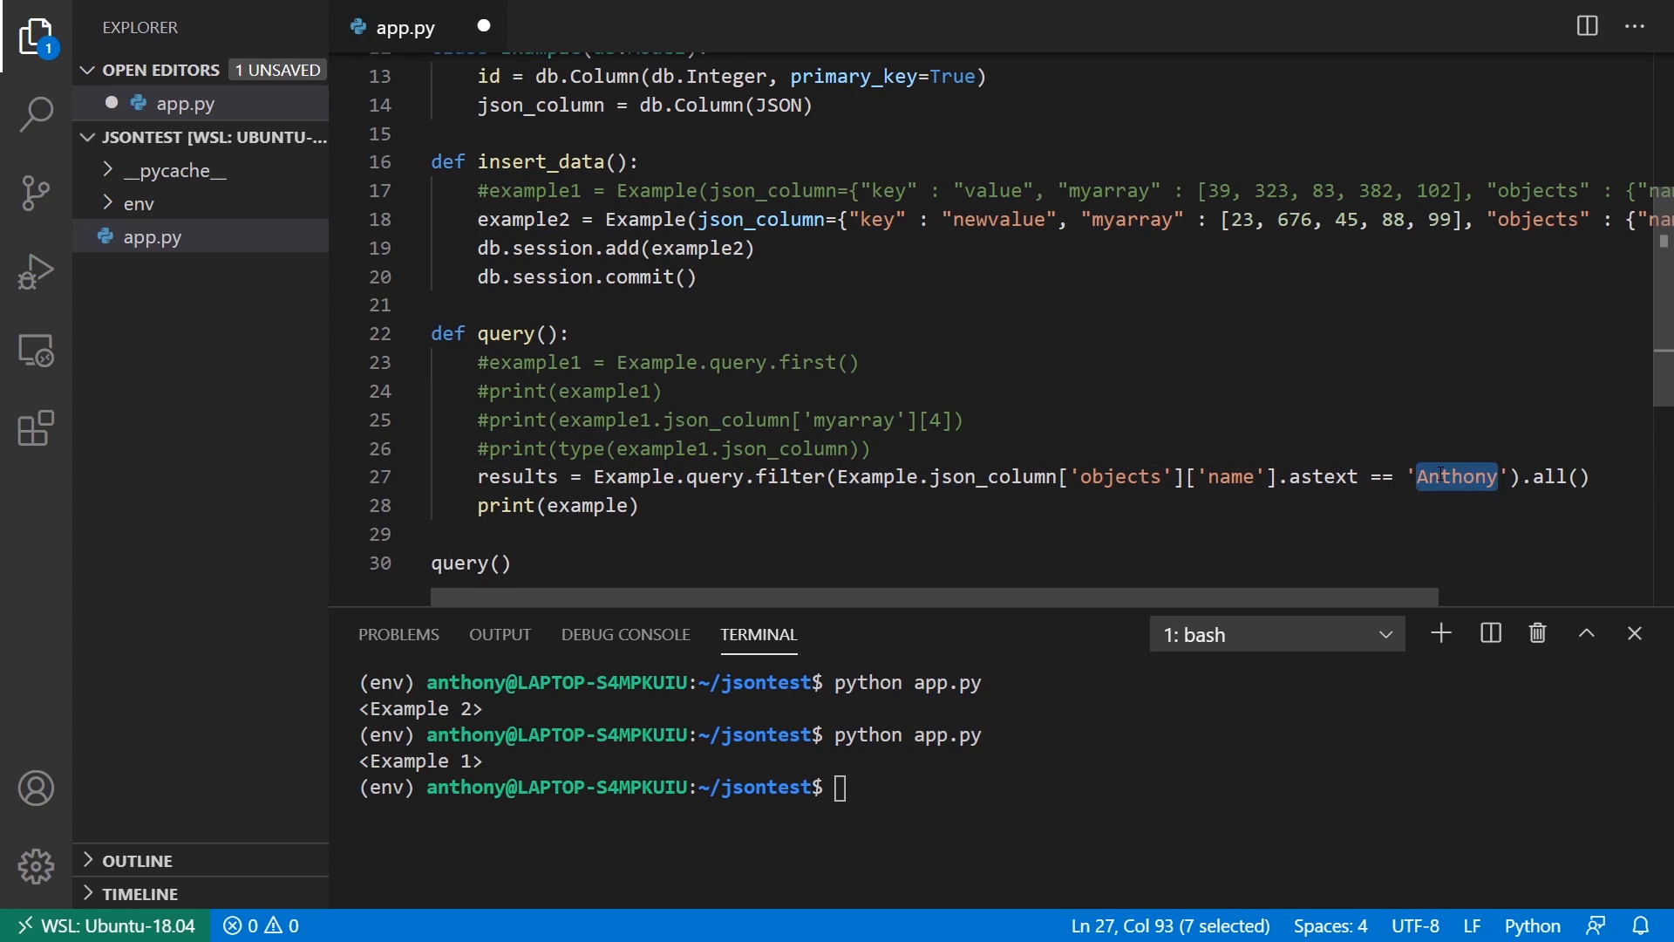
text(Brian)
click(1003, 785)
text(python app.py)
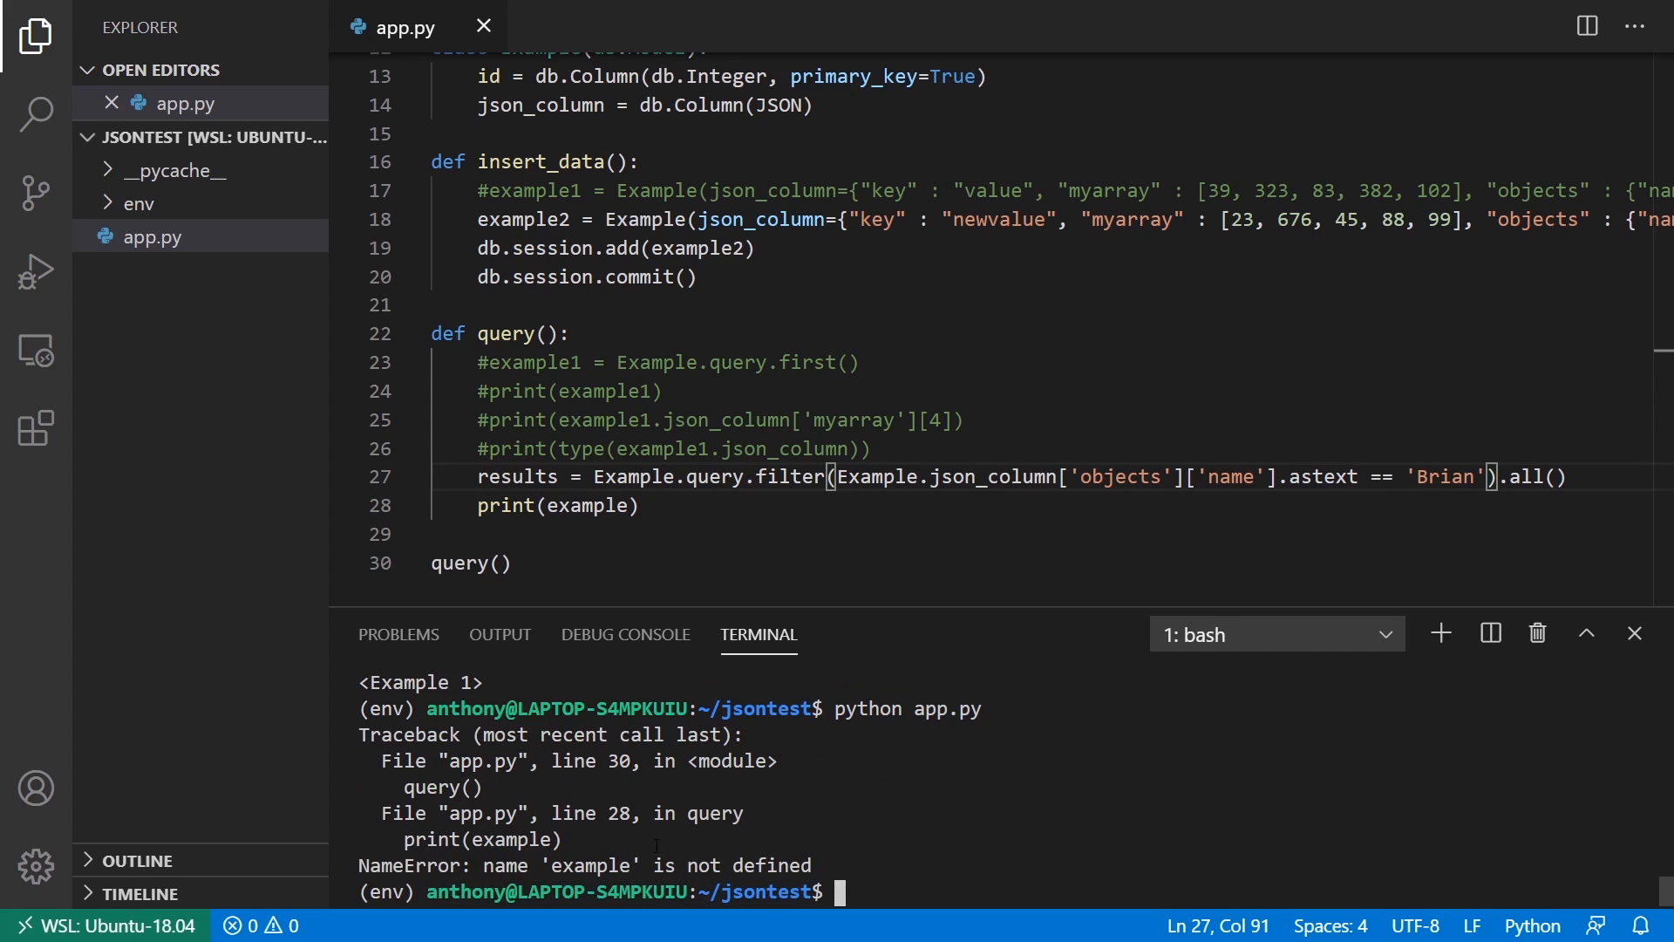
text(results)
text(python app.py)
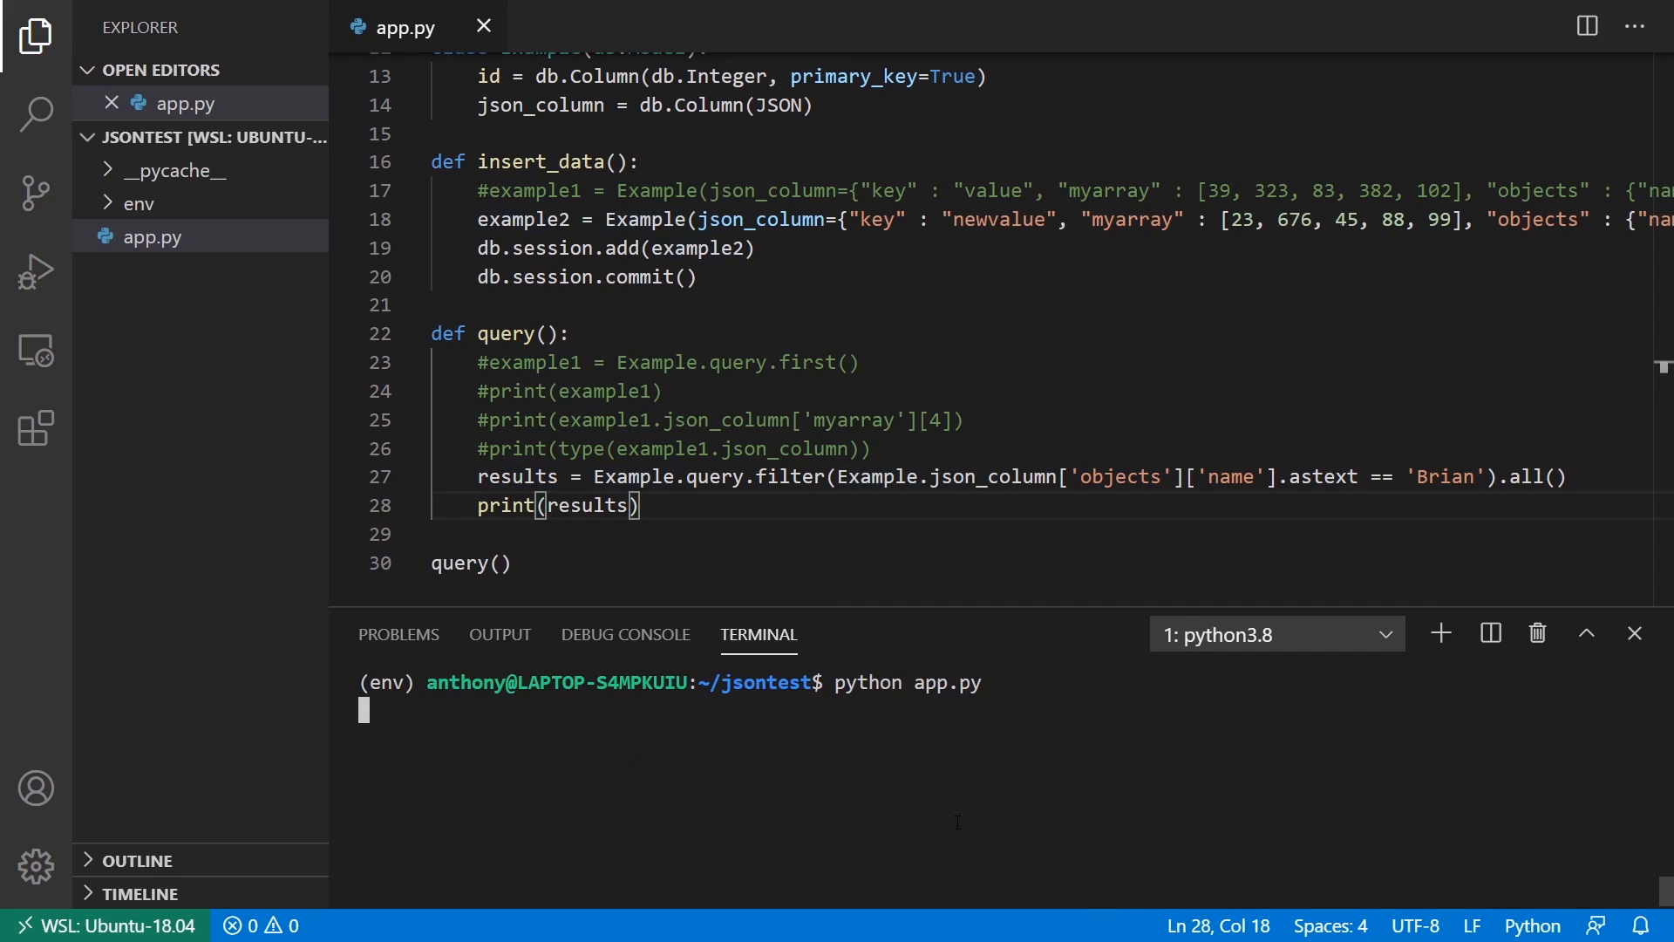
key(Return)
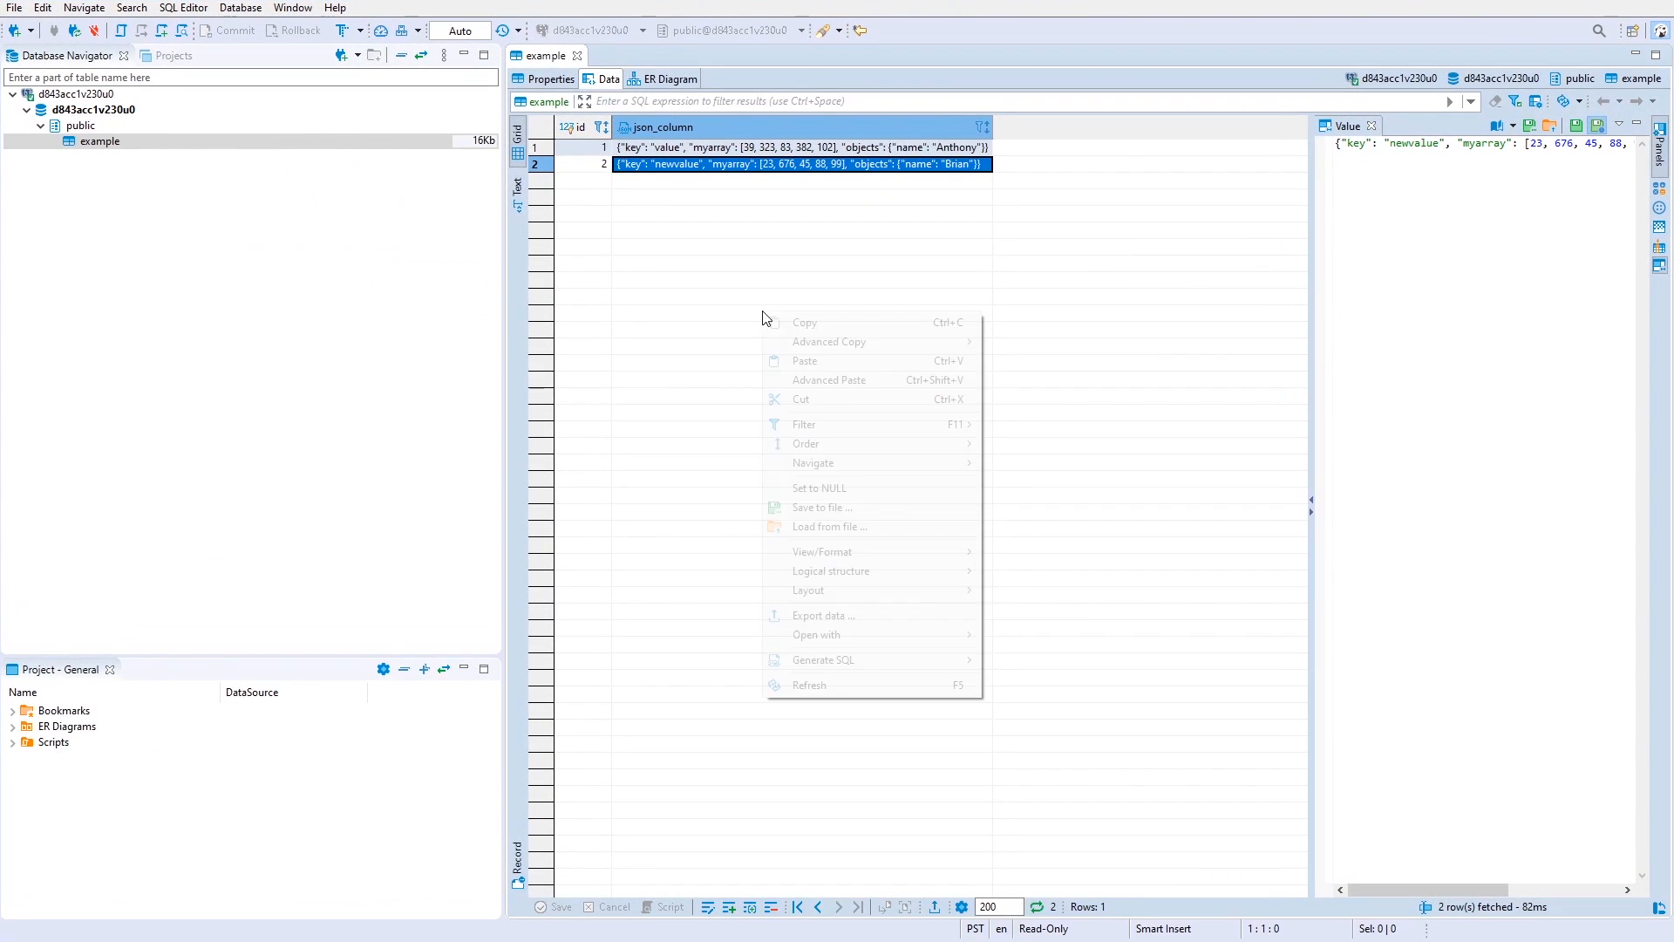
click(716, 381)
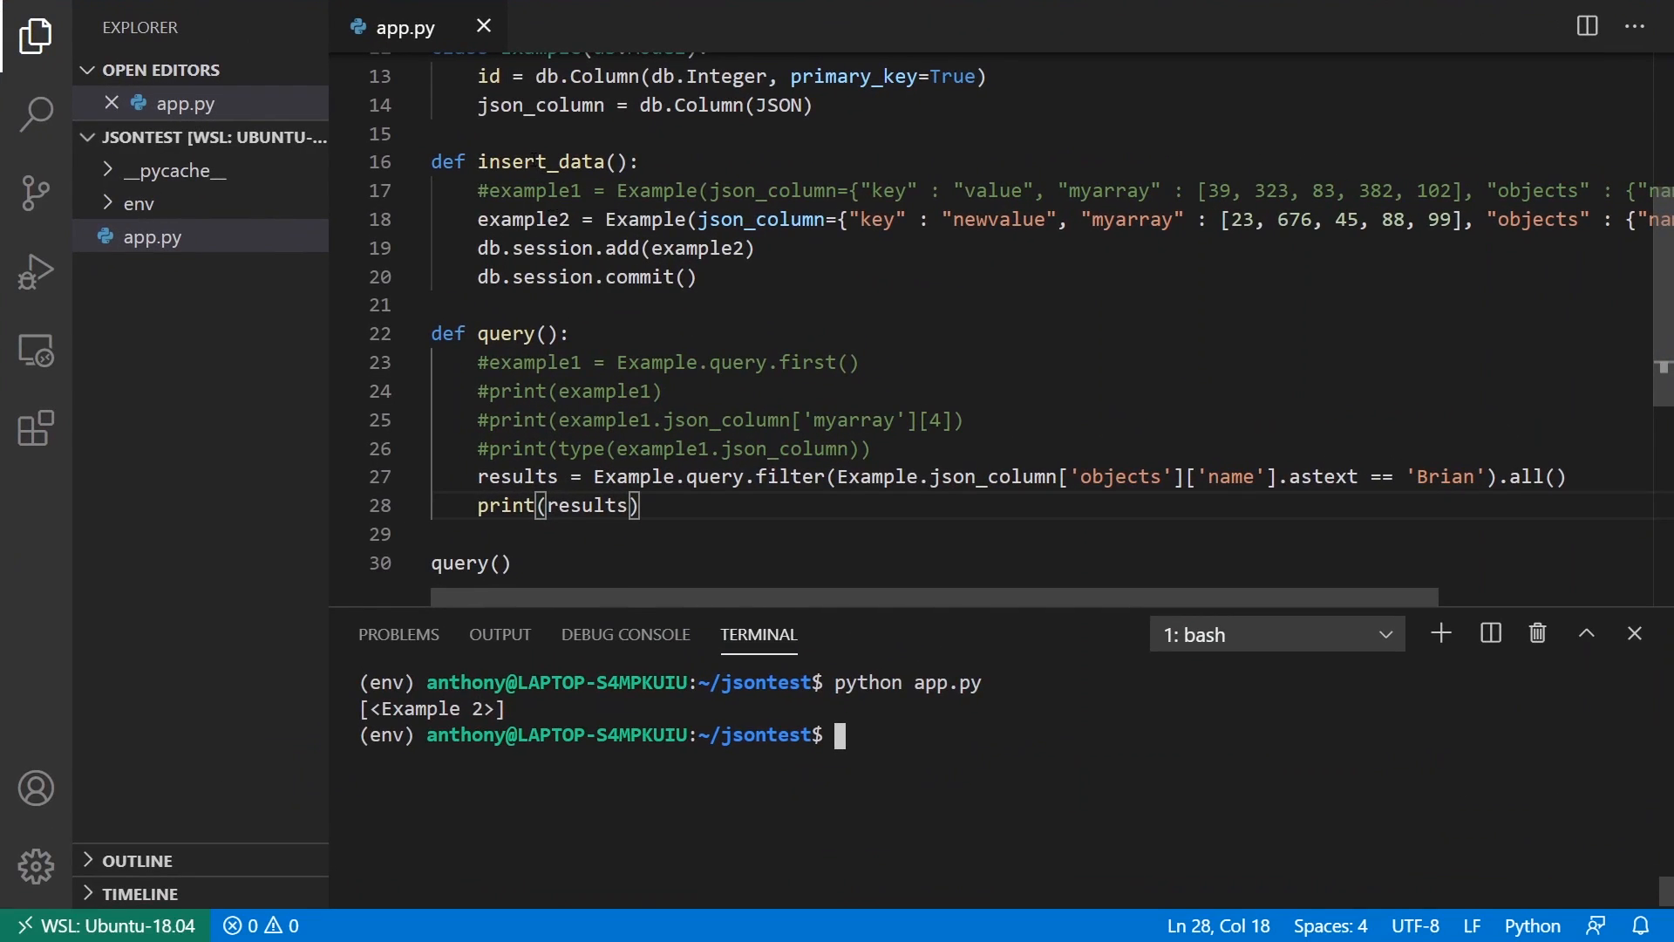
Step: Insert another Brian record, switch back to query() and rerun, printing [<Example 2>, <Example 10>]
double_click(539, 161)
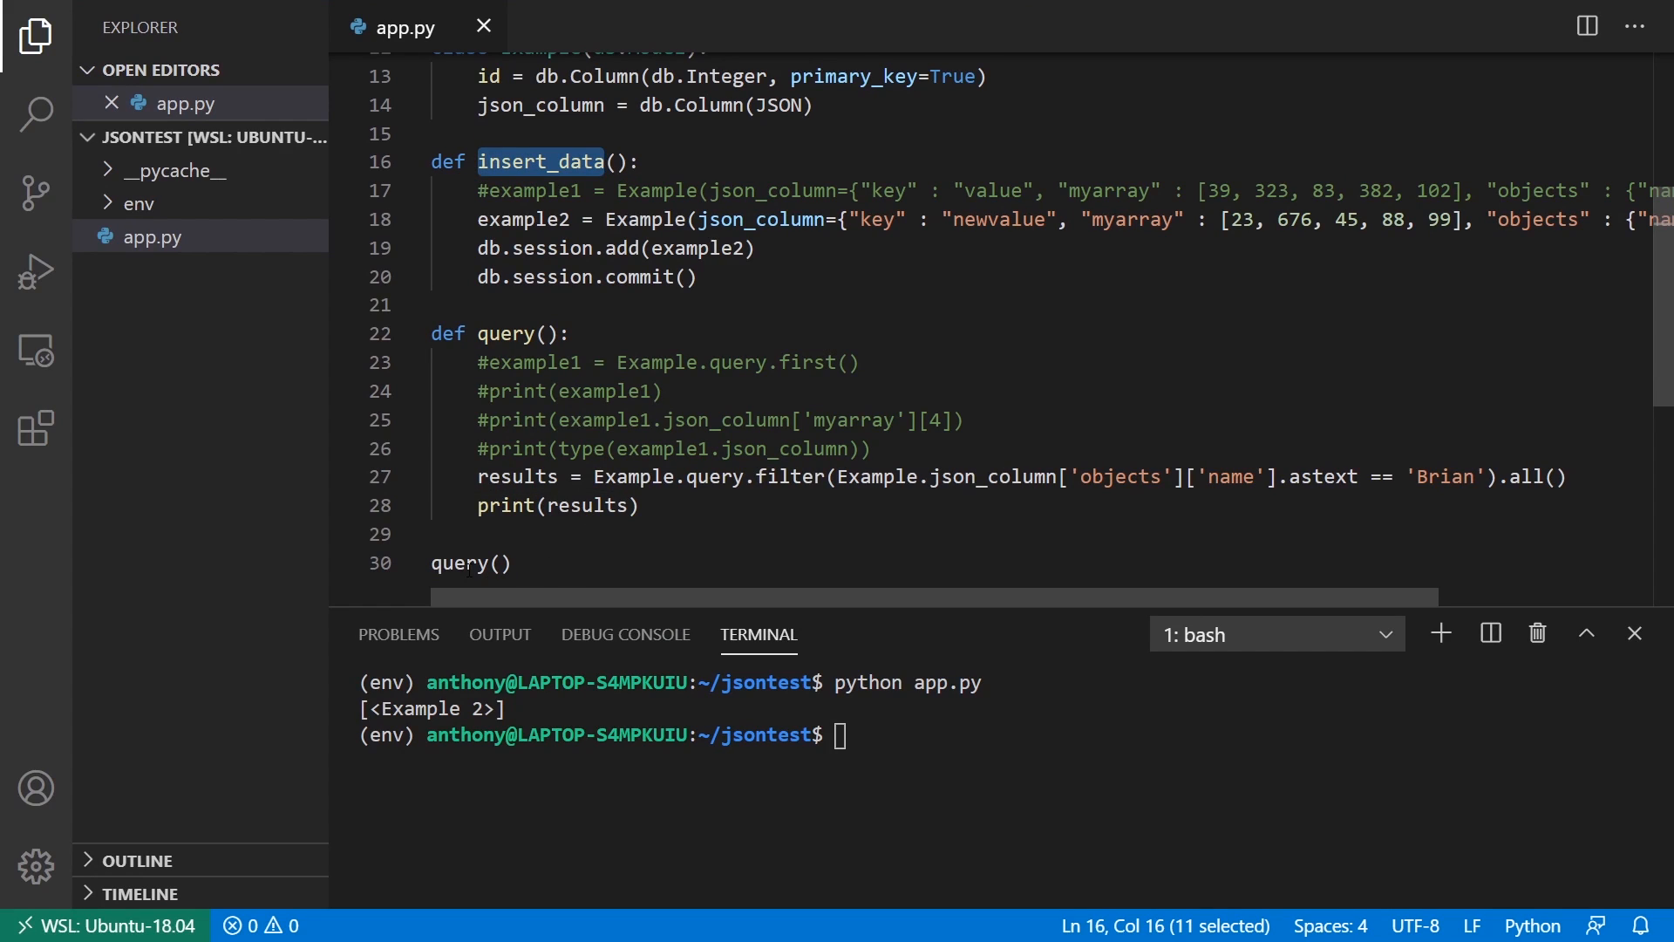
click(463, 563)
text(python app.py)
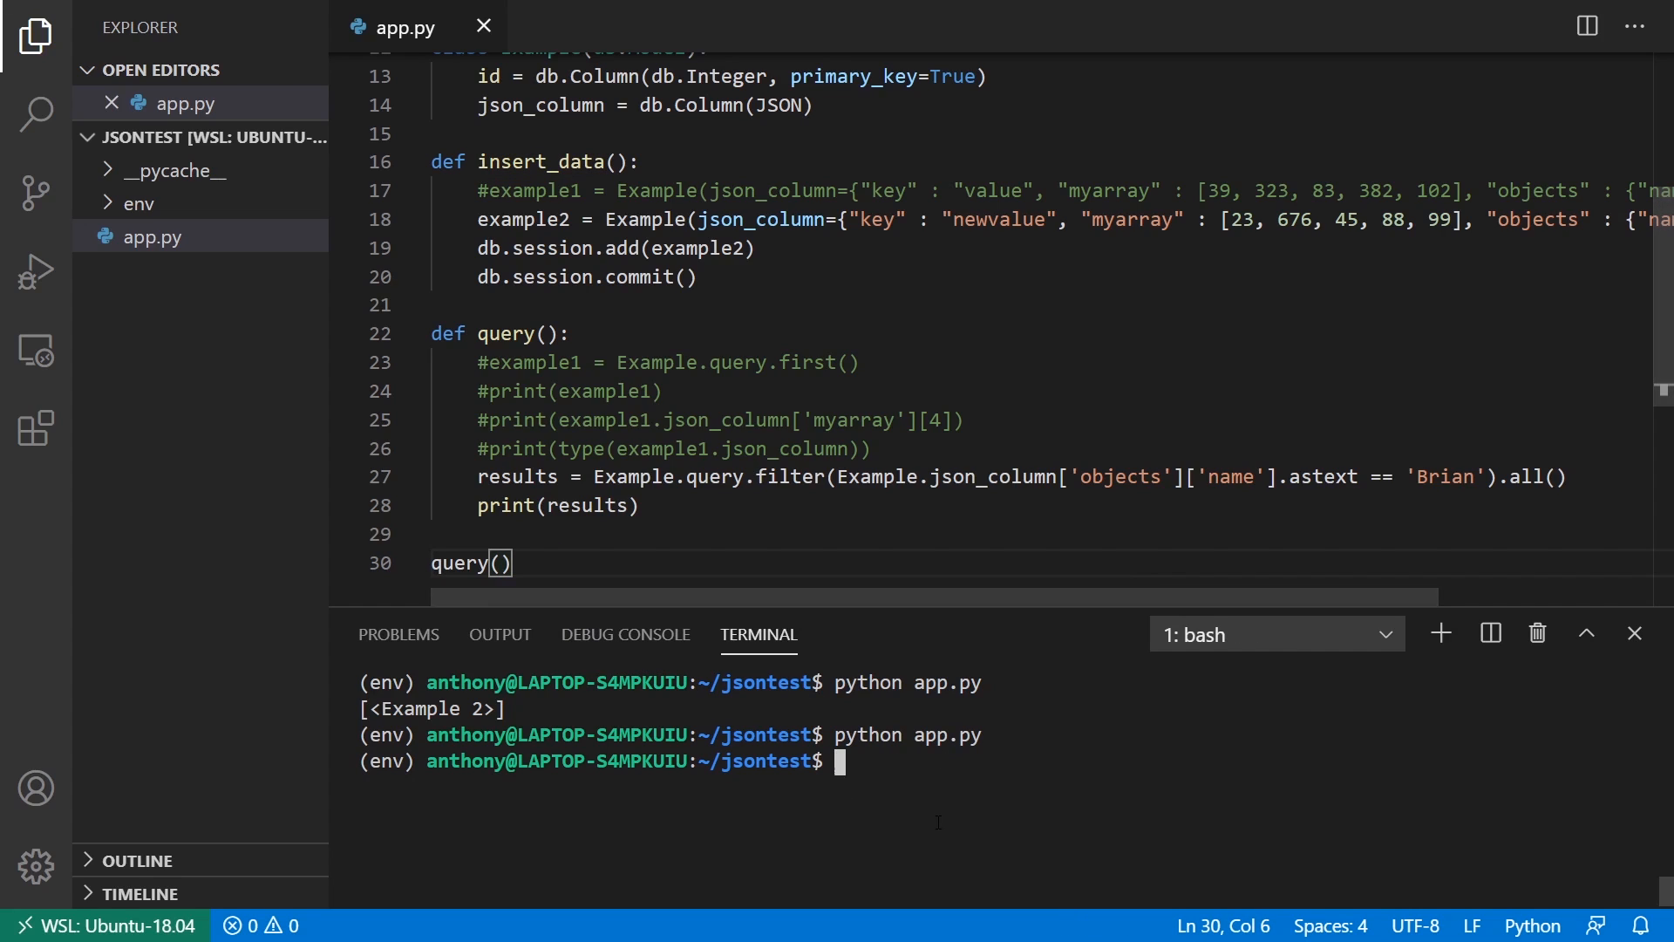
key(Return)
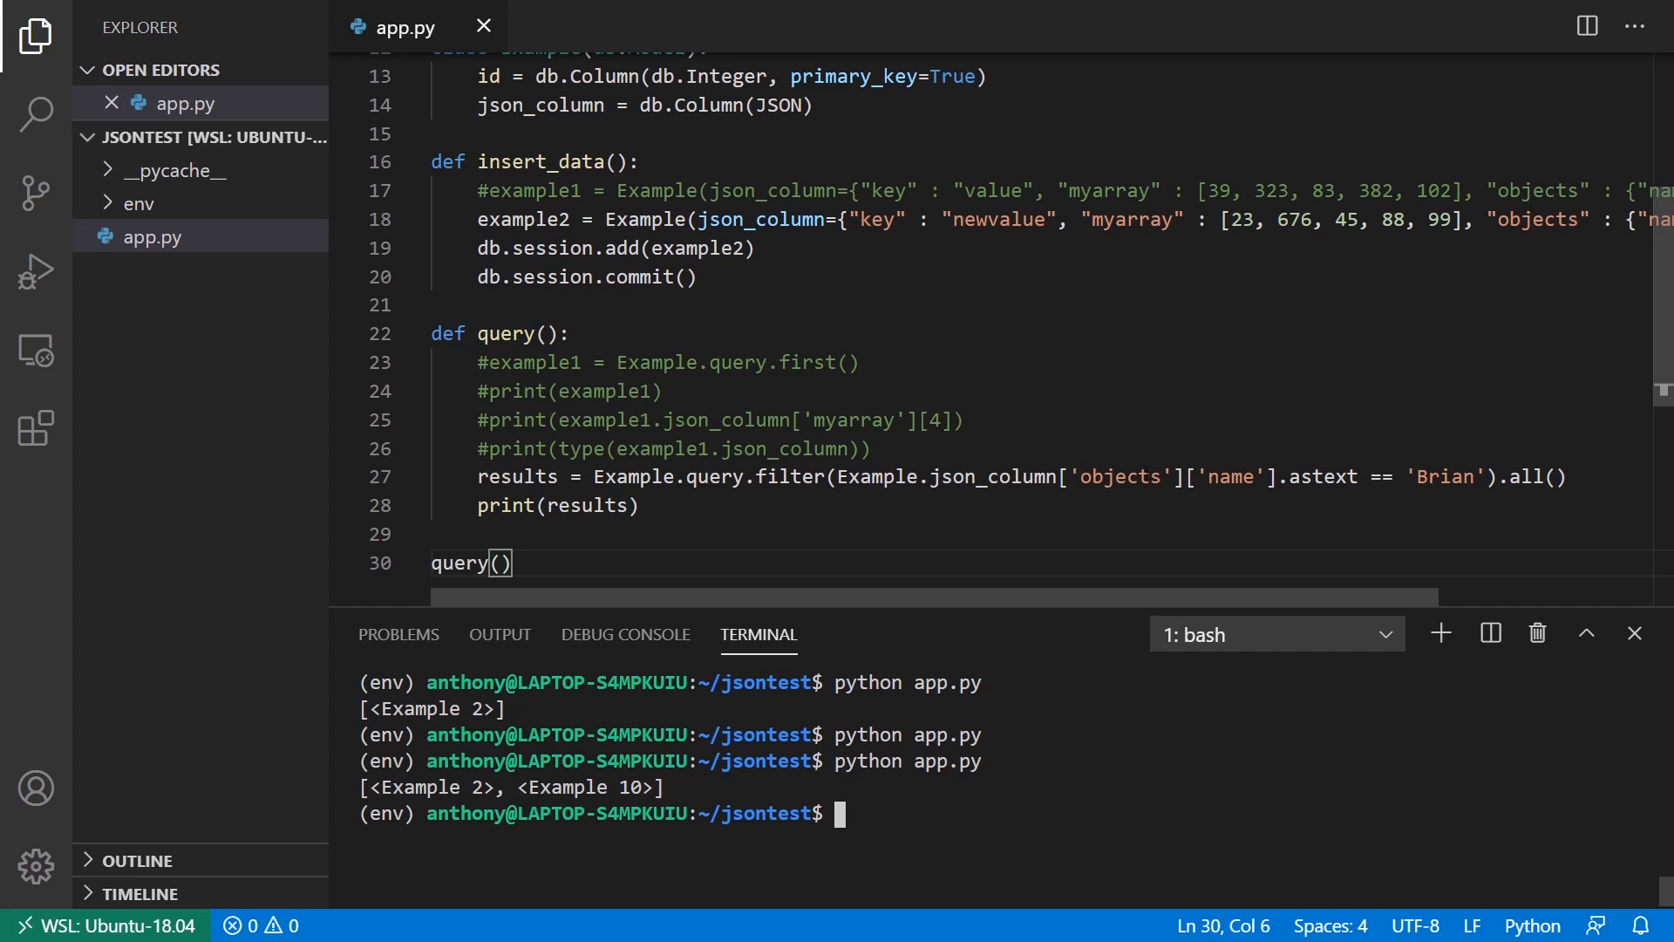
Step: Review the Brian filter line and scroll back to the top of app.py
double_click(1444, 476)
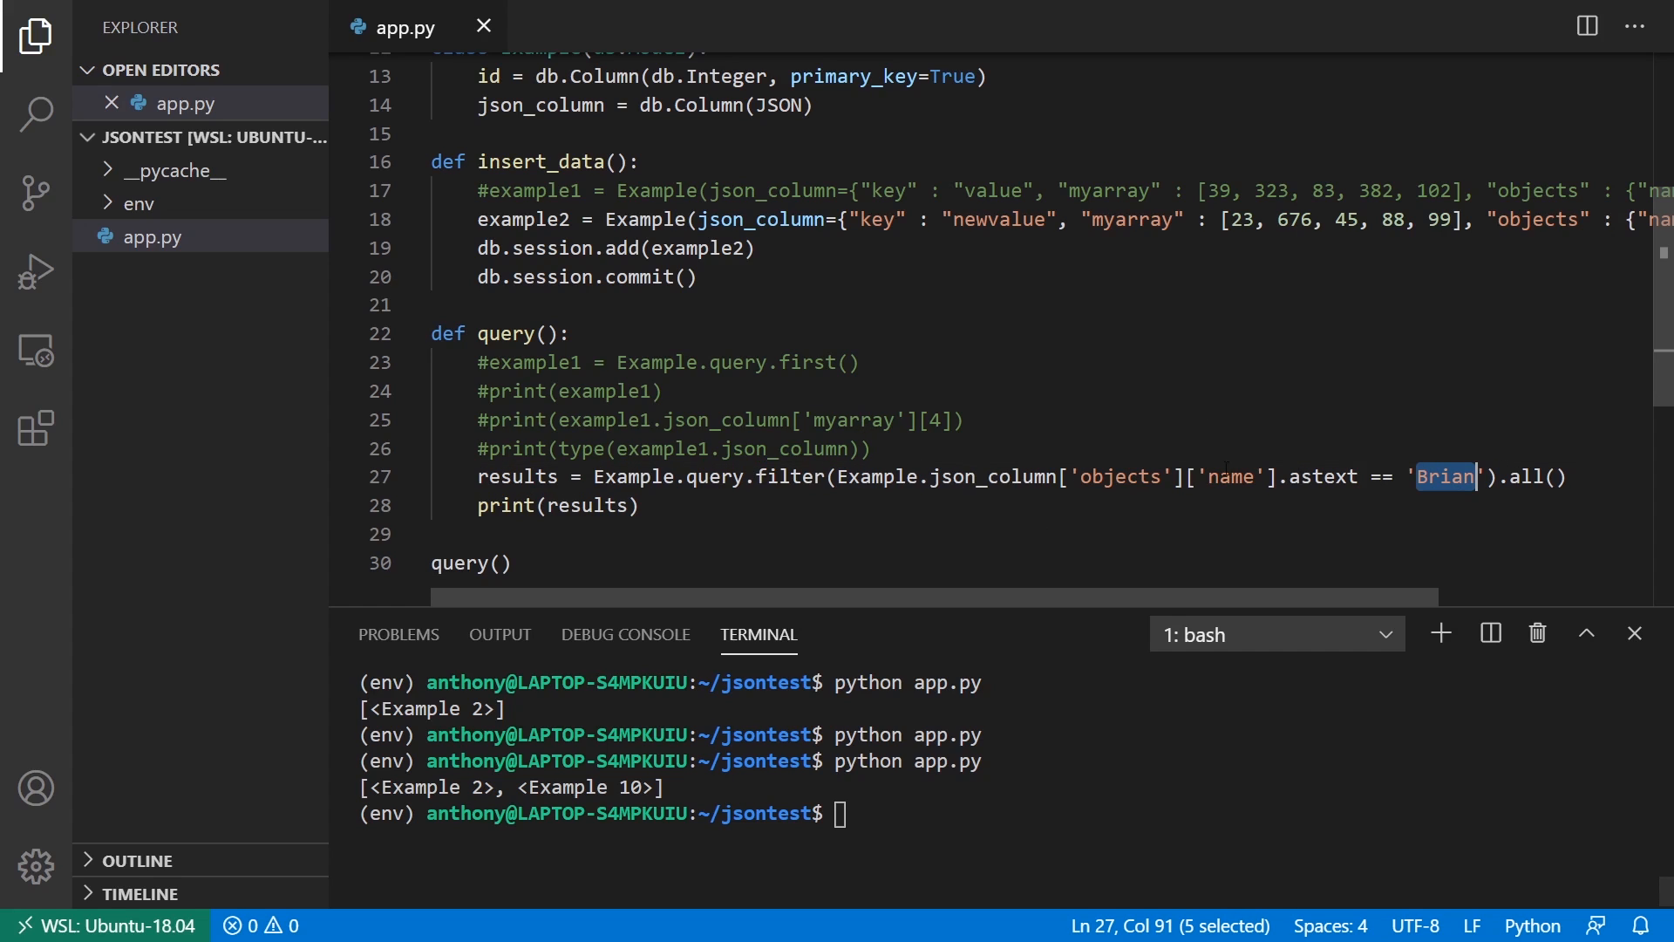
double_click(1230, 476)
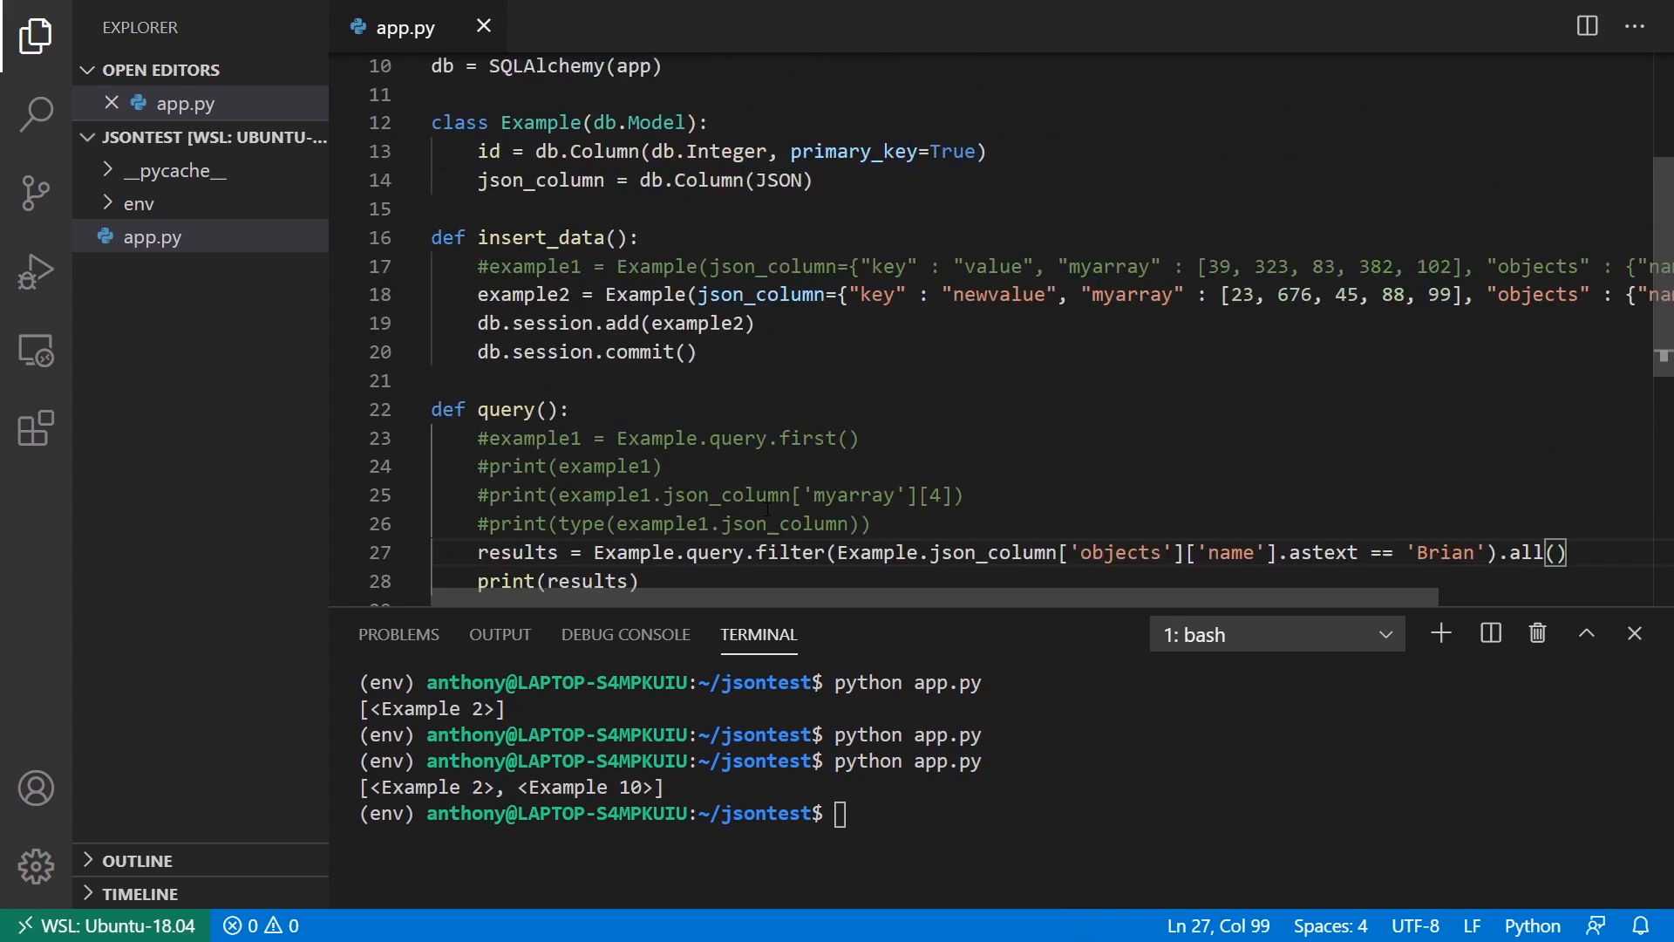
scroll(down, 3)
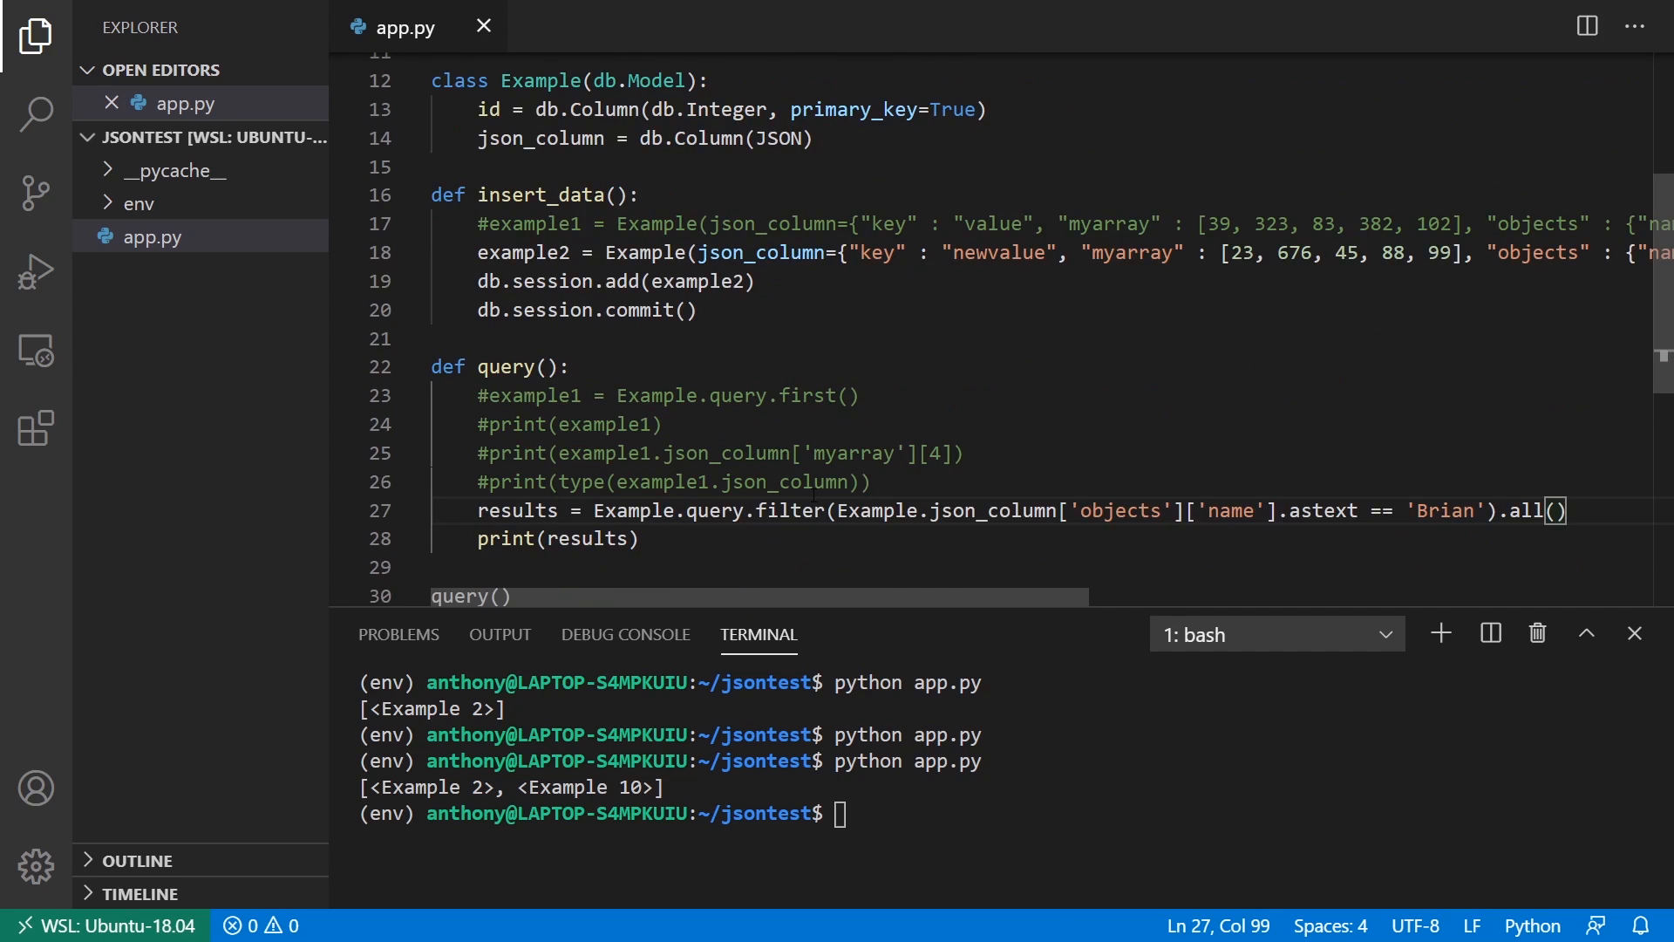
scroll(up, 3)
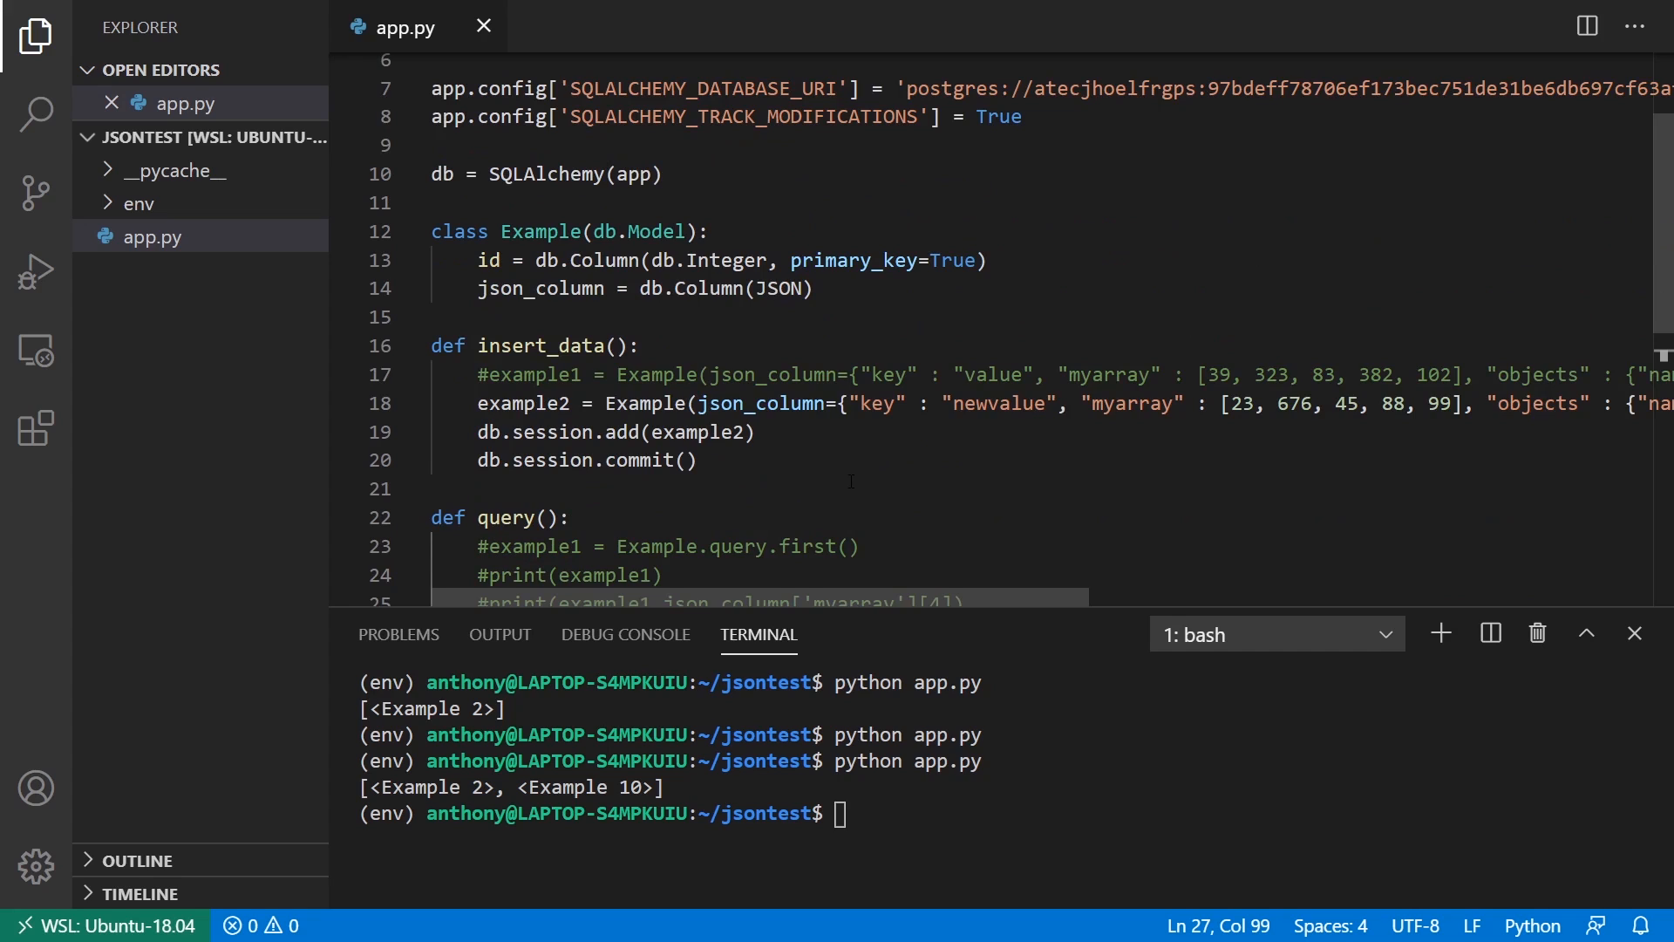
scroll(up, 3)
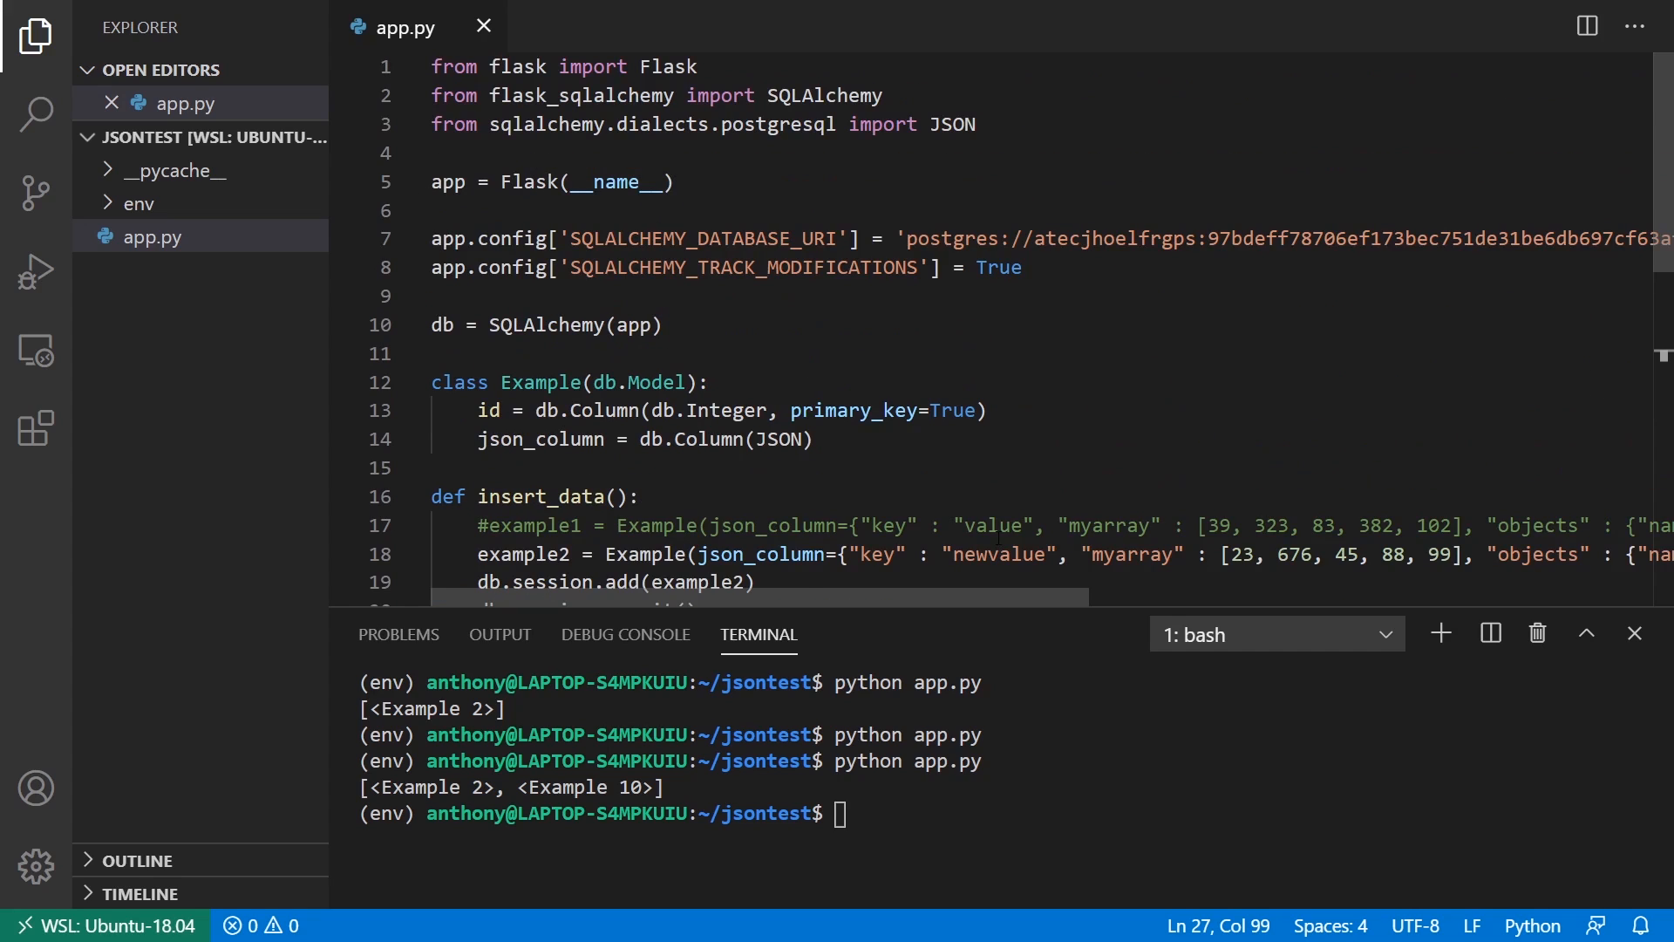